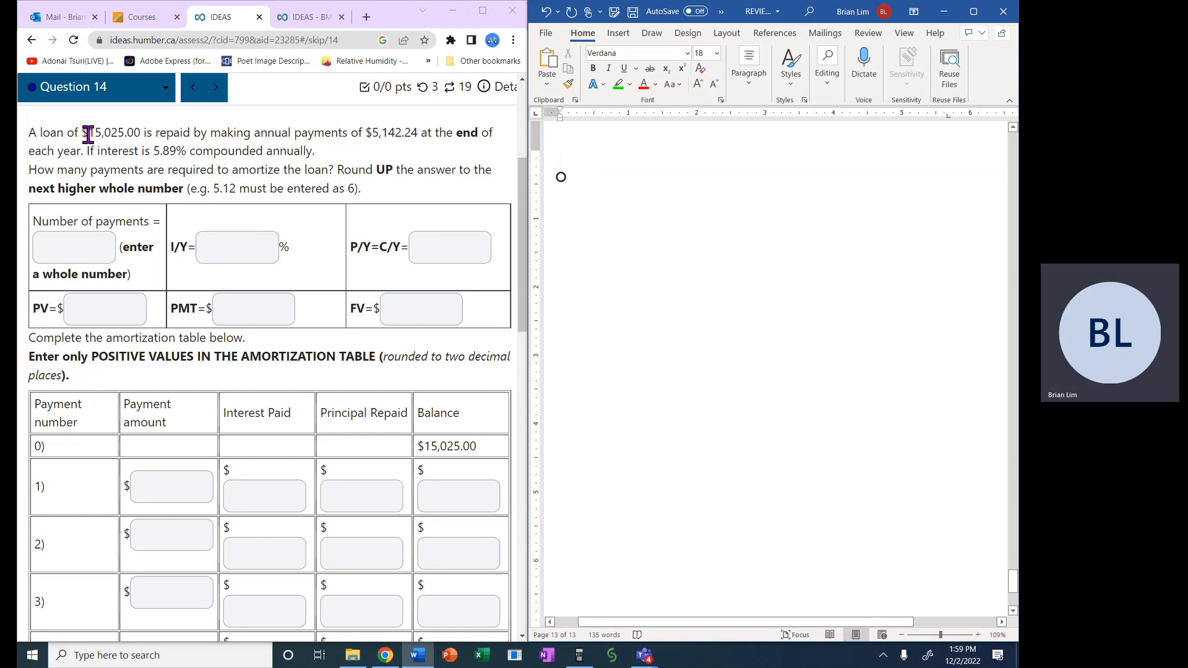
Read through the question, highlighting the loan, payment and interest-rate sentences.
{"action": "double_click", "coordinate": [114, 132]}
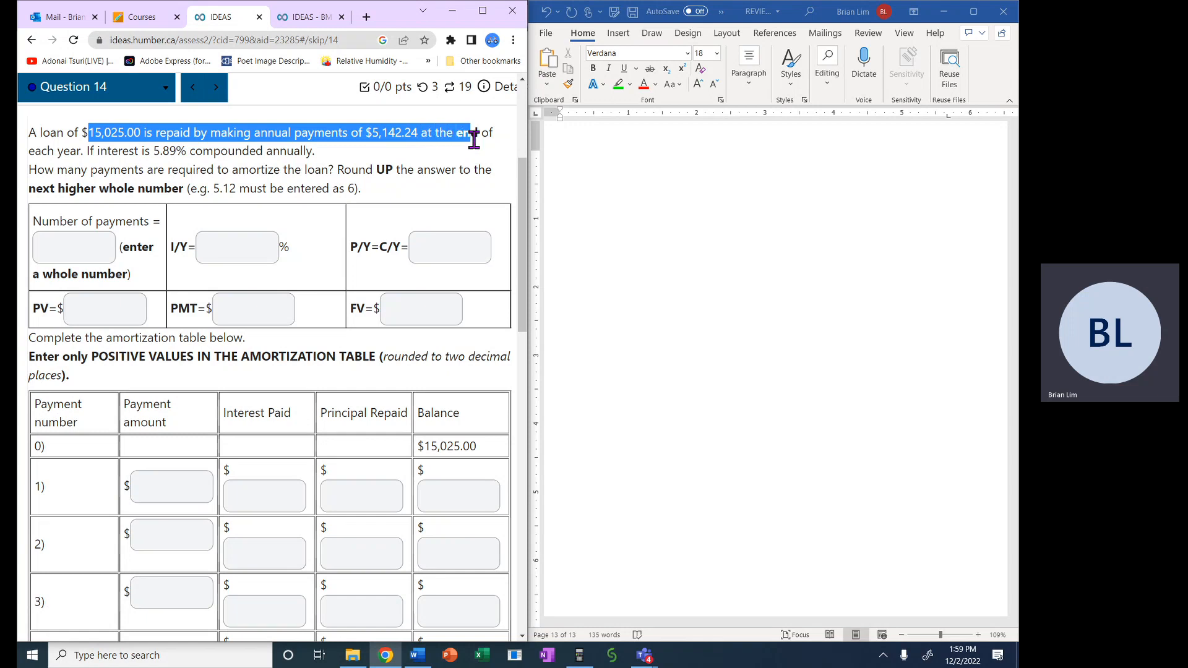
{"action": "left_click_drag", "start_coordinate": [474, 133], "coordinate": [91, 151]}
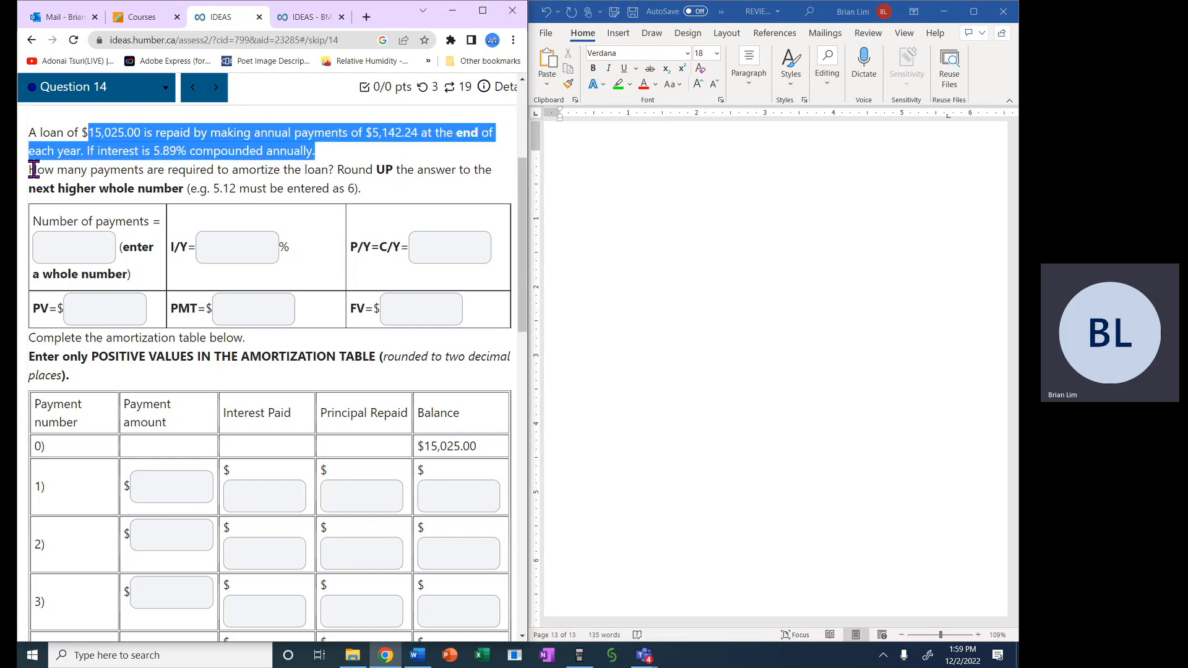
{"action": "left_click_drag", "start_coordinate": [30, 169], "coordinate": [279, 169]}
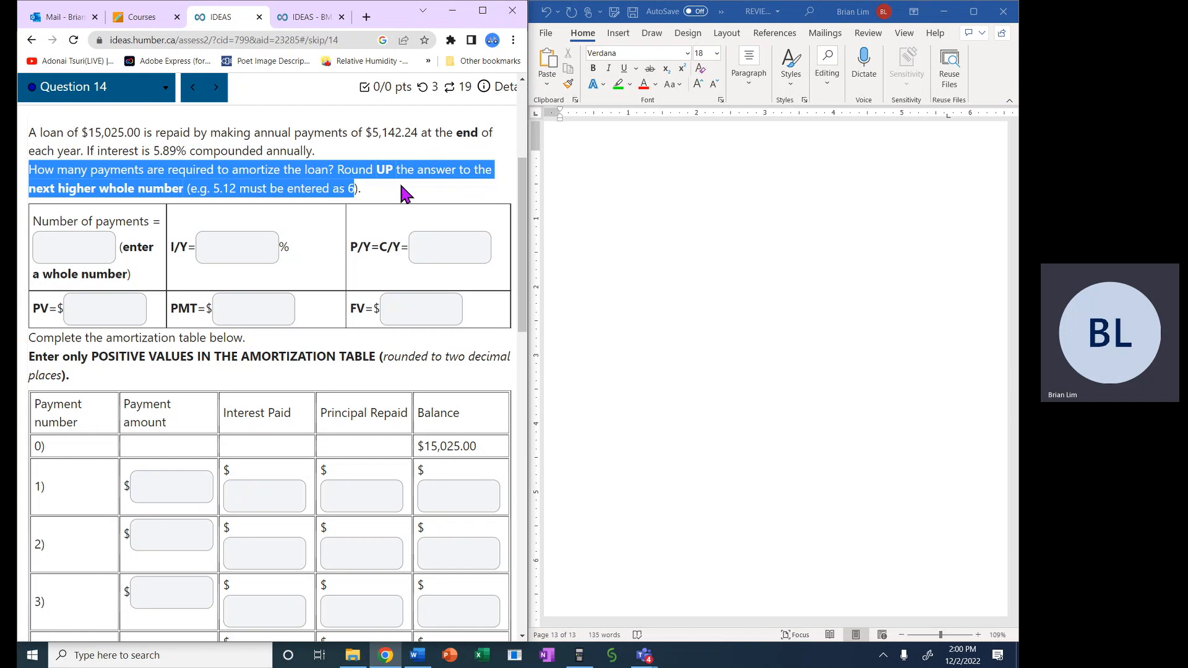
{"action": "left_click", "coordinate": [410, 196]}
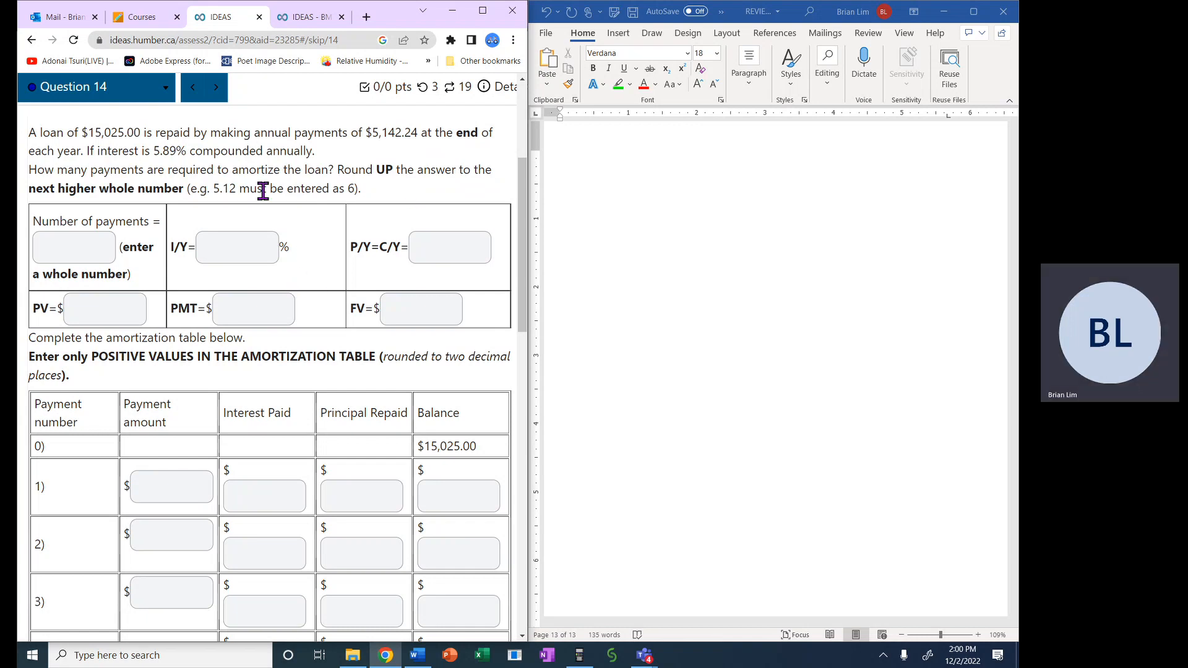
{"action": "mouse_move", "coordinate": [86, 133]}
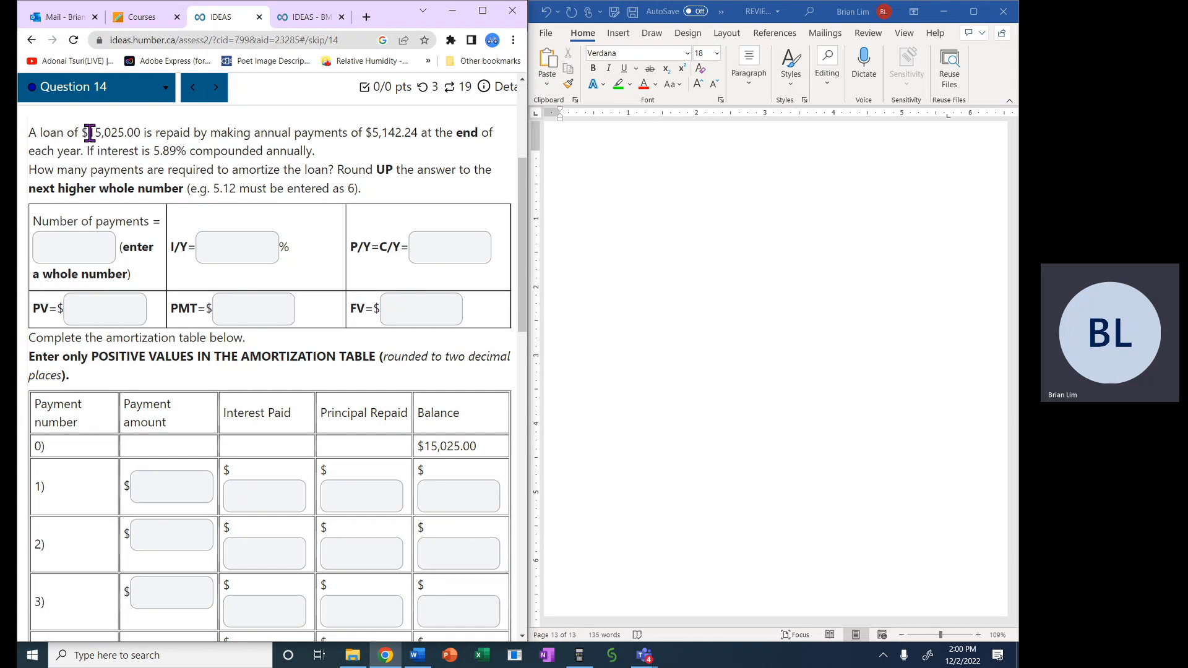
Enter PV 15,025.00, PMT 5,142.24 and FV 0 from the question text.
{"action": "double_click", "coordinate": [114, 133]}
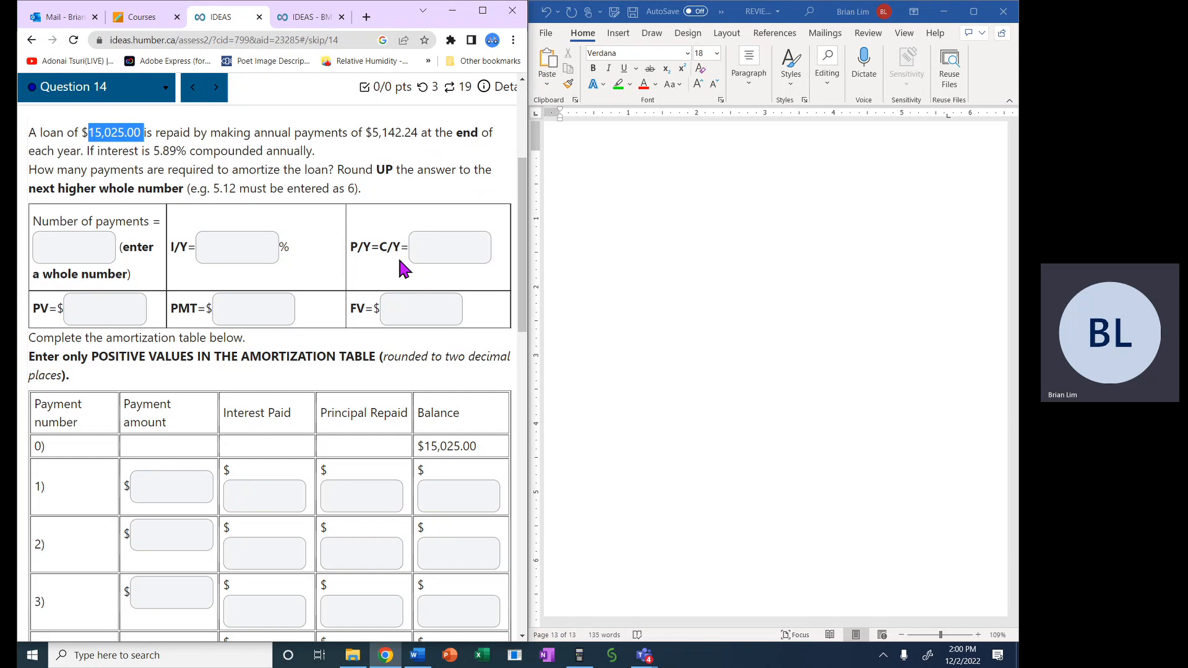
{"action": "left_click", "coordinate": [104, 308]}
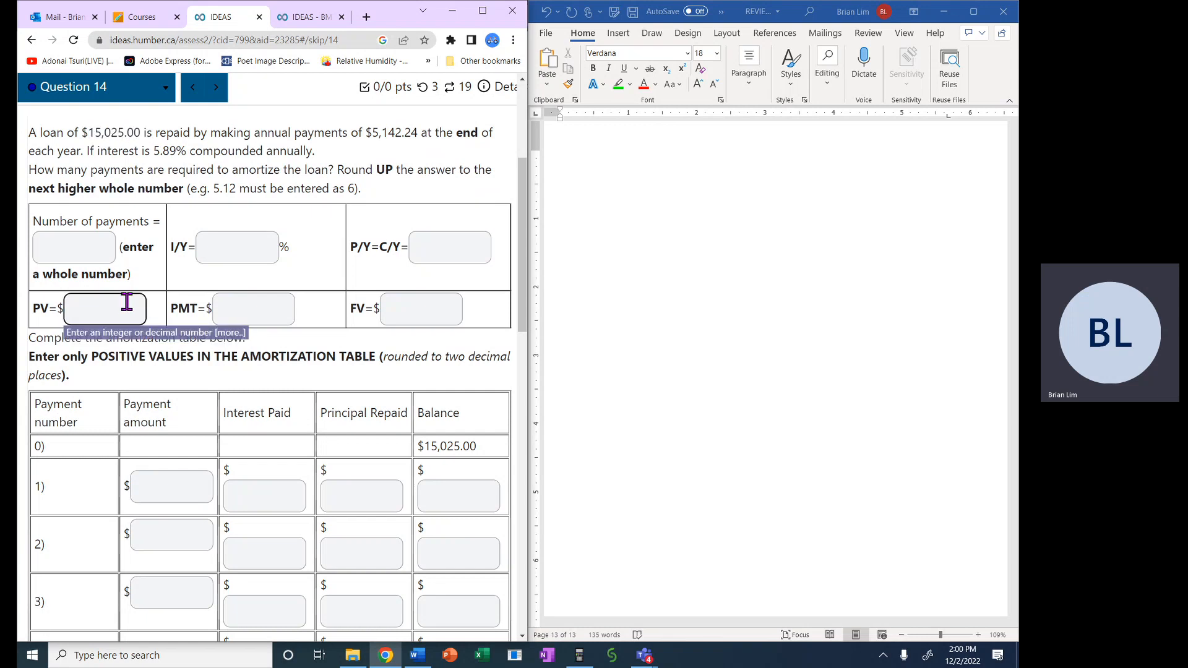
{"action": "type", "text": "15,"}
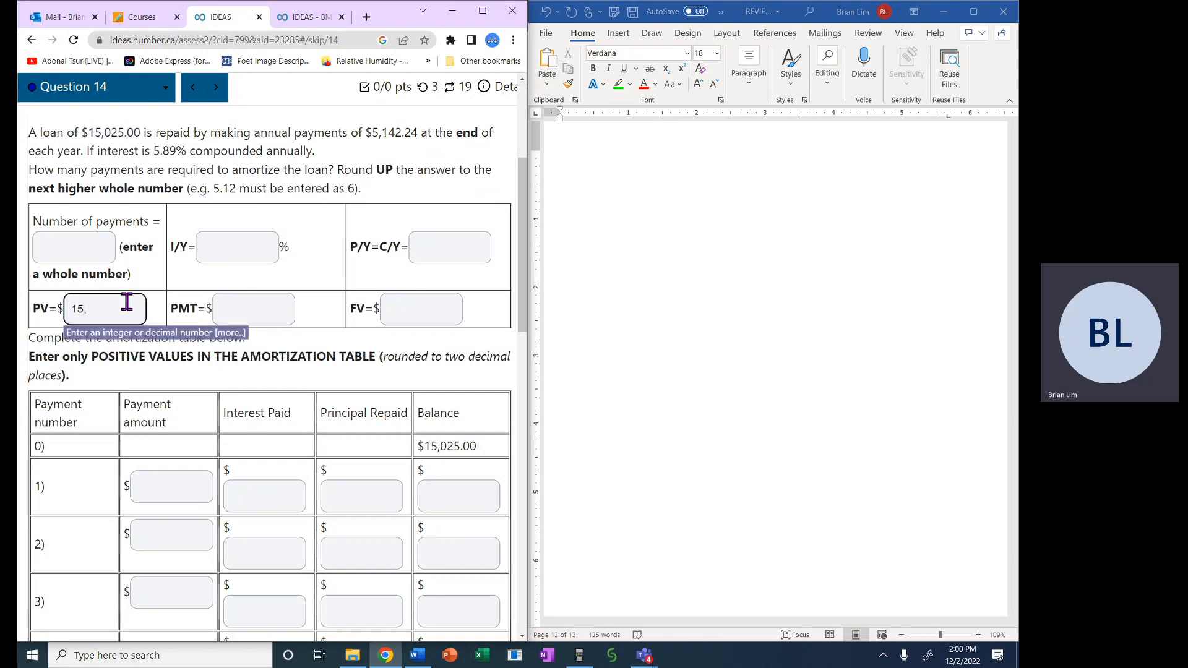
{"action": "type", "text": "025."}
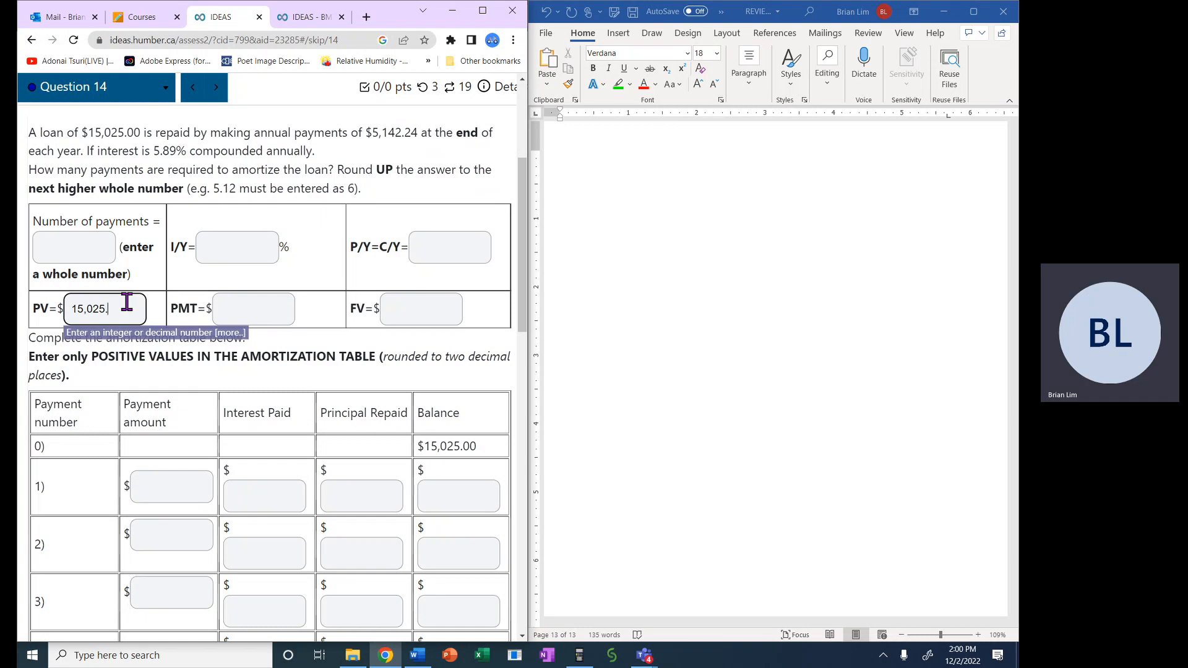
{"action": "type", "text": "00"}
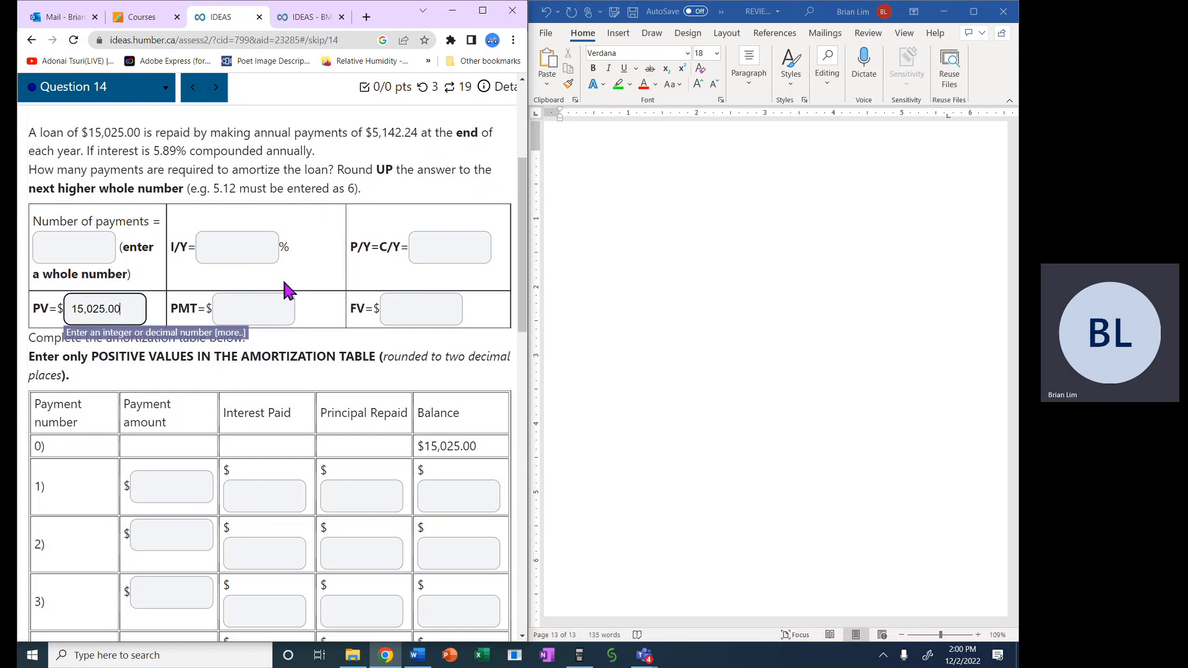
{"action": "mouse_move", "coordinate": [370, 139]}
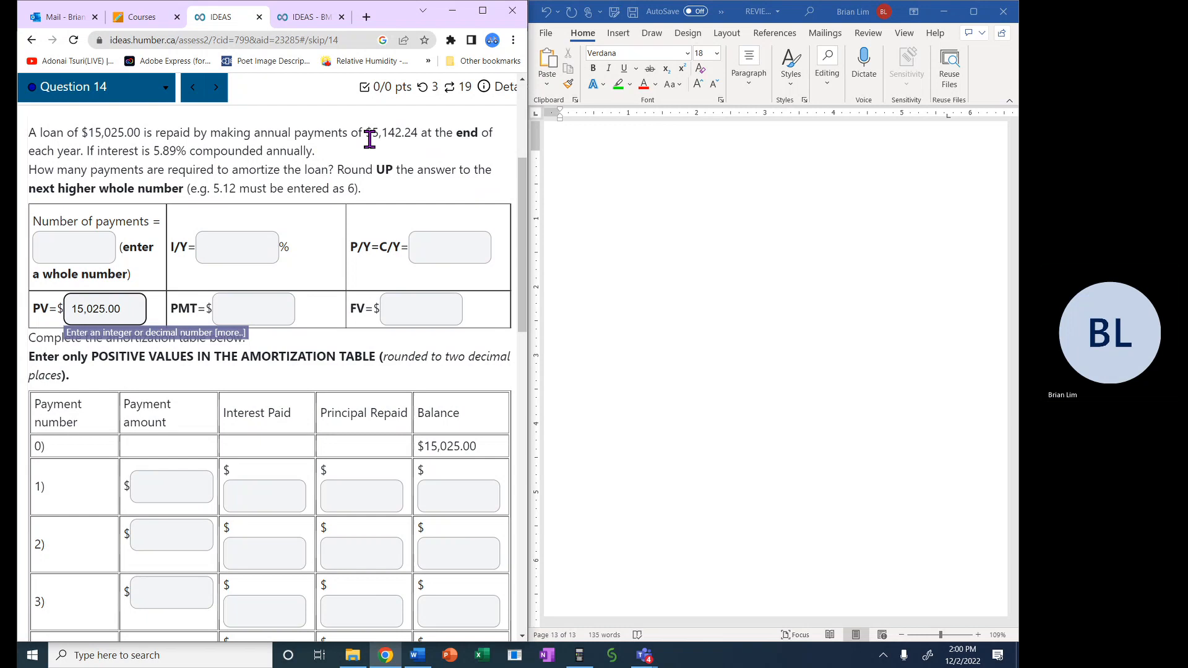
{"action": "double_click", "coordinate": [394, 132]}
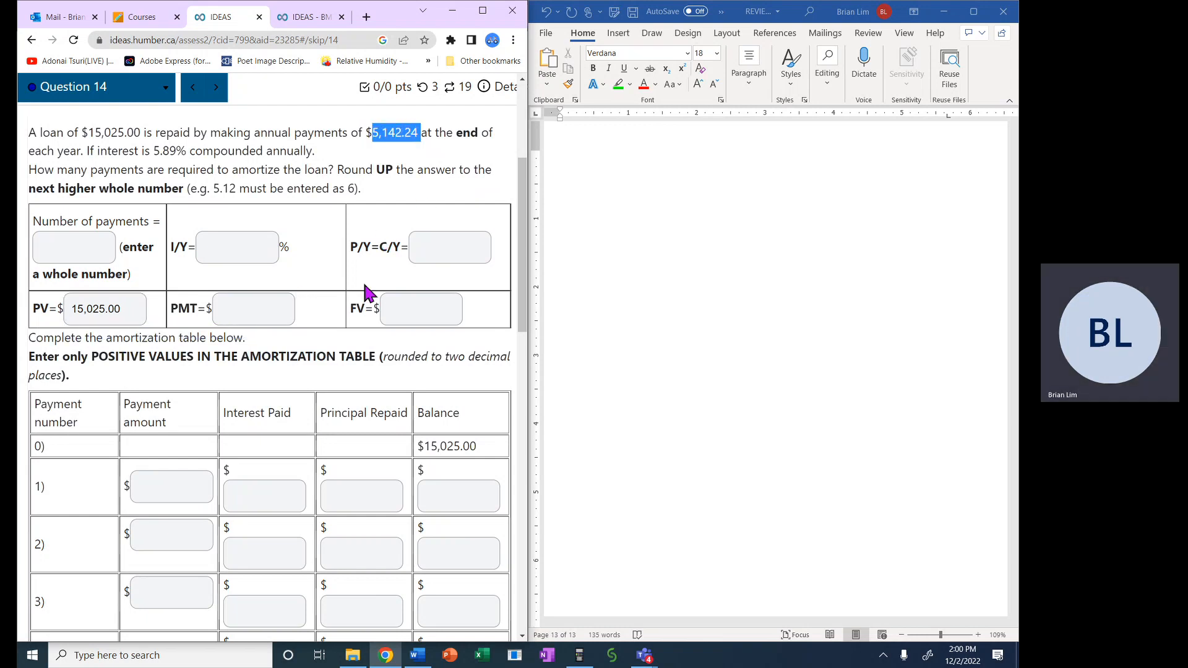
{"action": "left_click", "coordinate": [252, 308]}
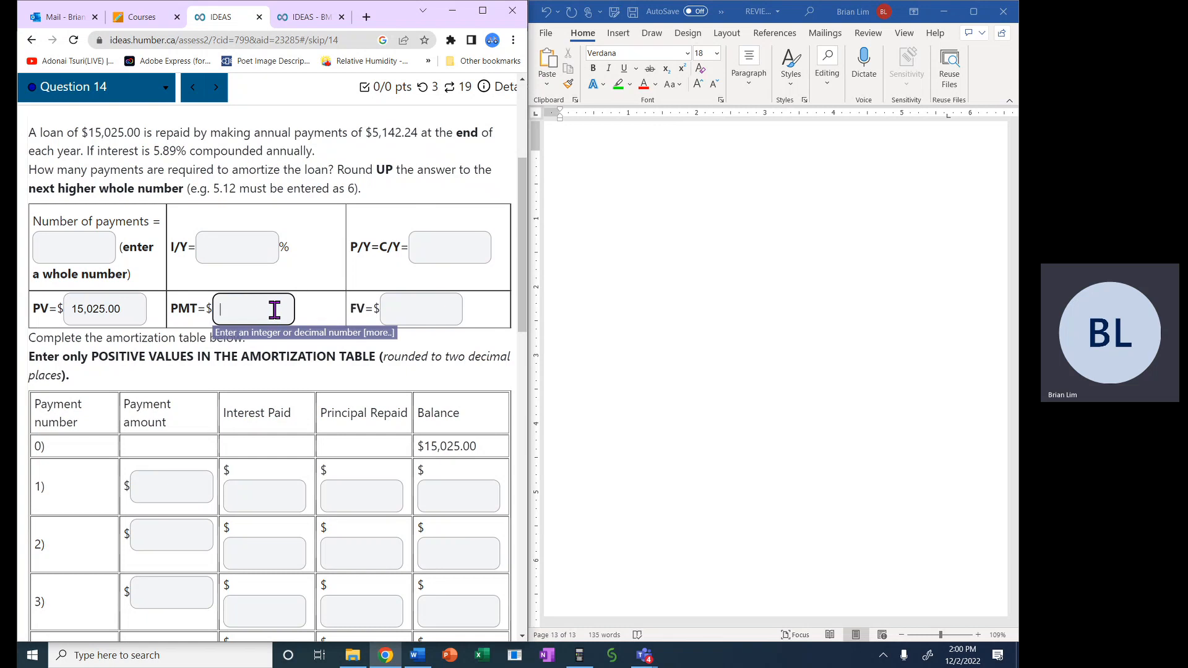
{"action": "type", "text": "5,142.2"}
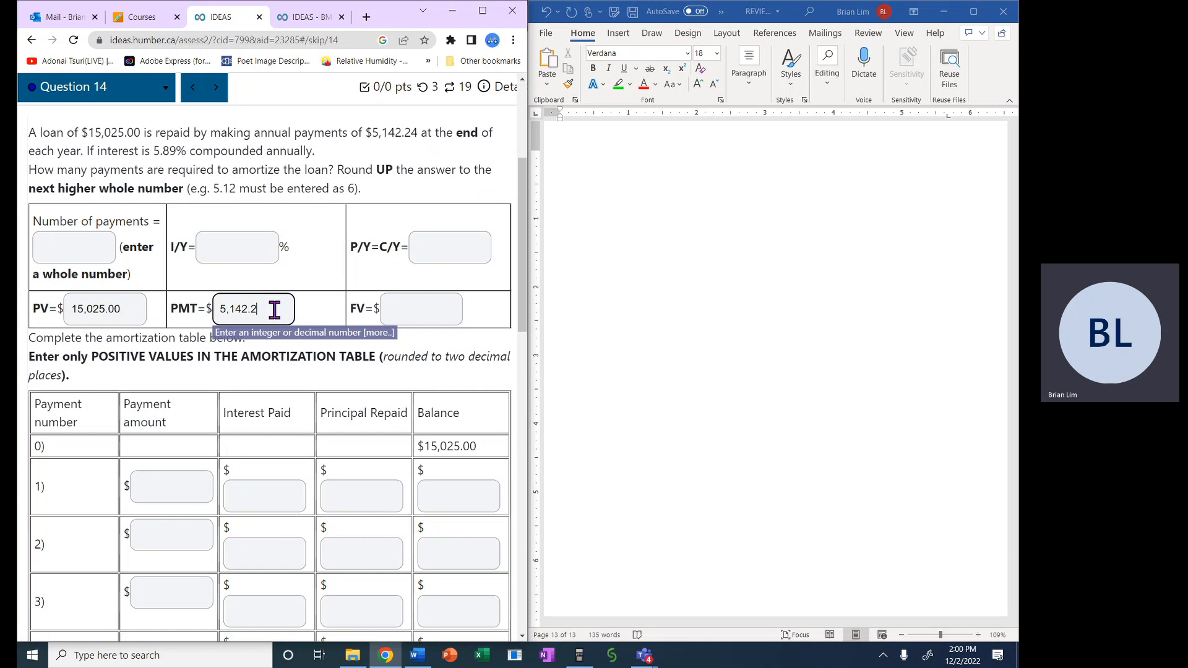
{"action": "left_click", "coordinate": [421, 309]}
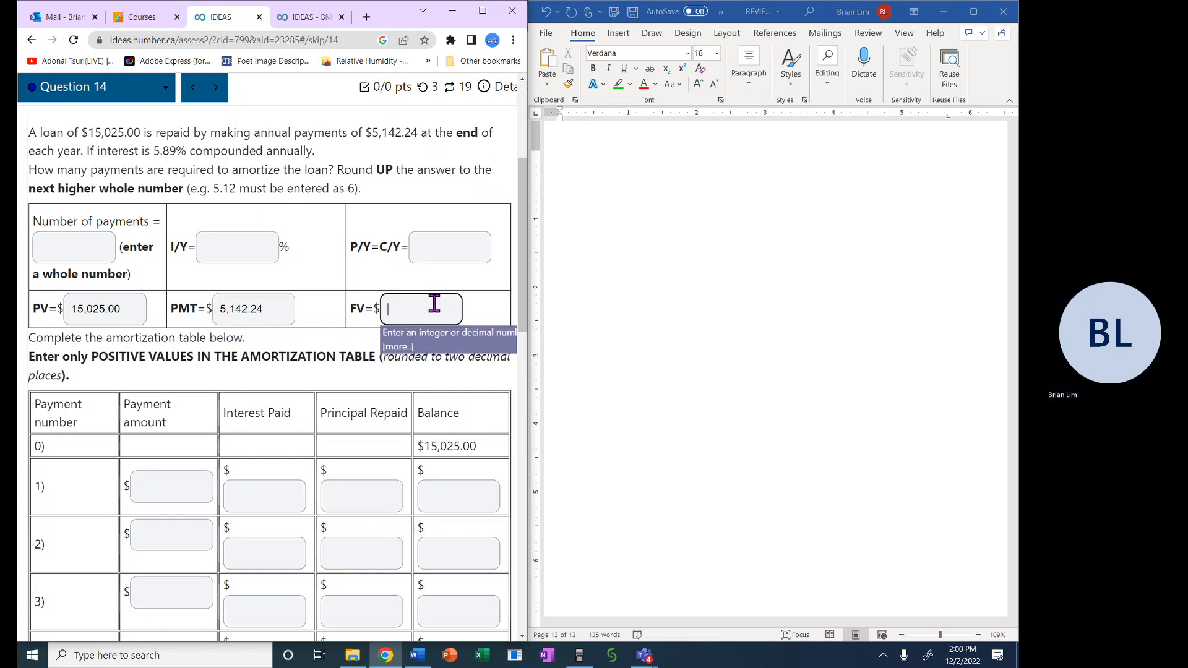
{"action": "type", "text": "0"}
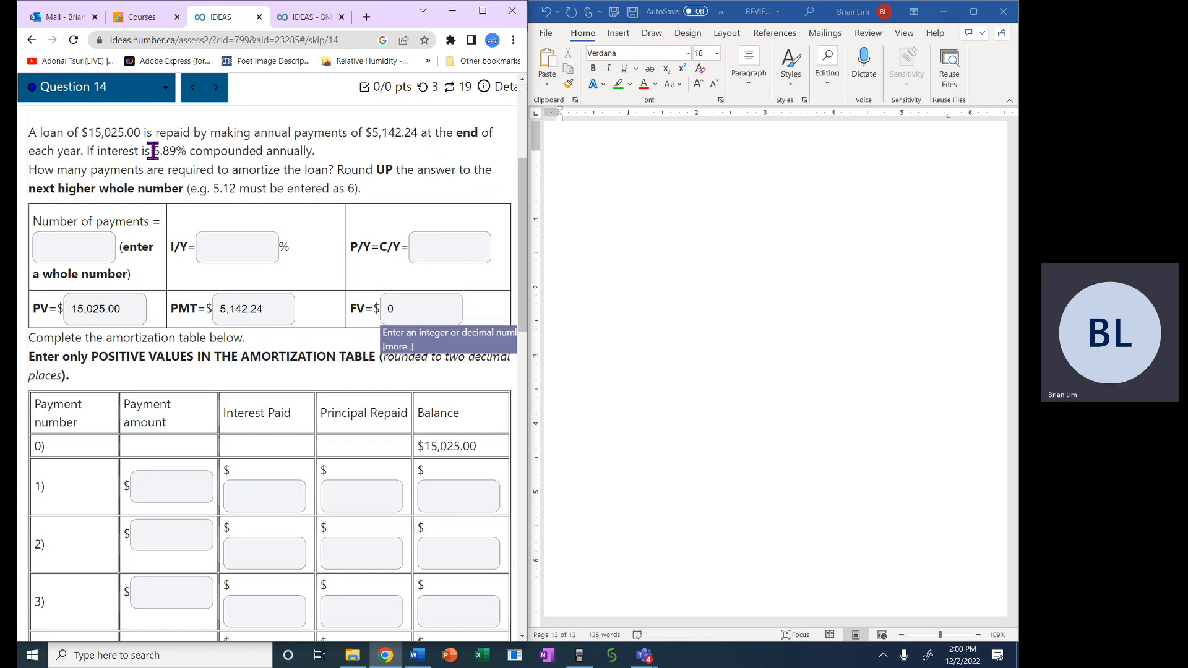
Enter P/Y=C/Y as 1 and the interest rate I/Y as 5.89.
{"action": "left_click_drag", "start_coordinate": [153, 151], "coordinate": [311, 151]}
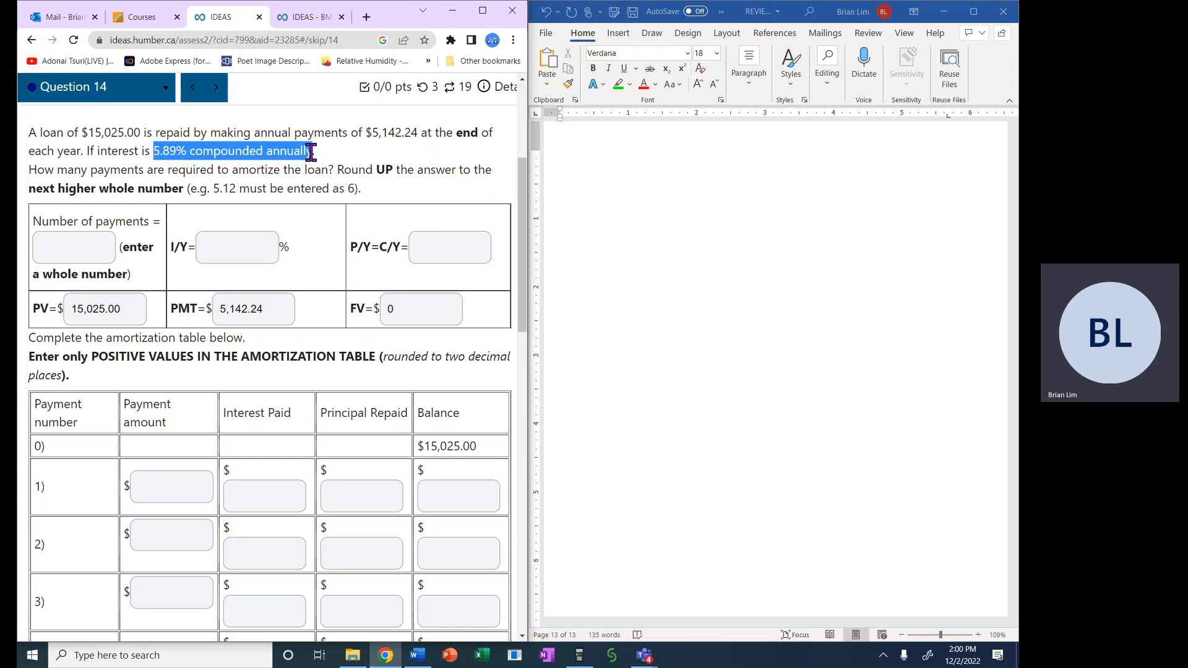
{"action": "left_click", "coordinate": [449, 248]}
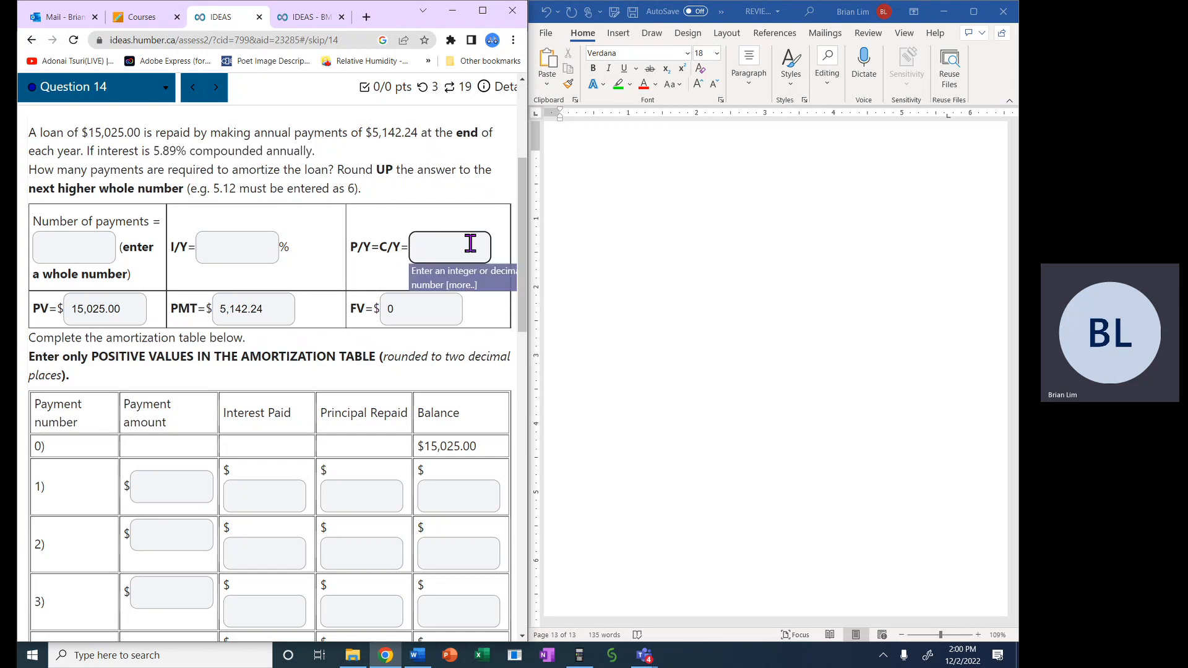
{"action": "type", "text": "5."}
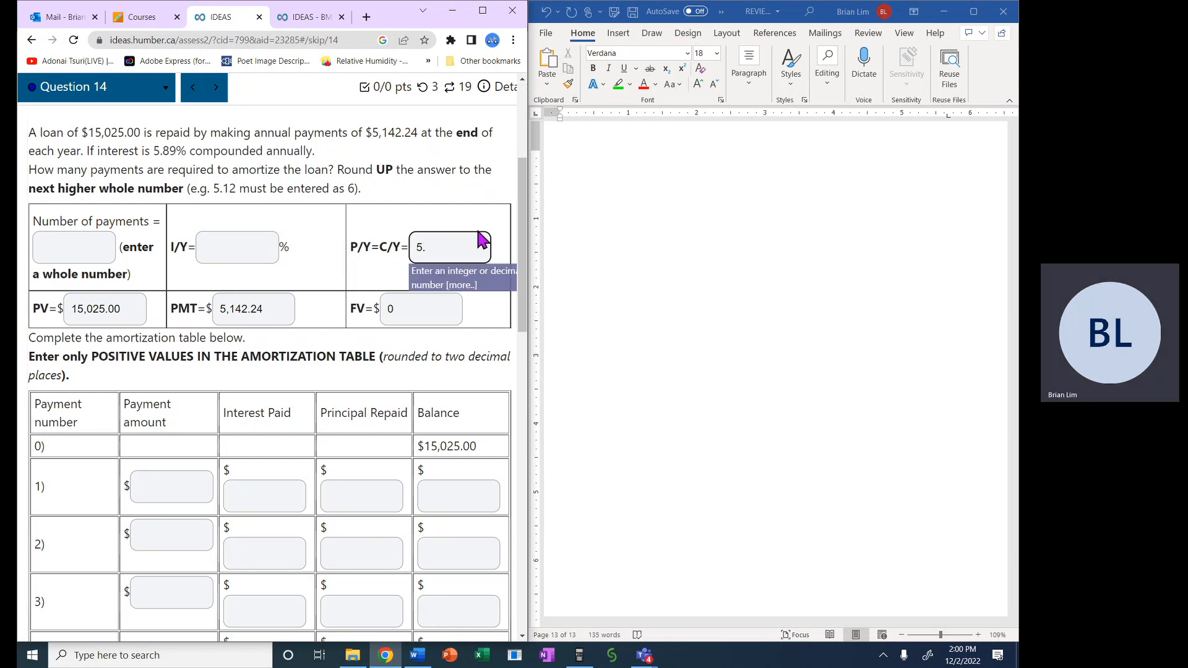
{"action": "type", "text": "89"}
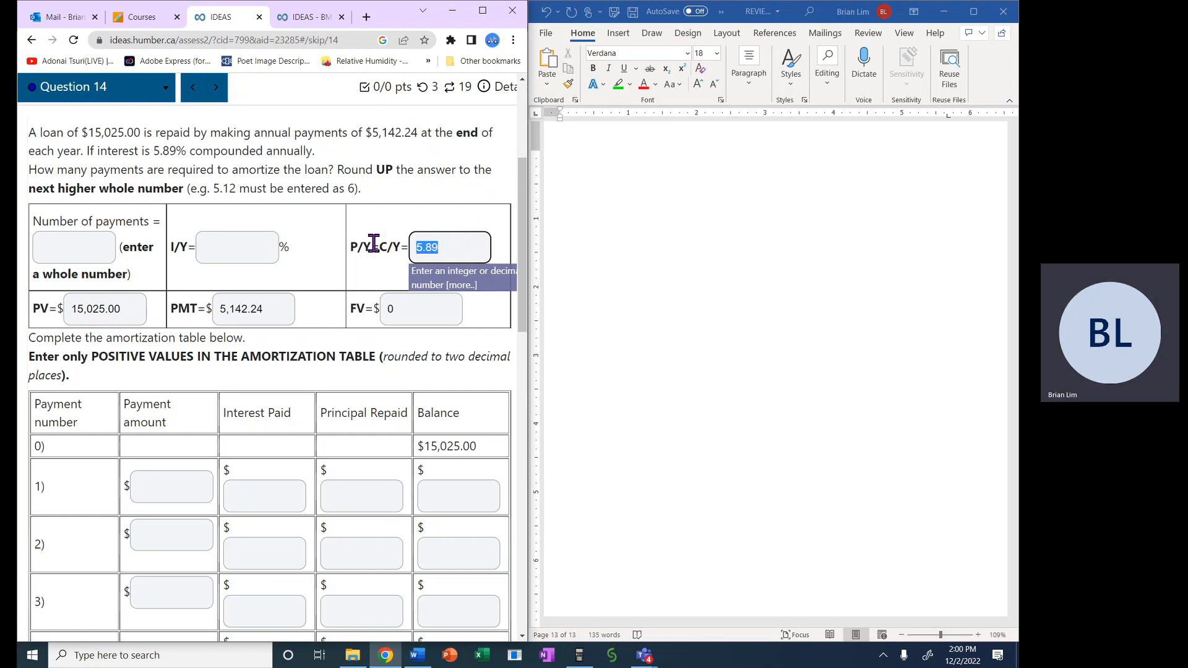
{"action": "type", "text": "1"}
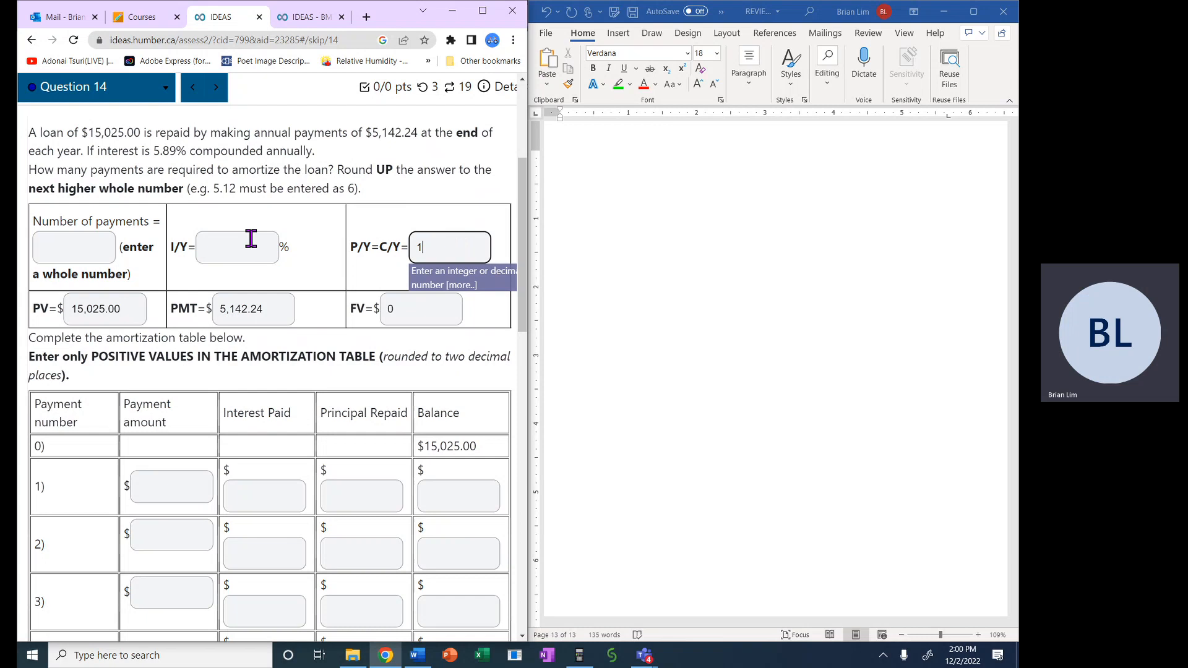
{"action": "left_click", "coordinate": [236, 247]}
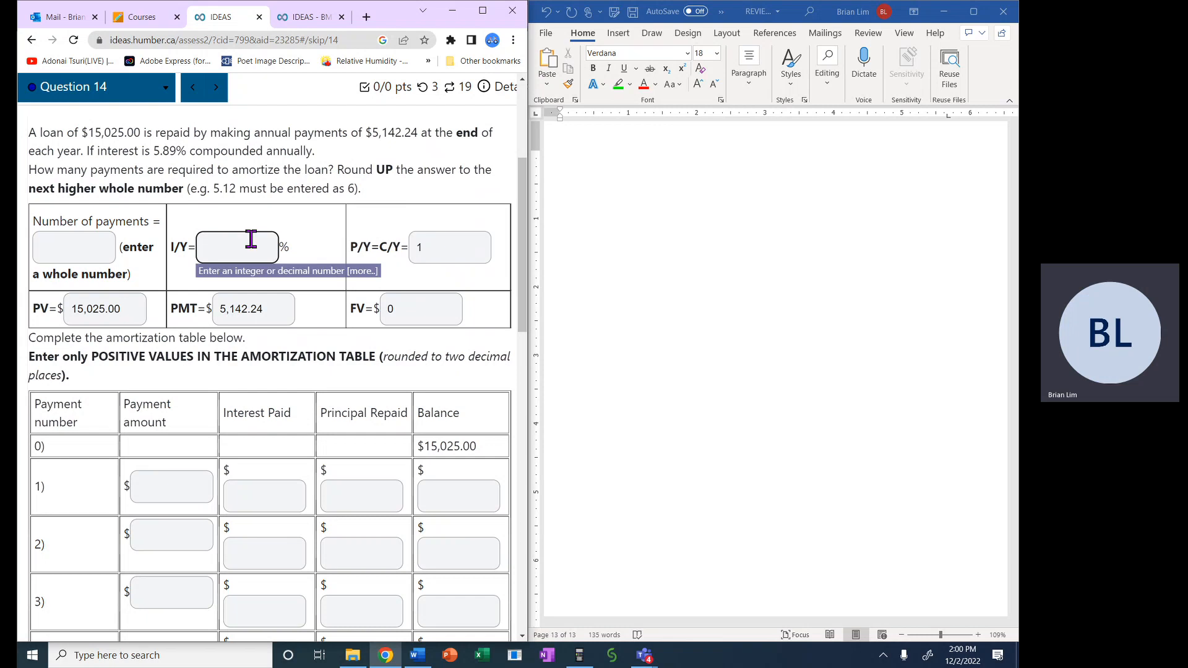
{"action": "type", "text": "5.8"}
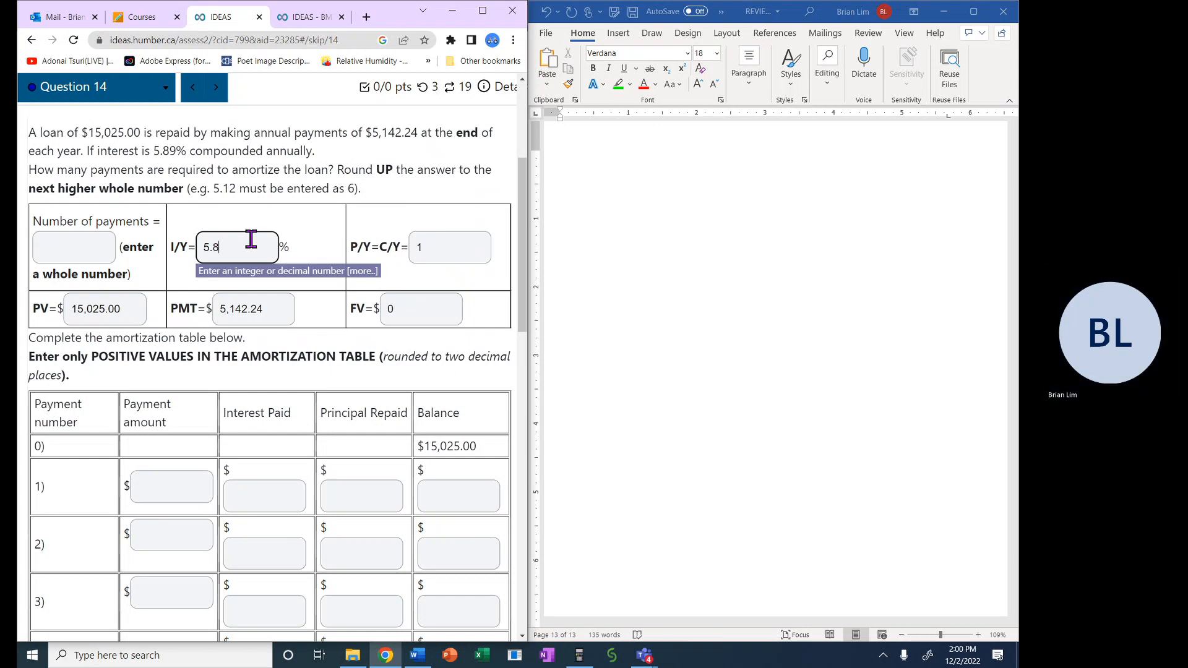
{"action": "type", "text": "9"}
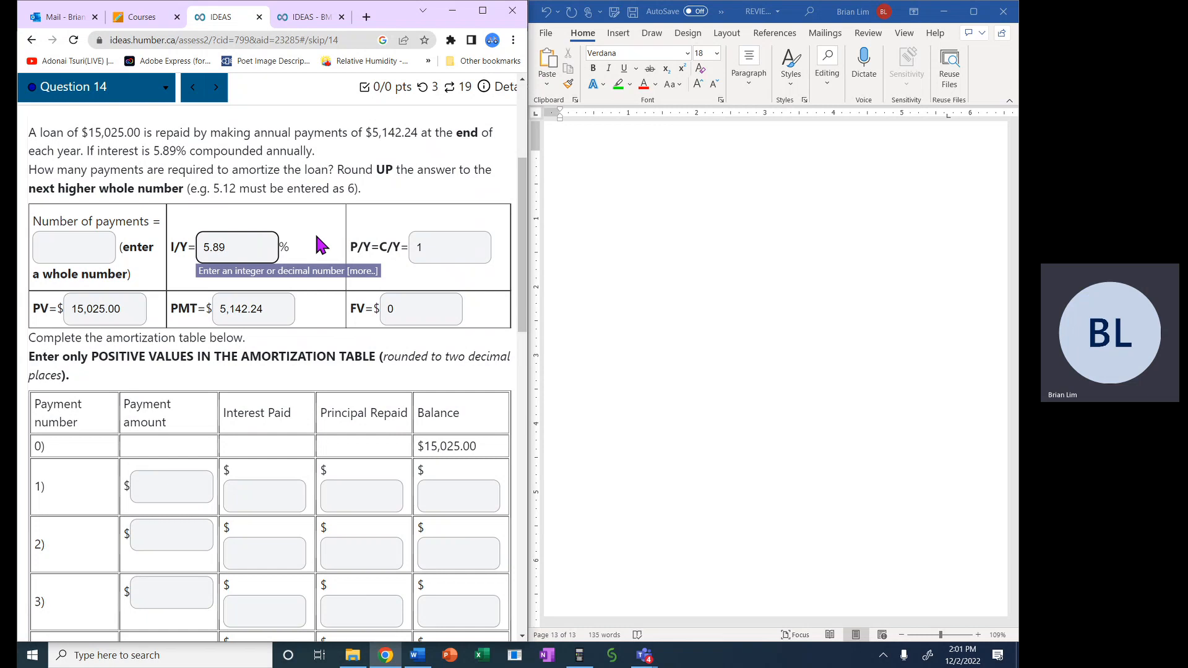
{"action": "mouse_move", "coordinate": [192, 150]}
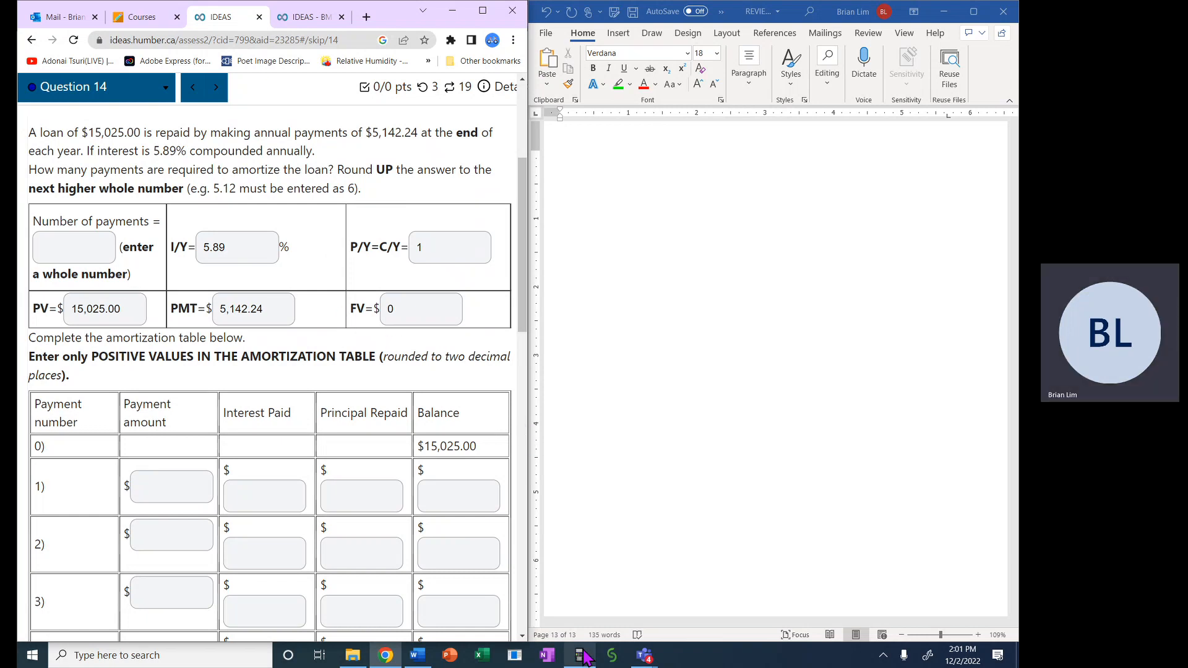
Bring up the BA II Plus emulator and store 5.89 as I/Y.
{"action": "left_click", "coordinate": [579, 656]}
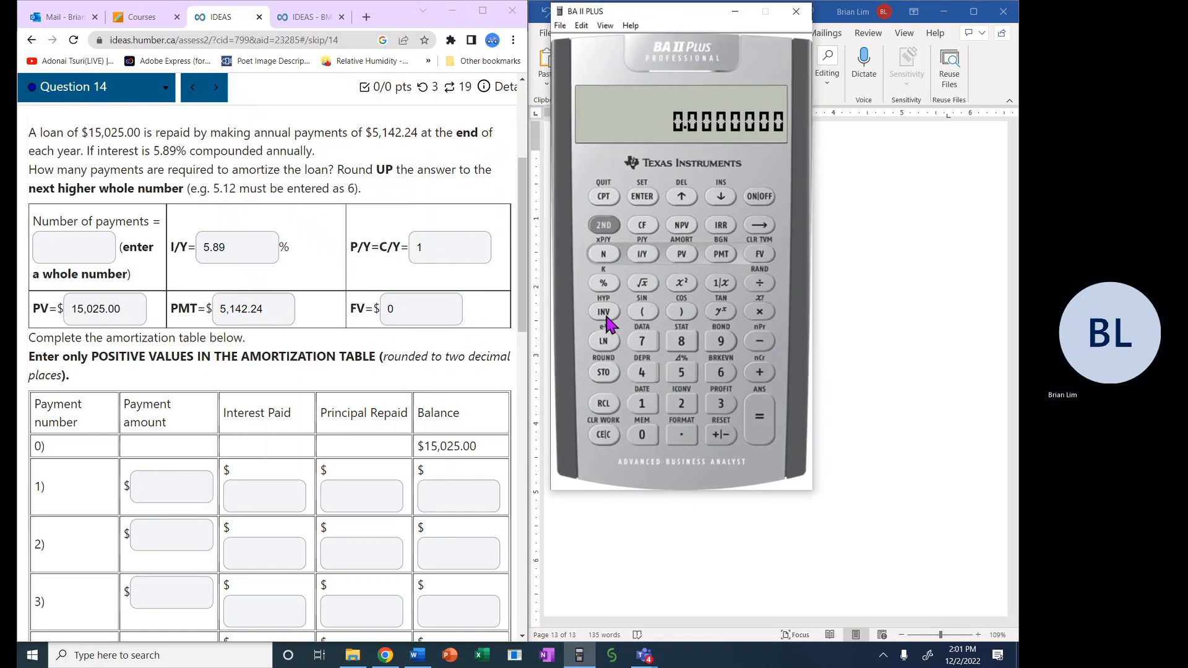
{"action": "left_click", "coordinate": [603, 224]}
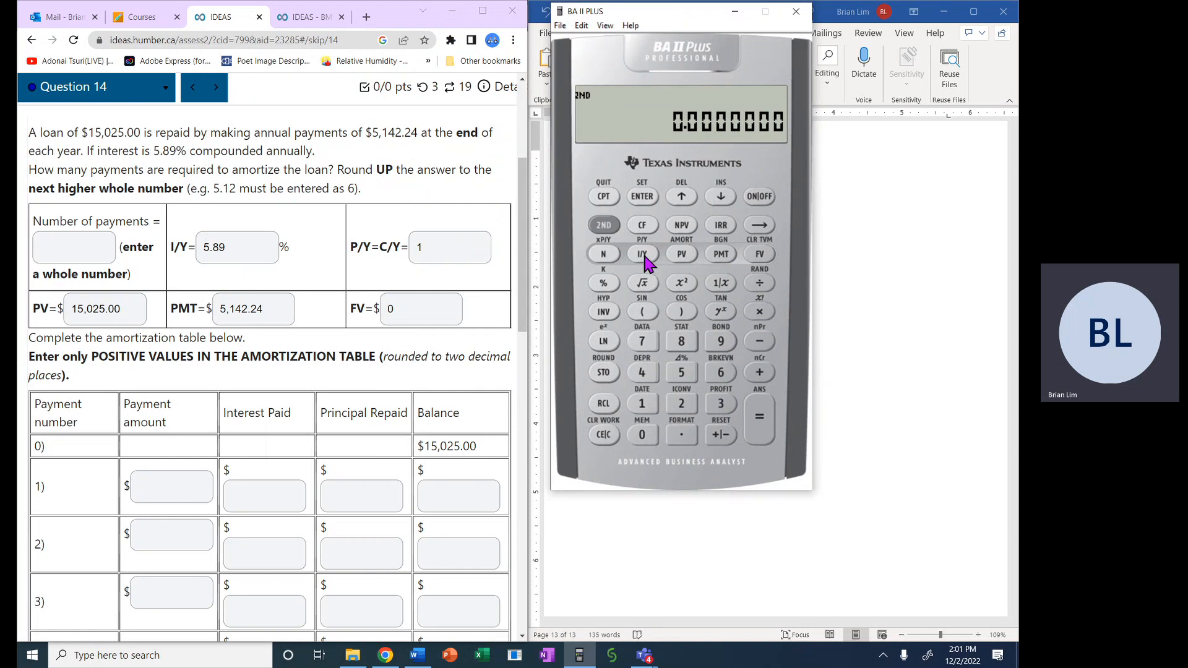
{"action": "left_click", "coordinate": [720, 197]}
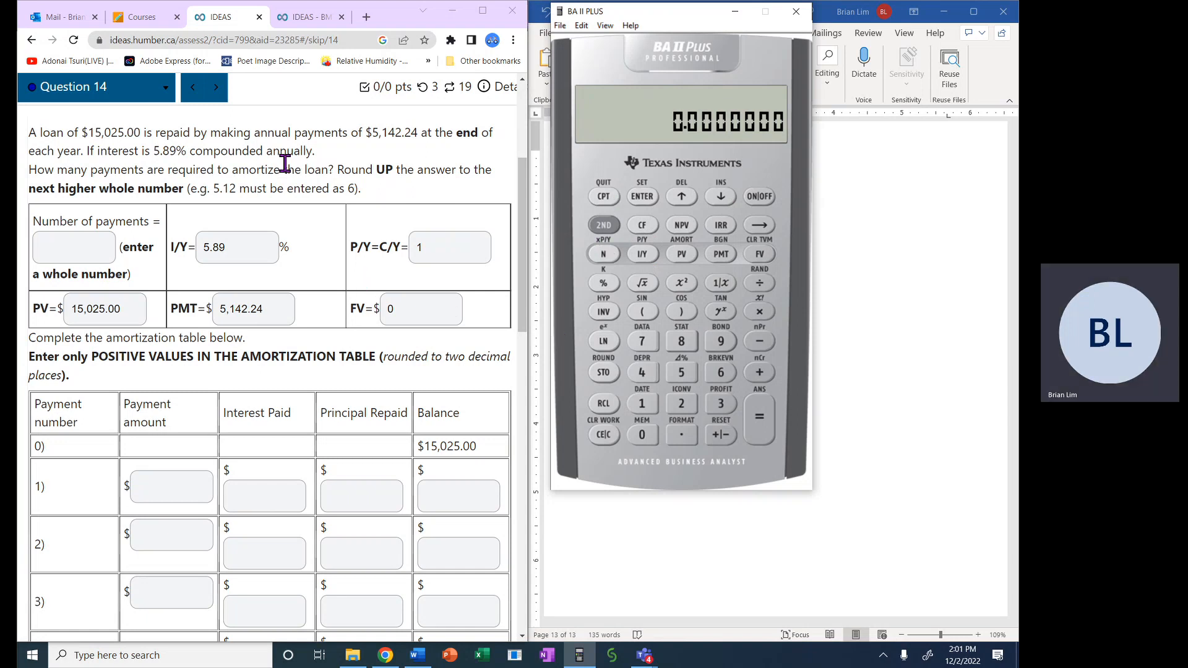
{"action": "mouse_move", "coordinate": [349, 318]}
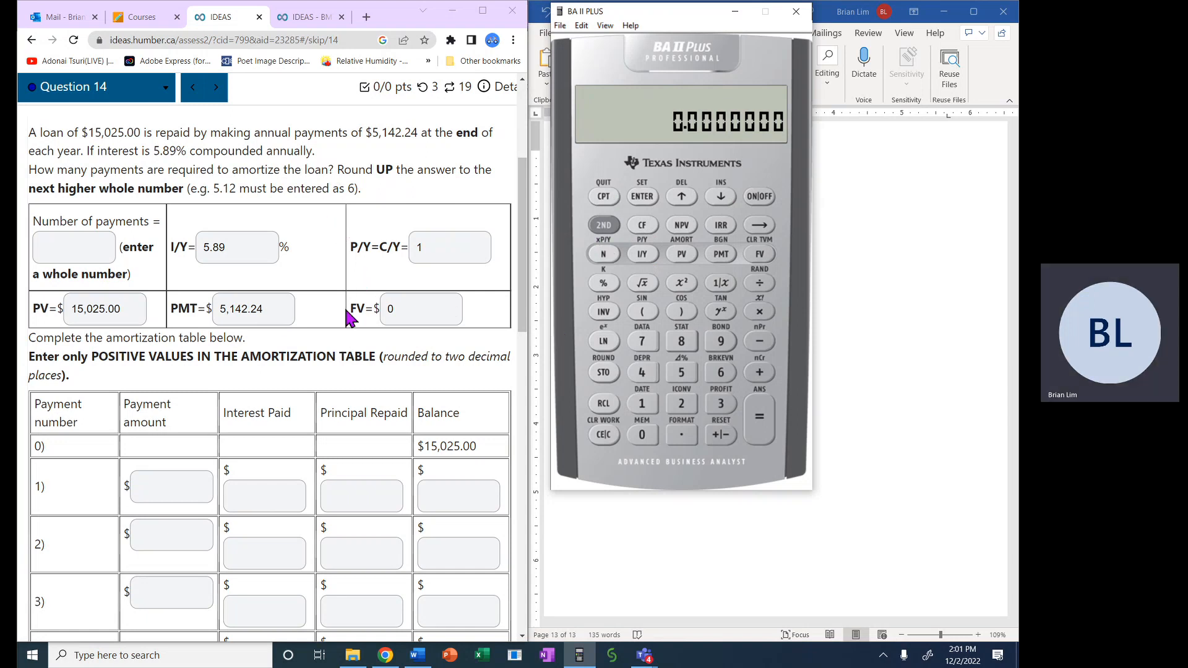
{"action": "triple_click", "coordinate": [236, 248]}
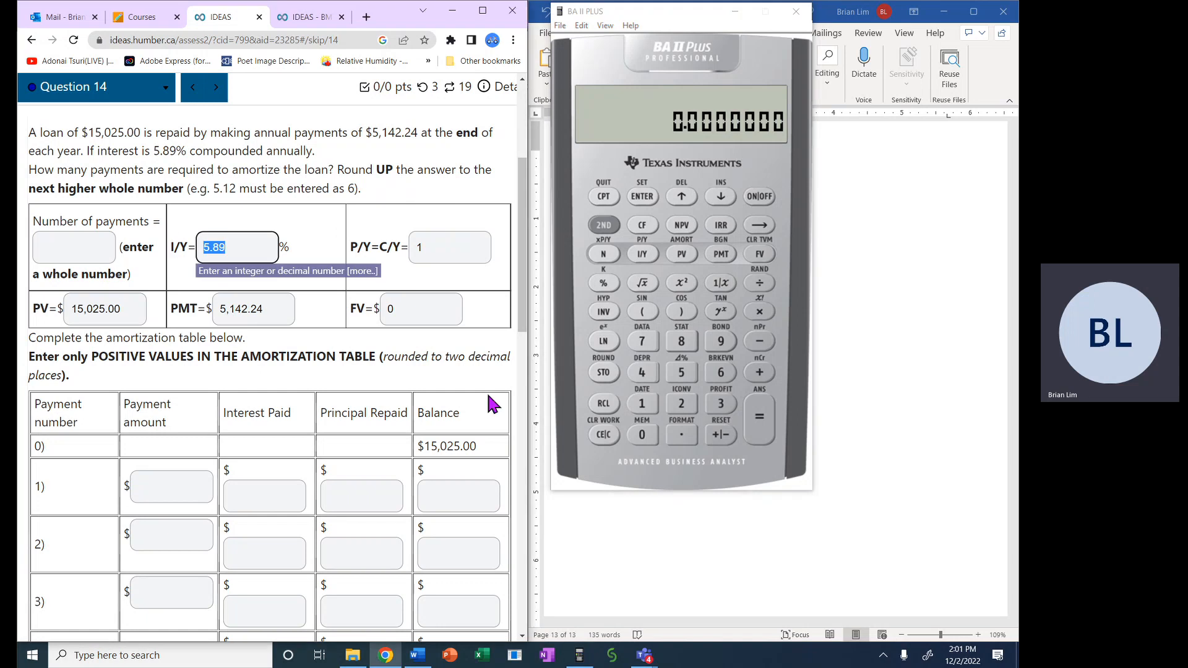
{"action": "left_click", "coordinate": [681, 372]}
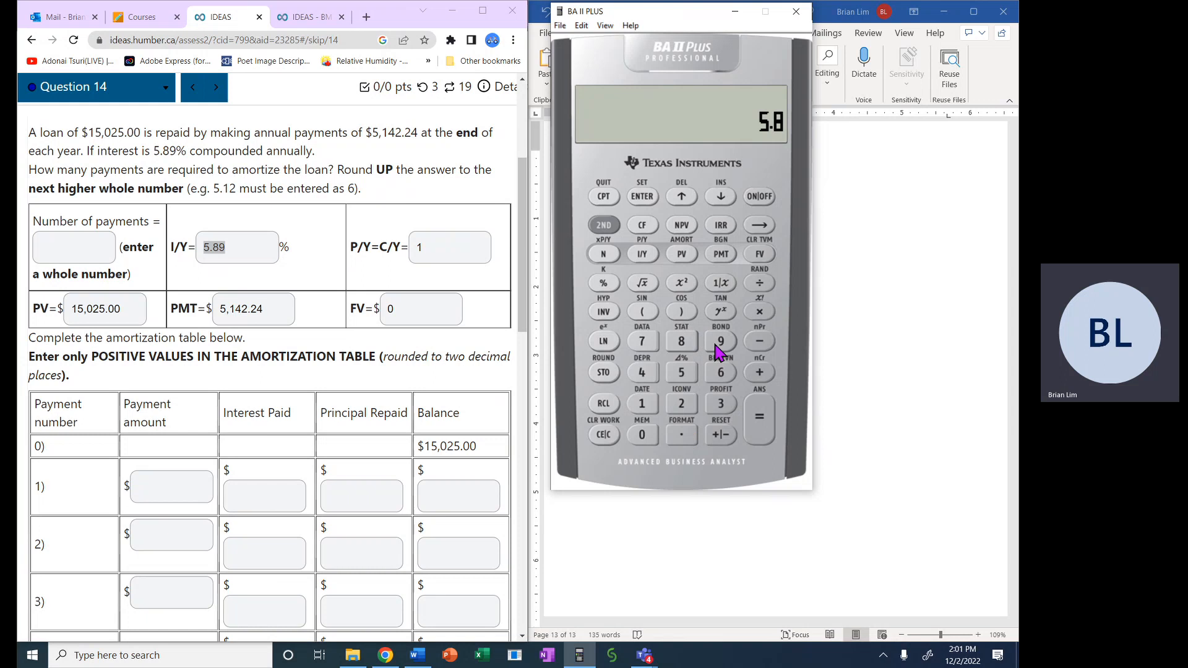
{"action": "left_click", "coordinate": [642, 253]}
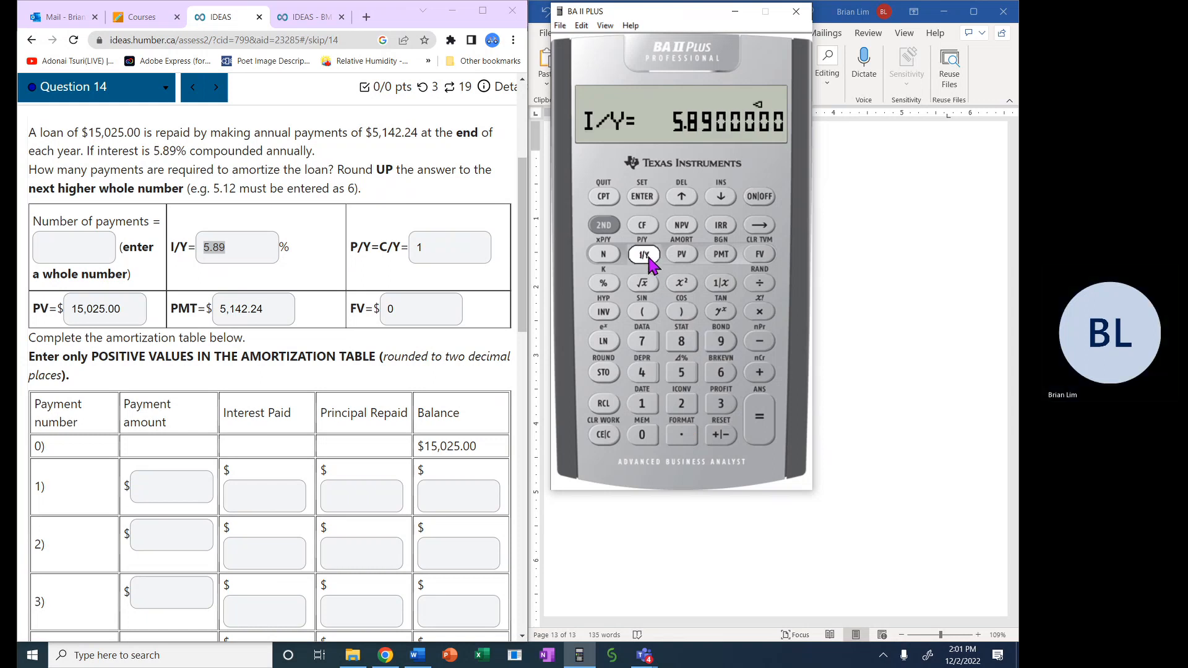
{"action": "mouse_move", "coordinate": [553, 351]}
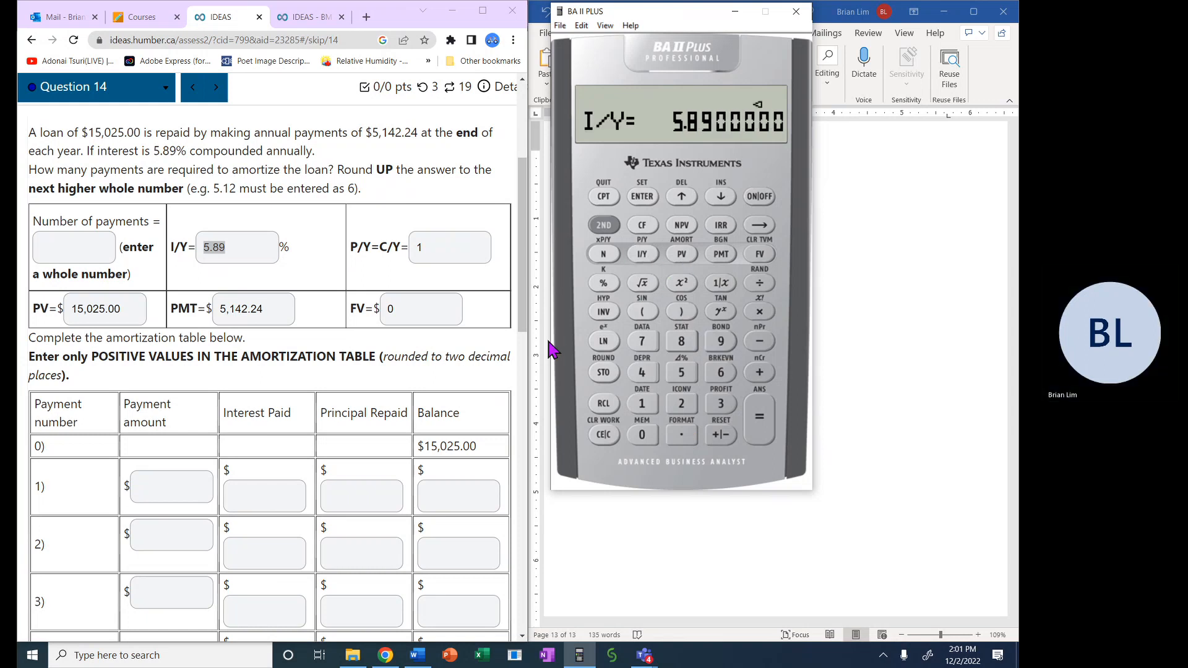
{"action": "mouse_move", "coordinate": [144, 308]}
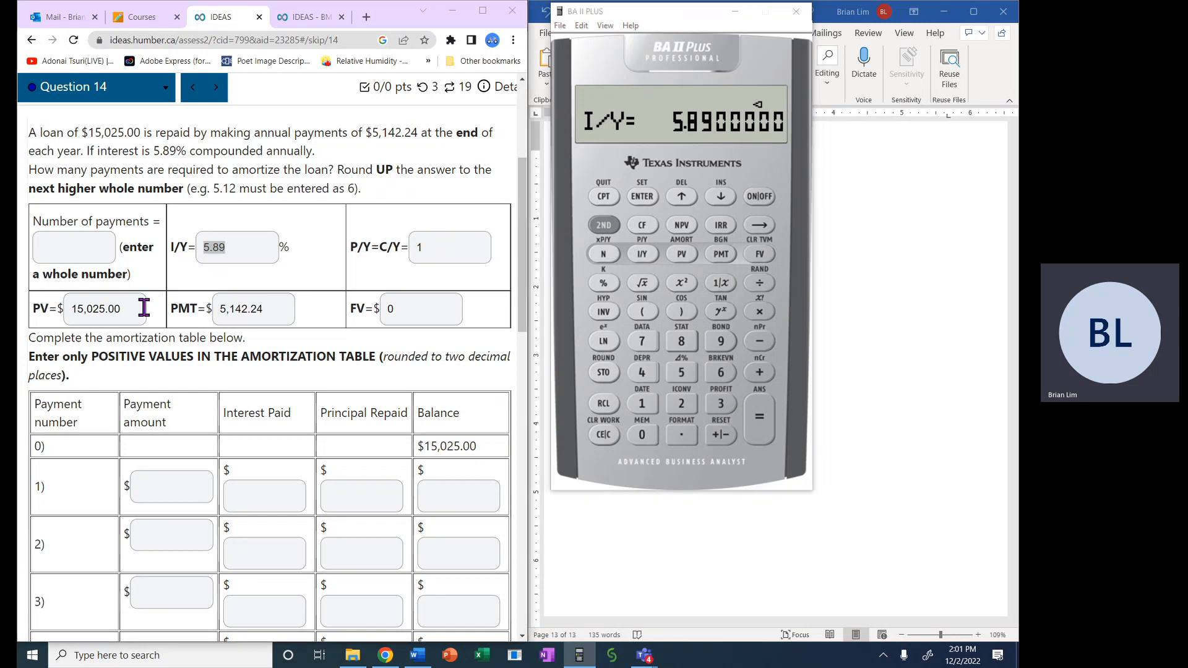
Store 15,025 as PV, -5,142.24 as PMT and 0 as FV.
{"action": "left_click", "coordinate": [642, 403]}
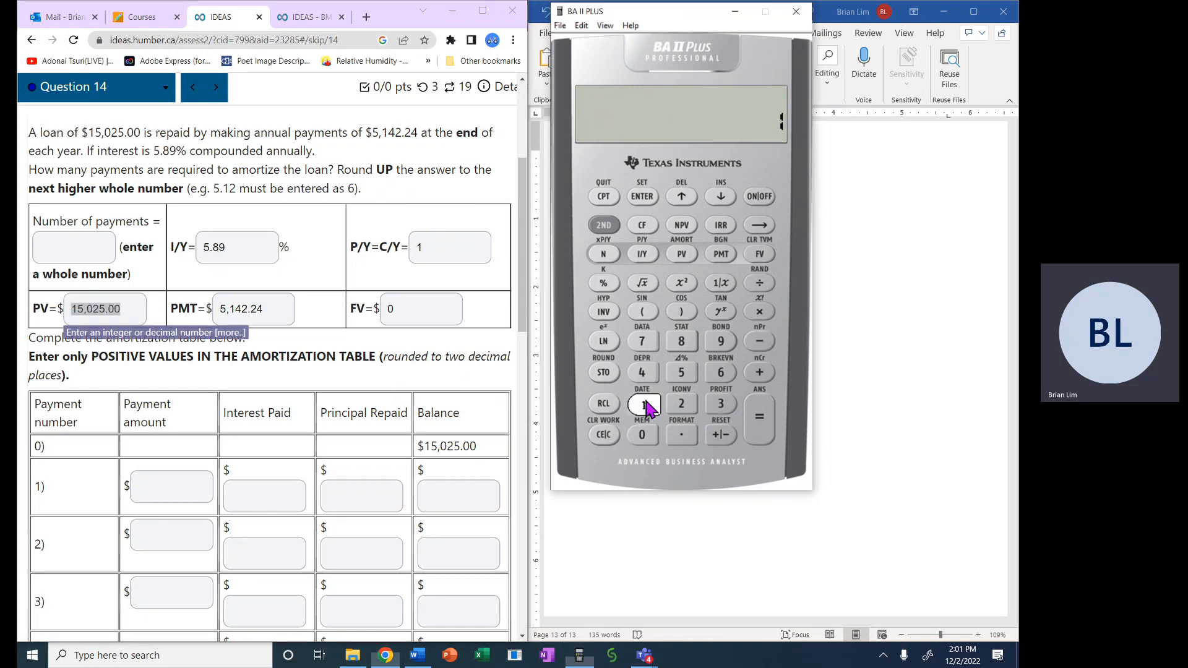
{"action": "left_click", "coordinate": [643, 403]}
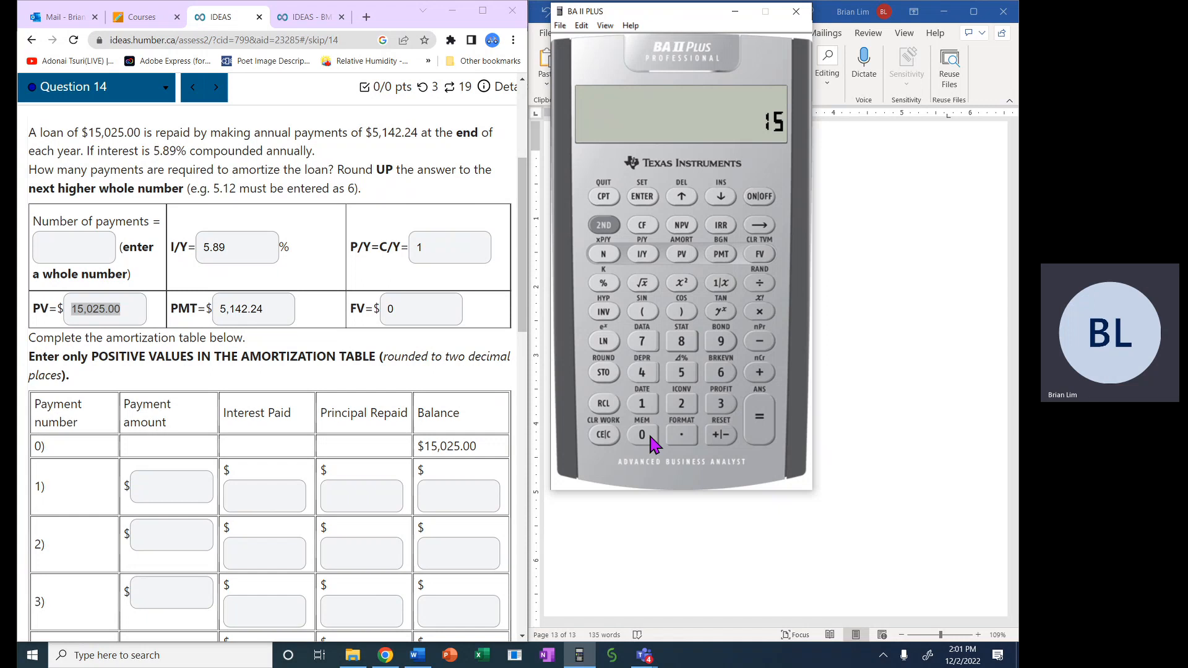
{"action": "left_click", "coordinate": [681, 404]}
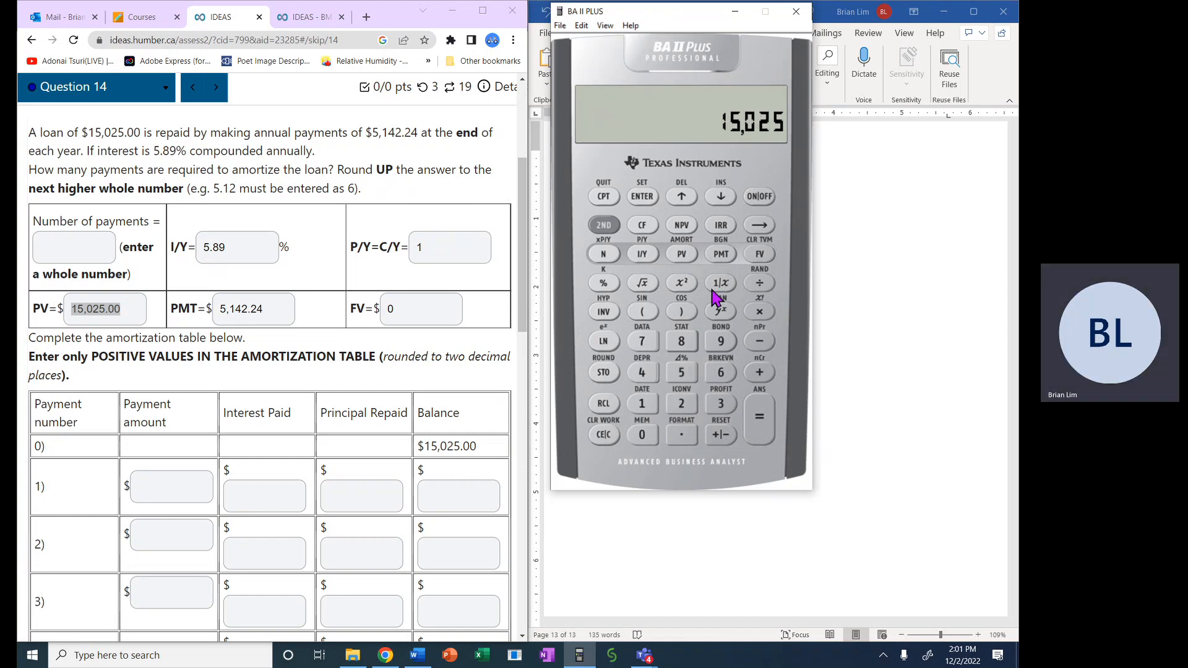
{"action": "left_click", "coordinate": [681, 254]}
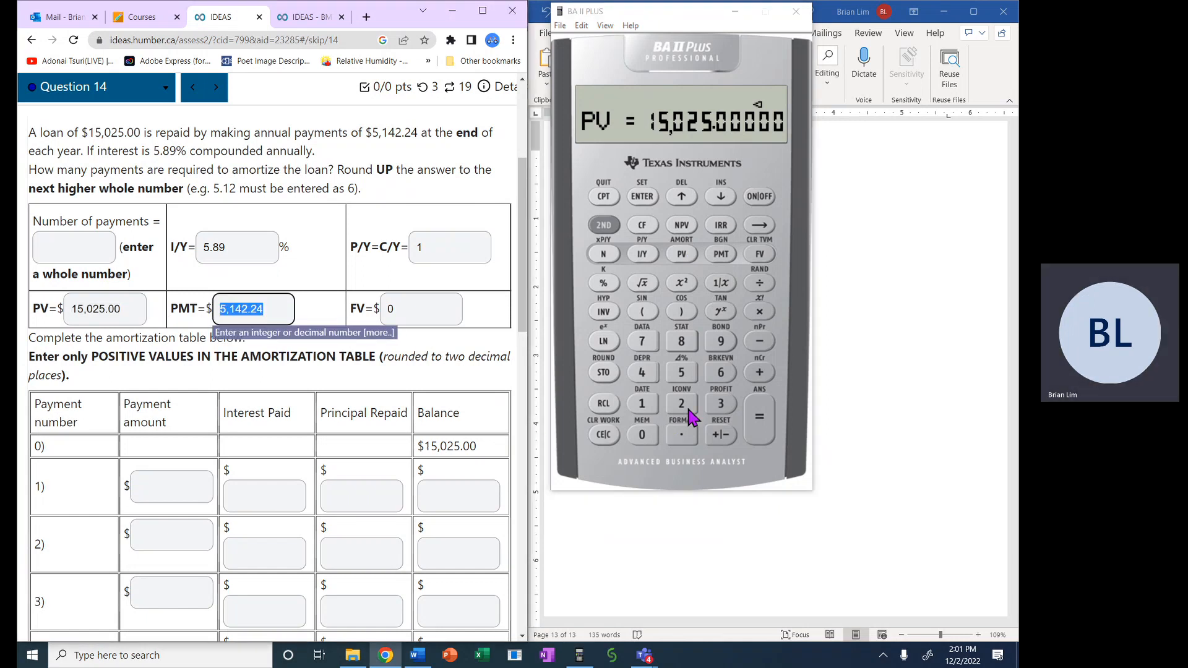
{"action": "left_click", "coordinate": [642, 403]}
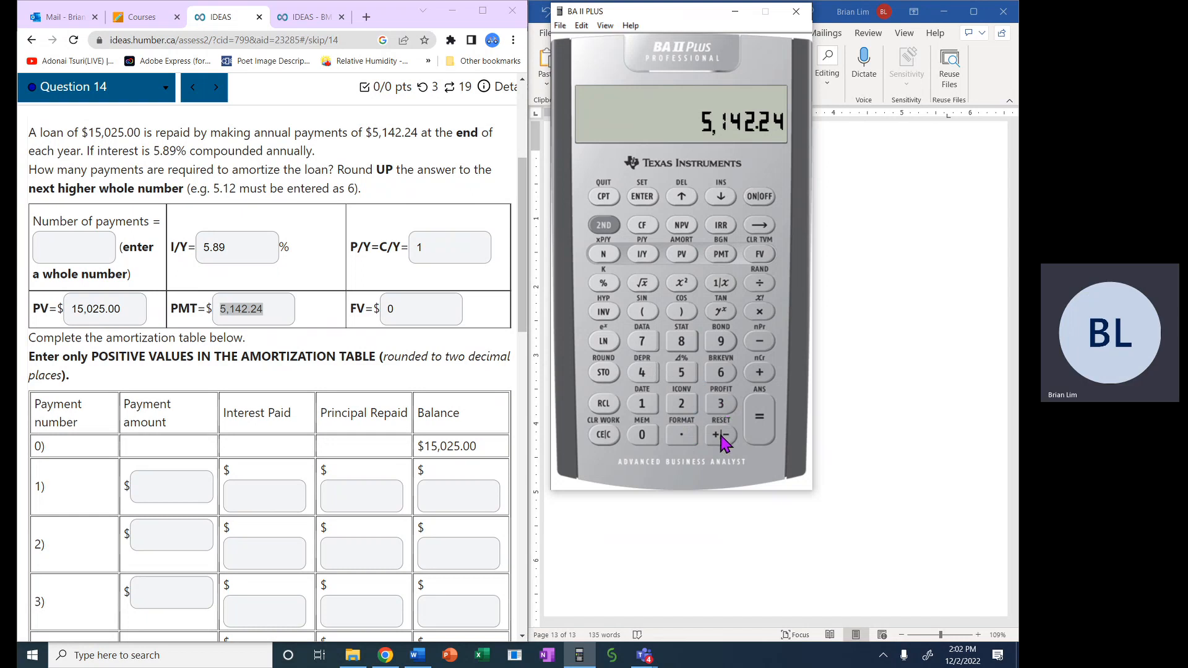
{"action": "left_click", "coordinate": [720, 252]}
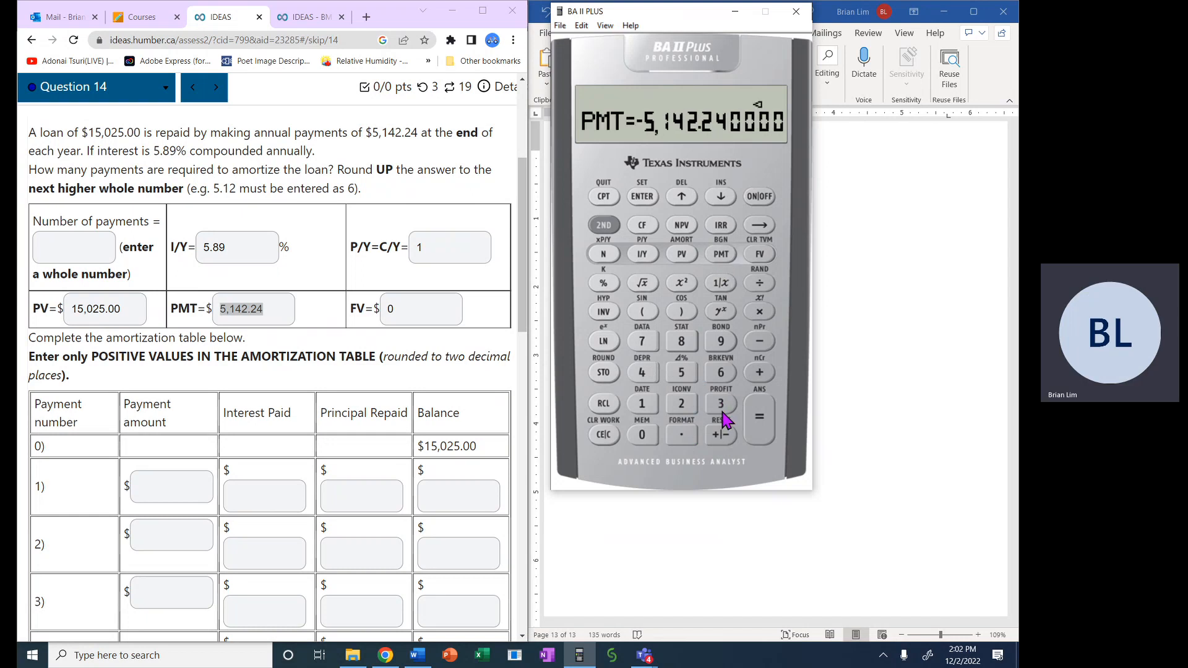
{"action": "mouse_move", "coordinate": [647, 471]}
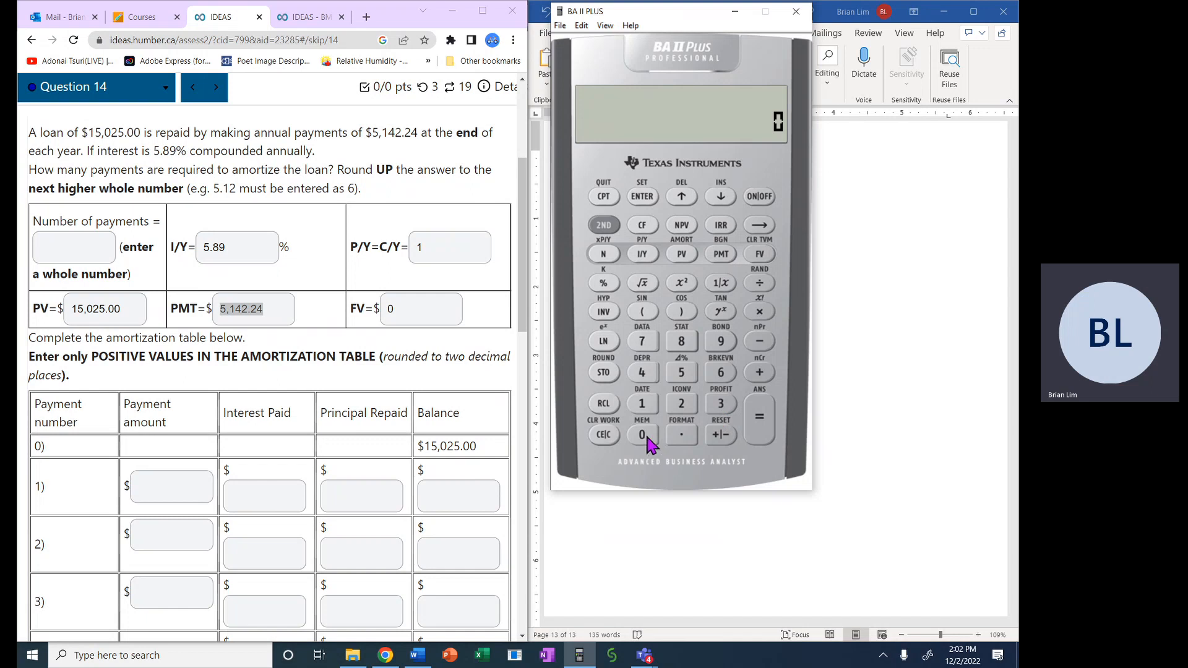
{"action": "left_click", "coordinate": [759, 253]}
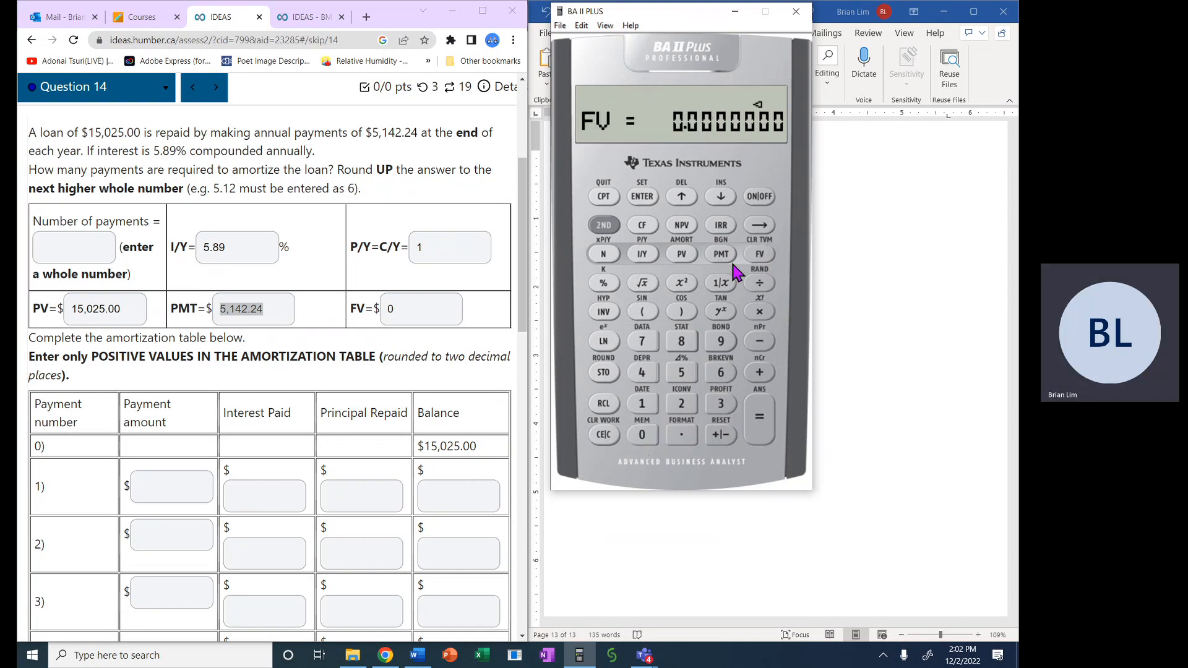
{"action": "mouse_move", "coordinate": [610, 257]}
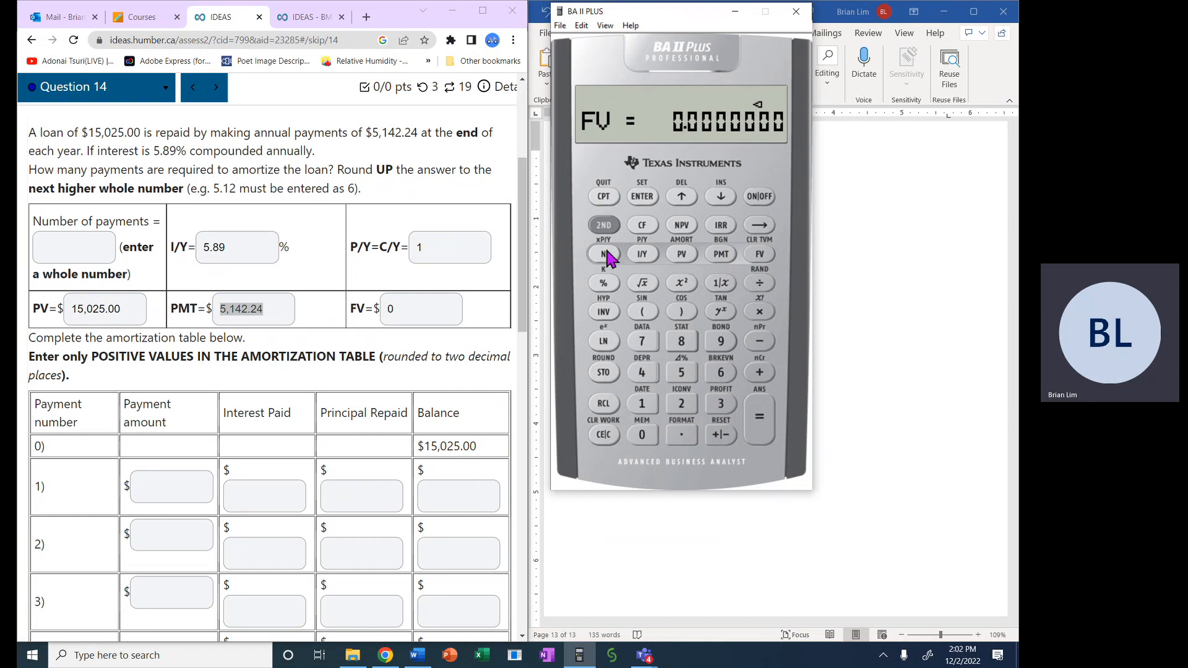
Compute N of about 3.30 and enter 4 as the number of payments in IDEAS.
{"action": "left_click", "coordinate": [602, 252]}
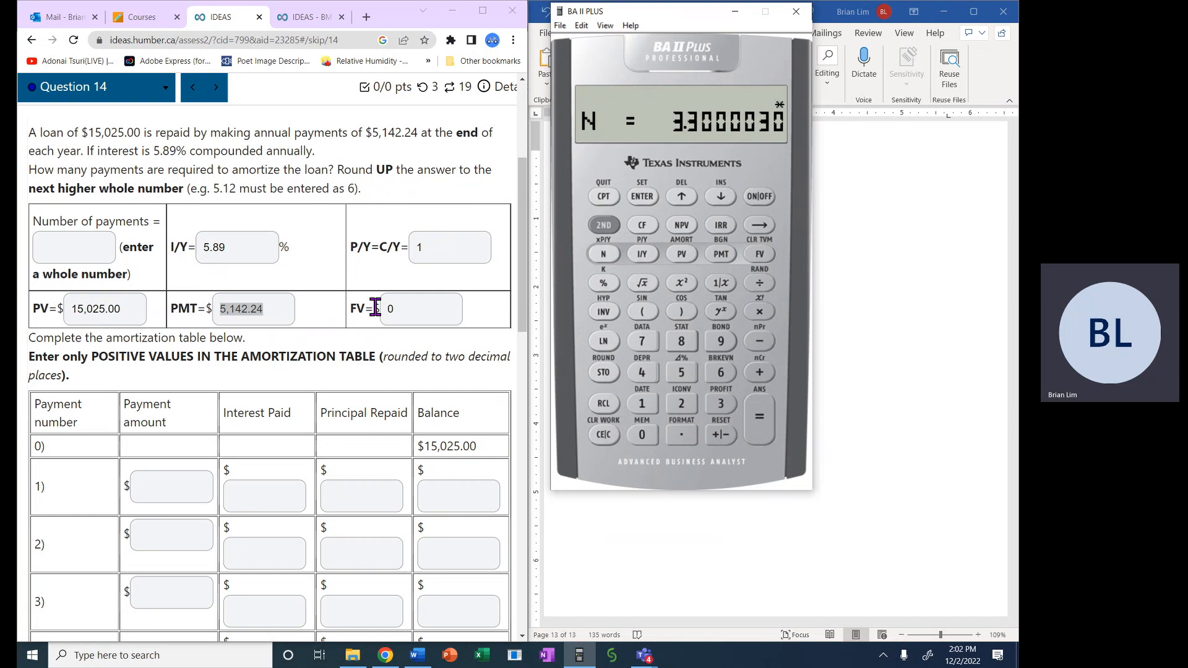
{"action": "mouse_move", "coordinate": [715, 151]}
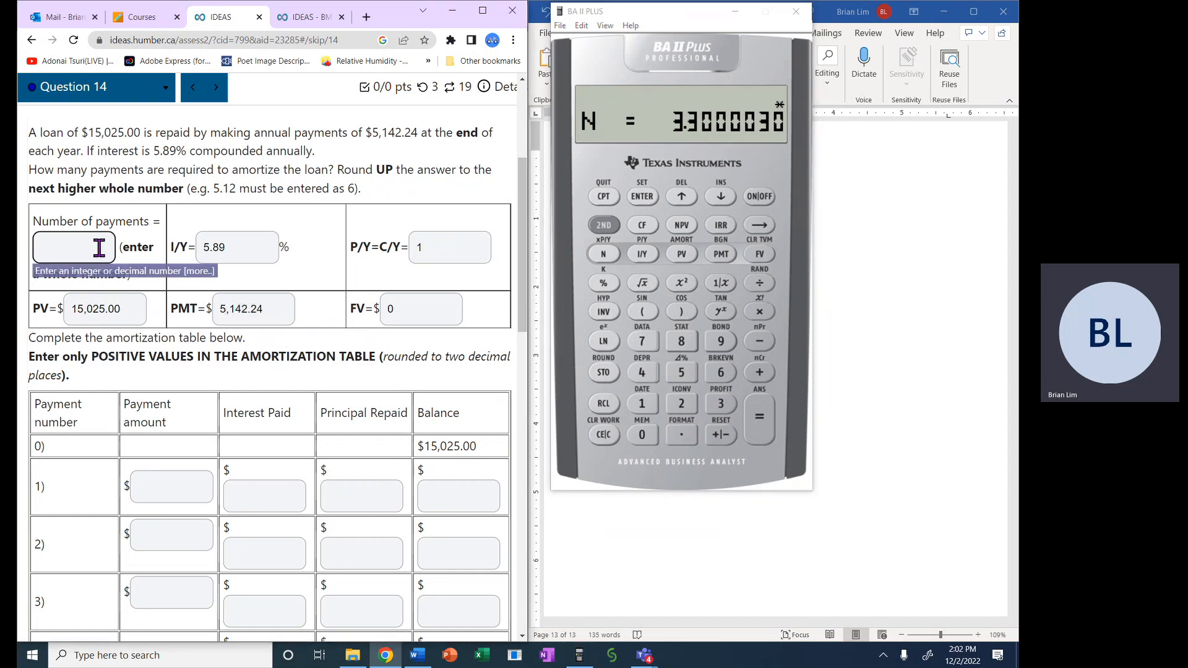
{"action": "type", "text": "4"}
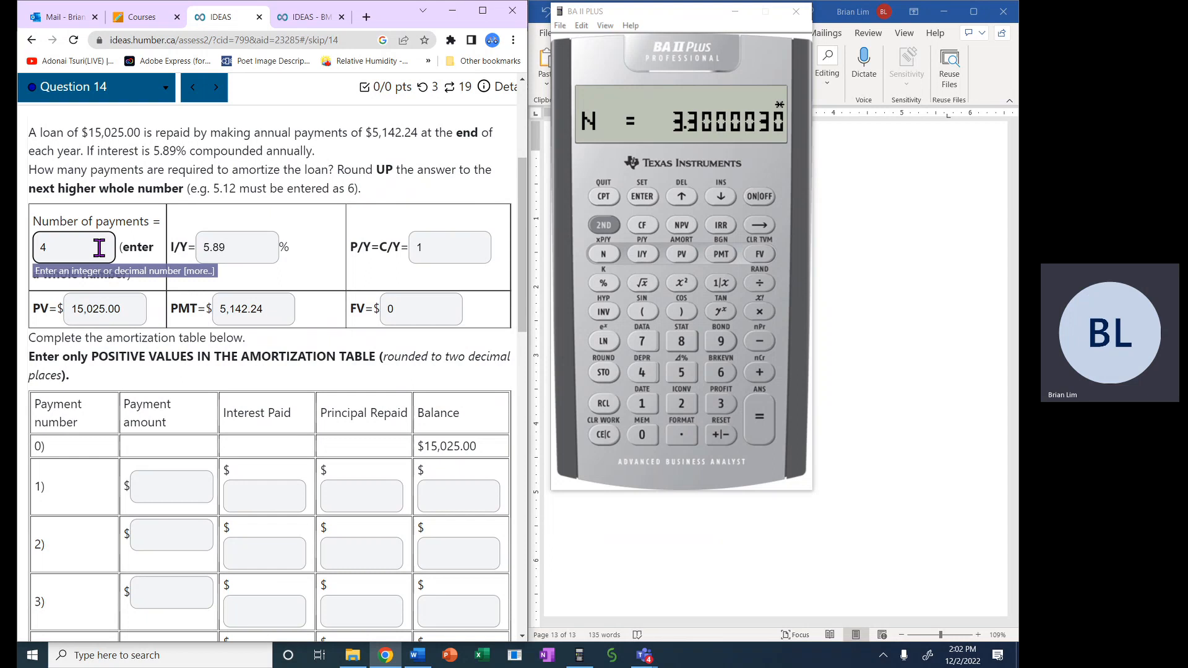
{"action": "mouse_move", "coordinate": [440, 151]}
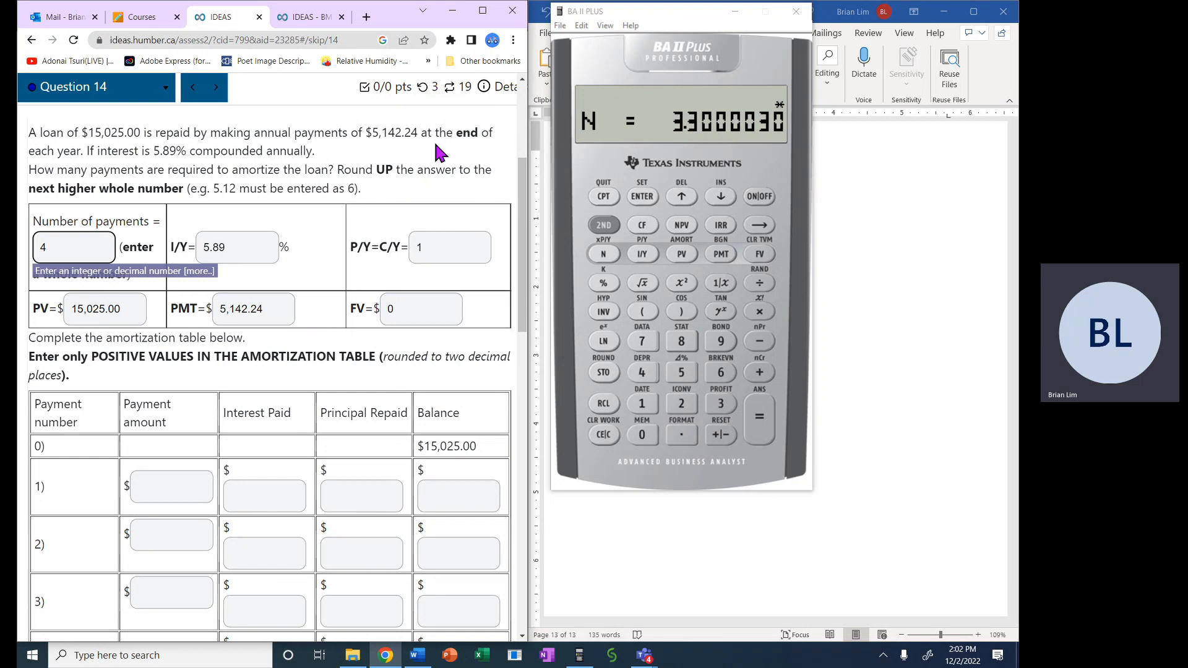
{"action": "double_click", "coordinate": [382, 133]}
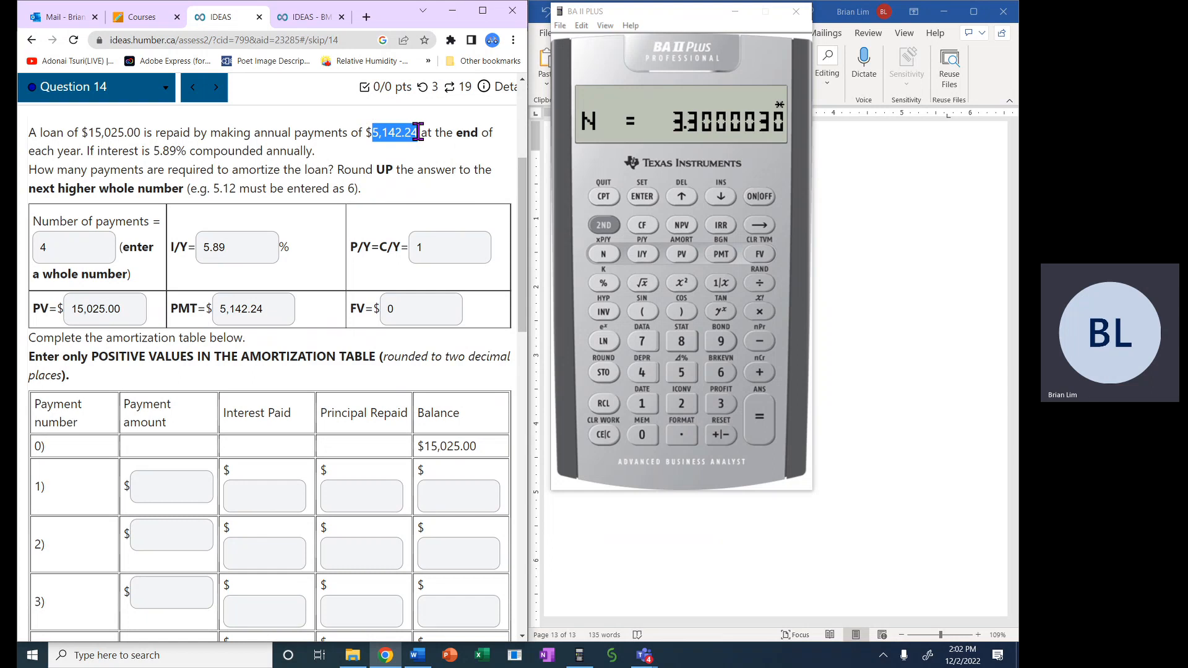
{"action": "mouse_move", "coordinate": [542, 307]}
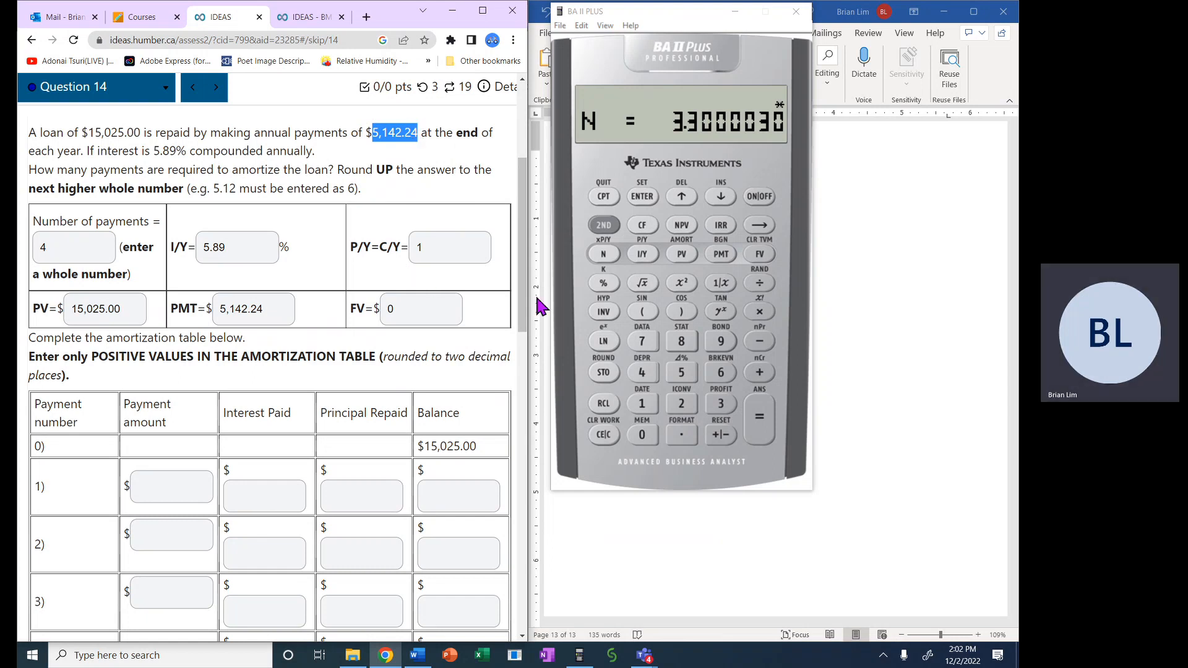
{"action": "mouse_move", "coordinate": [722, 197]}
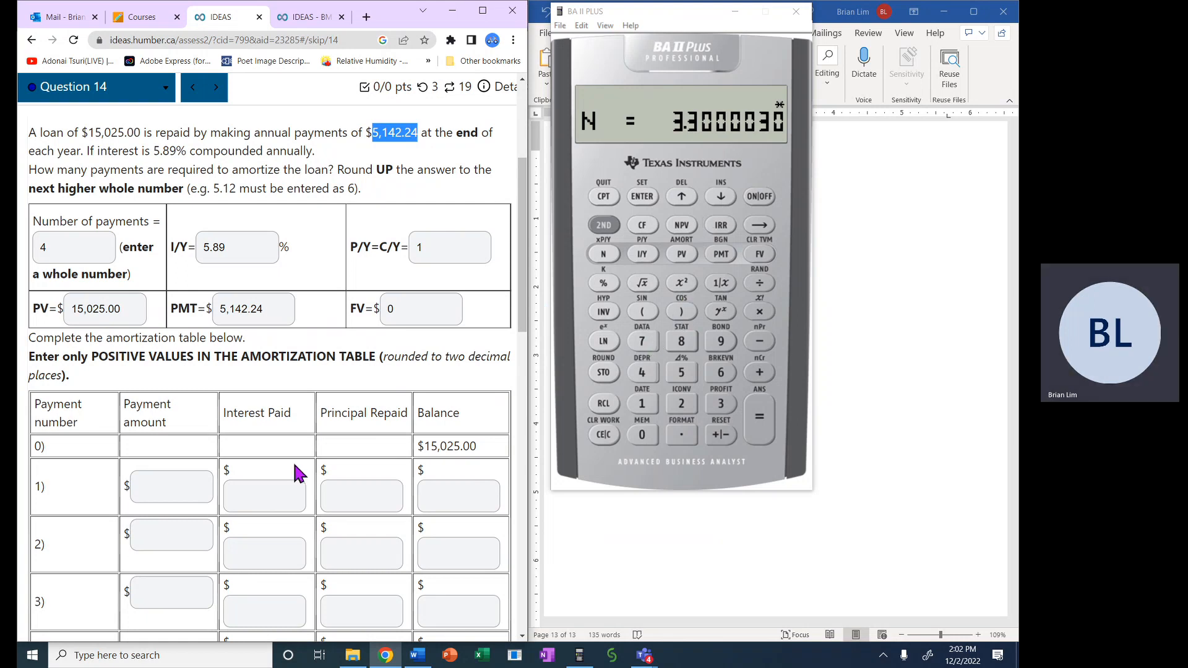
{"action": "mouse_move", "coordinate": [35, 346]}
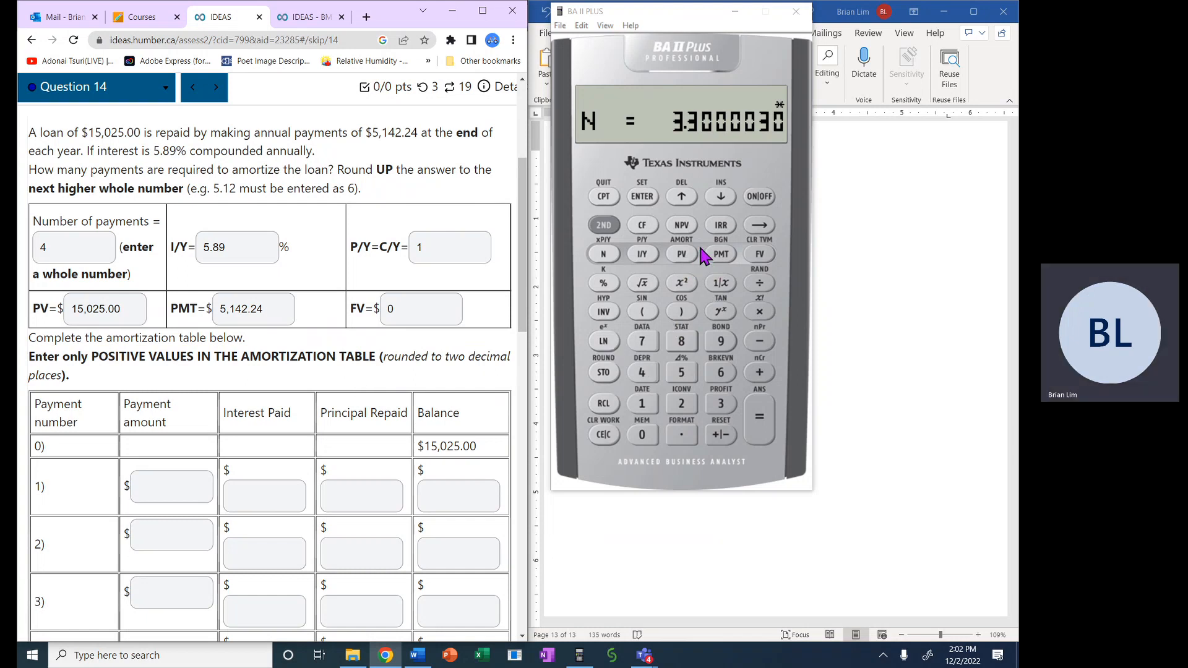
{"action": "mouse_move", "coordinate": [688, 263]}
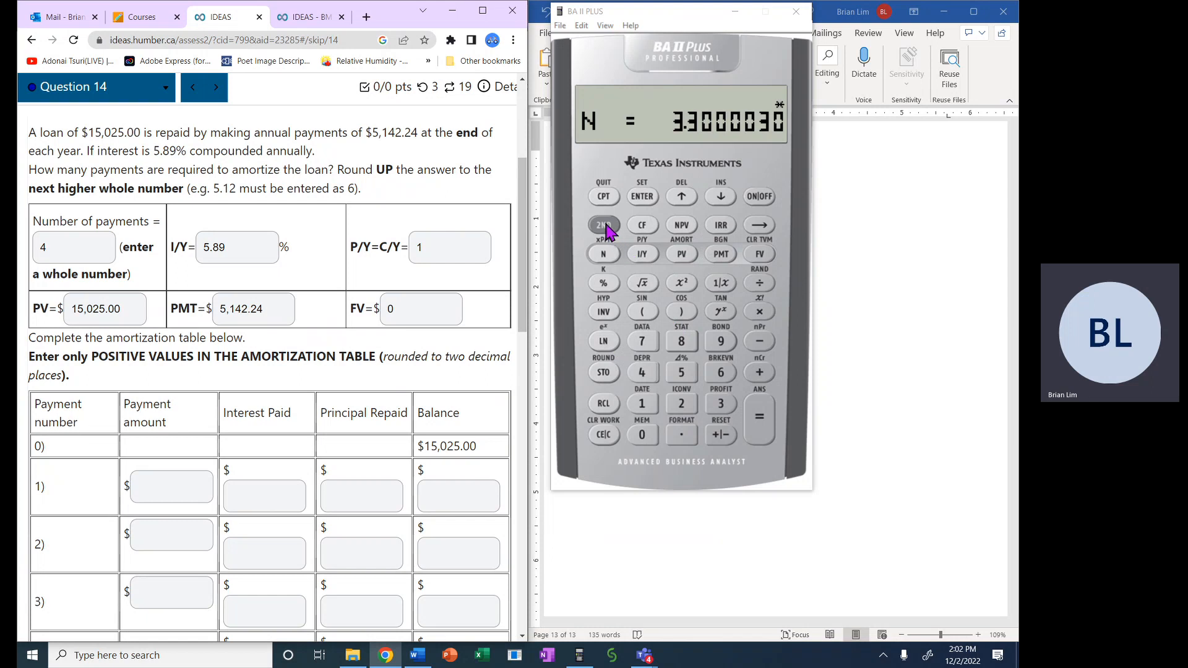
Open the AMORT worksheet for period 1 and display the balance after payment 1.
{"action": "left_click", "coordinate": [604, 224]}
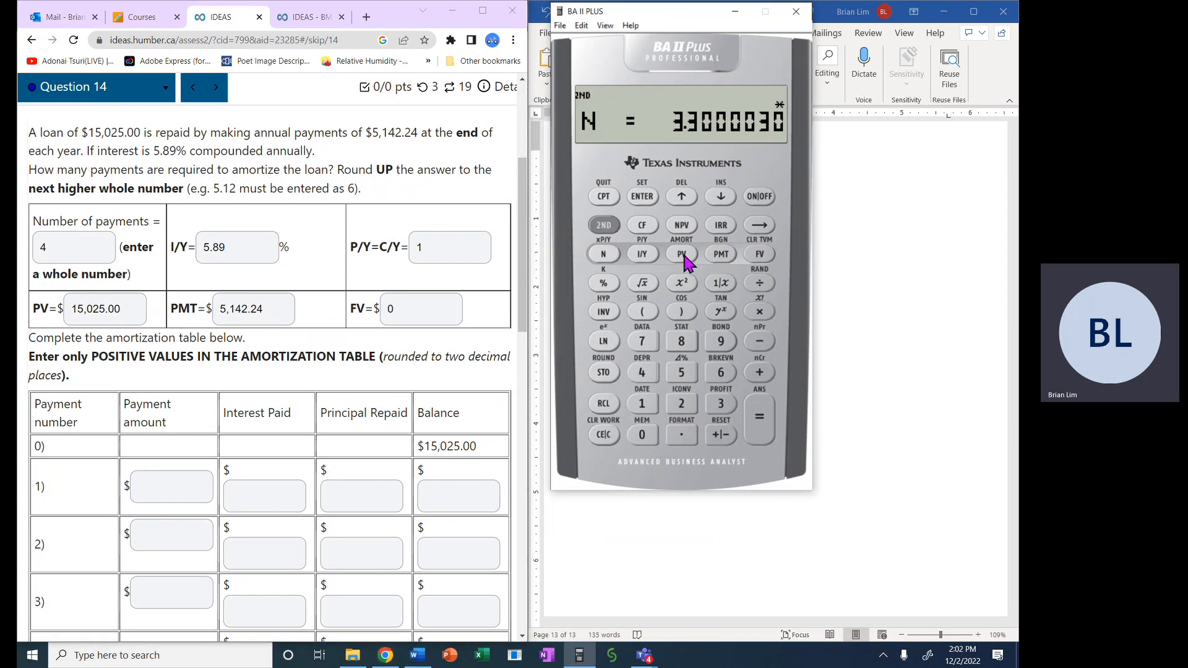
{"action": "left_click", "coordinate": [681, 253]}
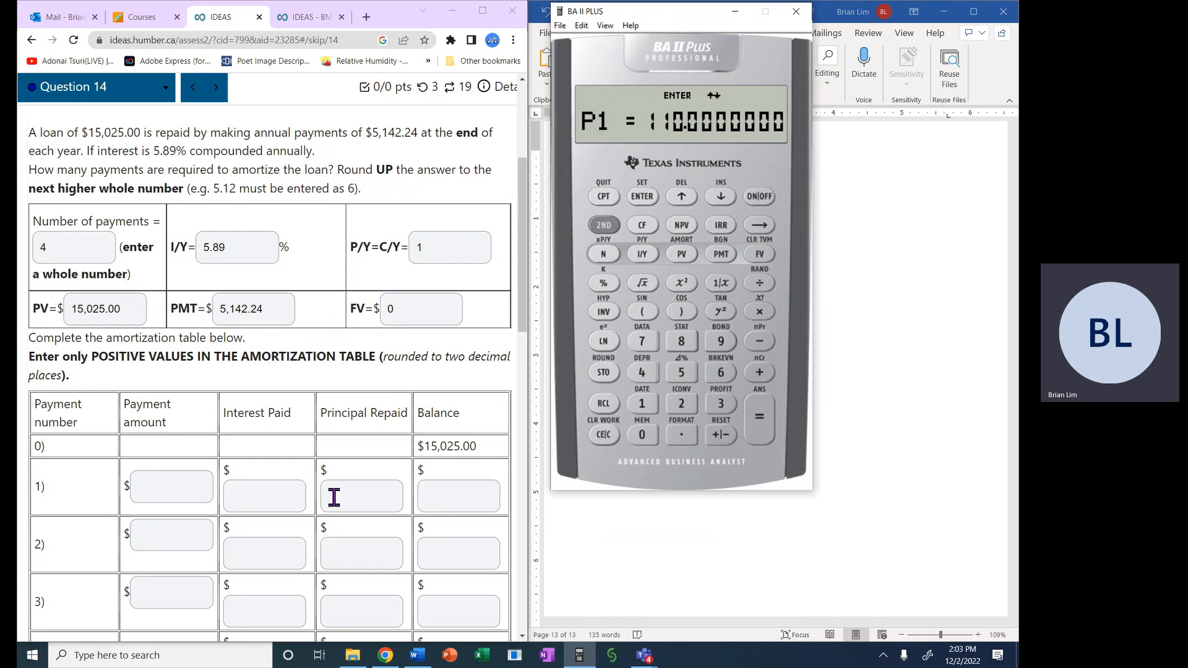
{"action": "mouse_move", "coordinate": [112, 517]}
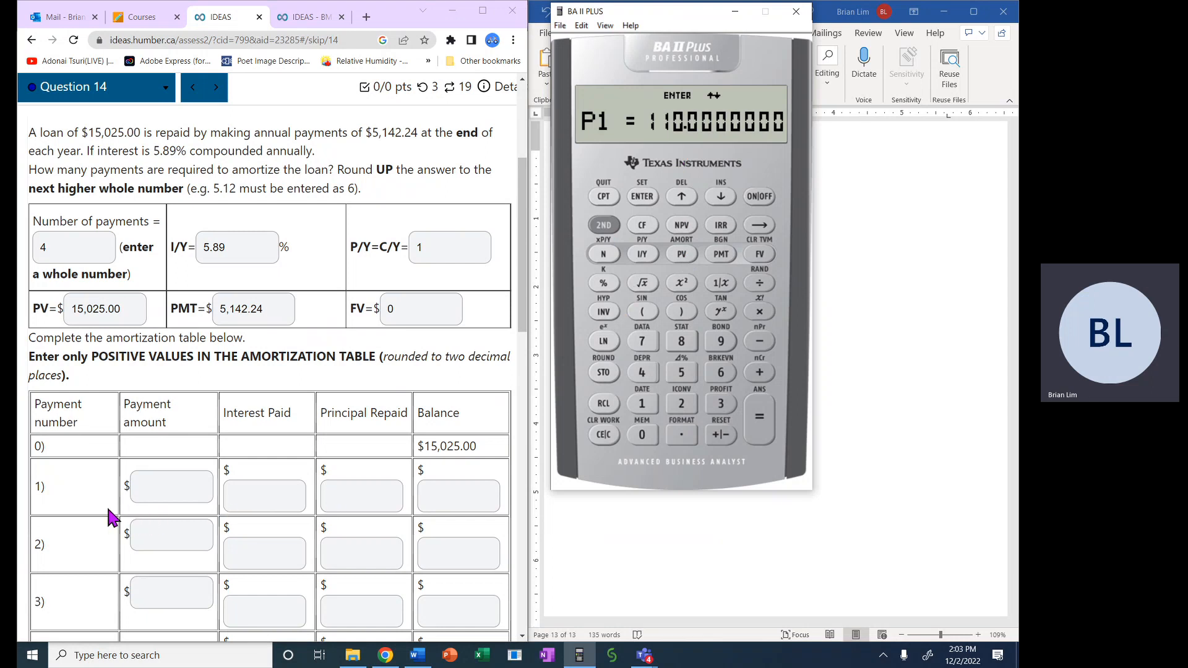
{"action": "mouse_move", "coordinate": [35, 500]}
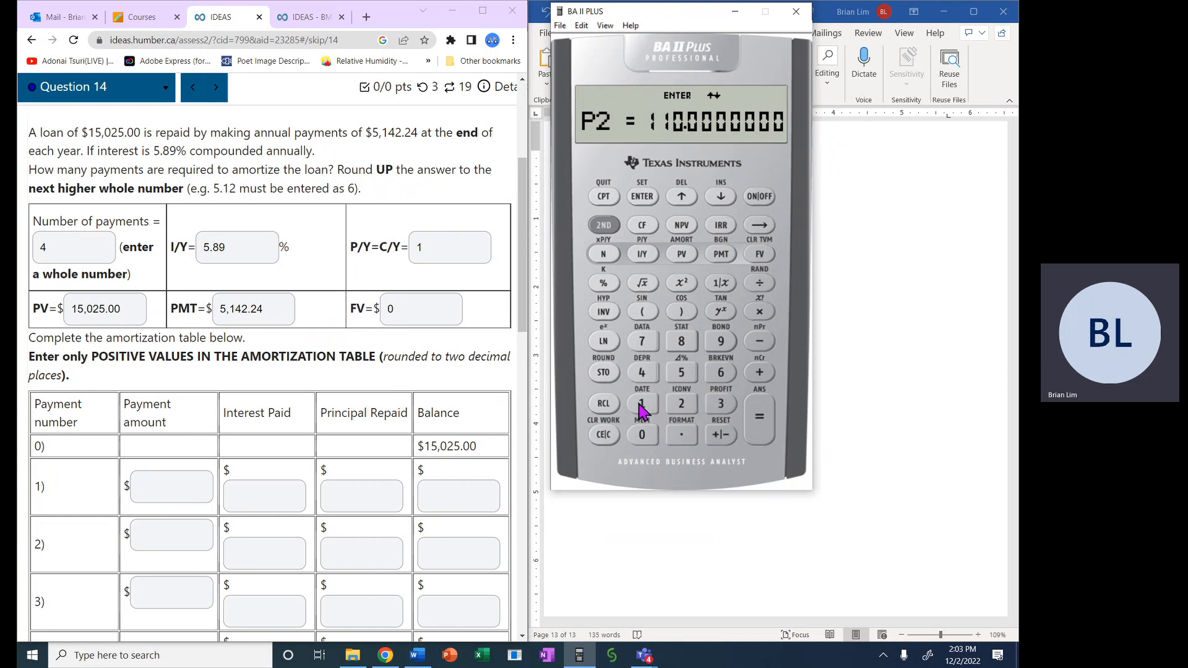
{"action": "left_click", "coordinate": [680, 196]}
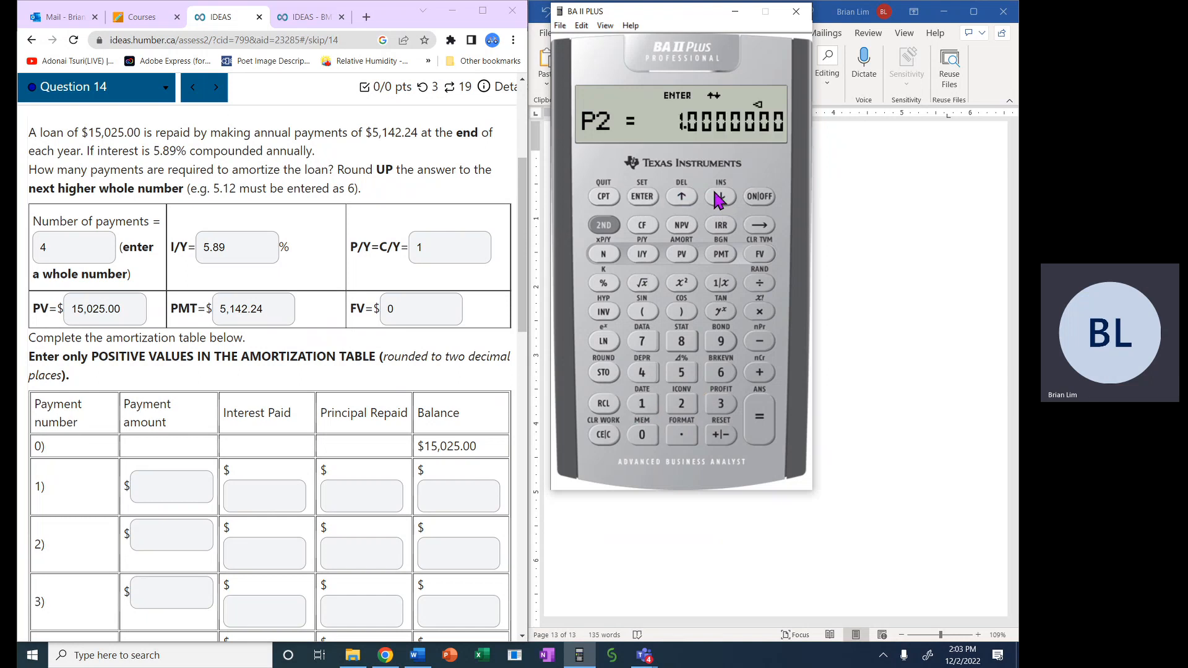
{"action": "left_click", "coordinate": [720, 197]}
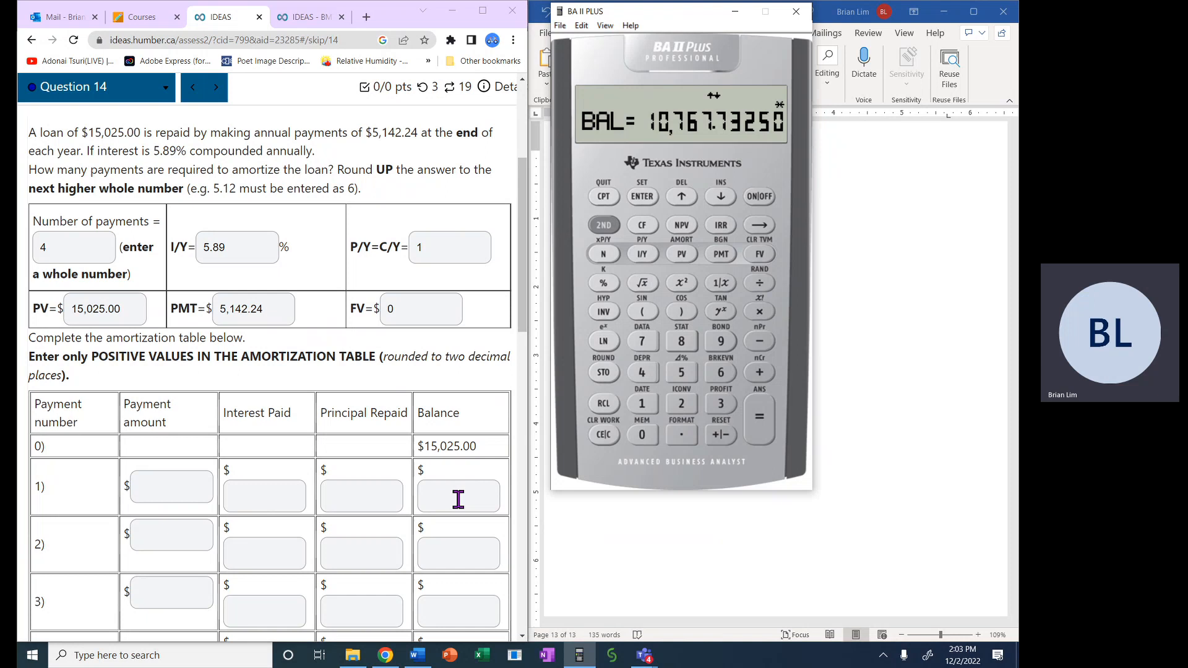
Enter payment 1's balance of 10,767.73 in the IDEAS table.
{"action": "type", "text": "1"}
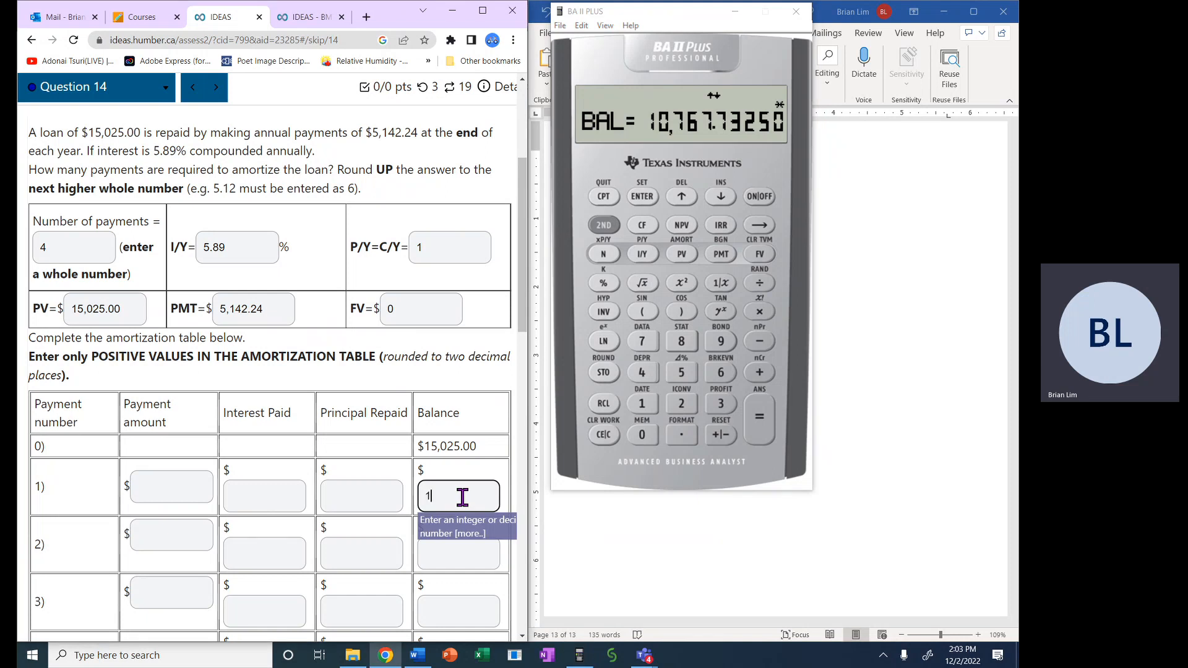
{"action": "type", "text": "0"}
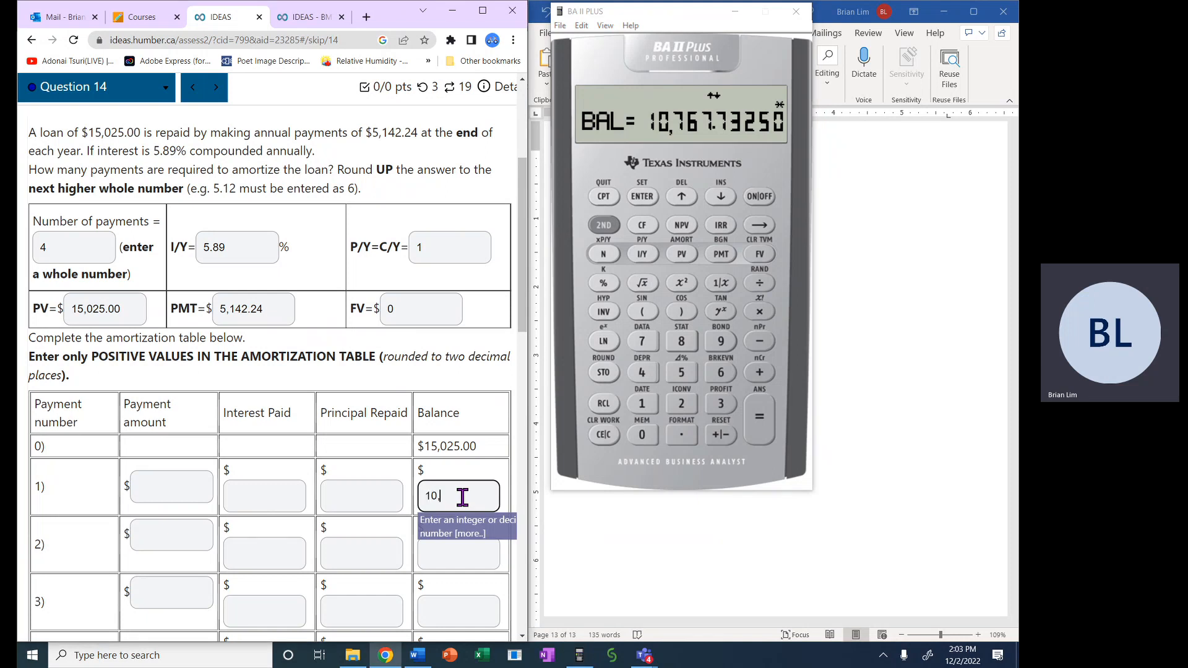
{"action": "type", "text": "76"}
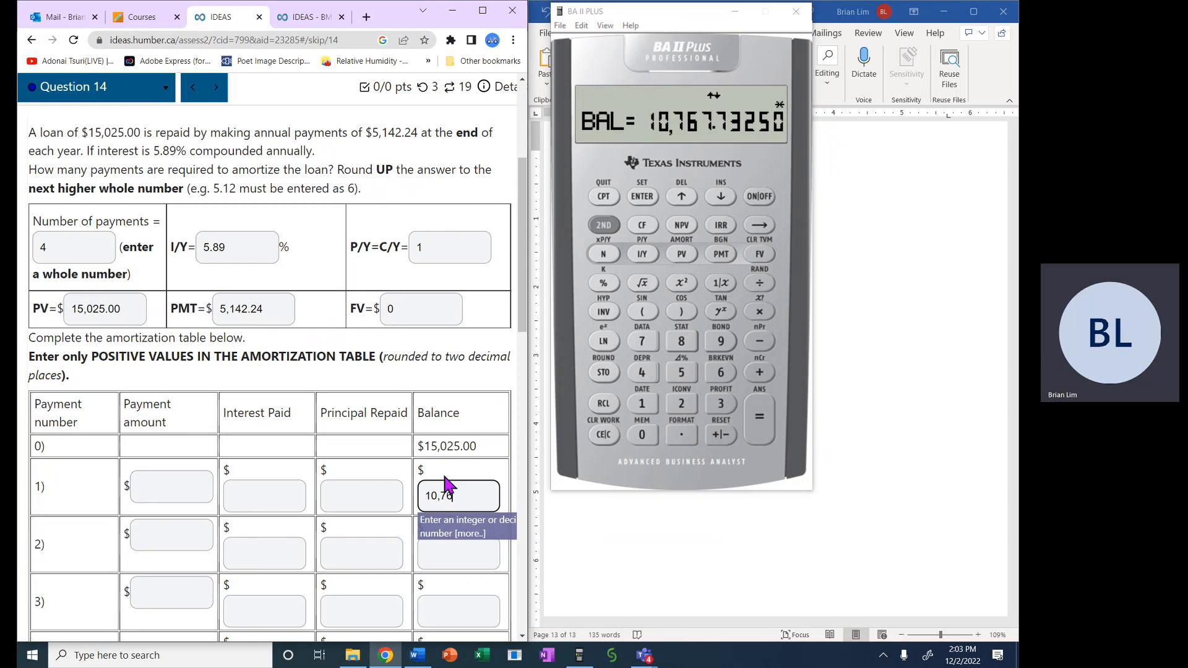
{"action": "type", "text": "7."}
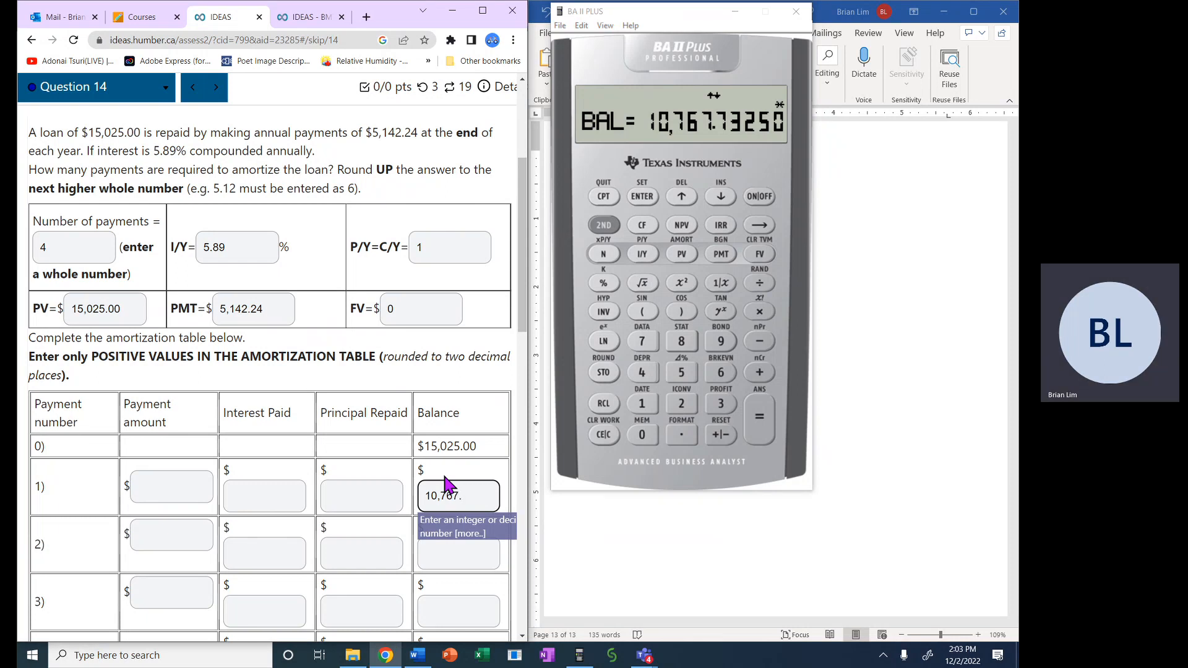
{"action": "type", "text": "73"}
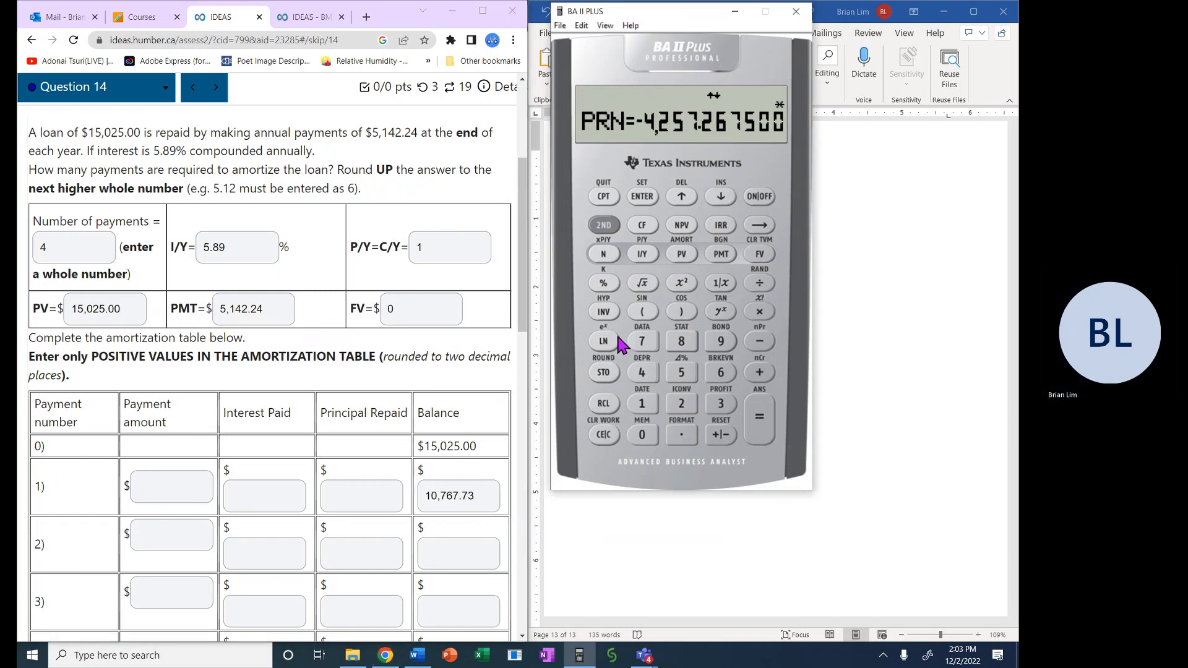
Enter 4,257.27 as payment 1's Principal Repaid.
{"action": "left_click", "coordinate": [361, 496]}
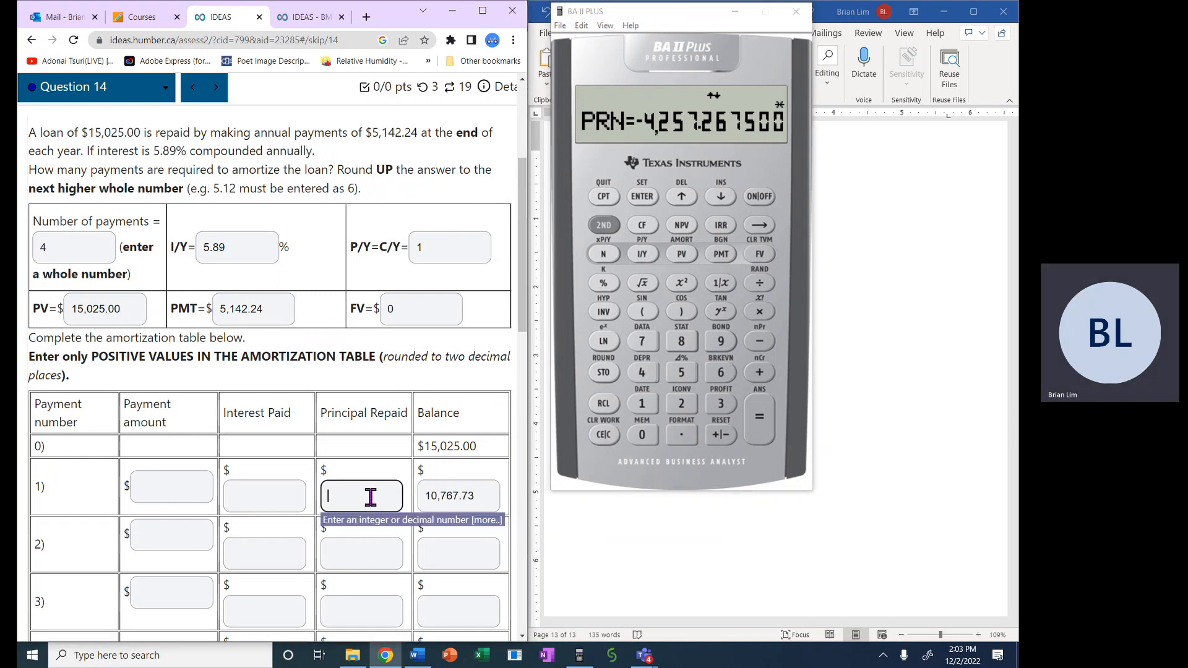
{"action": "type", "text": "4"}
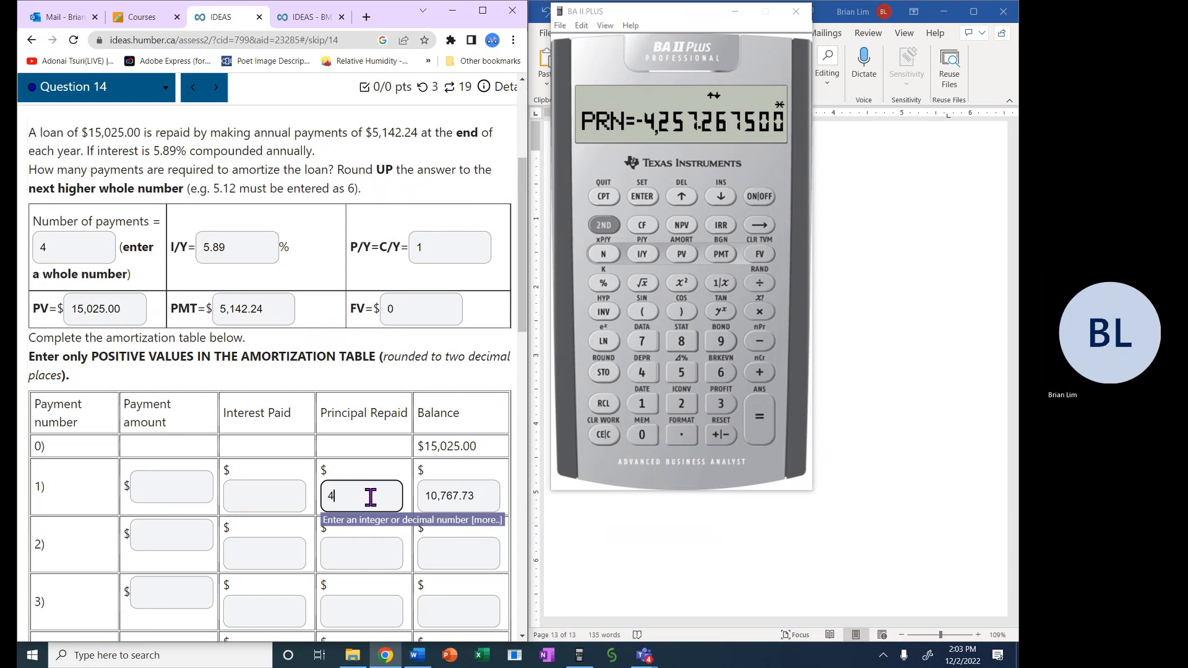
{"action": "type", "text": ",257."}
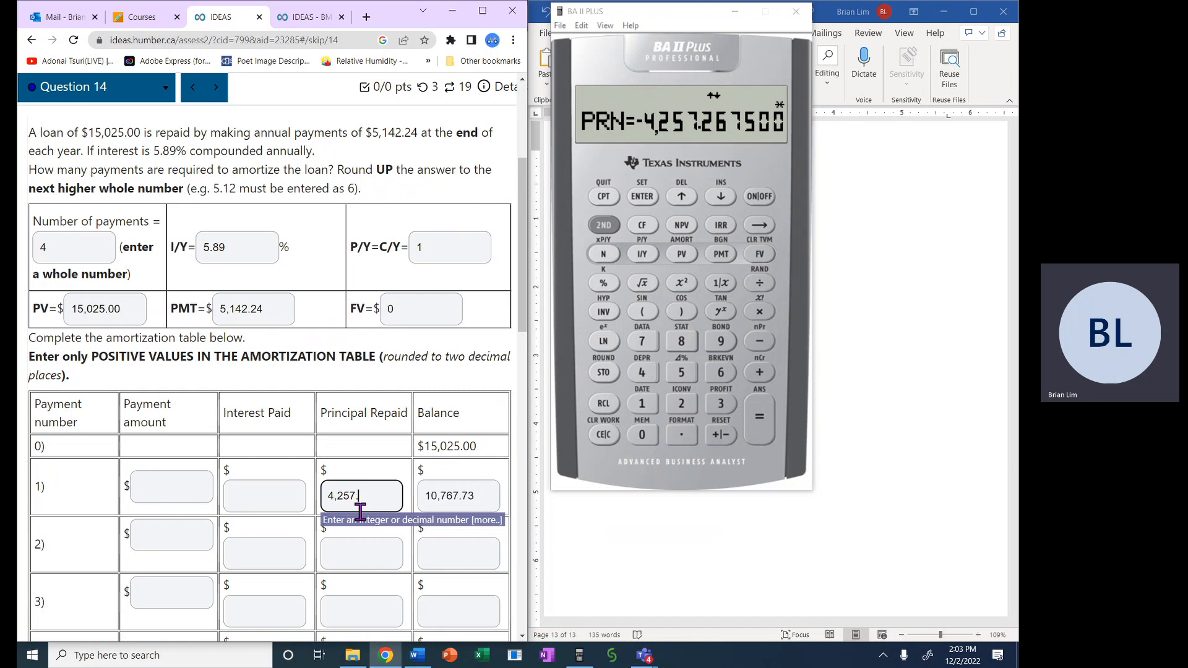
{"action": "type", "text": "27"}
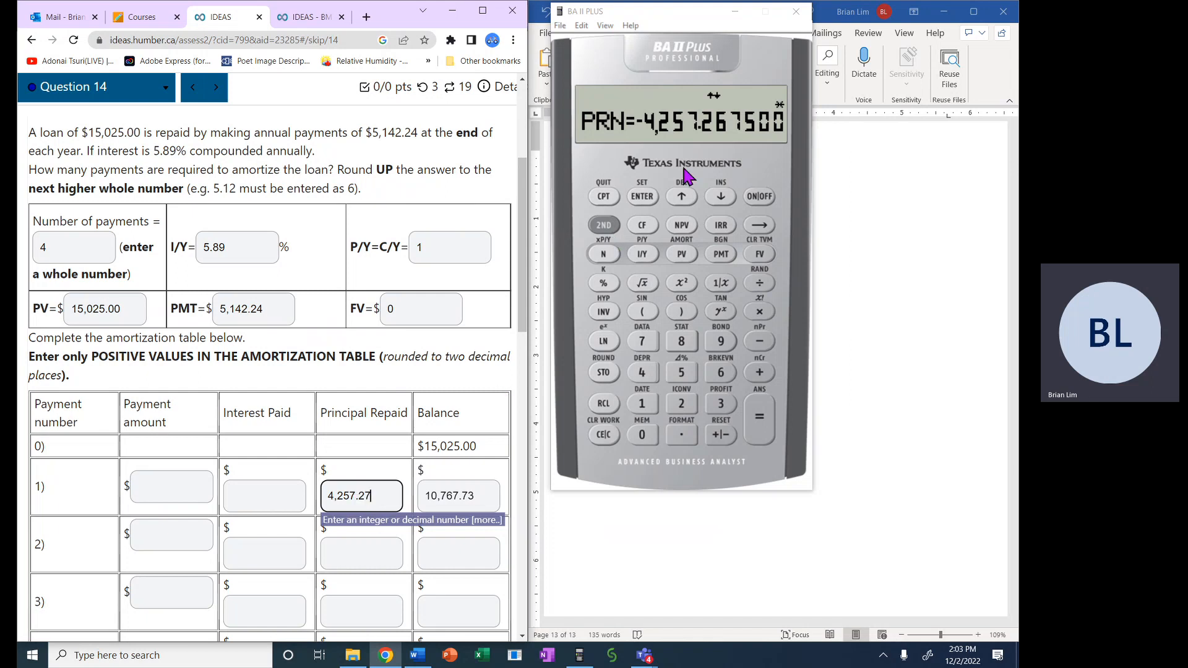
{"action": "mouse_move", "coordinate": [723, 233]}
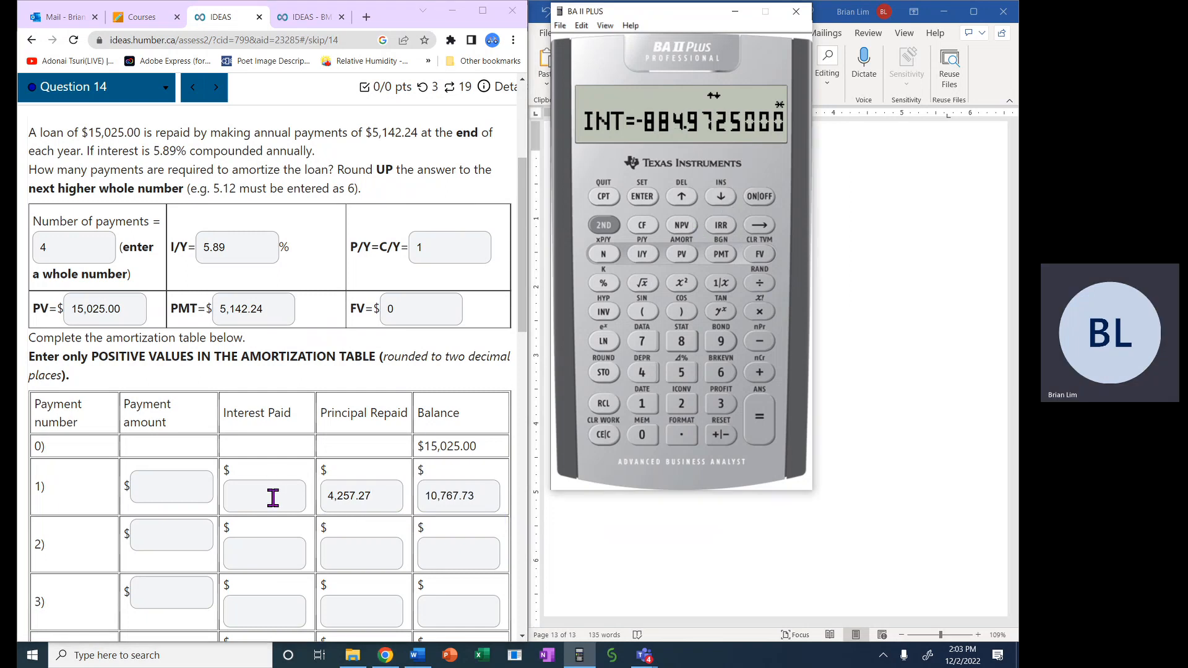
Enter 884.97 as payment 1's Interest Paid.
{"action": "type", "text": "88"}
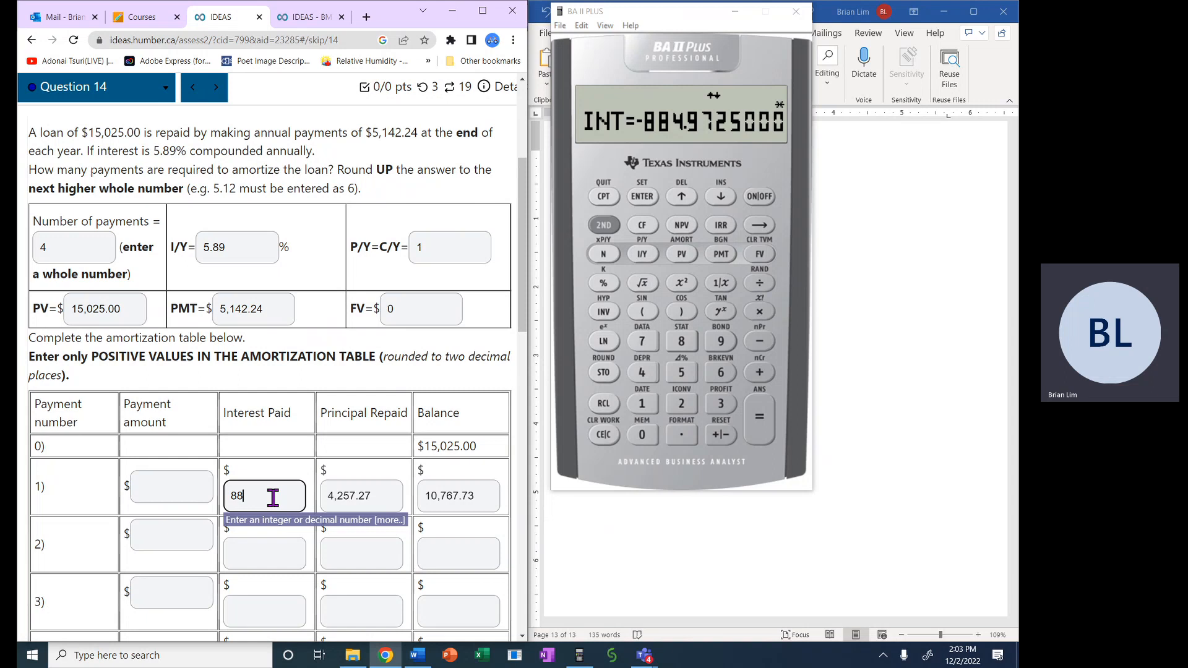
{"action": "type", "text": "4"}
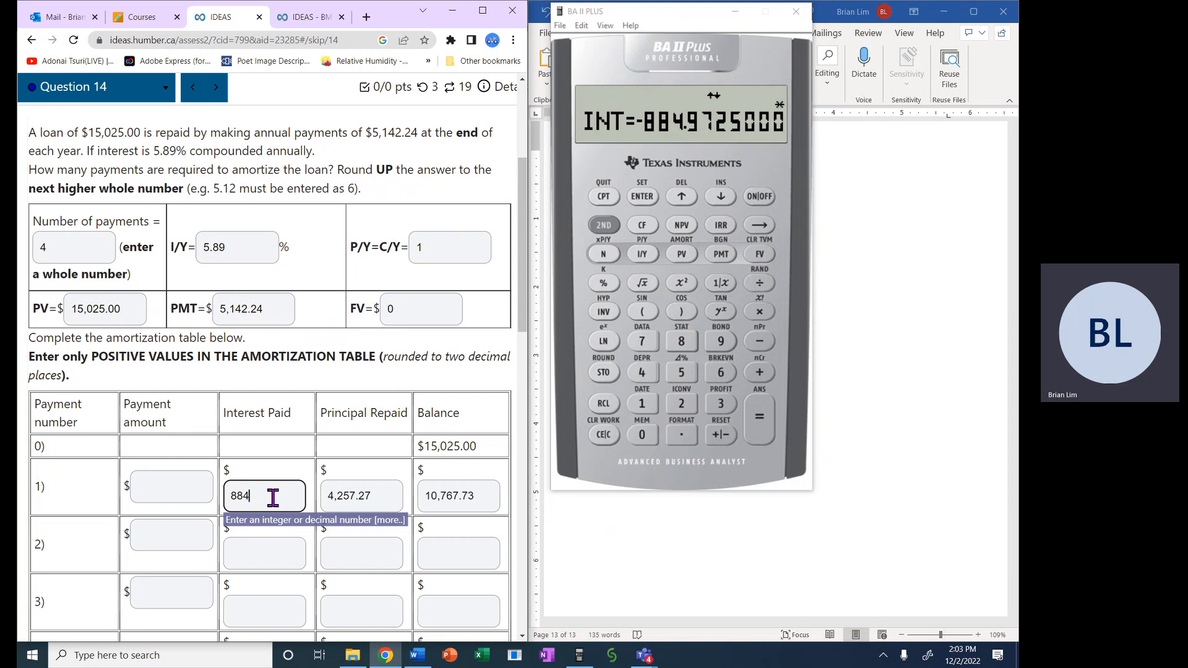
{"action": "type", "text": ".97"}
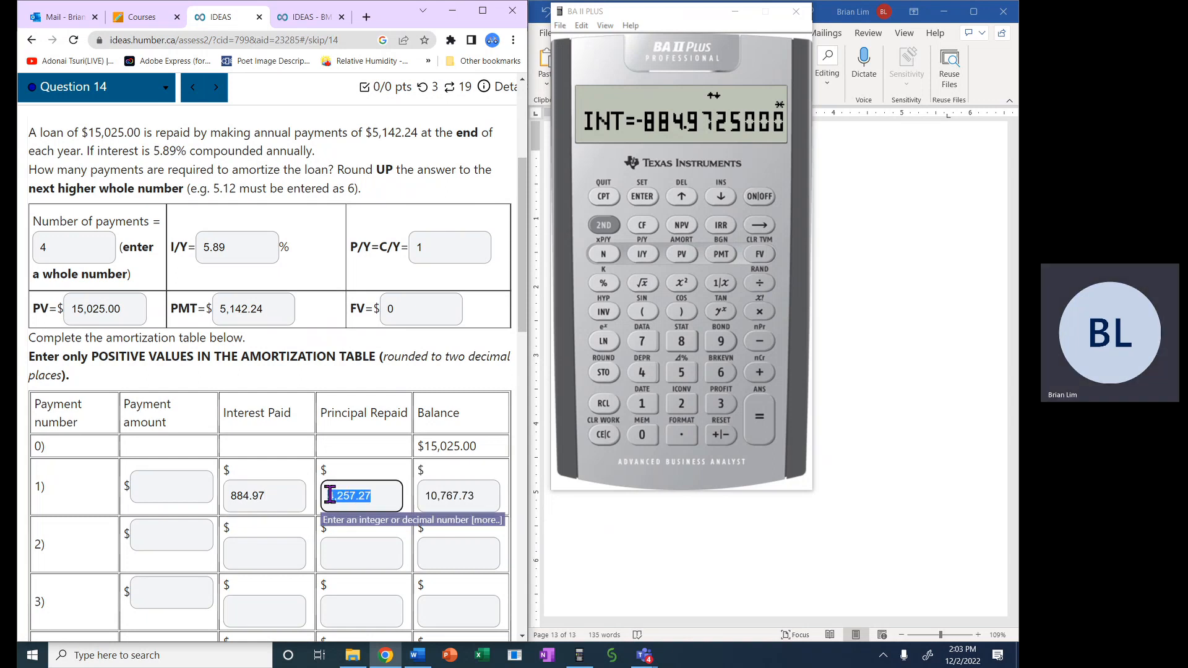
{"action": "left_click", "coordinate": [264, 496]}
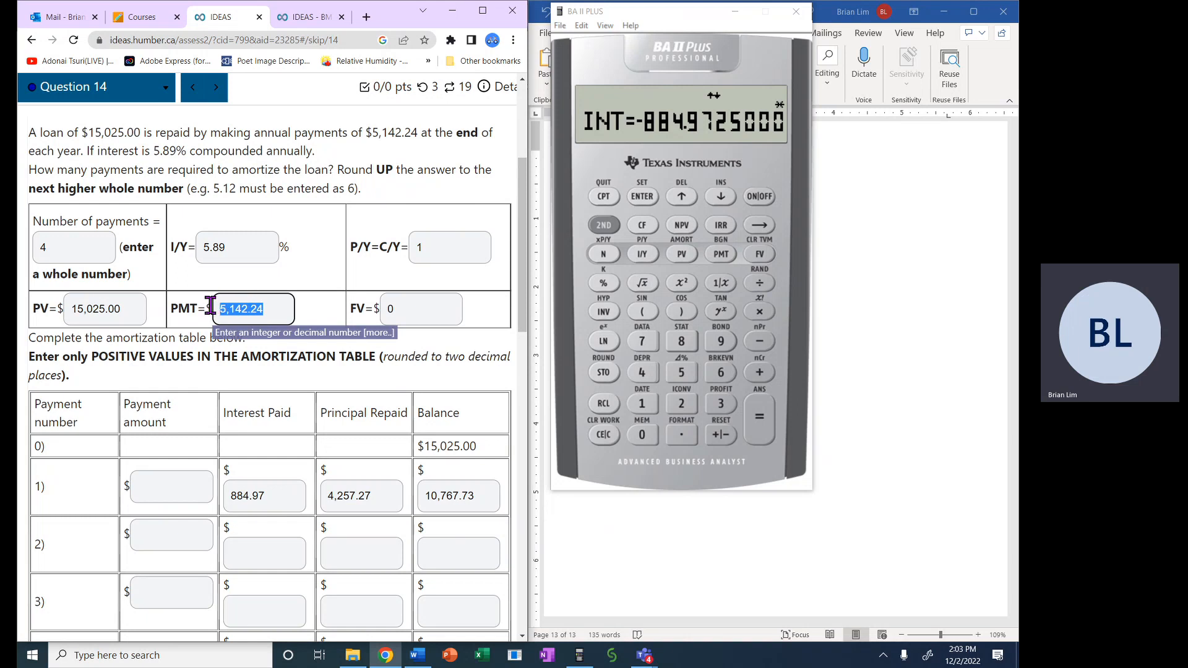
Enter 5,142.24 as the Payment amount for payments 1, 2 and 3.
{"action": "left_click", "coordinate": [171, 485]}
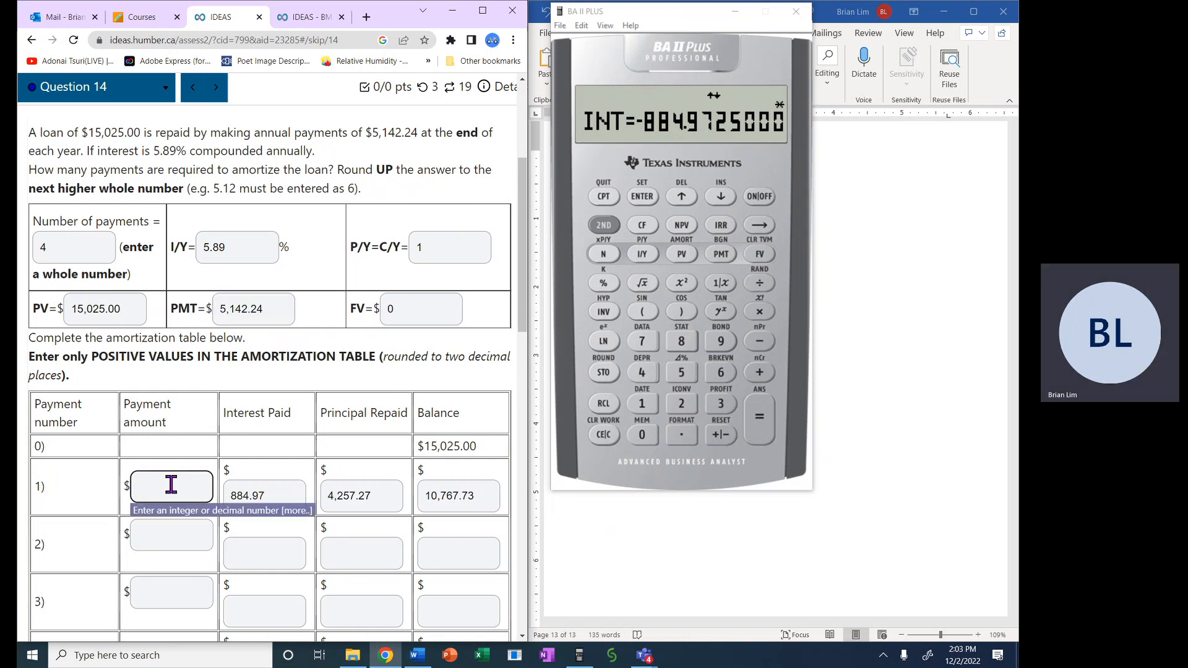
{"action": "type", "text": "5,142.24"}
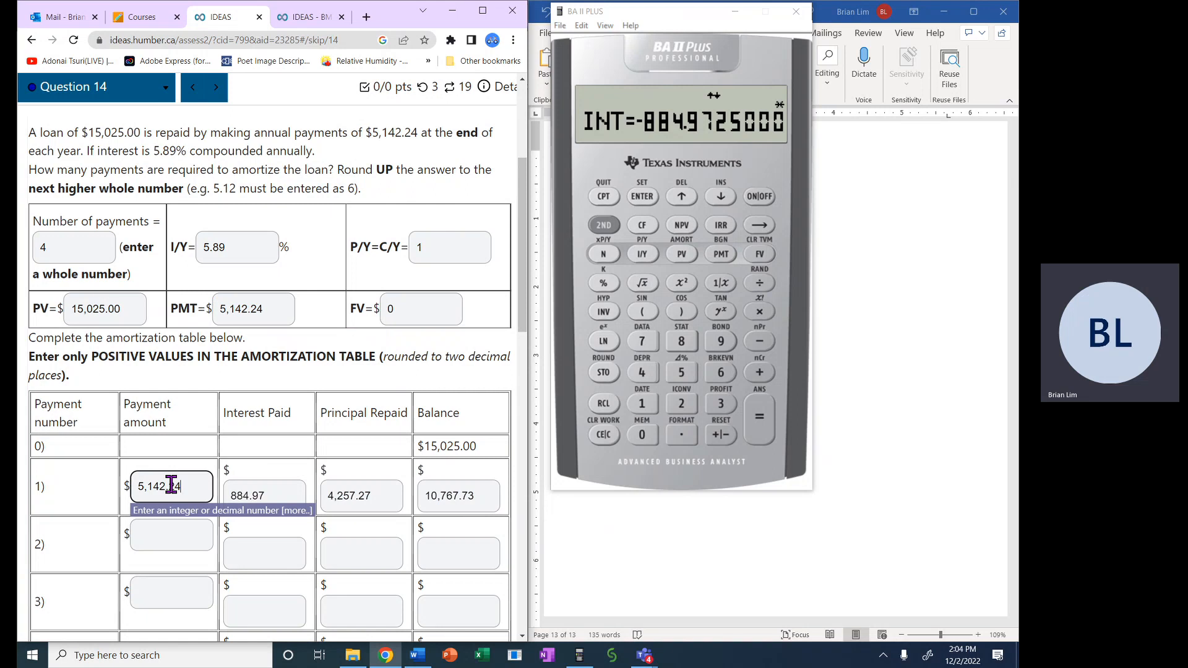
{"action": "left_click", "coordinate": [171, 536]}
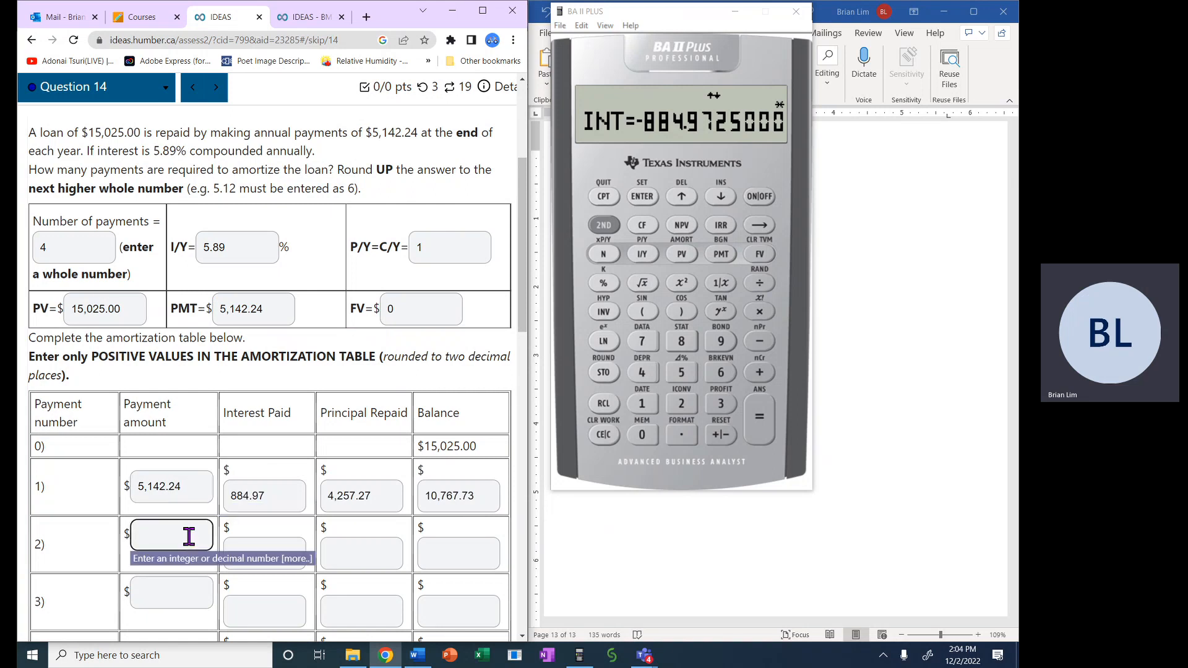
{"action": "type", "text": "5,142.24"}
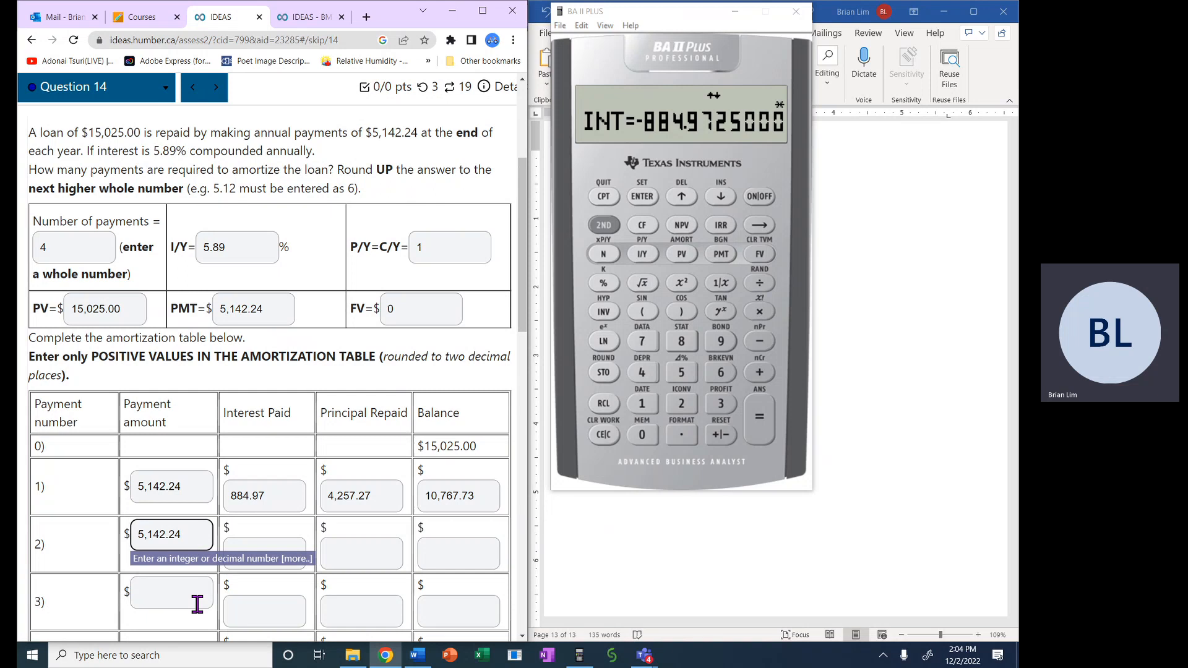
{"action": "left_click", "coordinate": [171, 592]}
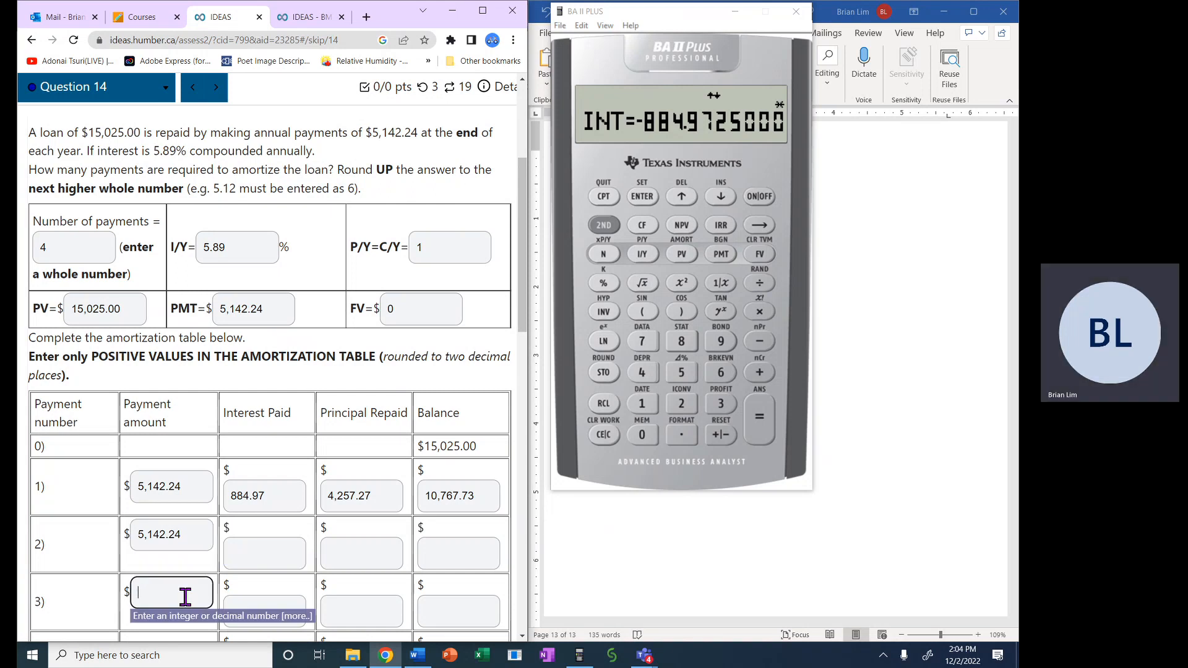
{"action": "type", "text": "5,142.24"}
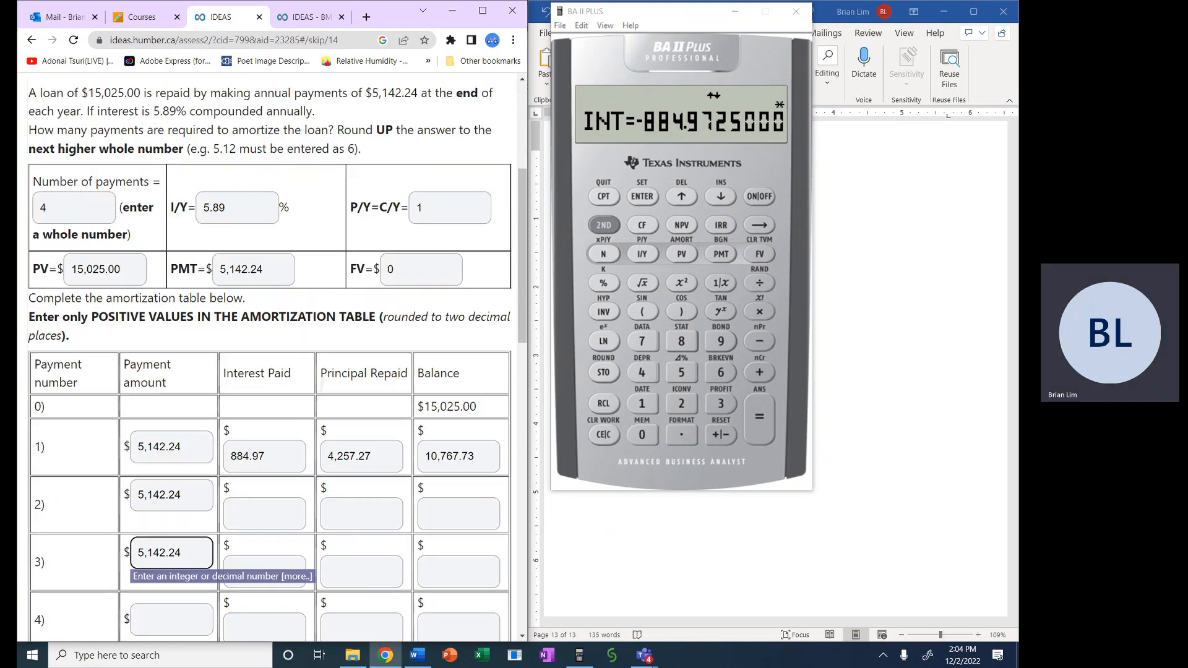
{"action": "scroll", "scroll_direction": "down", "scroll_amount": 3}
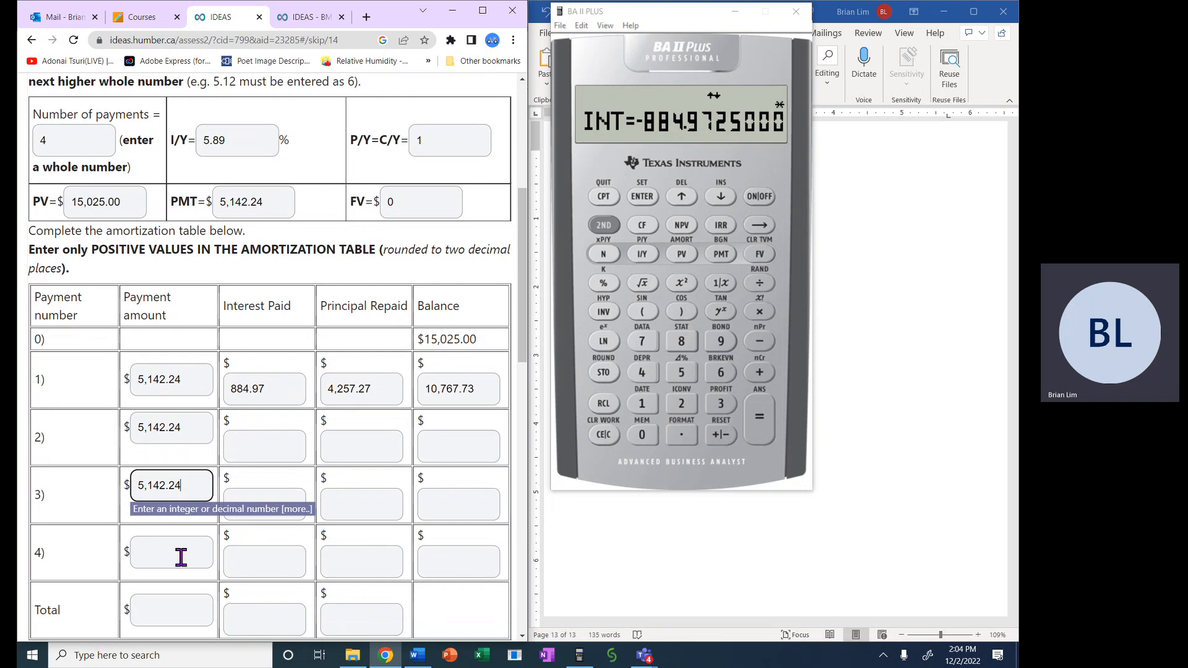
{"action": "left_click", "coordinate": [171, 552]}
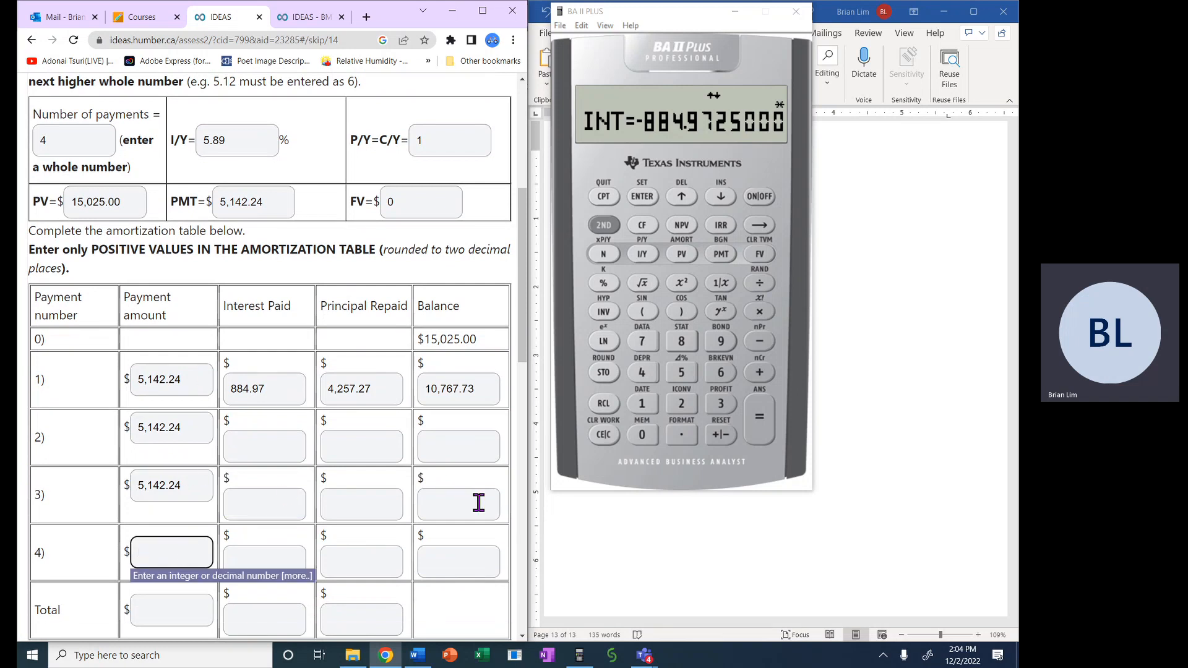
{"action": "mouse_move", "coordinate": [319, 454]}
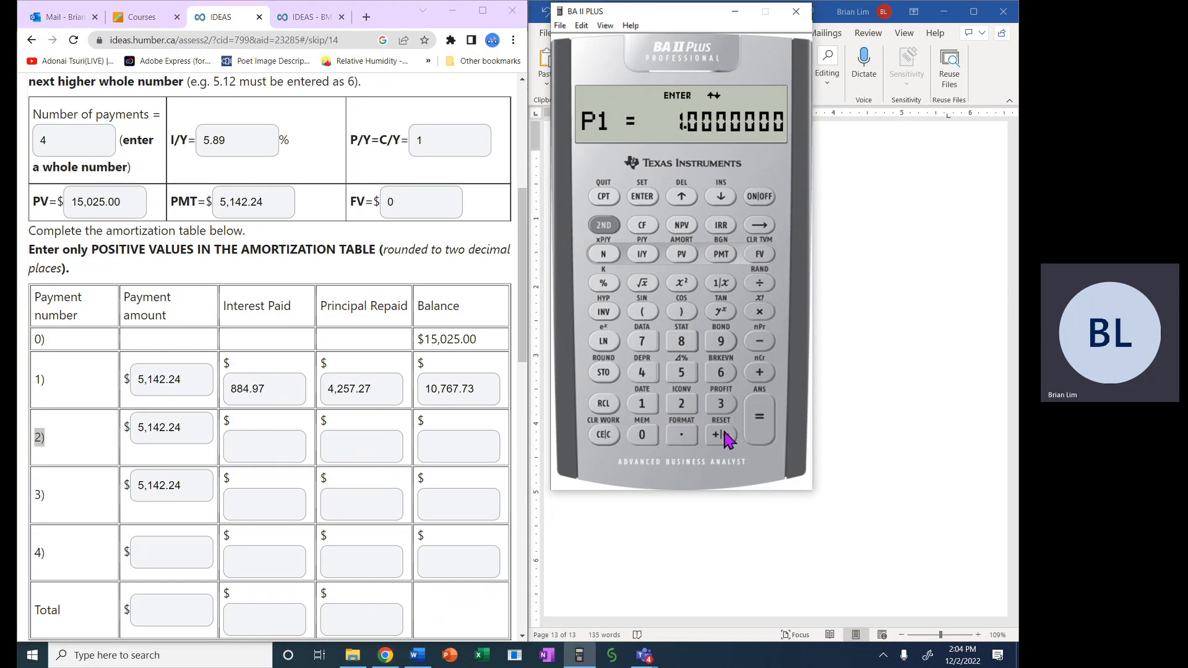
Set the AMORT range to payment 2 and enter its 6,259.71 balance.
{"action": "left_click", "coordinate": [642, 197]}
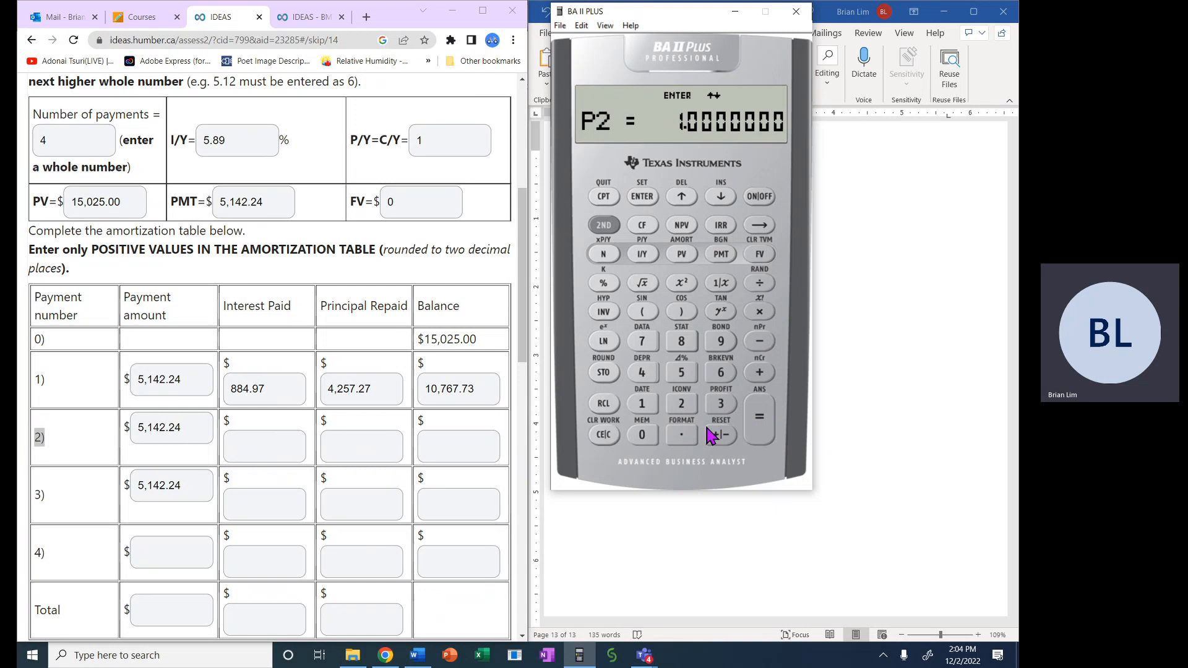
{"action": "left_click", "coordinate": [642, 197]}
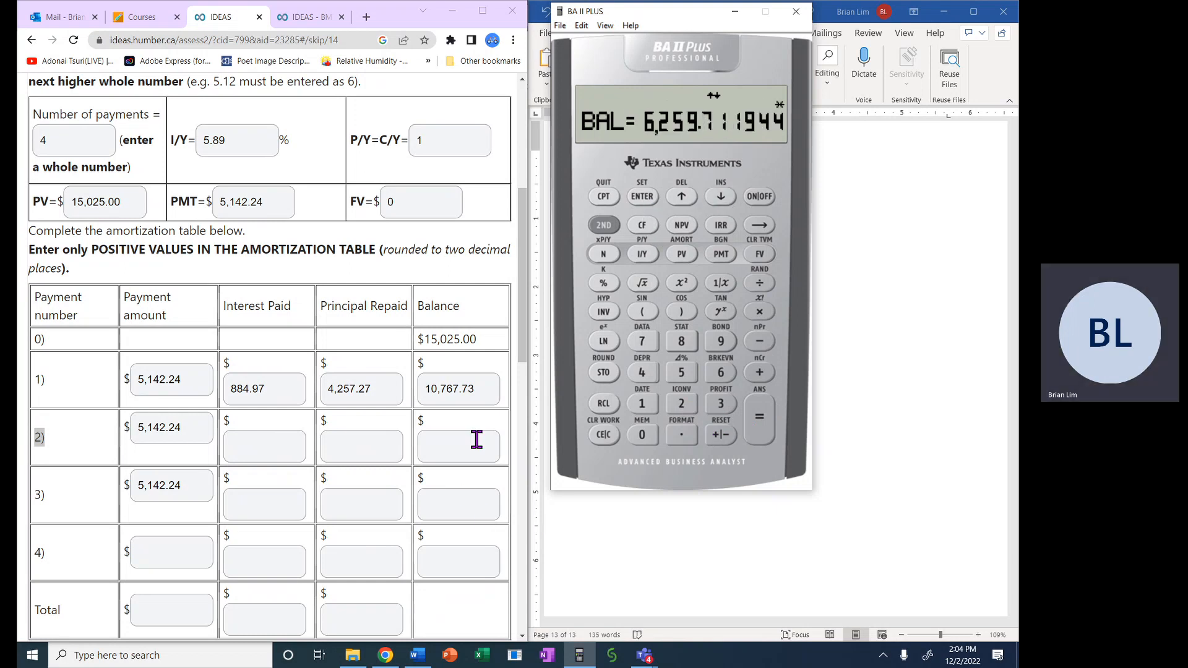
{"action": "type", "text": "6"}
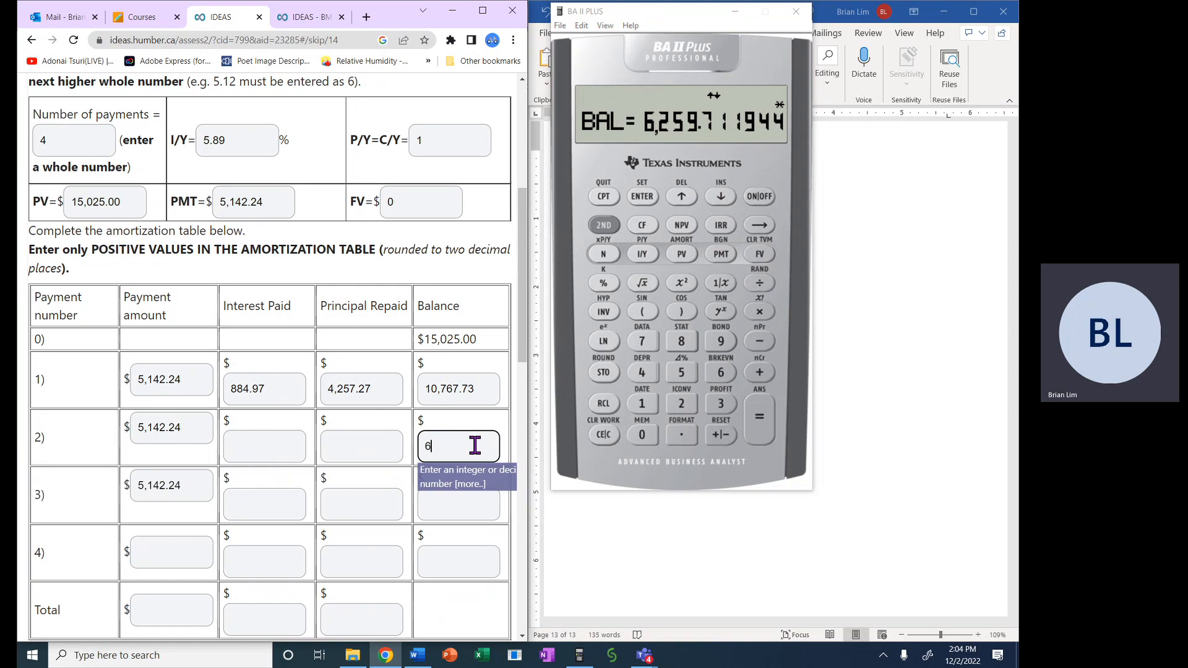
{"action": "type", "text": ",259"}
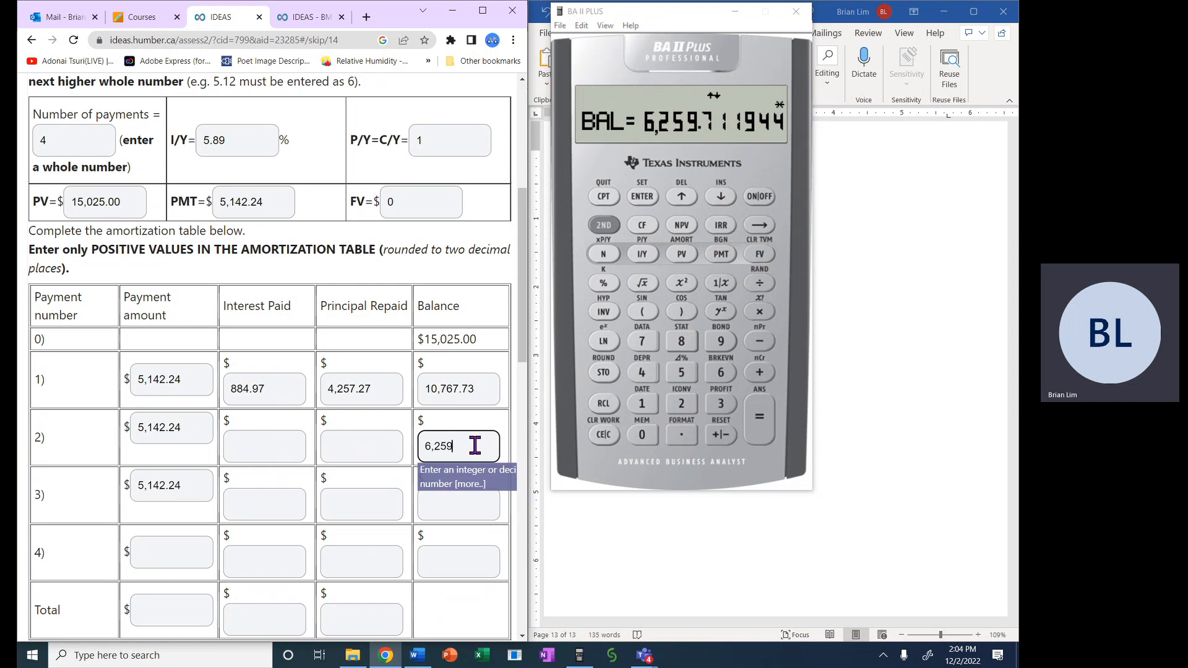
{"action": "type", "text": ".7"}
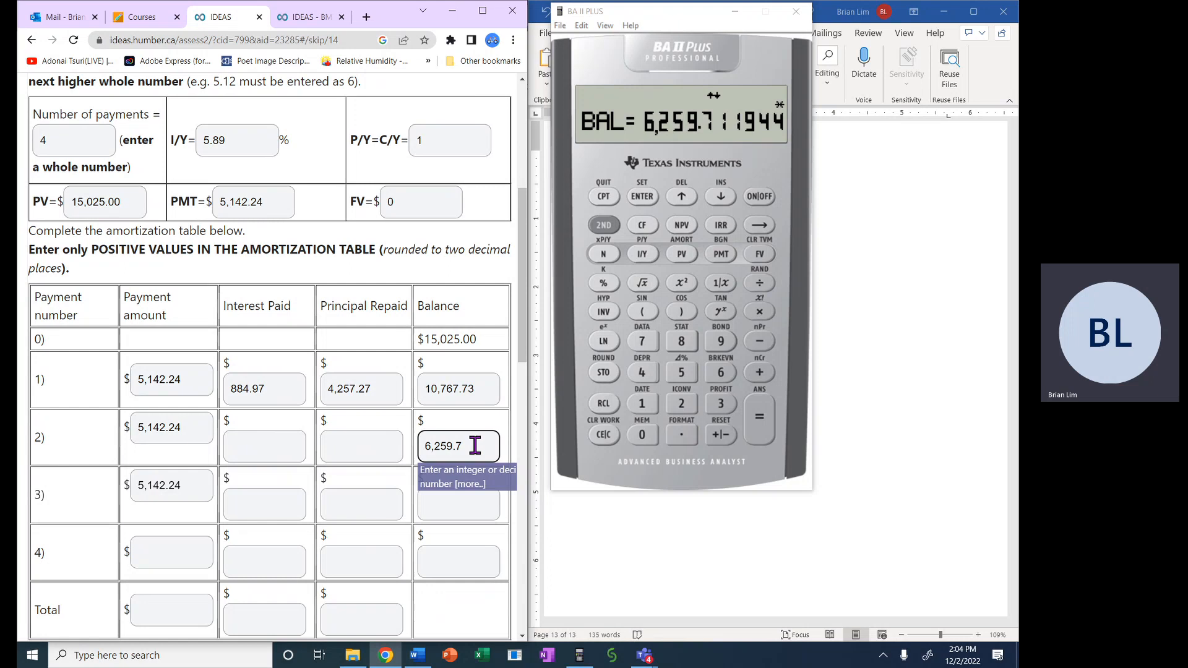
Enter payment 2's principal repaid of 4,508.02.
{"action": "left_click", "coordinate": [719, 196]}
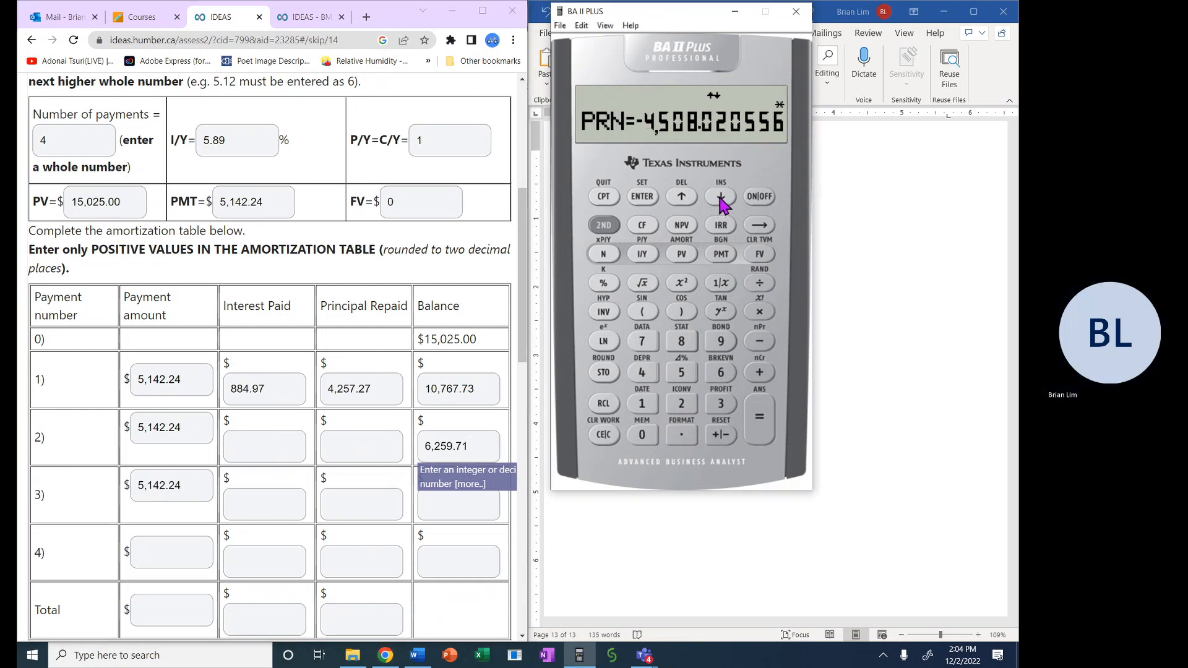
{"action": "left_click", "coordinate": [361, 446]}
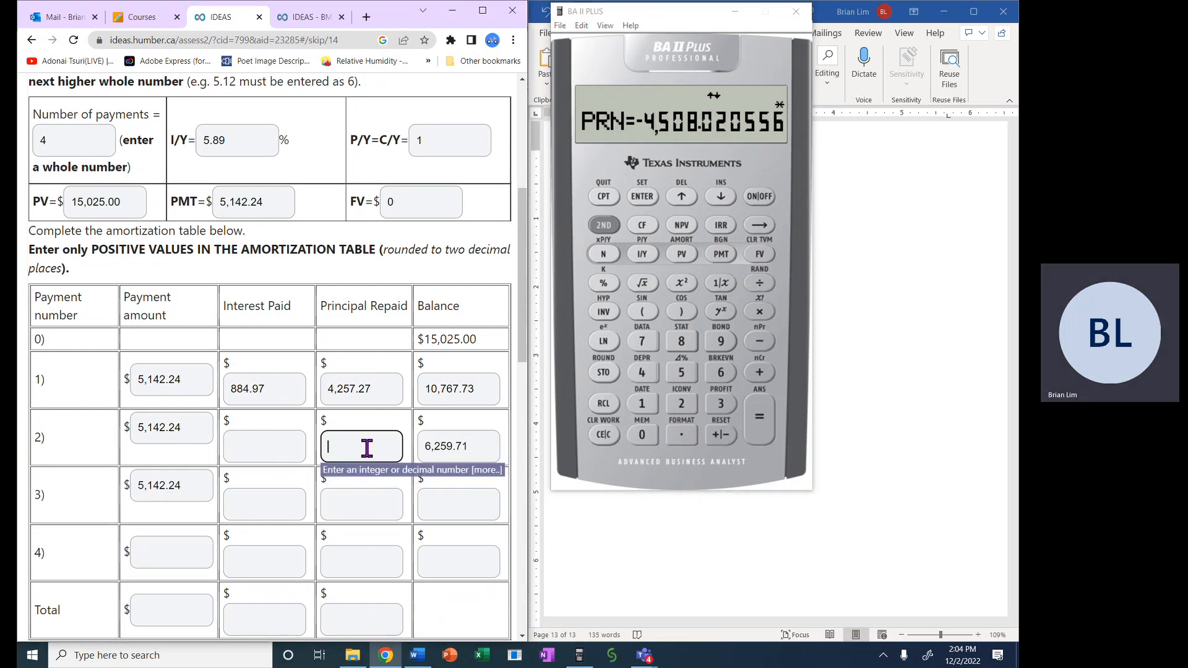
{"action": "type", "text": "4,50"}
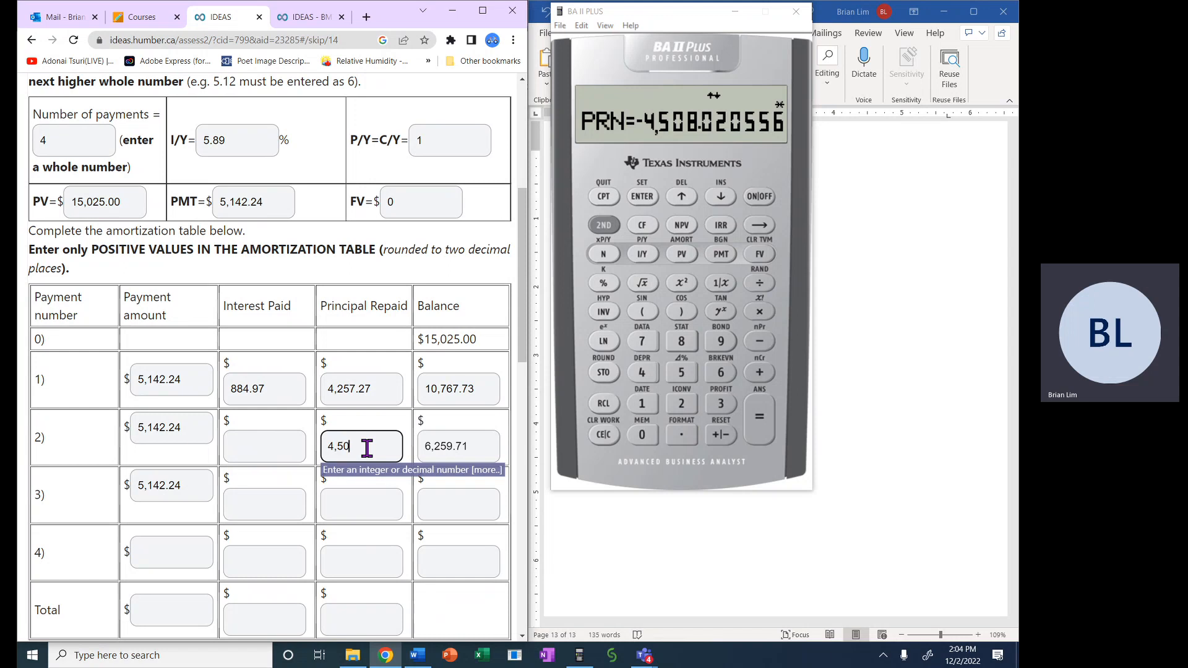
{"action": "type", "text": "8"}
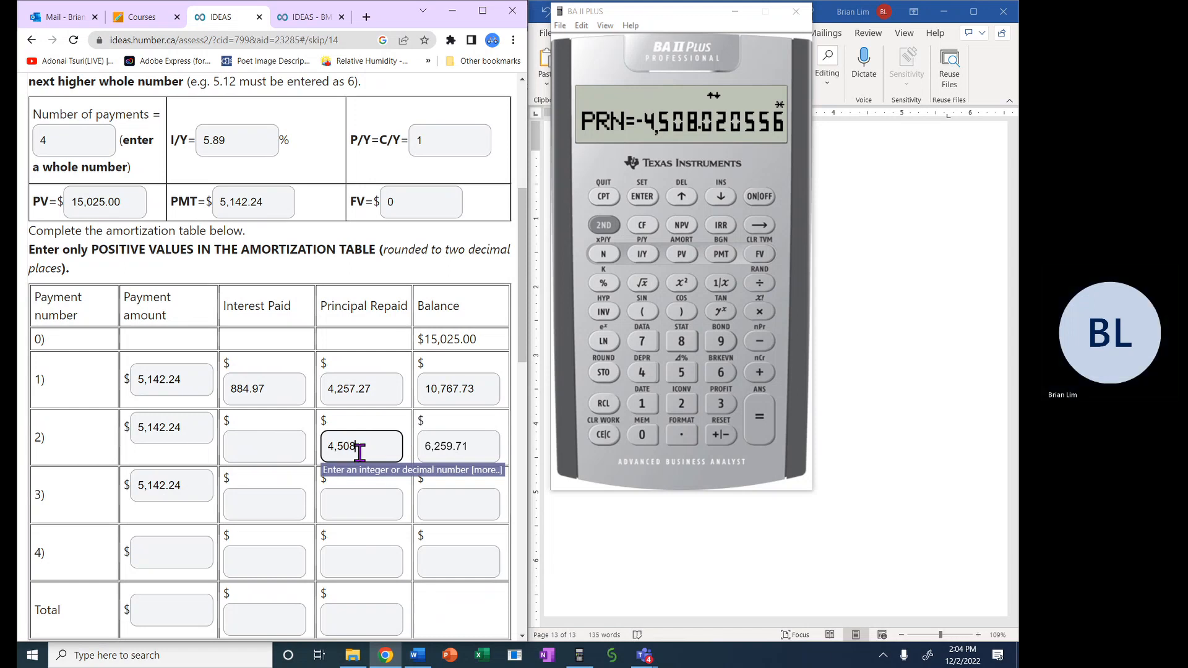
{"action": "type", "text": ".02"}
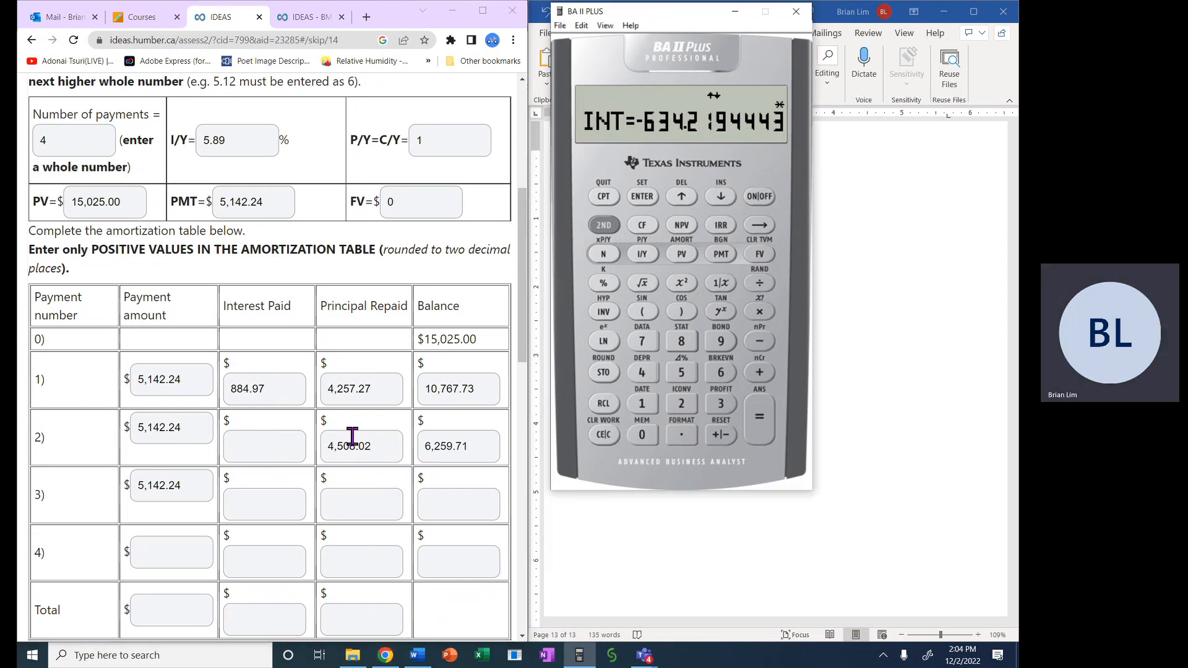
Enter payment 2's interest paid of 634.22.
{"action": "left_click", "coordinate": [264, 446]}
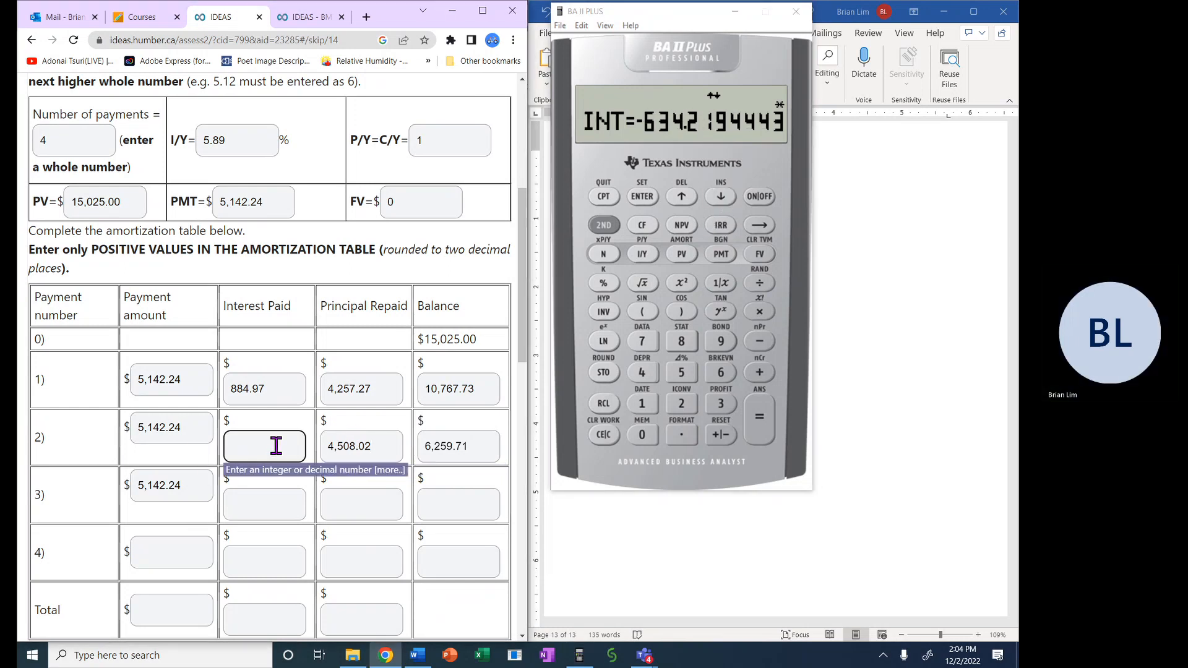
{"action": "type", "text": "634."}
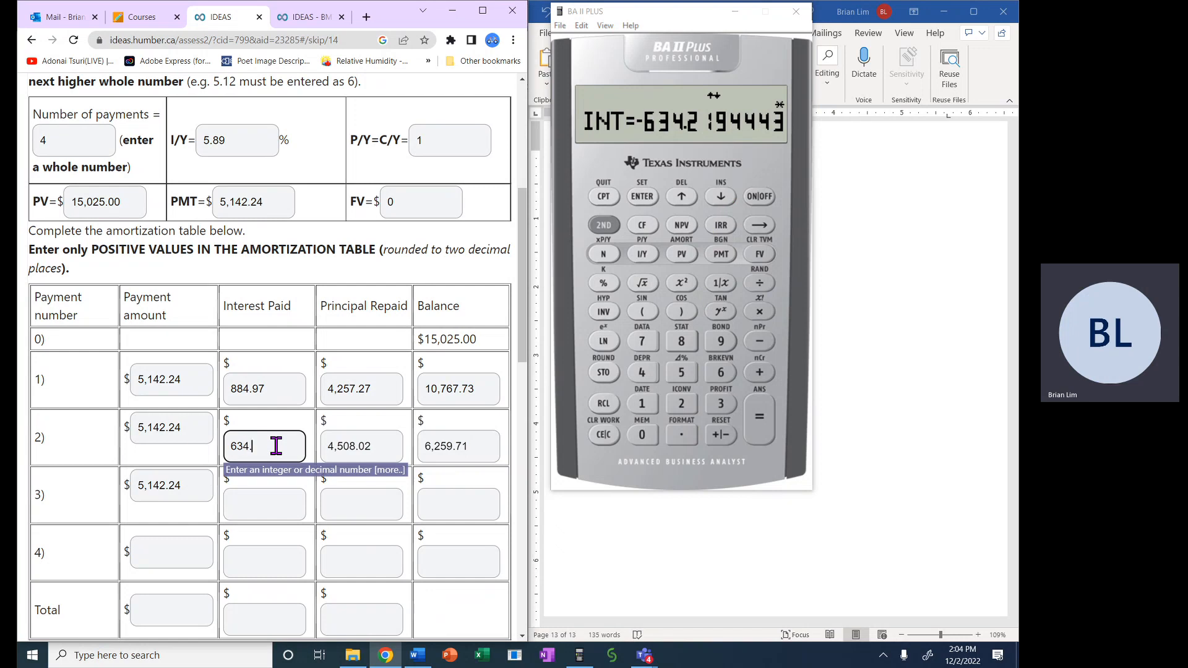
{"action": "type", "text": "22"}
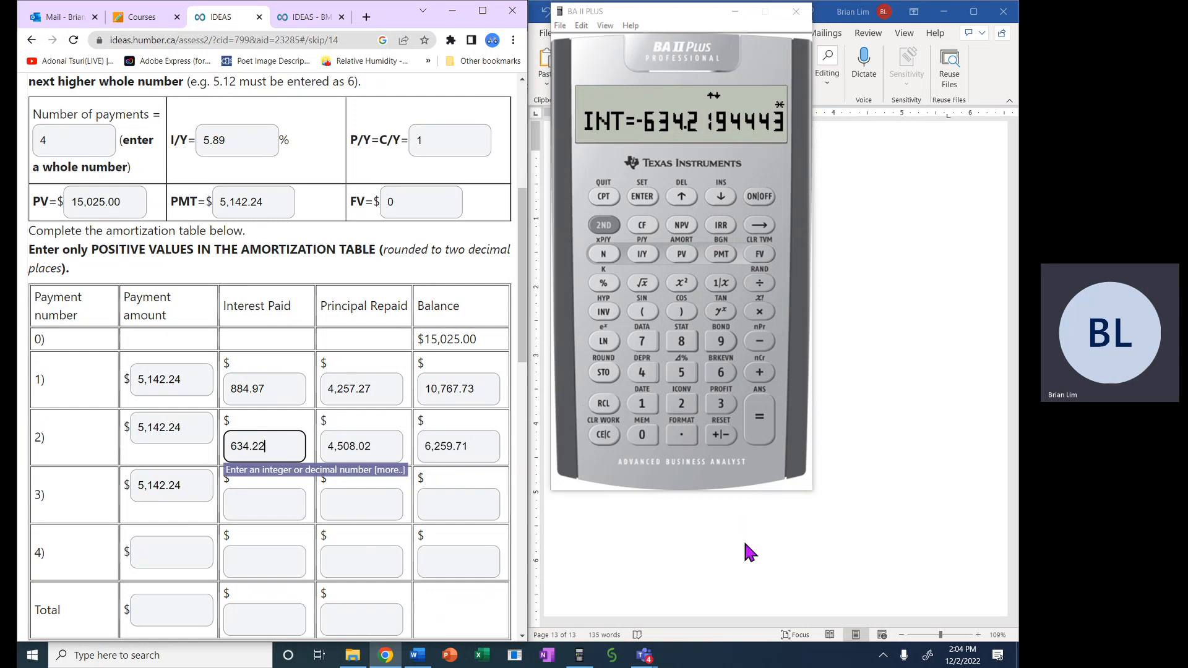
{"action": "mouse_move", "coordinate": [389, 444]}
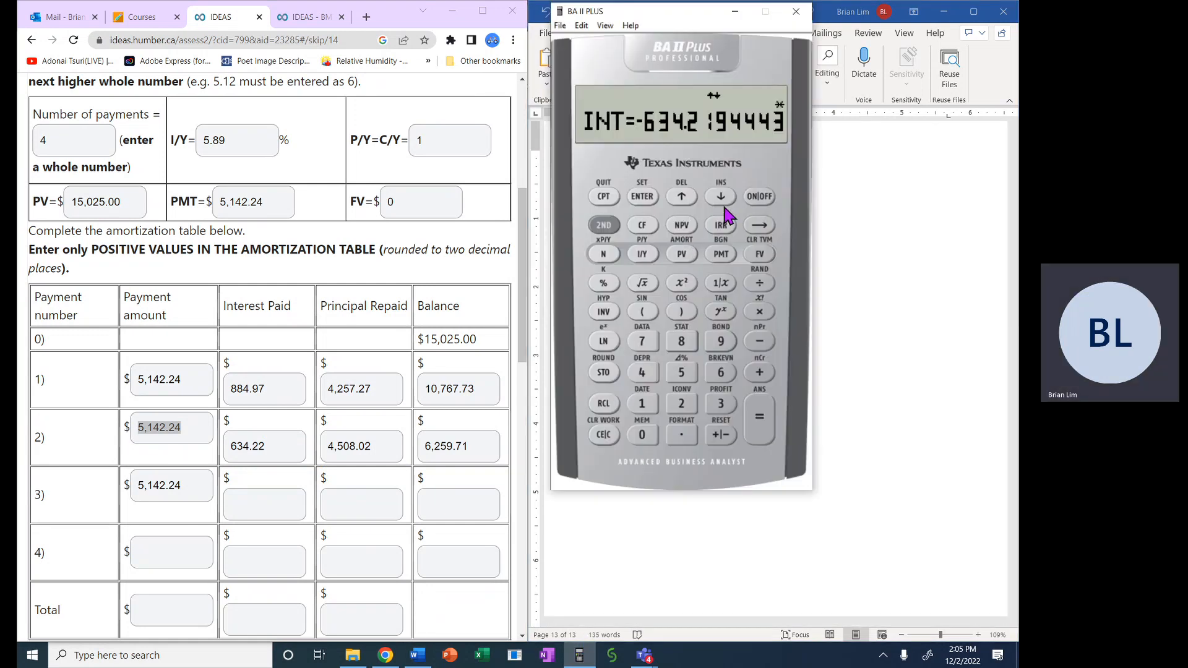
Set the AMORT range to payment 3 and enter its 1,486.17 balance.
{"action": "left_click", "coordinate": [719, 197]}
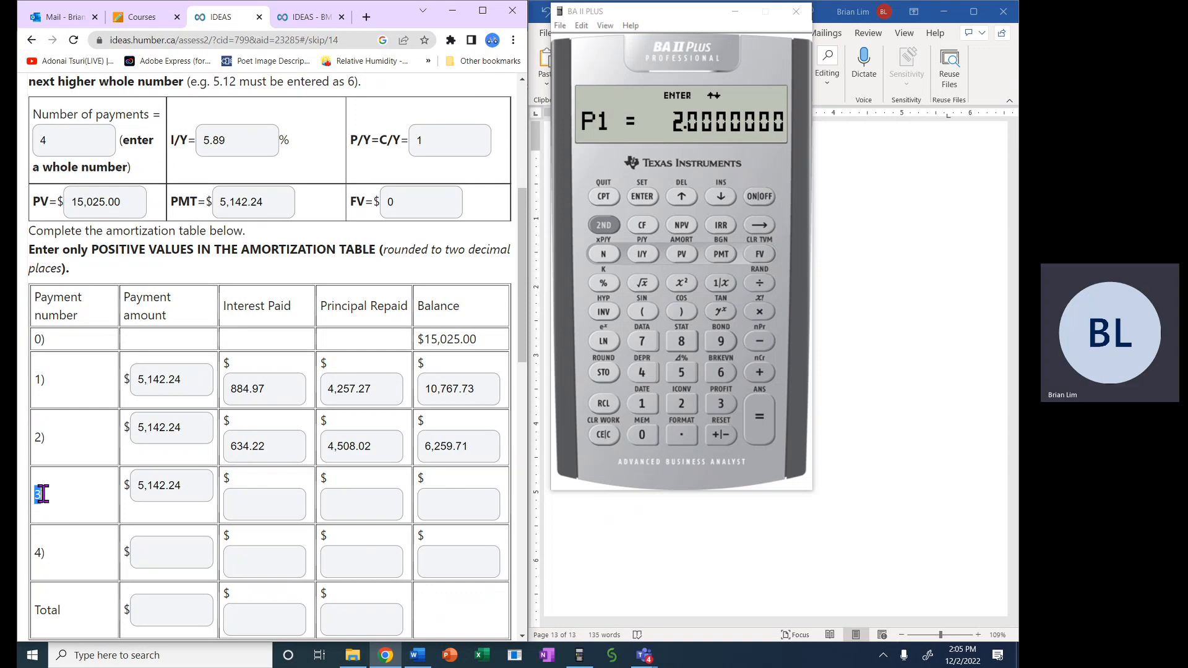
{"action": "left_click", "coordinate": [720, 404]}
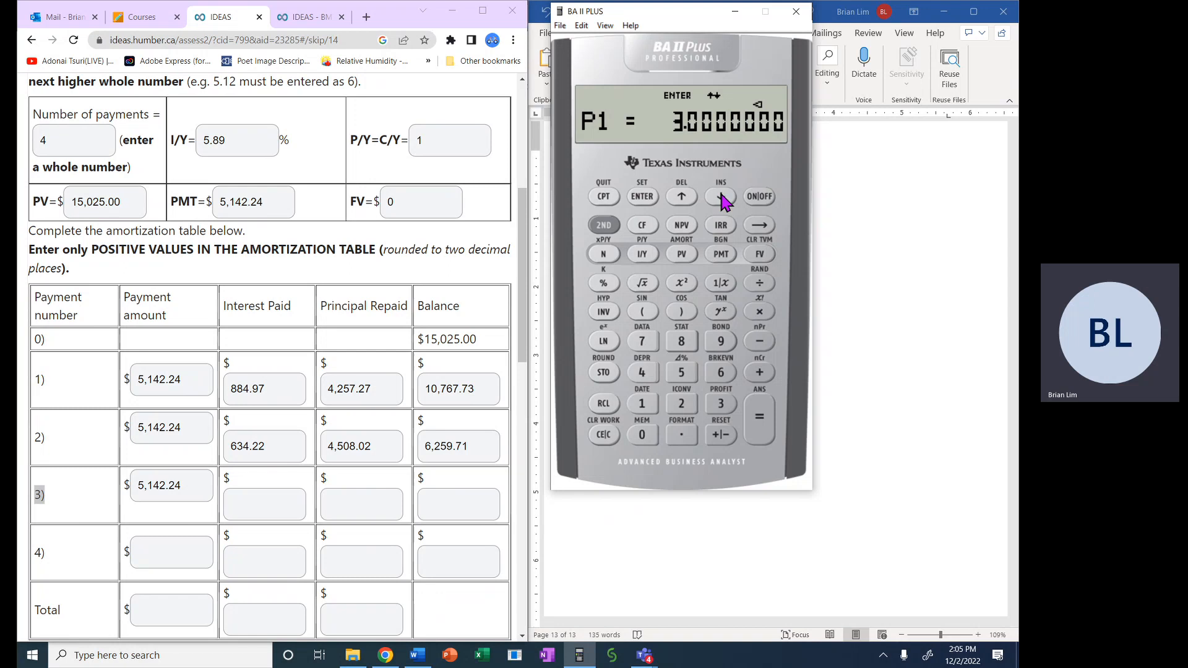
{"action": "left_click", "coordinate": [642, 197]}
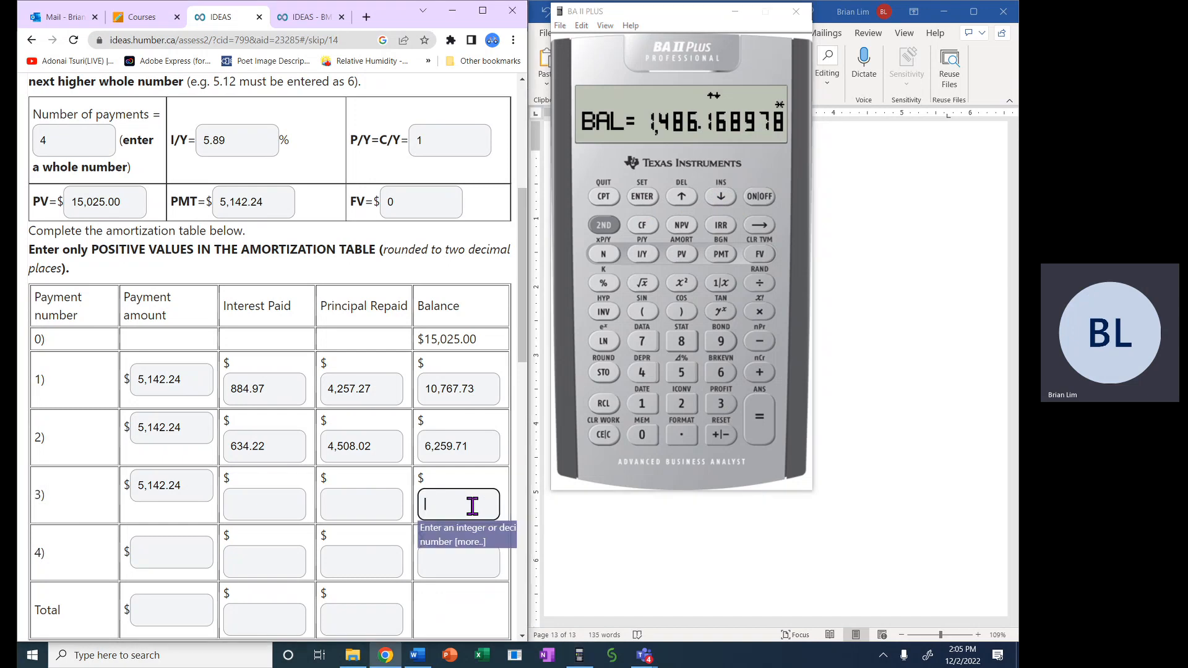
{"action": "type", "text": "1,486"}
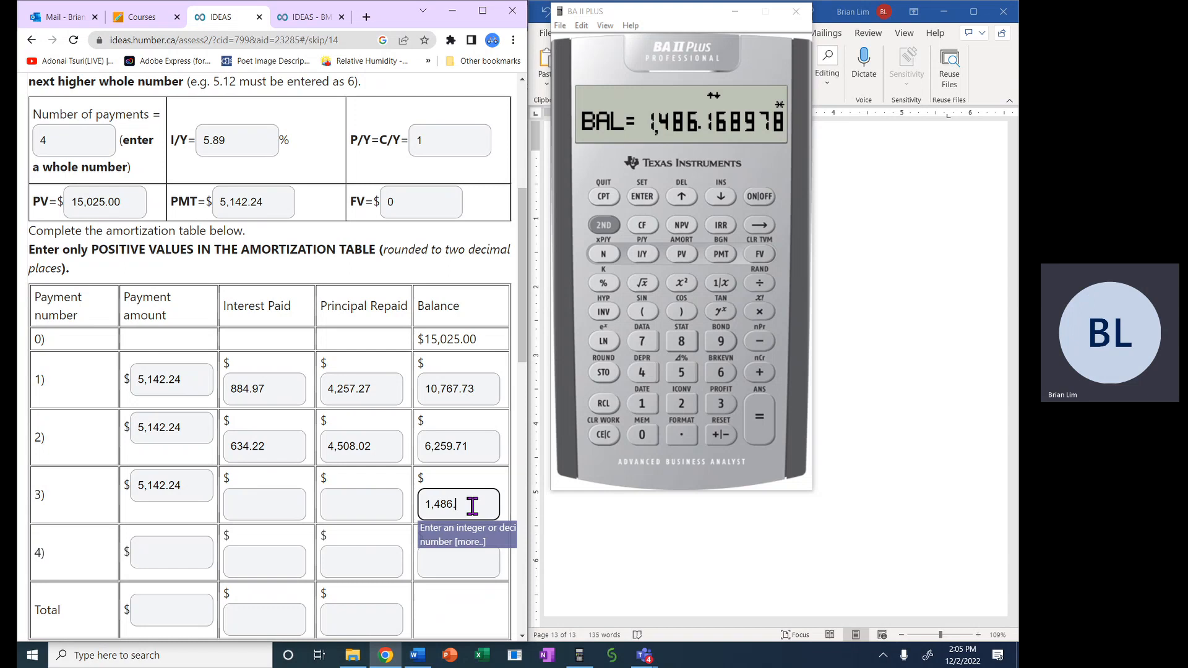
{"action": "type", "text": "17"}
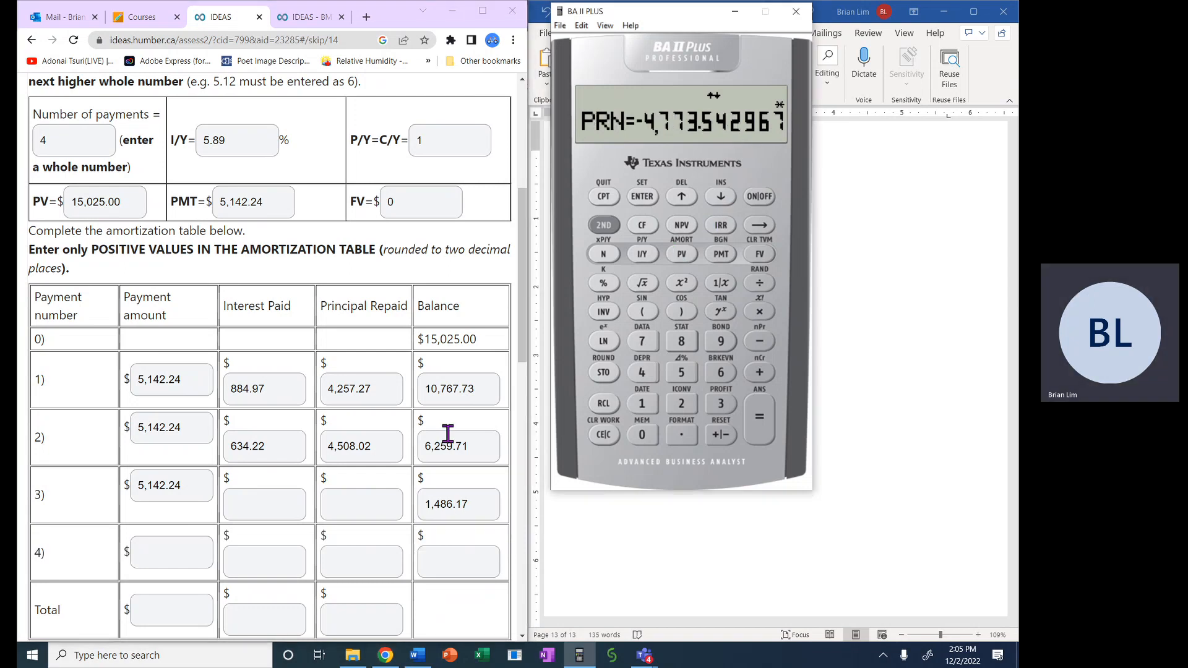
Enter payment 3's principal repaid 4,773.54 and interest paid 368.70.
{"action": "left_click", "coordinate": [361, 503]}
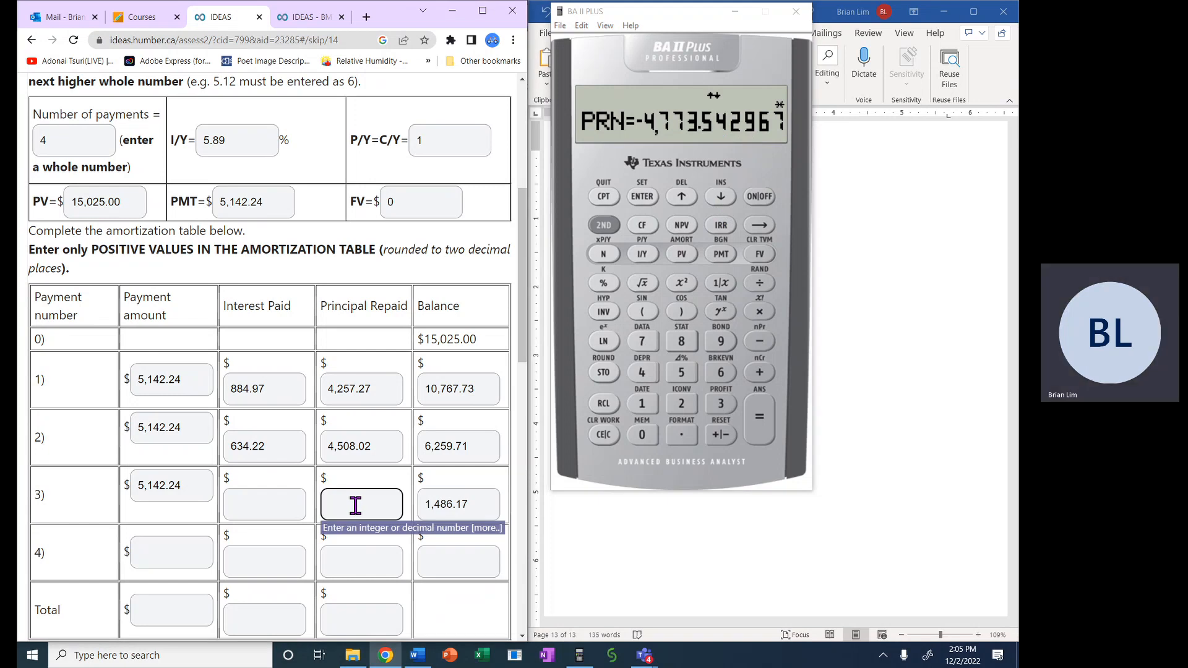
{"action": "type", "text": "4,"}
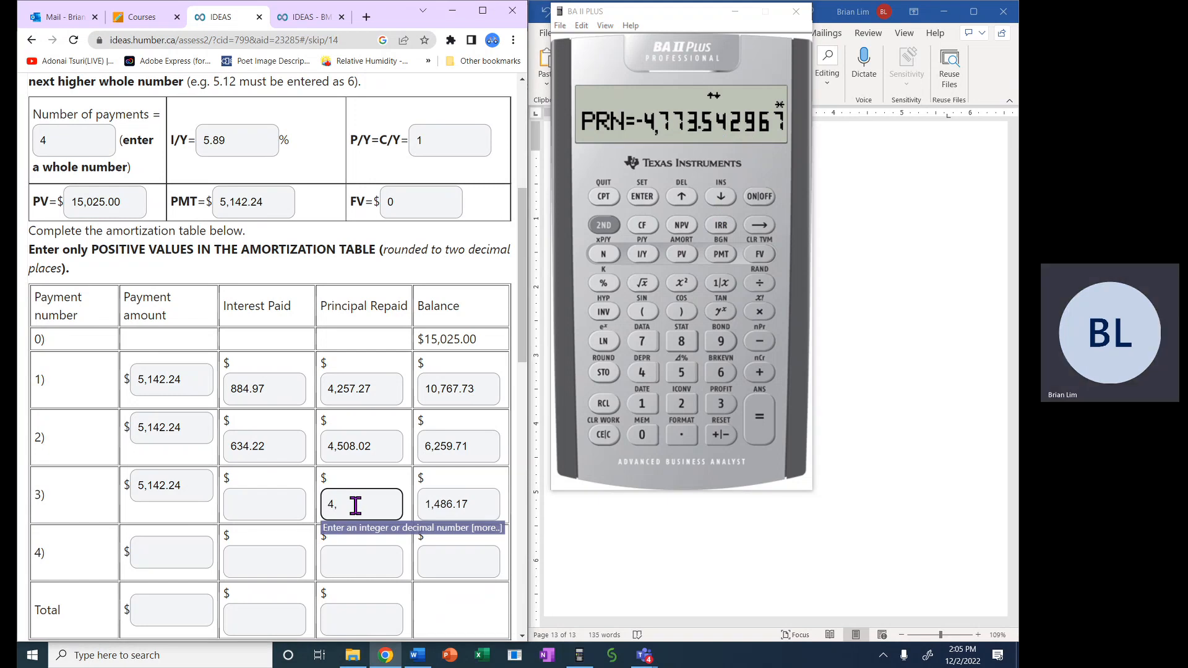
{"action": "type", "text": "773"}
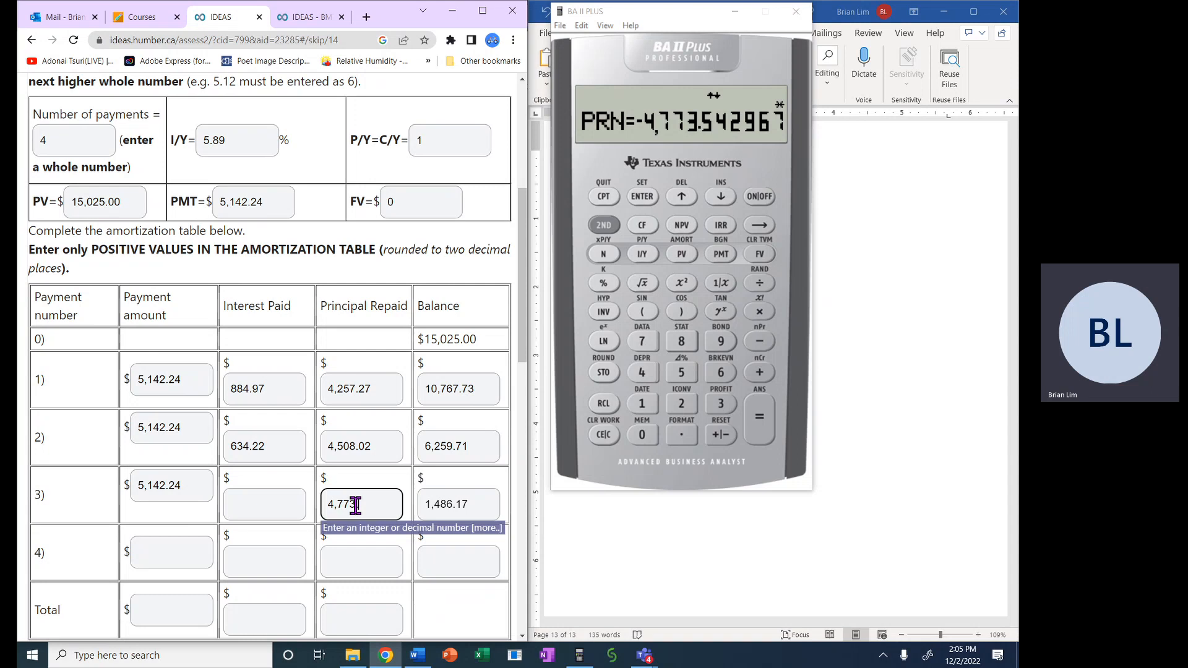
{"action": "type", "text": ".54"}
{"action": "left_click", "coordinate": [263, 504]}
{"action": "type", "text": "3"}
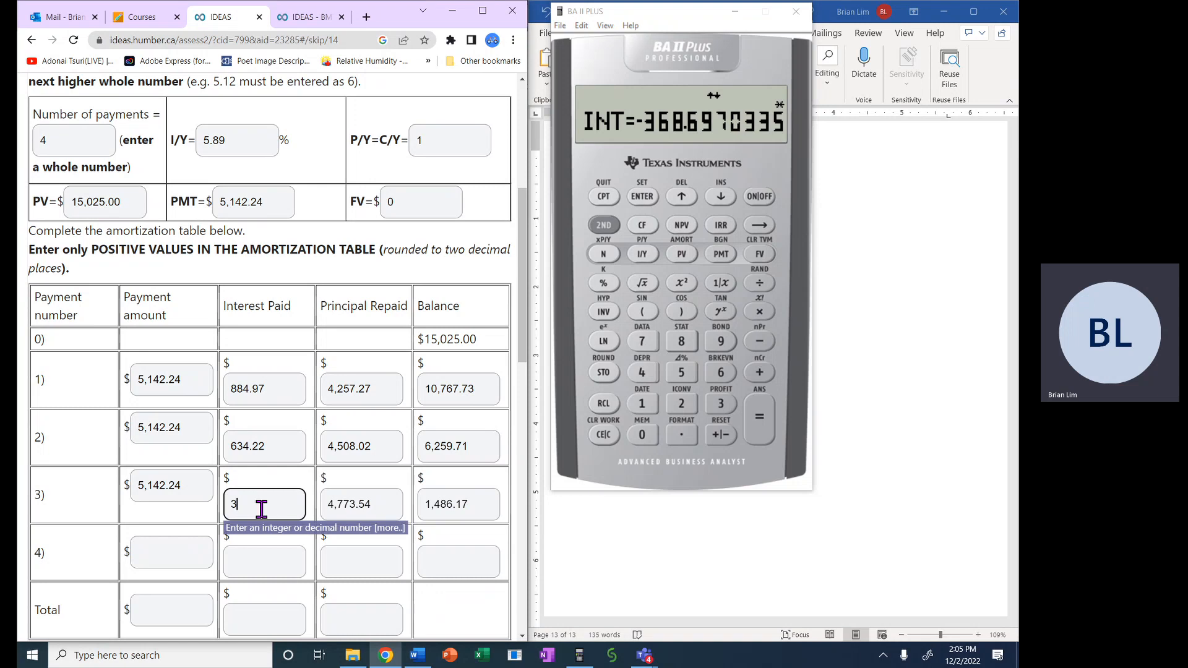
{"action": "type", "text": "68."}
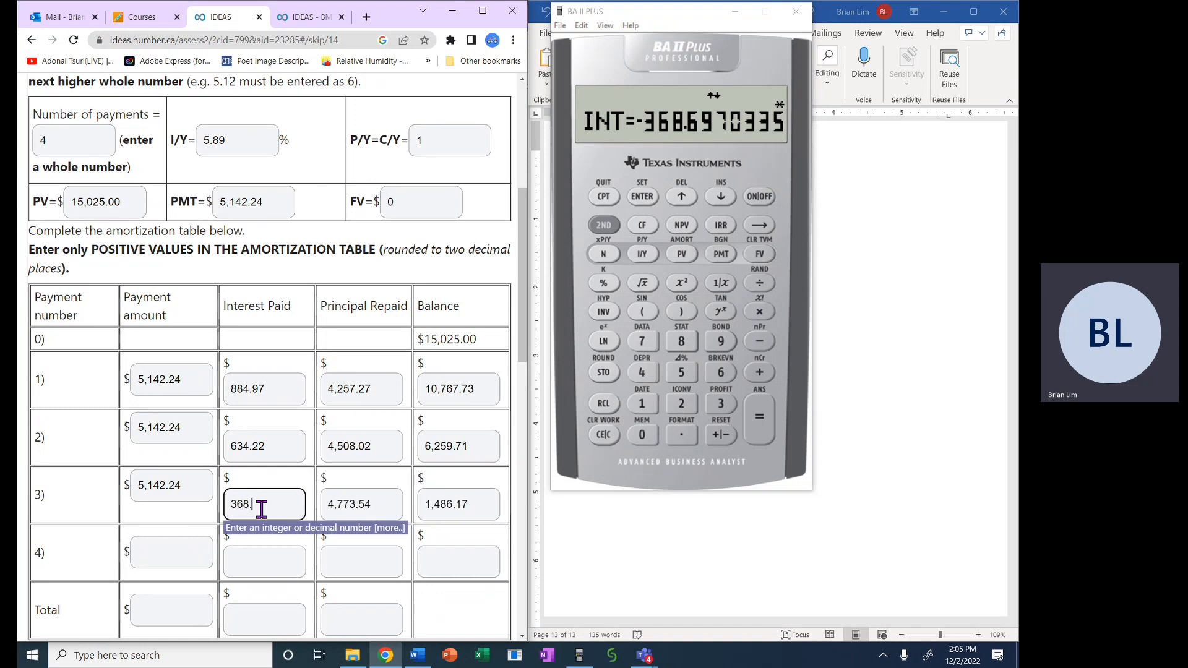
{"action": "type", "text": "70"}
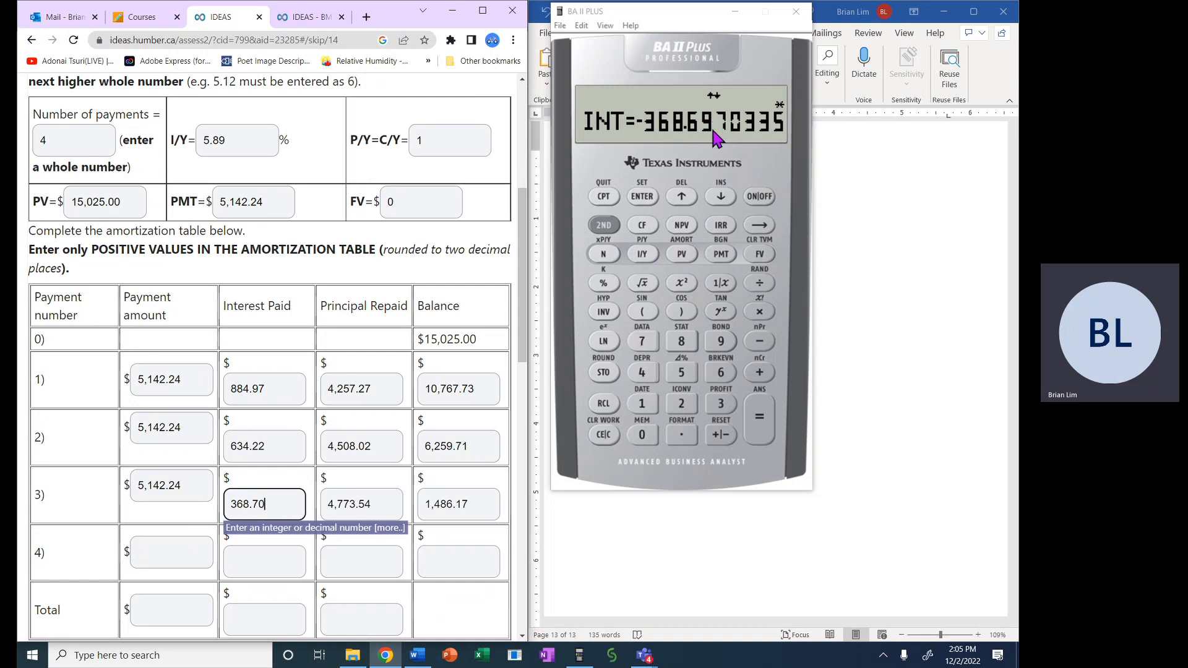
{"action": "mouse_move", "coordinate": [322, 523]}
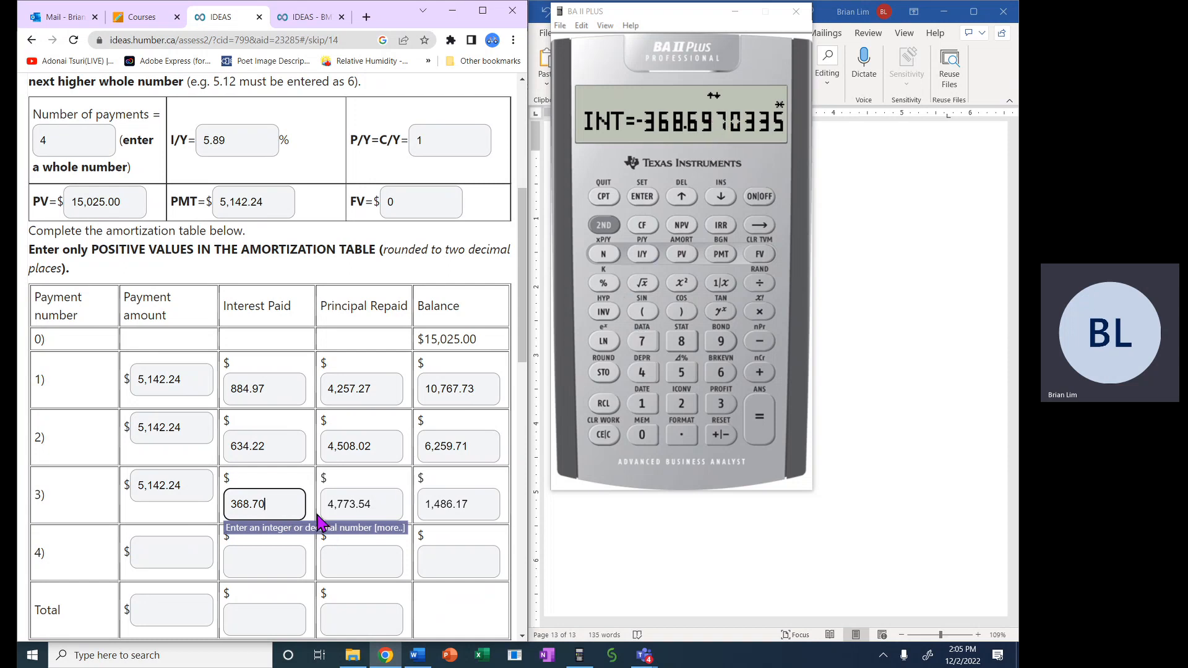
{"action": "mouse_move", "coordinate": [382, 506]}
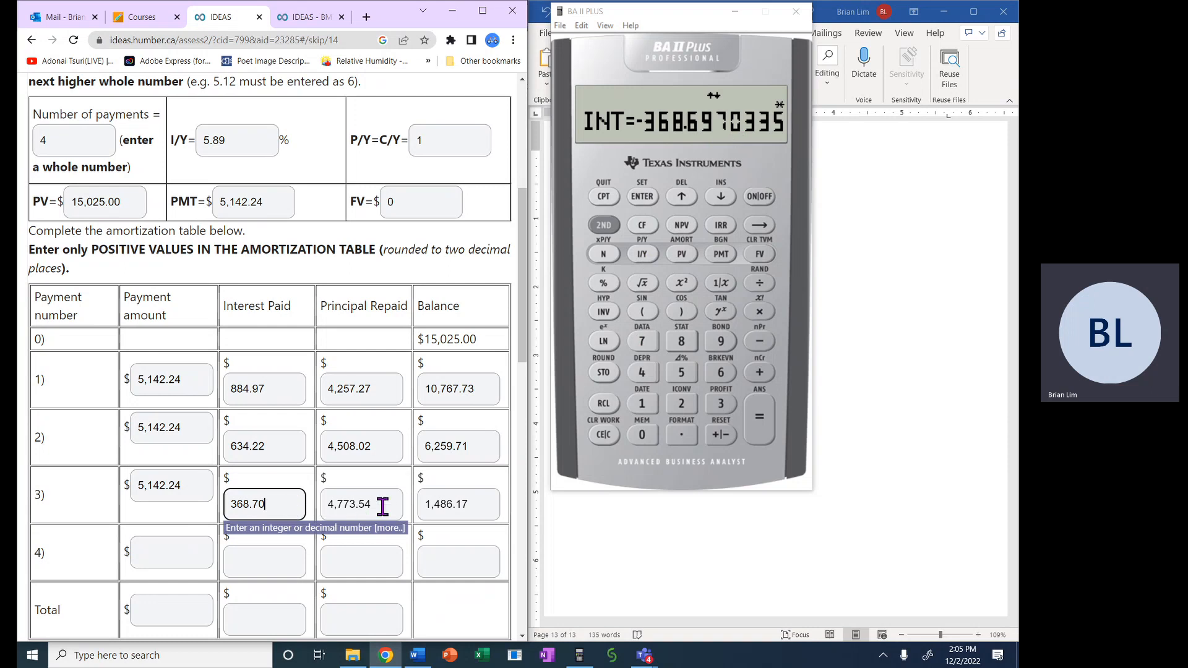
{"action": "left_click", "coordinate": [458, 560]}
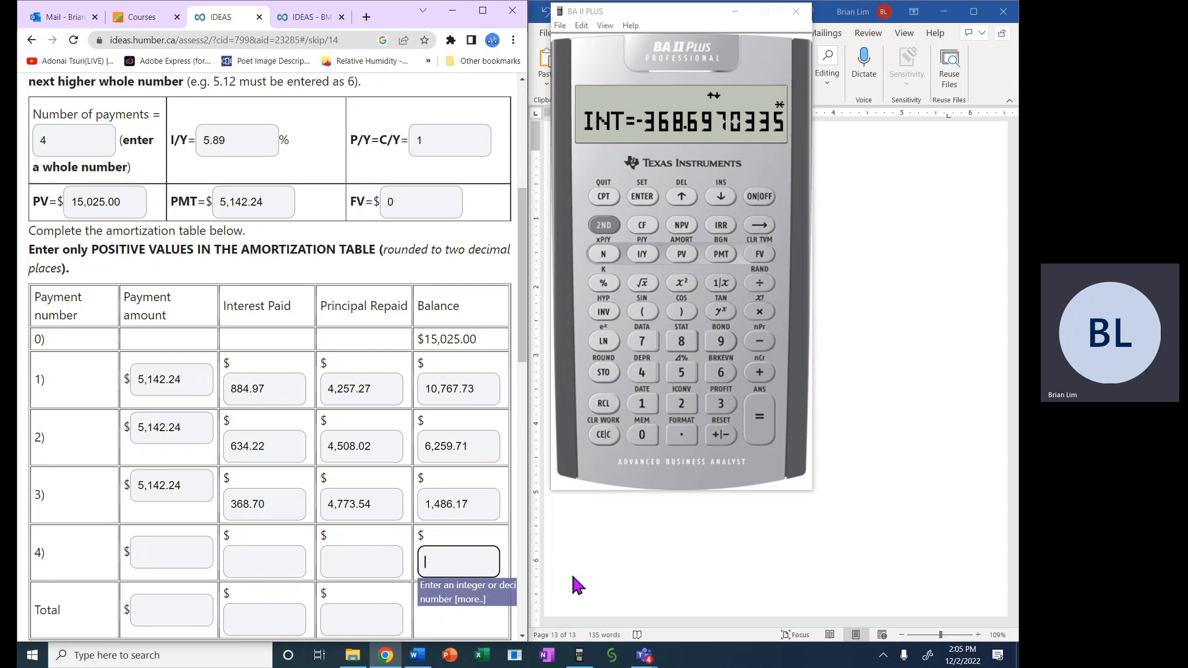
{"action": "mouse_move", "coordinate": [673, 573]}
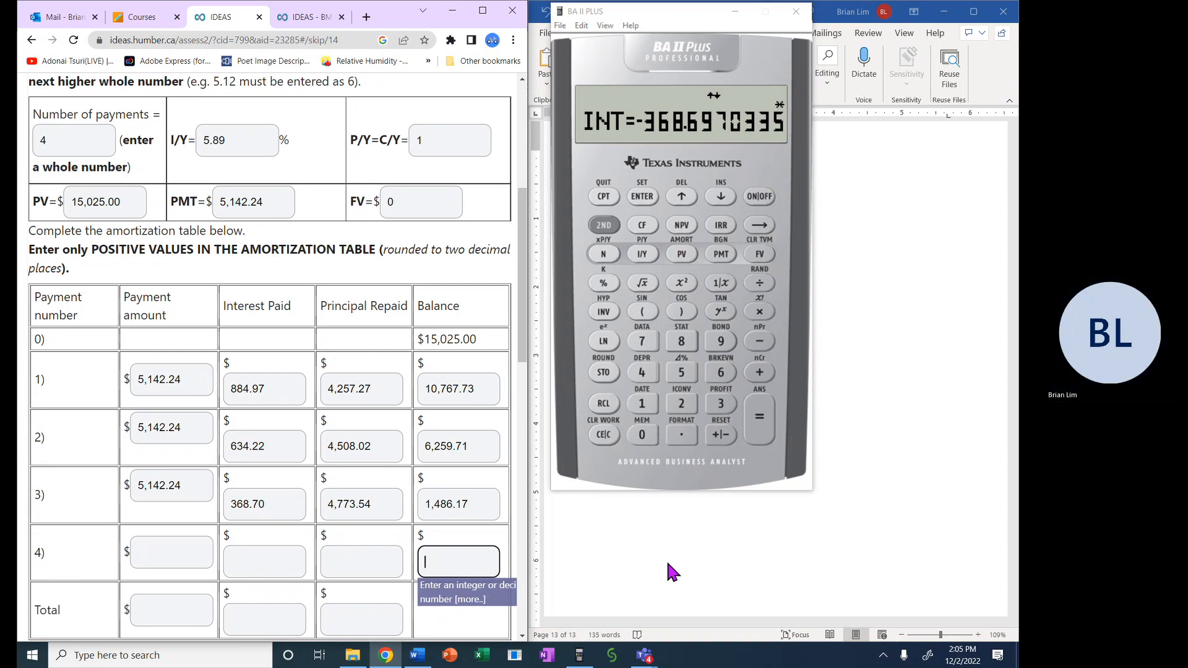
{"action": "mouse_move", "coordinate": [682, 303]}
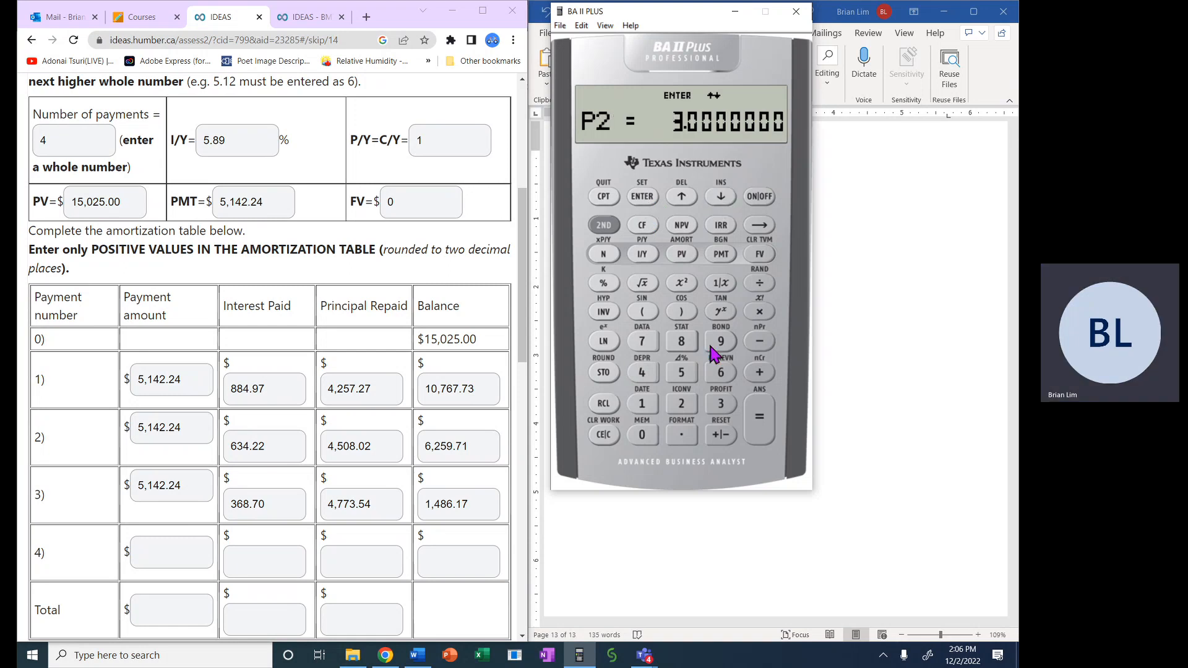
Set the AMORT ending payment P2 to 4, showing a -3,568.54 balance.
{"action": "left_click", "coordinate": [642, 197]}
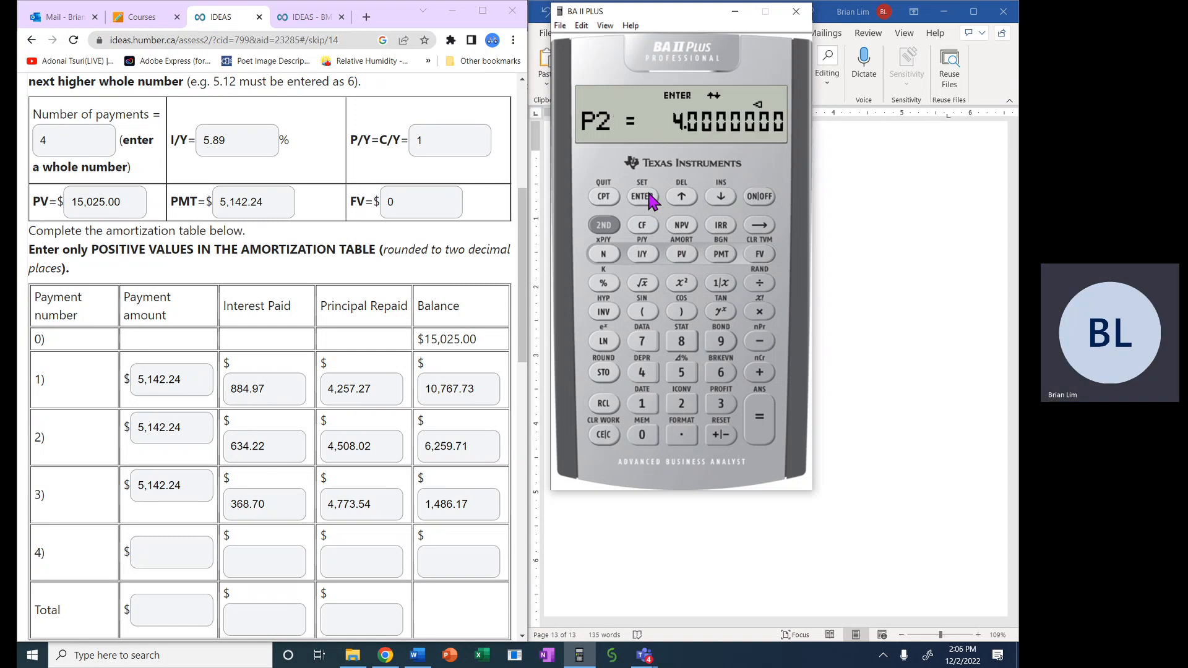
{"action": "left_click", "coordinate": [720, 196]}
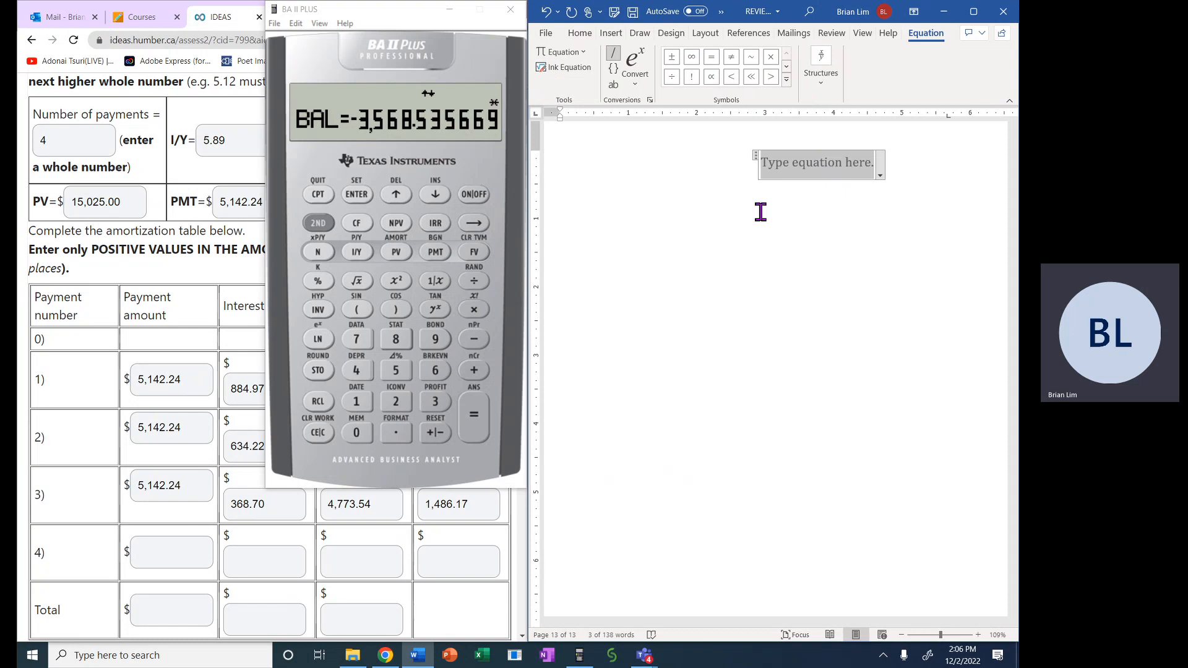
Type the equation P1 = 4, P2 = 4, BAL = -3,568.54 in Word.
{"action": "type", "text": "BA"}
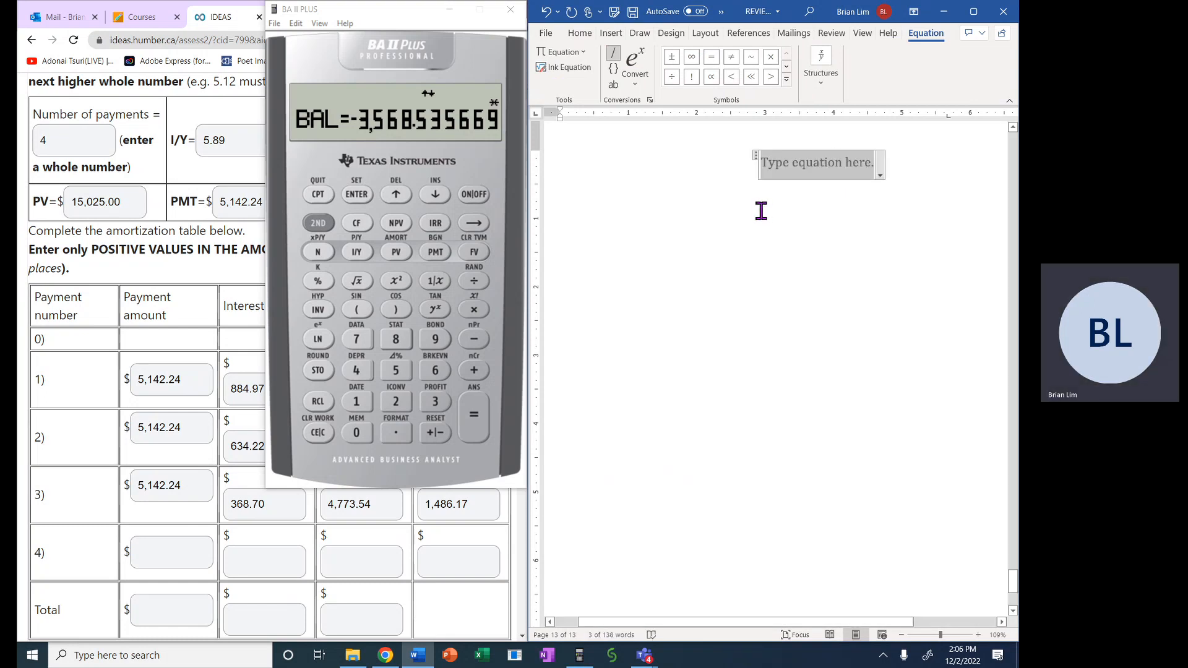
{"action": "type", "text": "P1 ="}
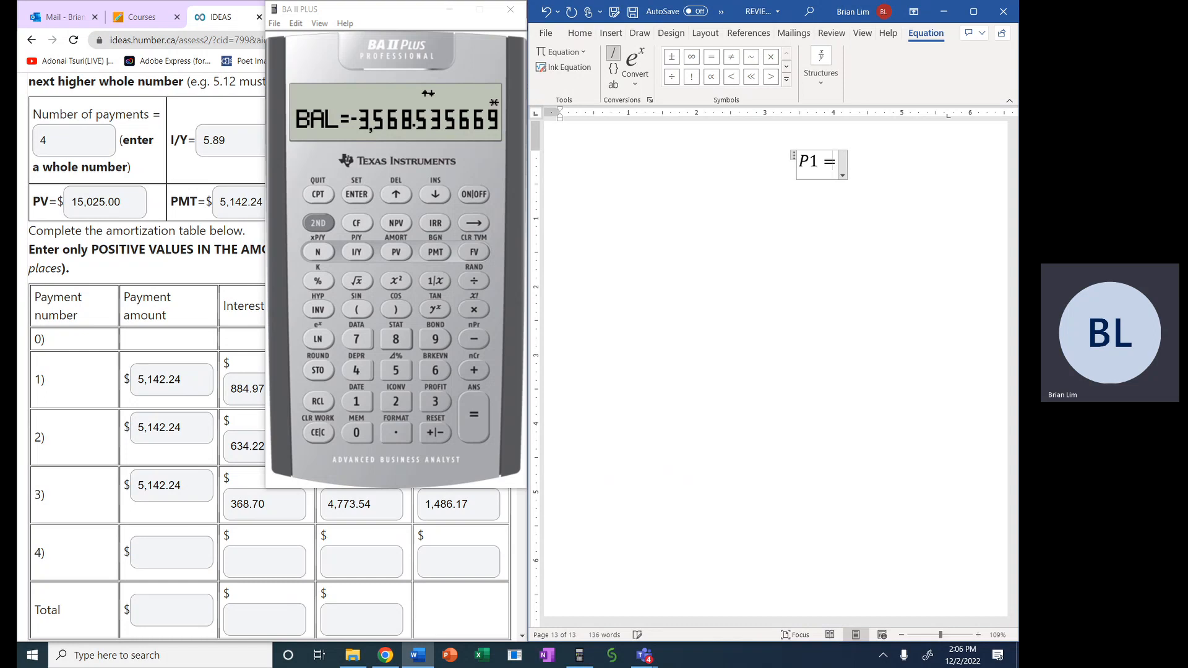
{"action": "type", "text": "4, P"}
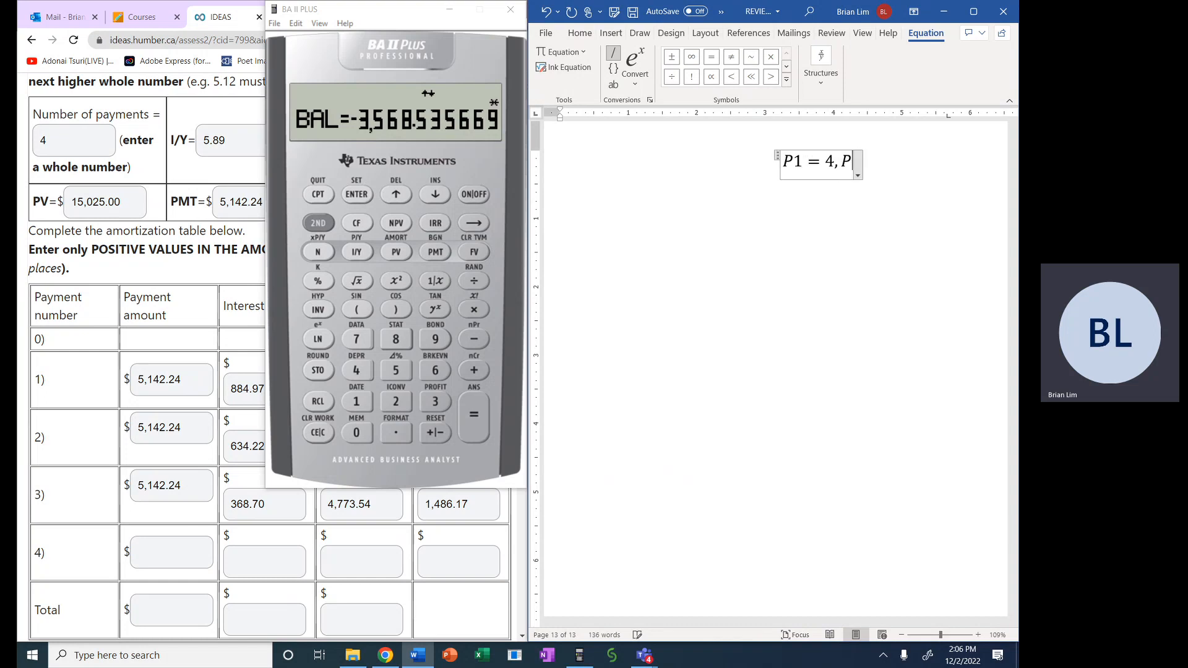
{"action": "type", "text": "2 = 4"}
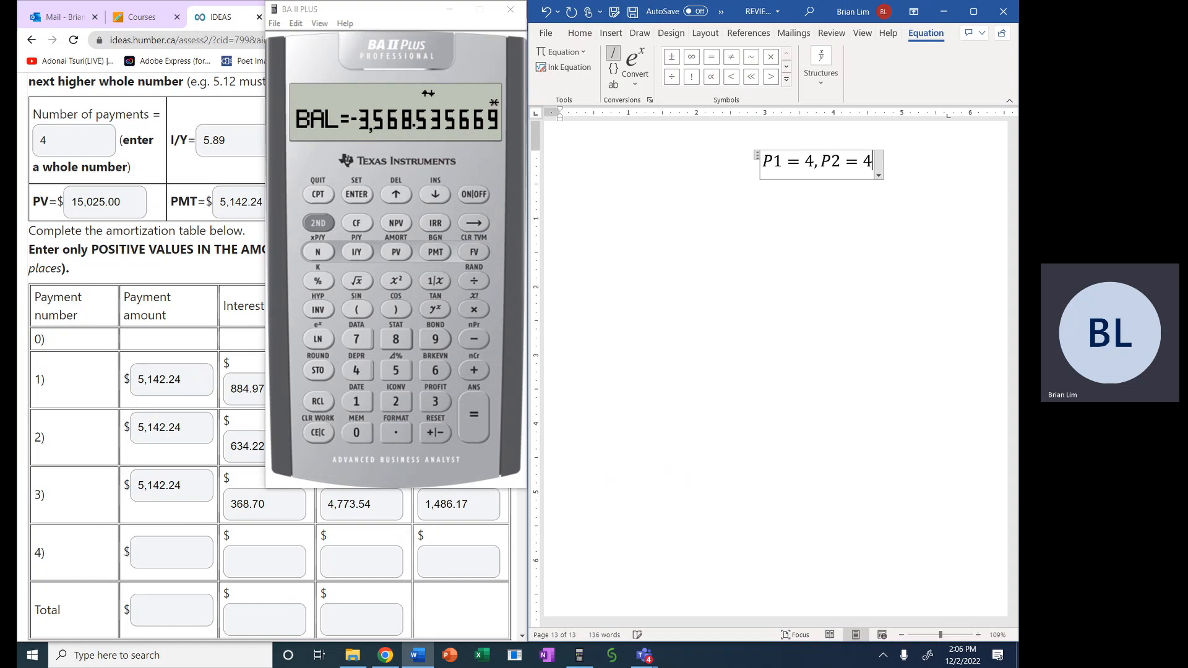
{"action": "type", "text": ","}
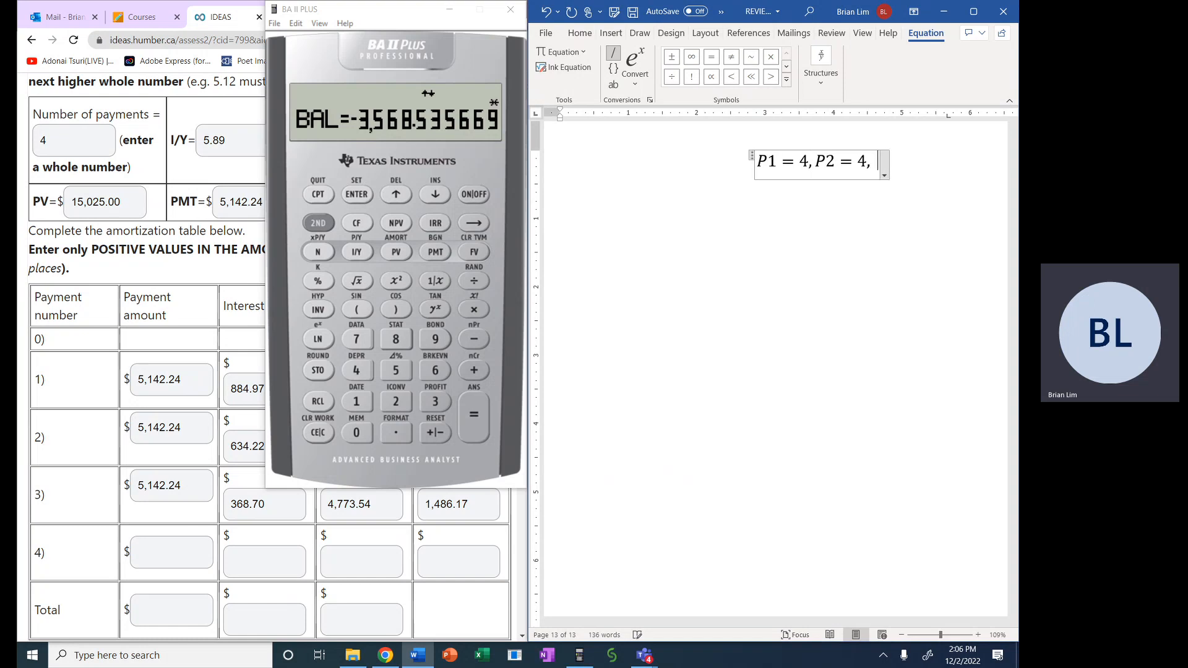
{"action": "type", "text": "BAL ="}
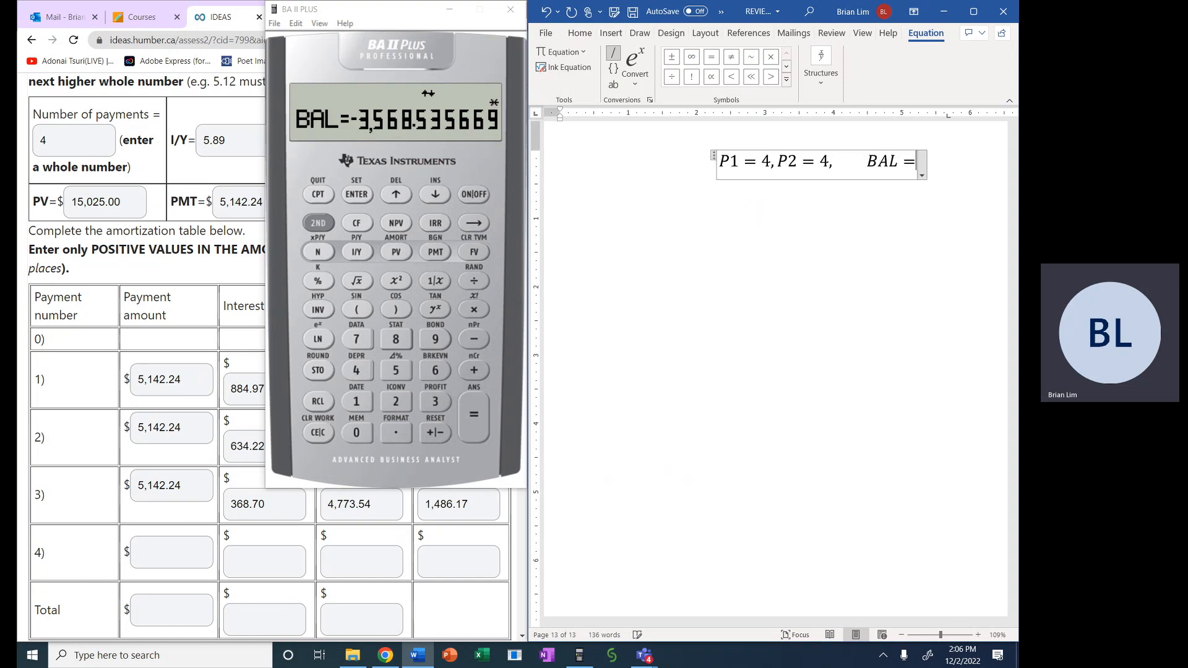
{"action": "type", "text": "-3,"}
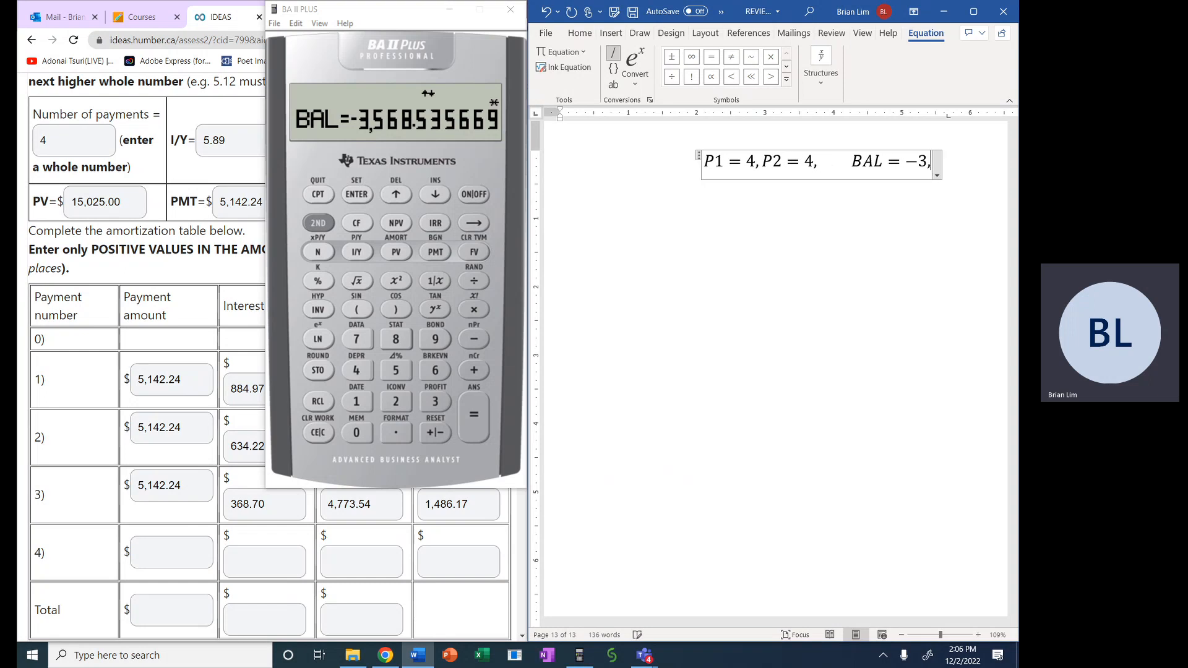
{"action": "type", "text": "568"}
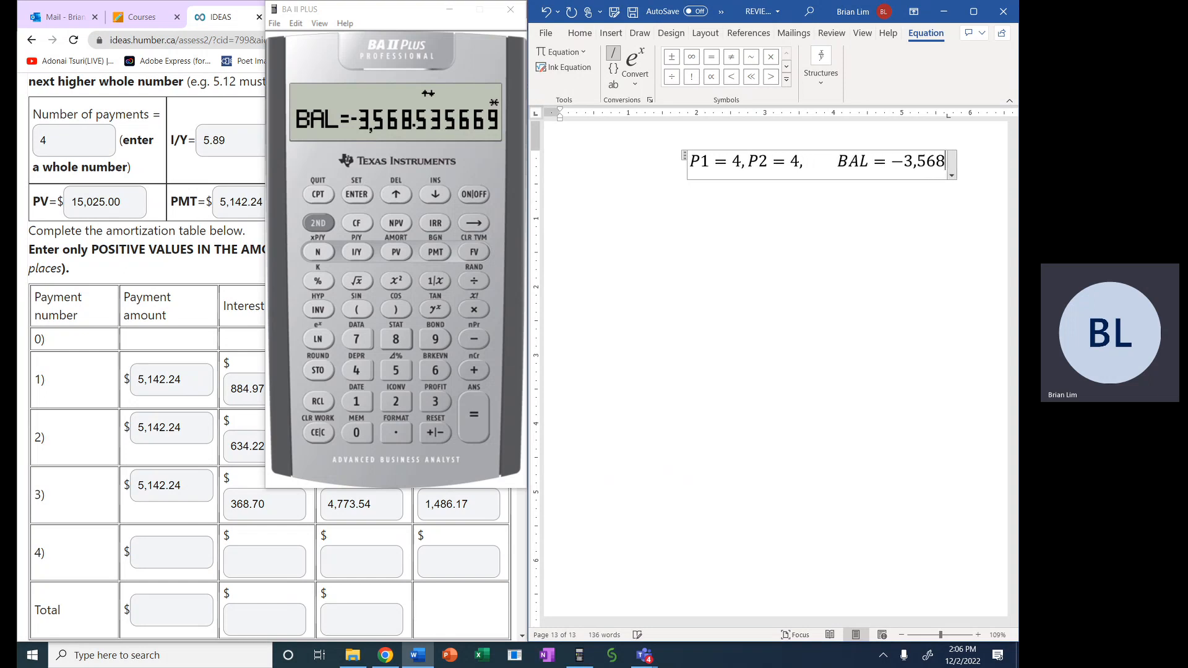
{"action": "type", "text": ".6"}
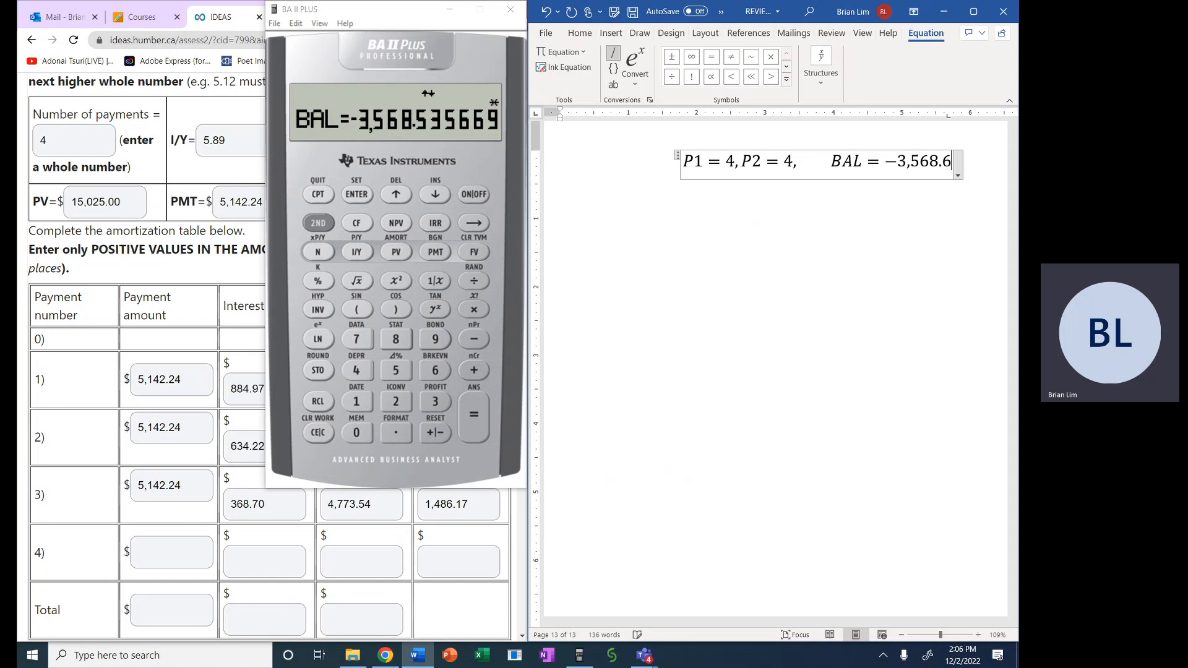
{"action": "type", "text": "54"}
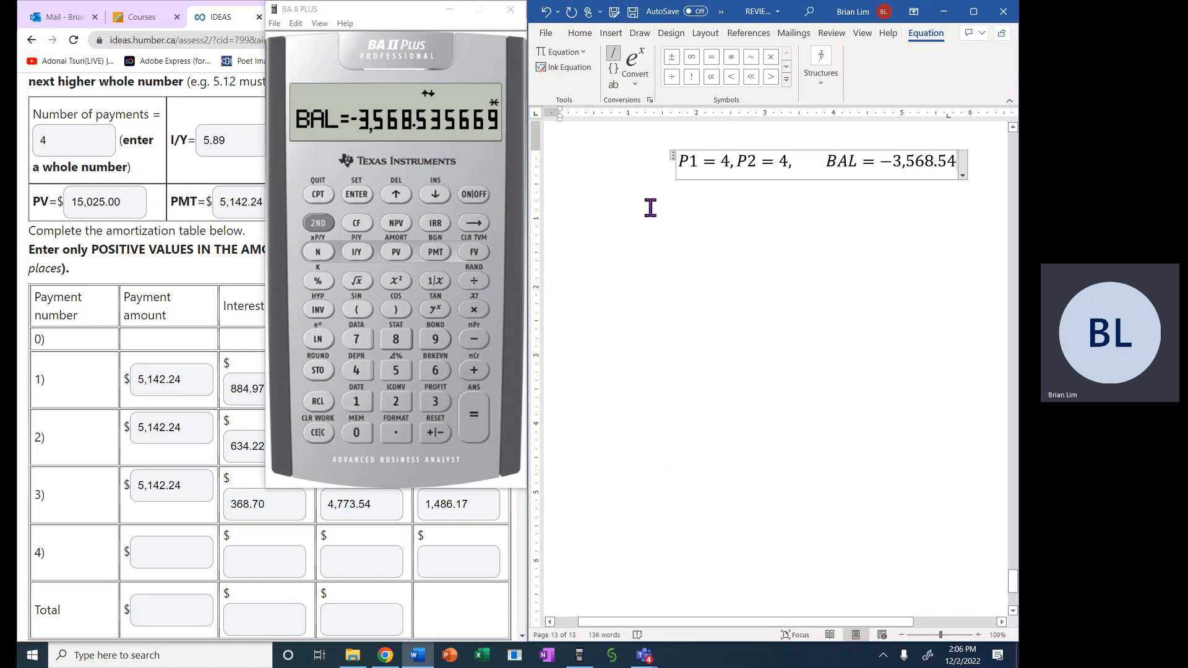
{"action": "mouse_move", "coordinate": [444, 204]}
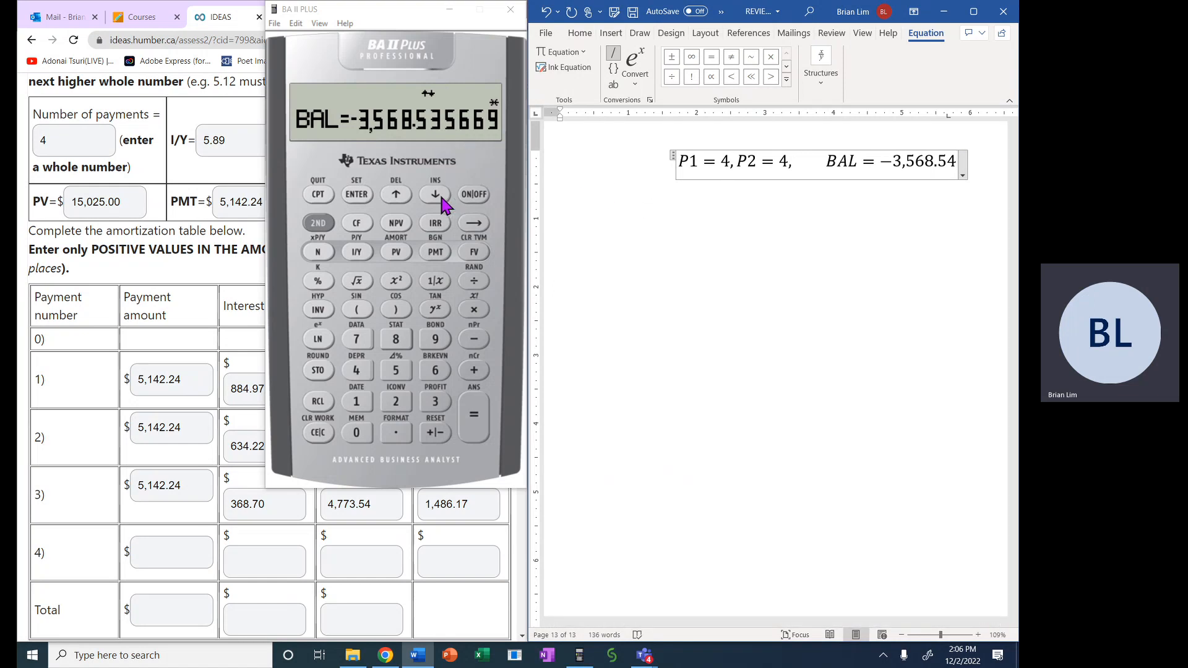
Display payment 4's interest of about -87.54 in the AMORT worksheet.
{"action": "left_click", "coordinate": [435, 194]}
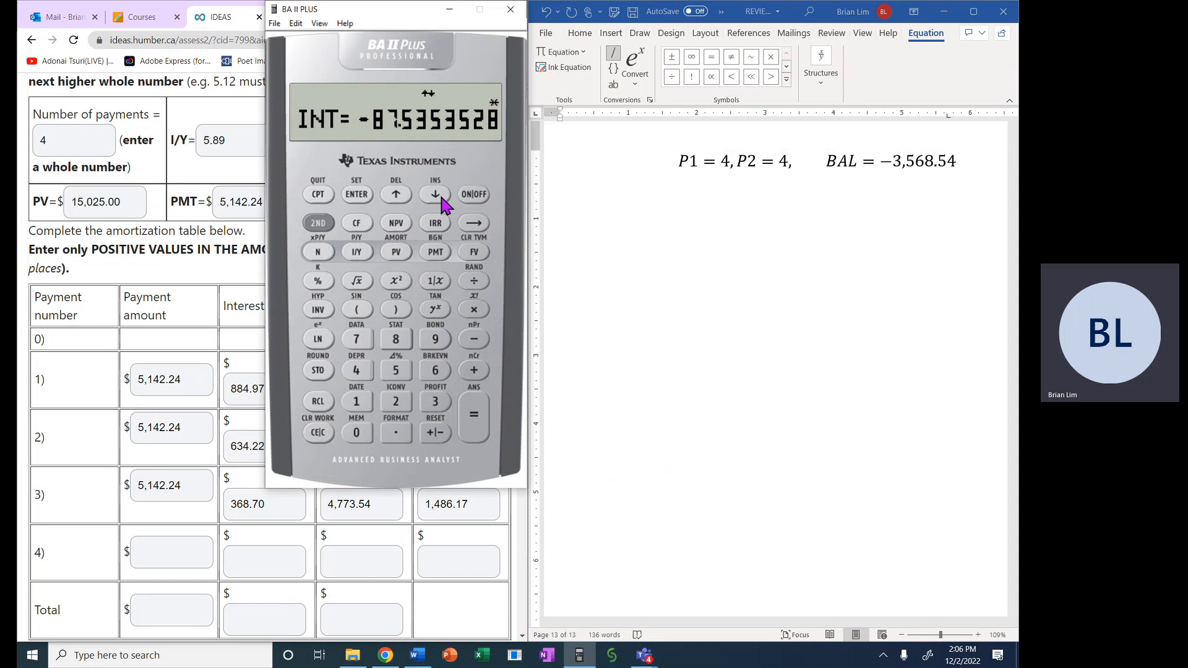
{"action": "mouse_move", "coordinate": [414, 107]}
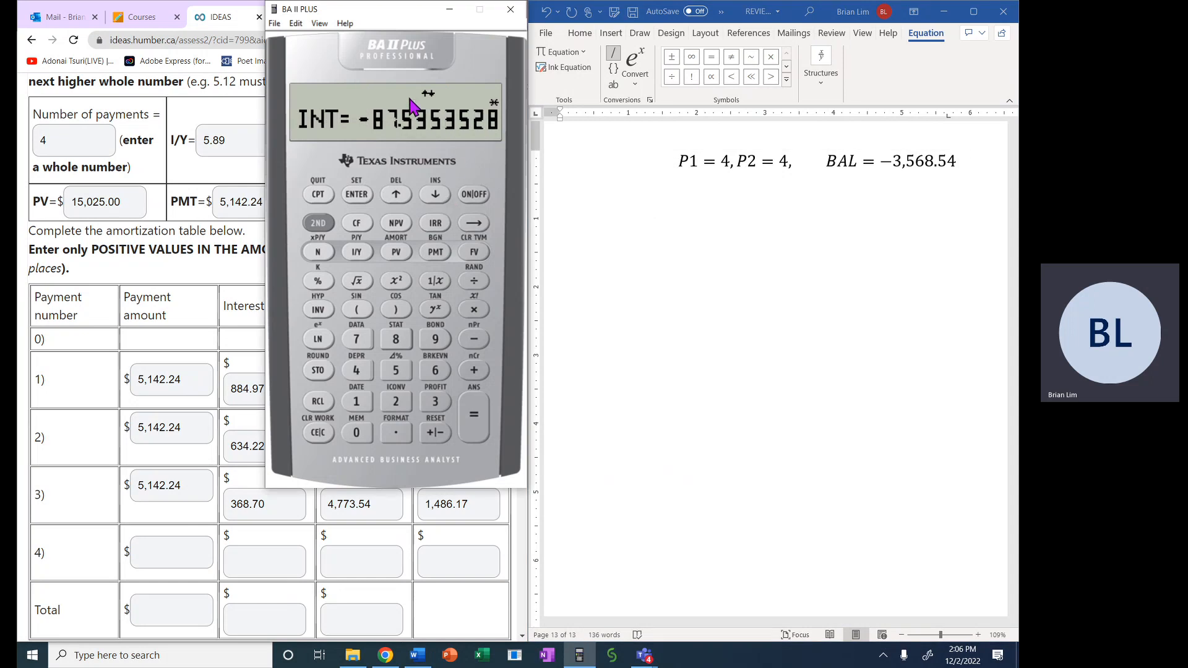
{"action": "mouse_move", "coordinate": [379, 16]}
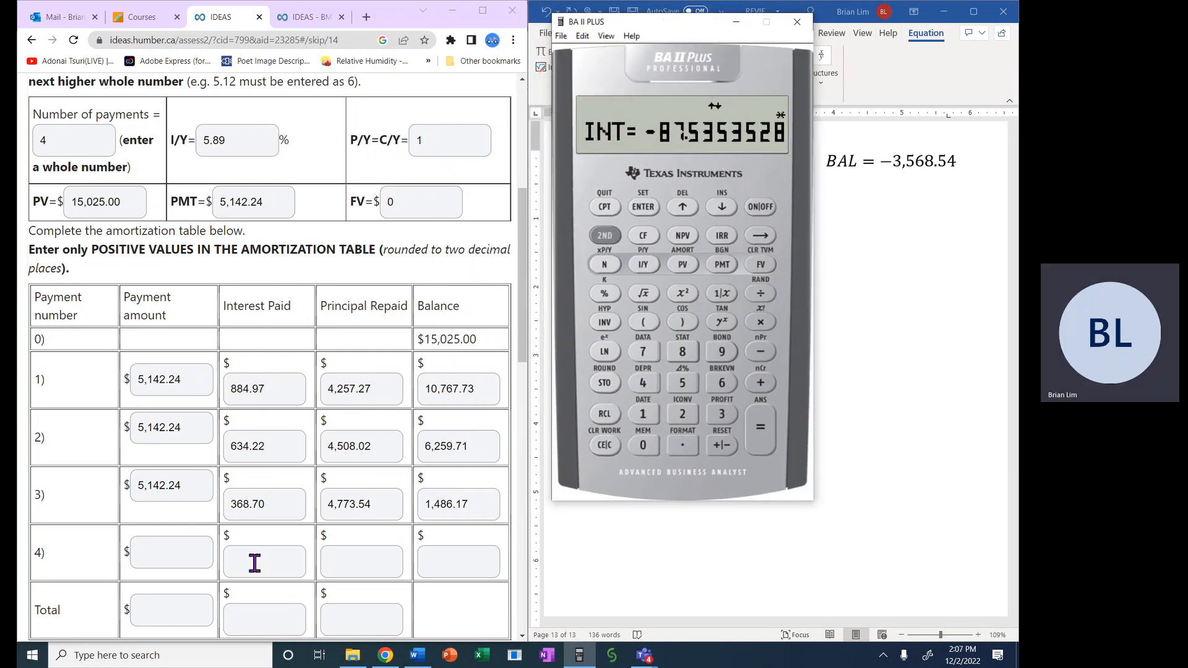
Enter 87.54 as payment 4's Interest Paid in the amortization table.
{"action": "left_click", "coordinate": [265, 562]}
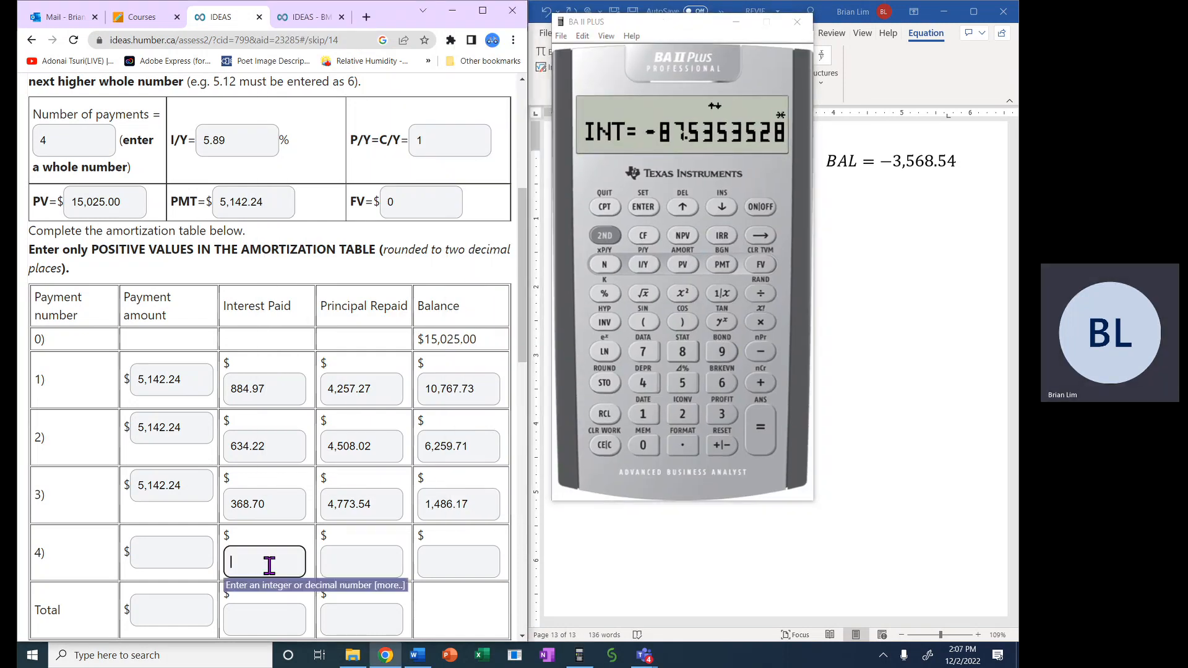
{"action": "type", "text": "87"}
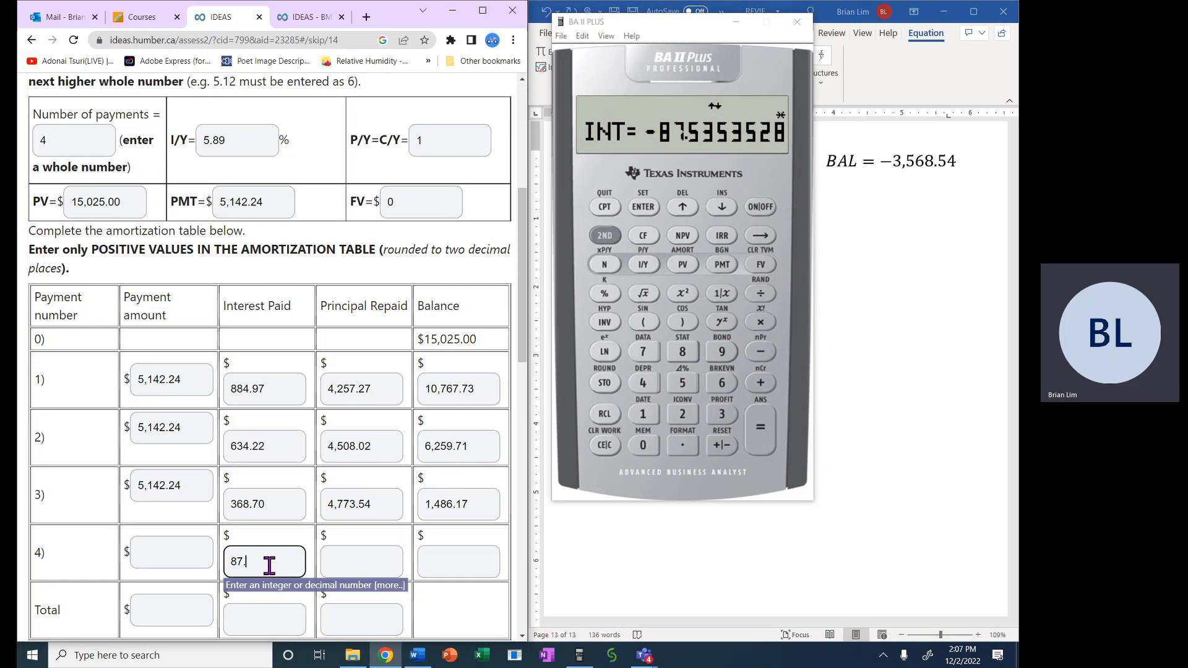
{"action": "type", "text": ".54"}
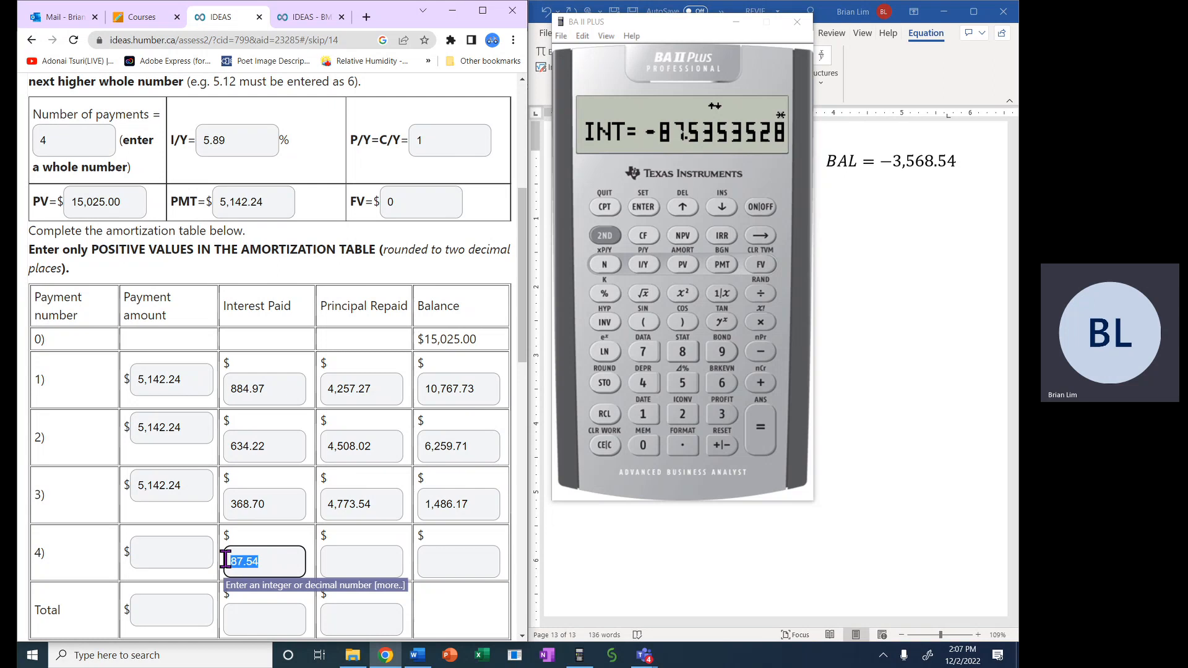
{"action": "mouse_move", "coordinate": [843, 188]}
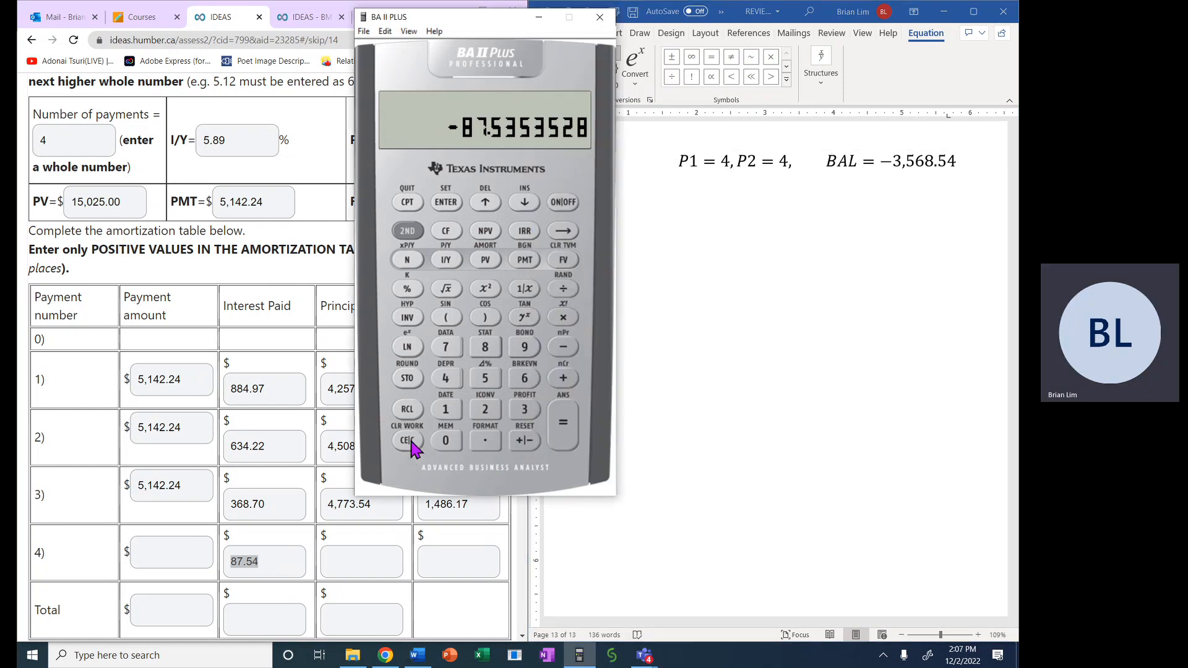
Recall the worksheet to confirm N ≈ 3.30 and a −3,568.54 balance, then return to the Word notes.
{"action": "left_click", "coordinate": [407, 441]}
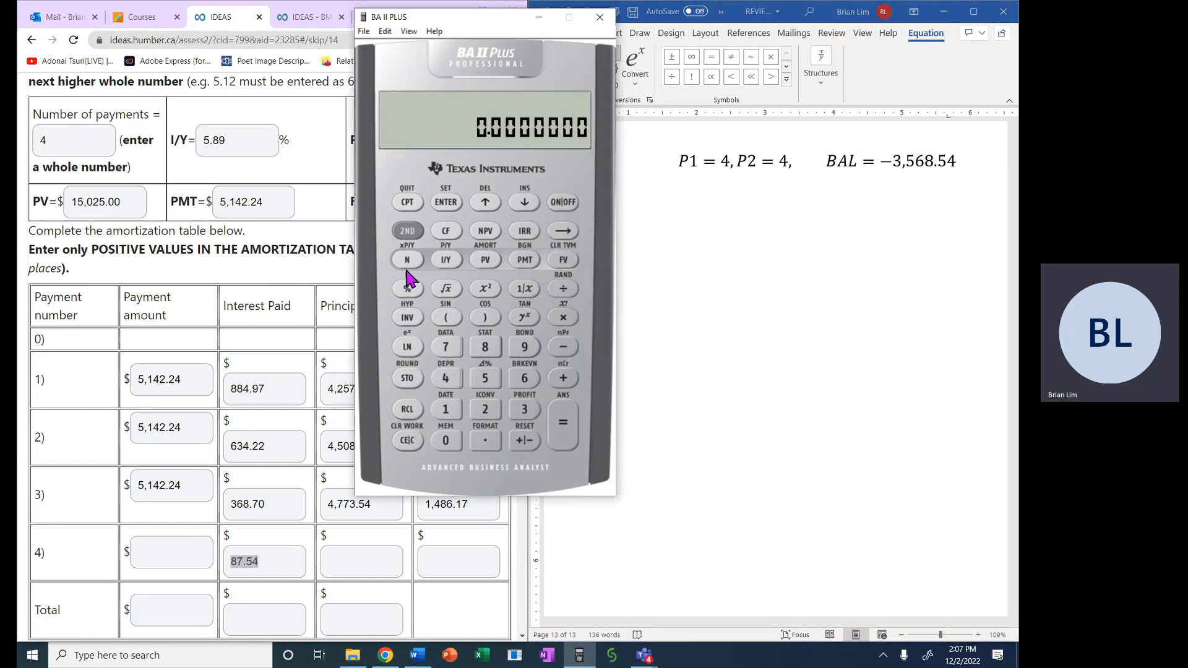
{"action": "left_click", "coordinate": [407, 259]}
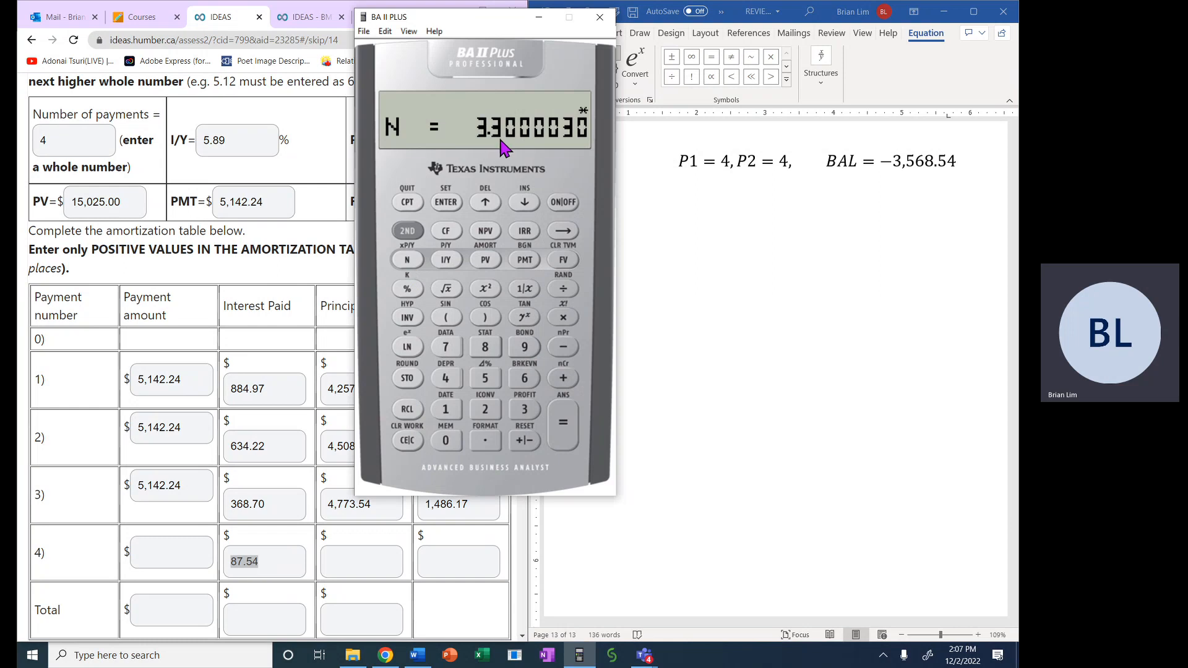
{"action": "left_click", "coordinate": [407, 232]}
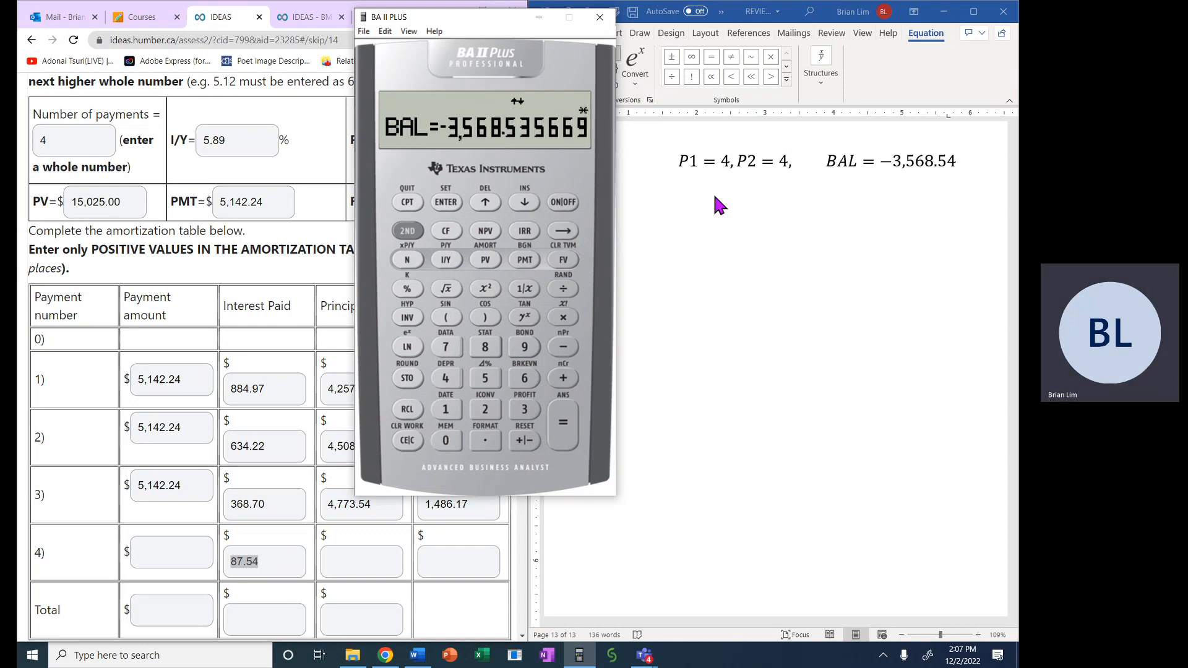
{"action": "left_click", "coordinate": [833, 161]}
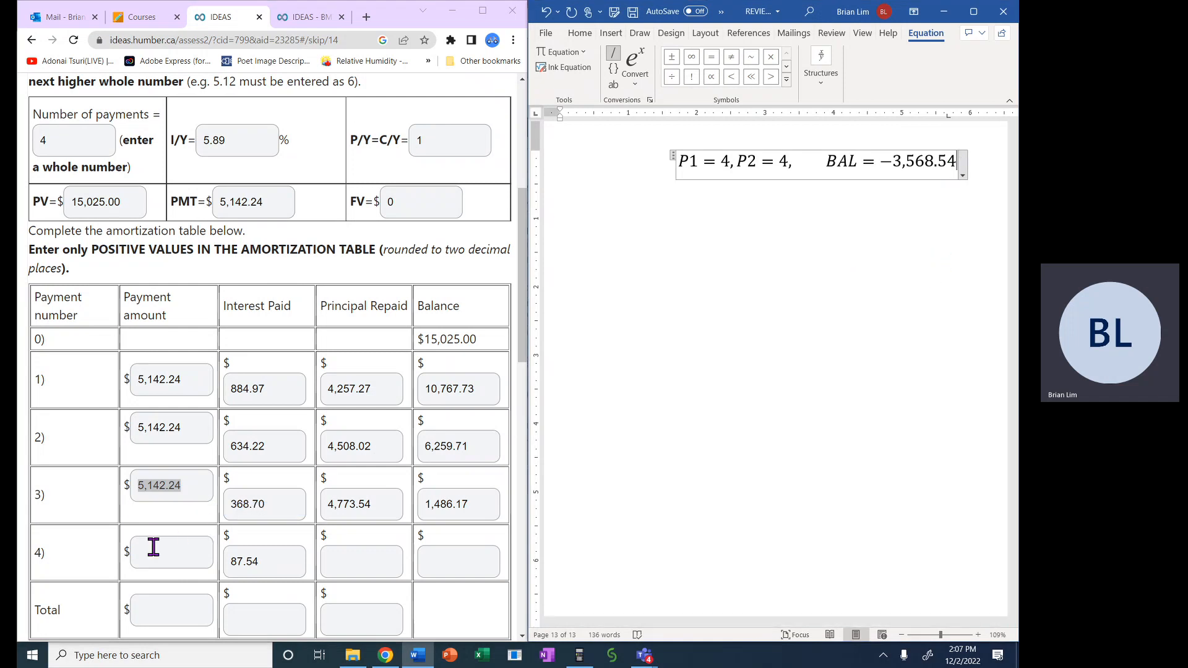
{"action": "mouse_move", "coordinate": [720, 433]}
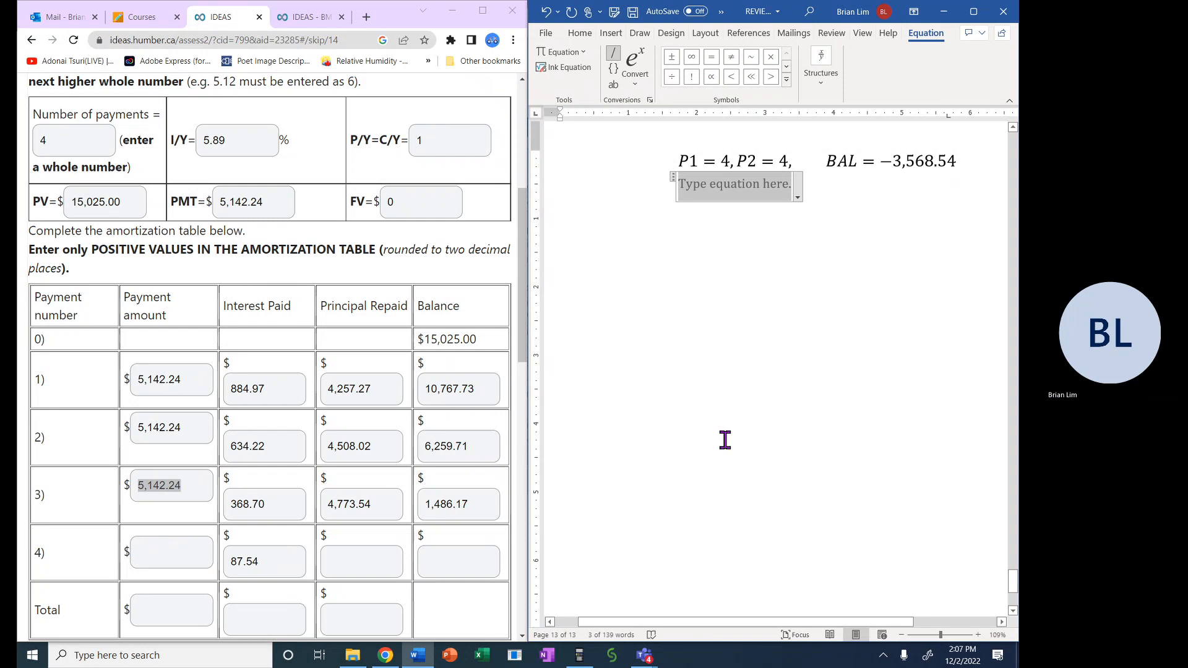
Write the equation line "Payment #4: PMT − BAL =" below the earlier results.
{"action": "type", "text": "Paym"}
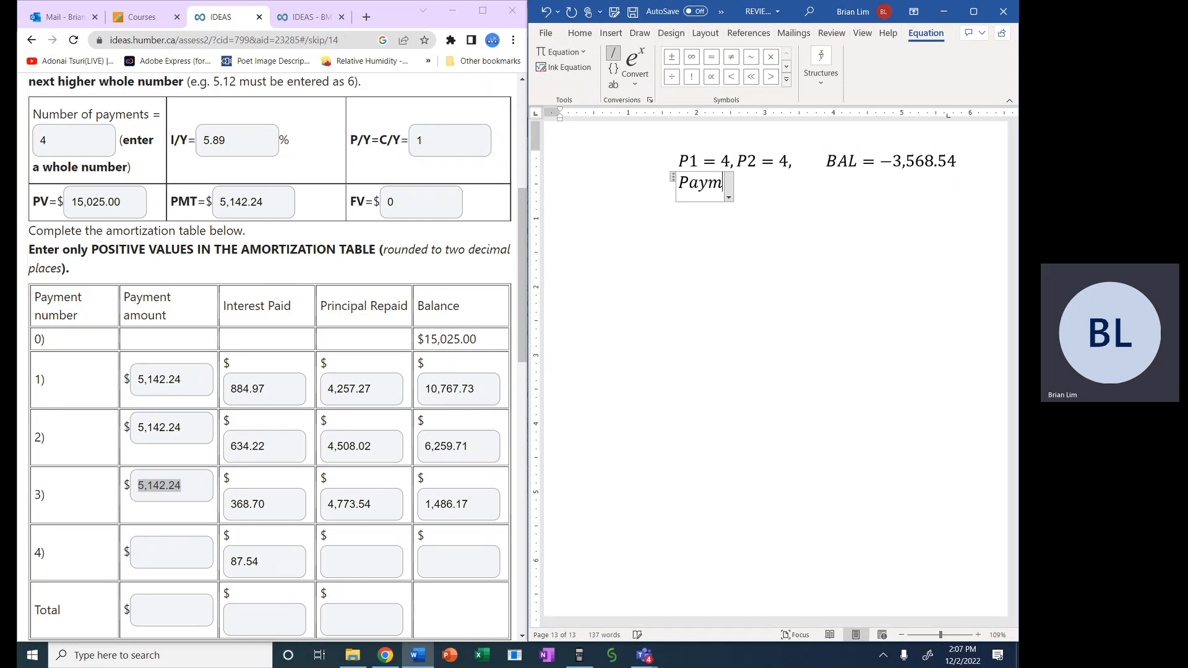
{"action": "type", "text": "ent"}
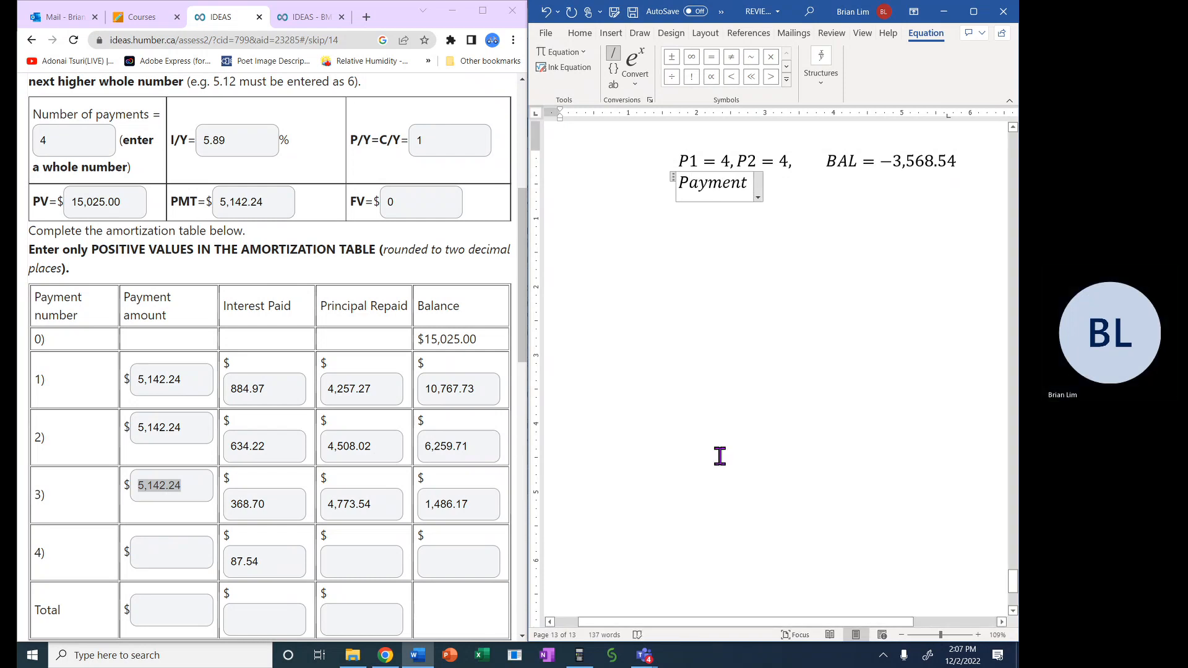
{"action": "type", "text": "#4:"}
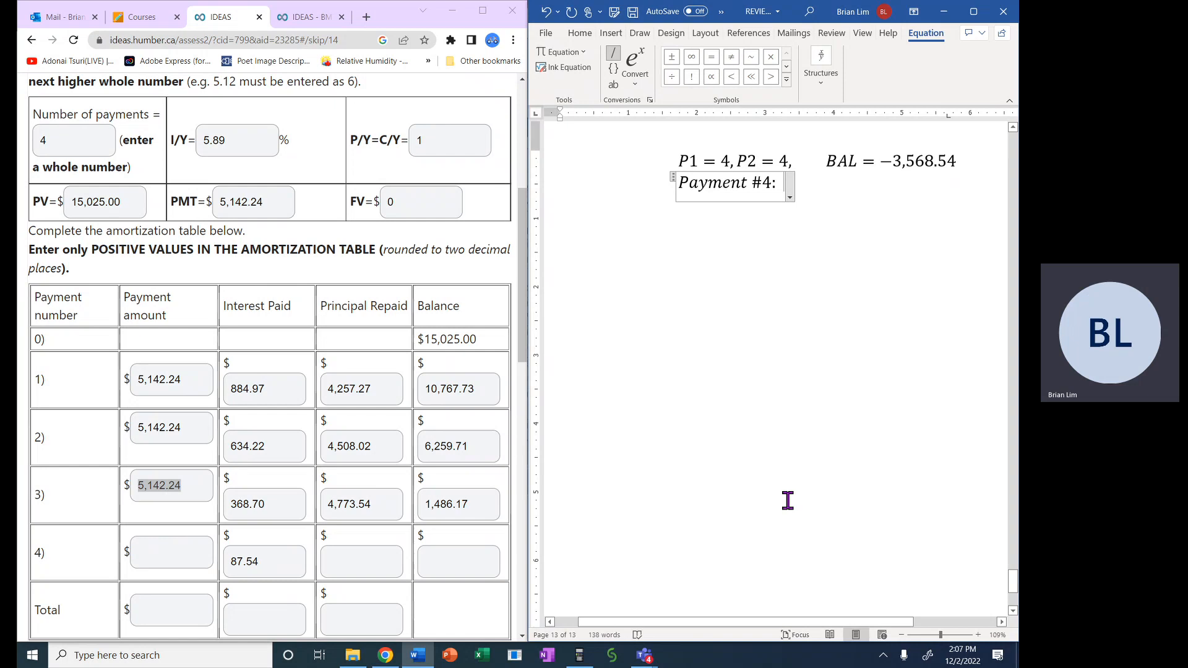
{"action": "type", "text": "PMT"}
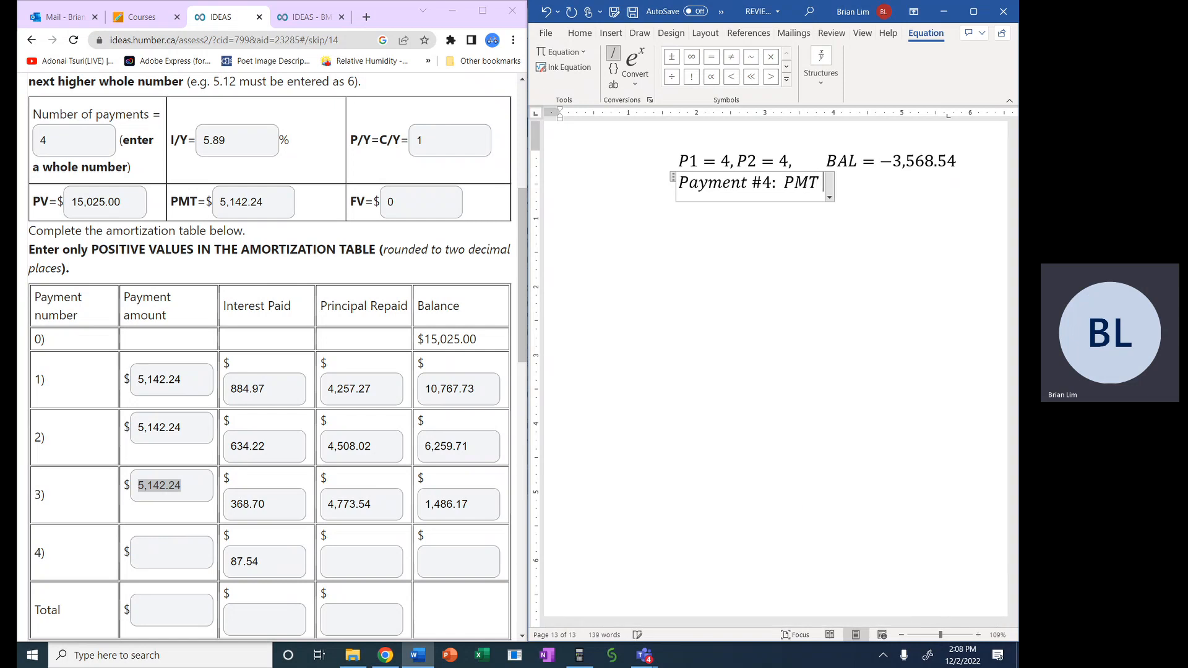
{"action": "type", "text": "− B"}
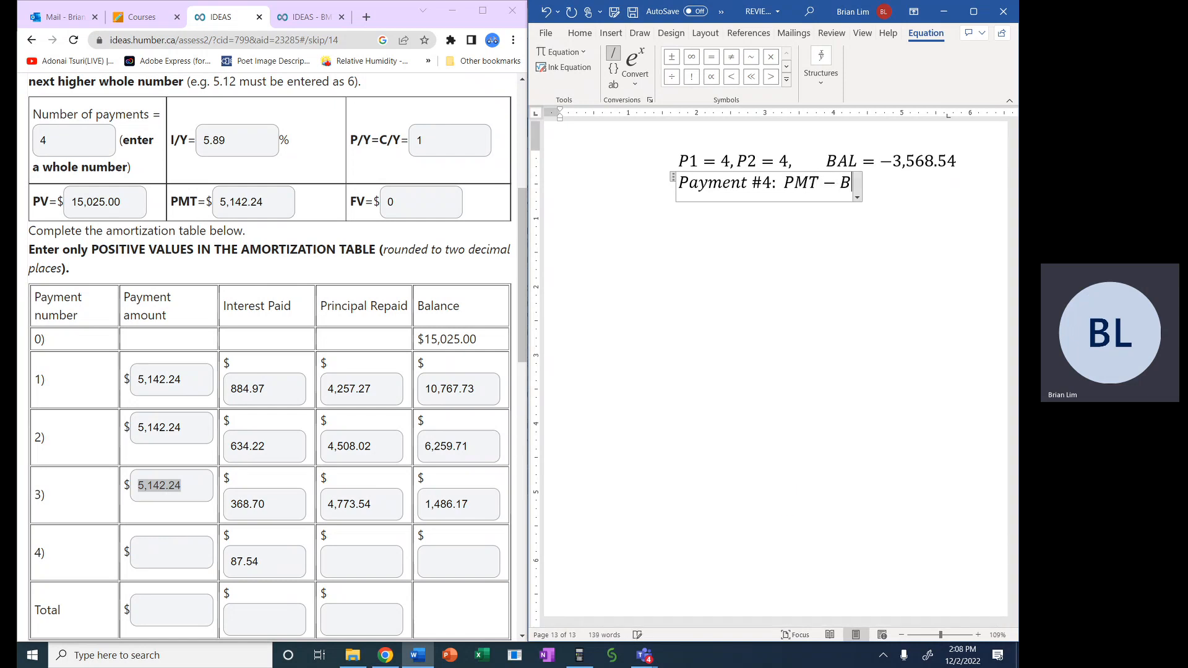
{"action": "type", "text": "AL ="}
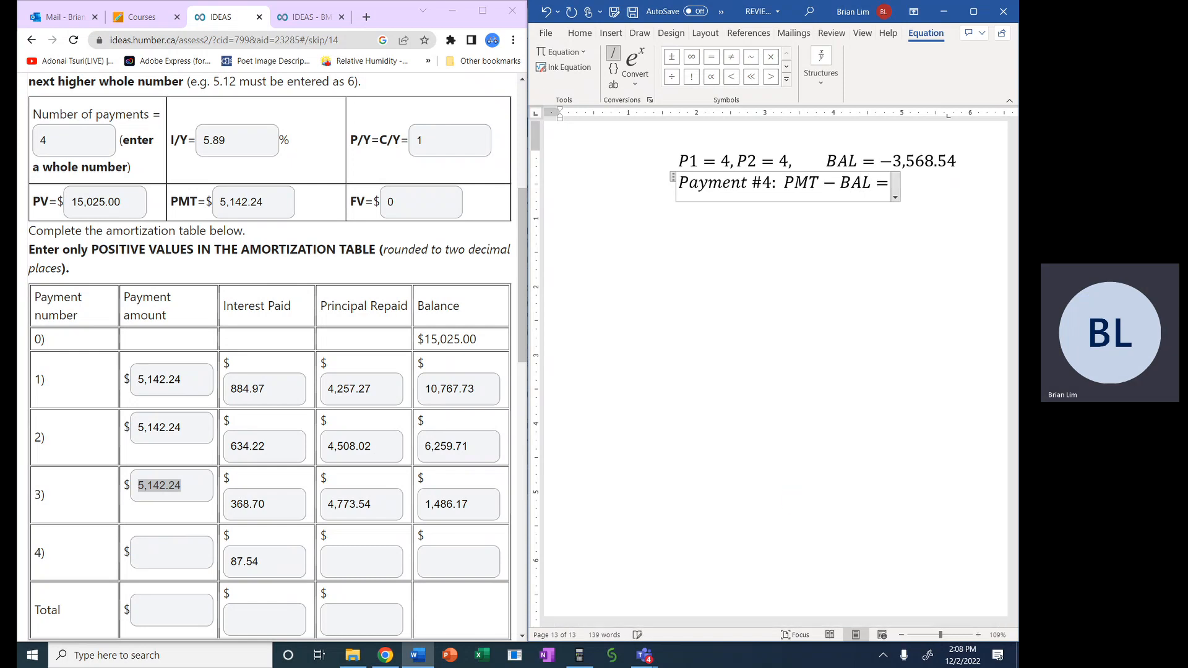
Continue the line with "5,142.24 − 3,568.54 =", leaving the result untyped.
{"action": "type", "text": "5,"}
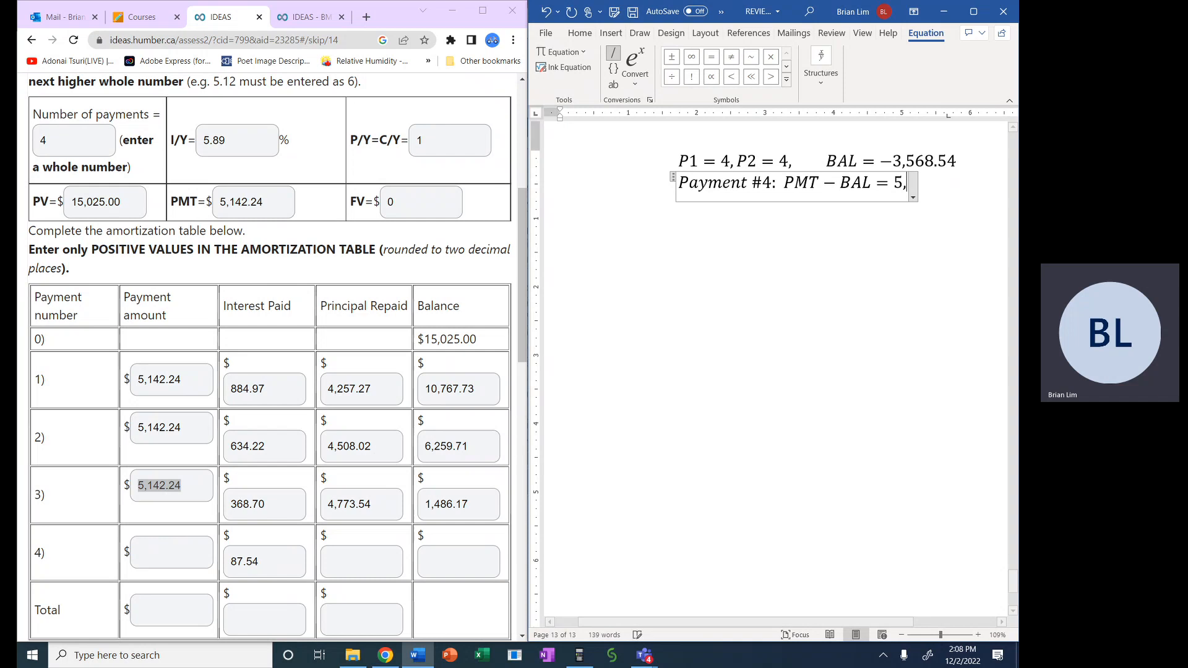
{"action": "type", "text": "142."}
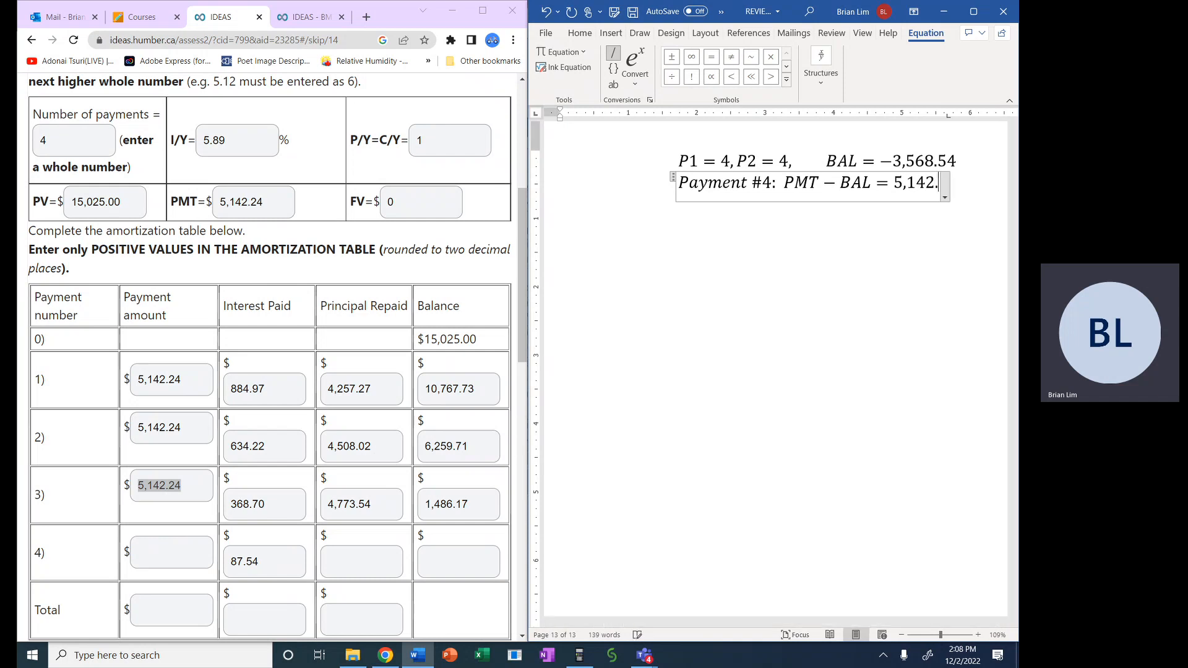
{"action": "type", "text": "−"}
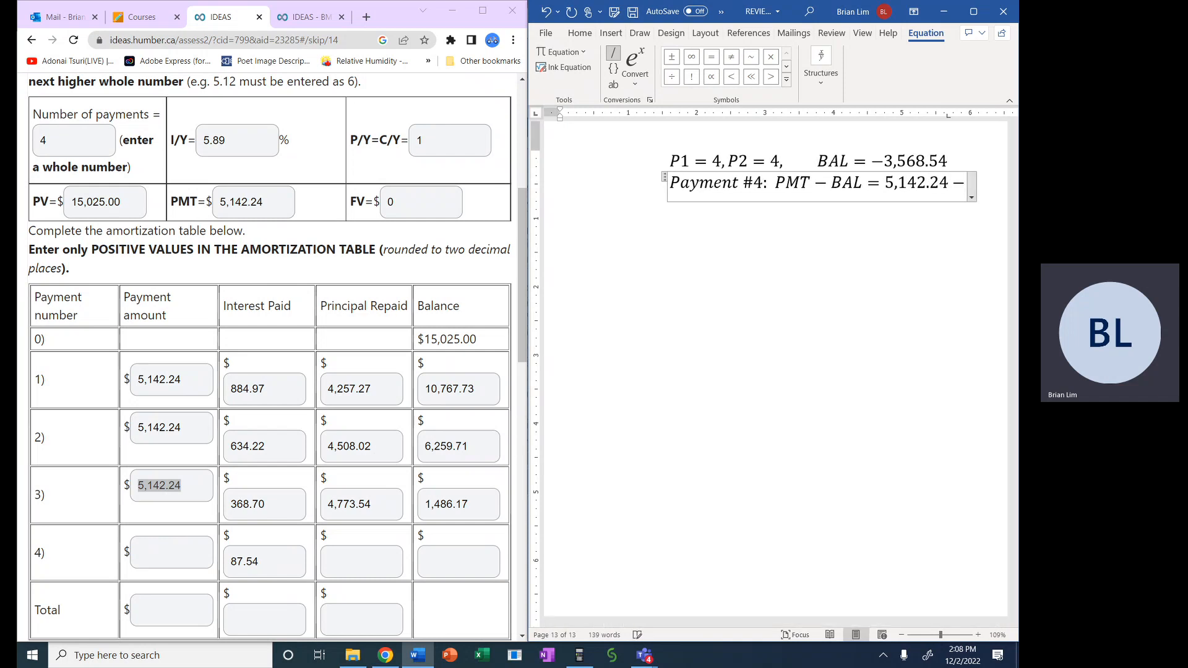
{"action": "type", "text": "3"}
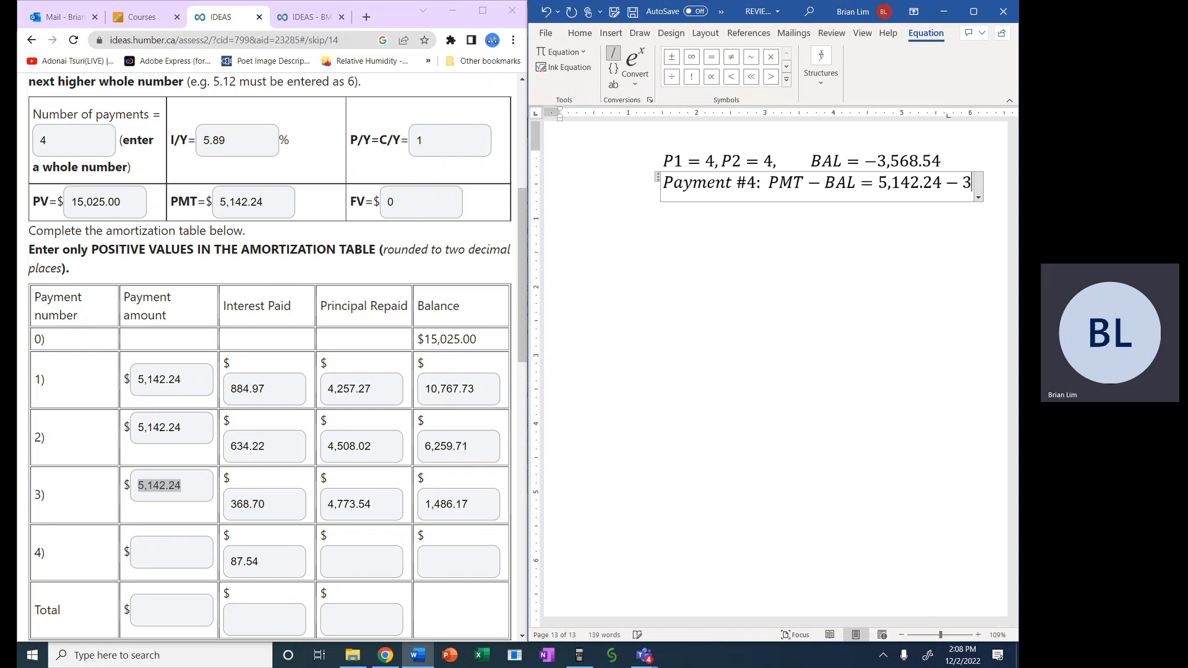
{"action": "type", "text": "568"}
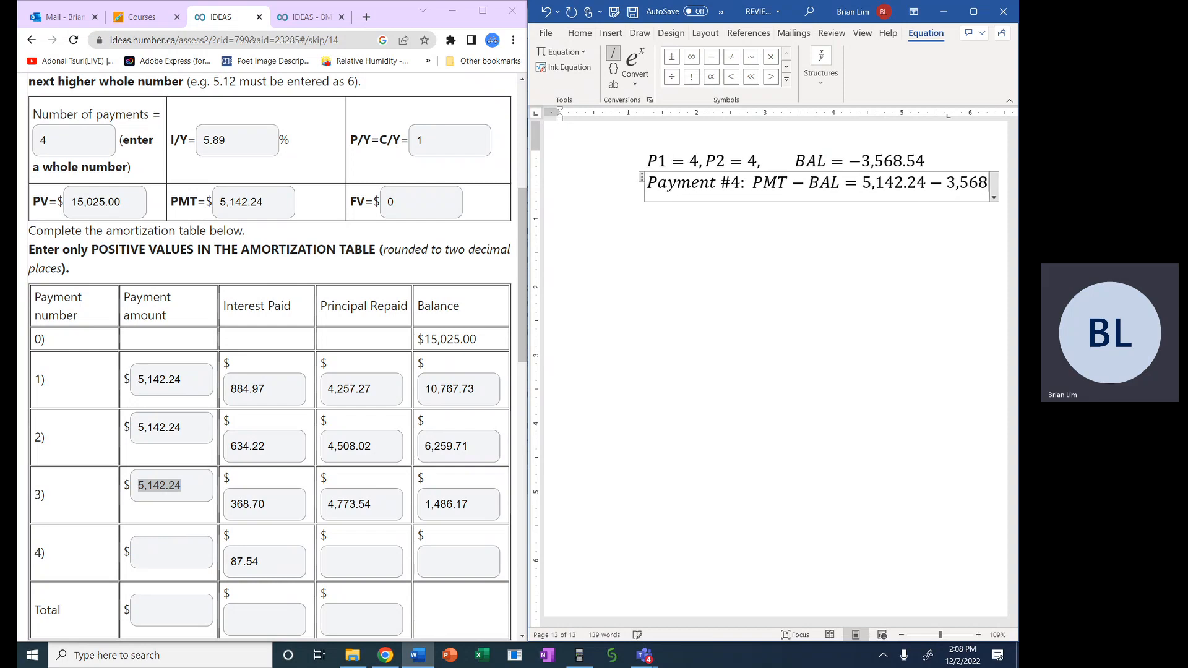
{"action": "type", "text": ".54"}
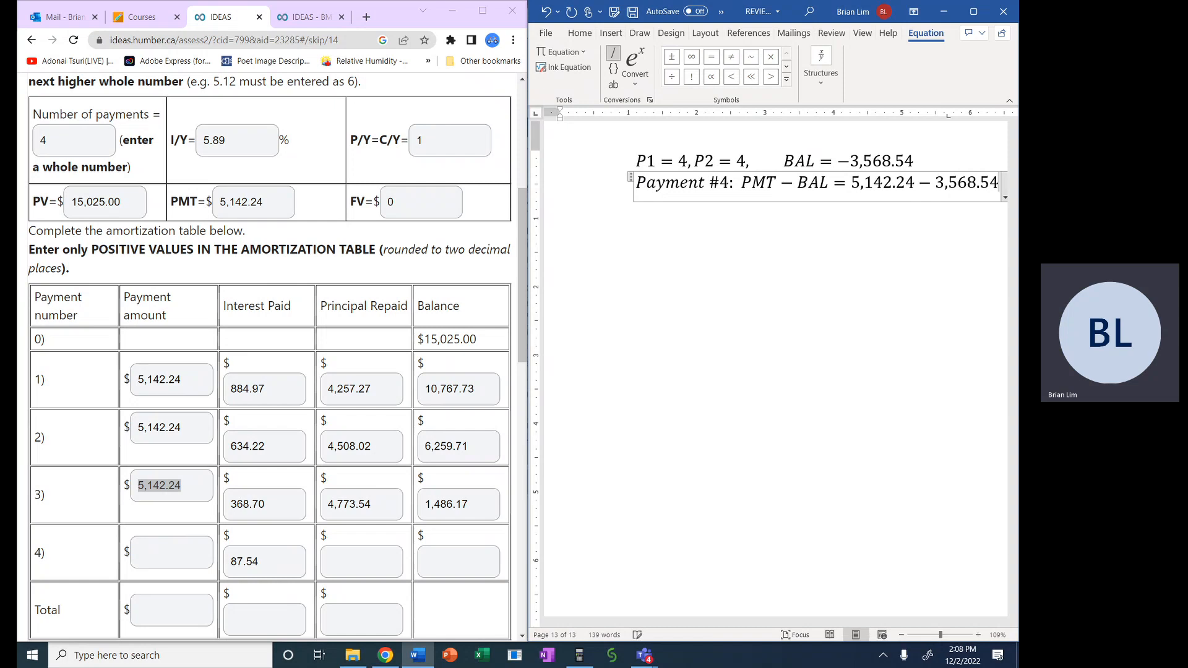
{"action": "type", "text": "="}
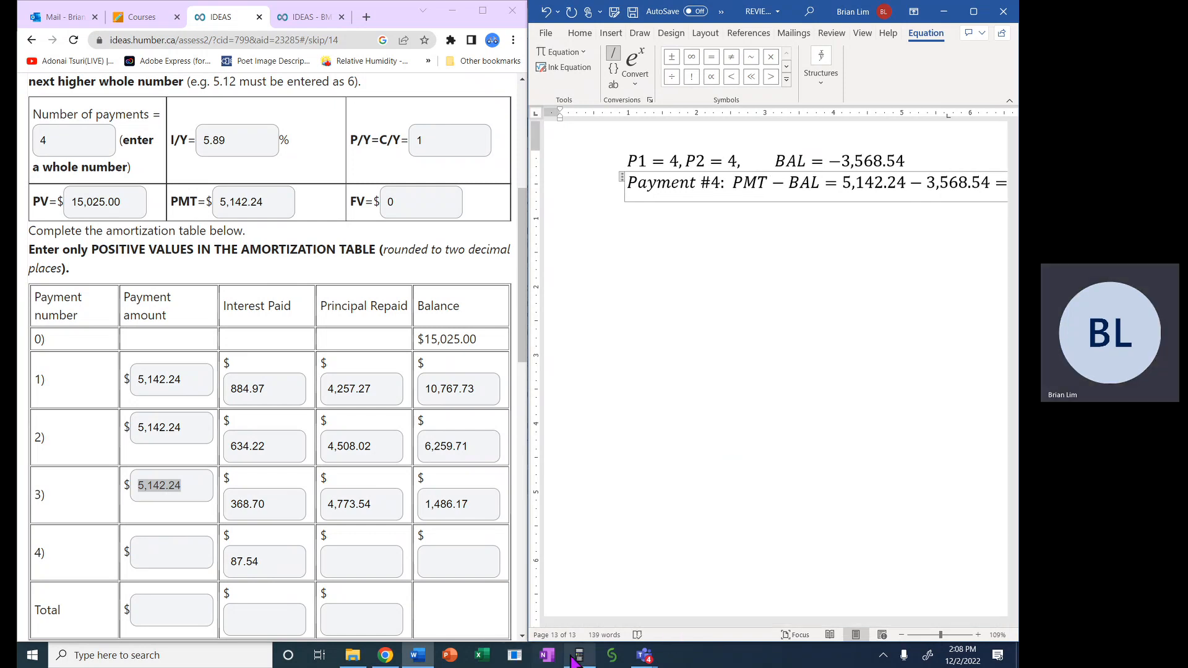
Move the calculator over the Word window and compute the final payment of about 1,573.70.
{"action": "left_click", "coordinate": [577, 656]}
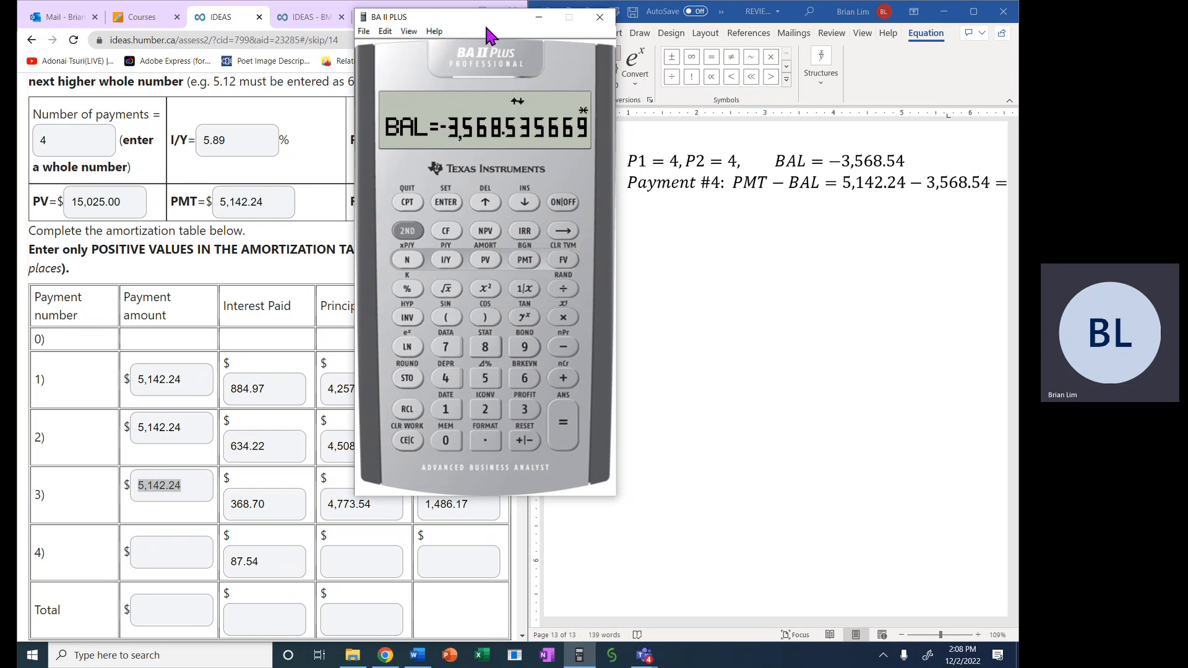
{"action": "left_click_drag", "start_coordinate": [486, 16], "coordinate": [356, 32]}
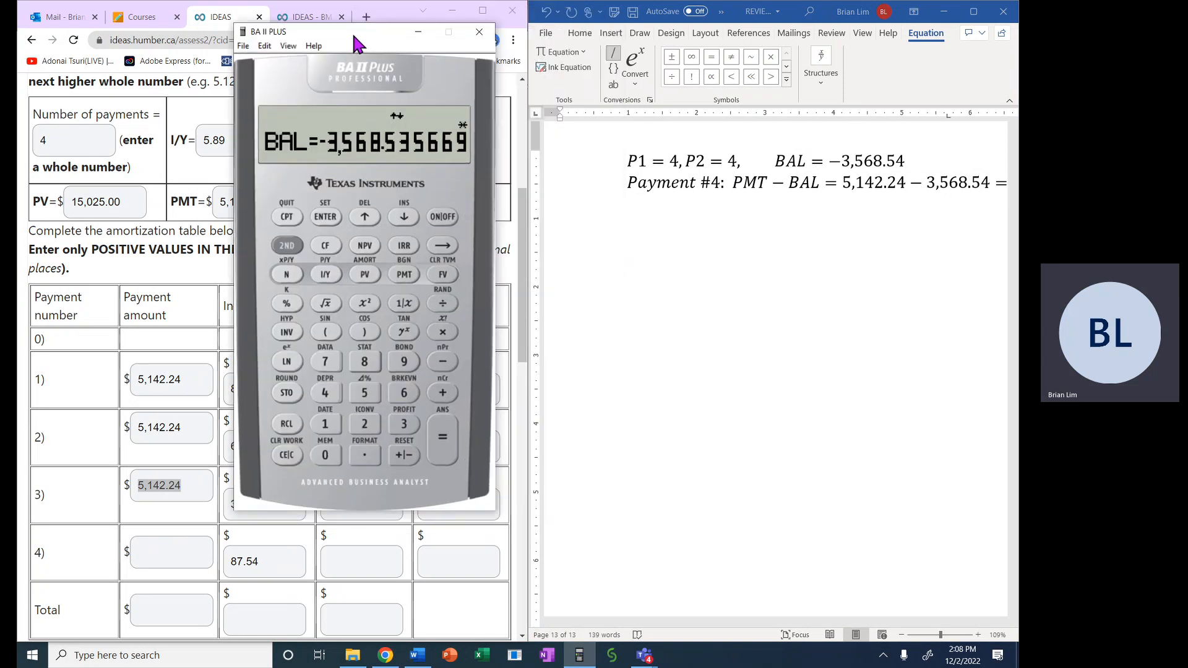
{"action": "left_click_drag", "start_coordinate": [356, 42], "coordinate": [357, 19]}
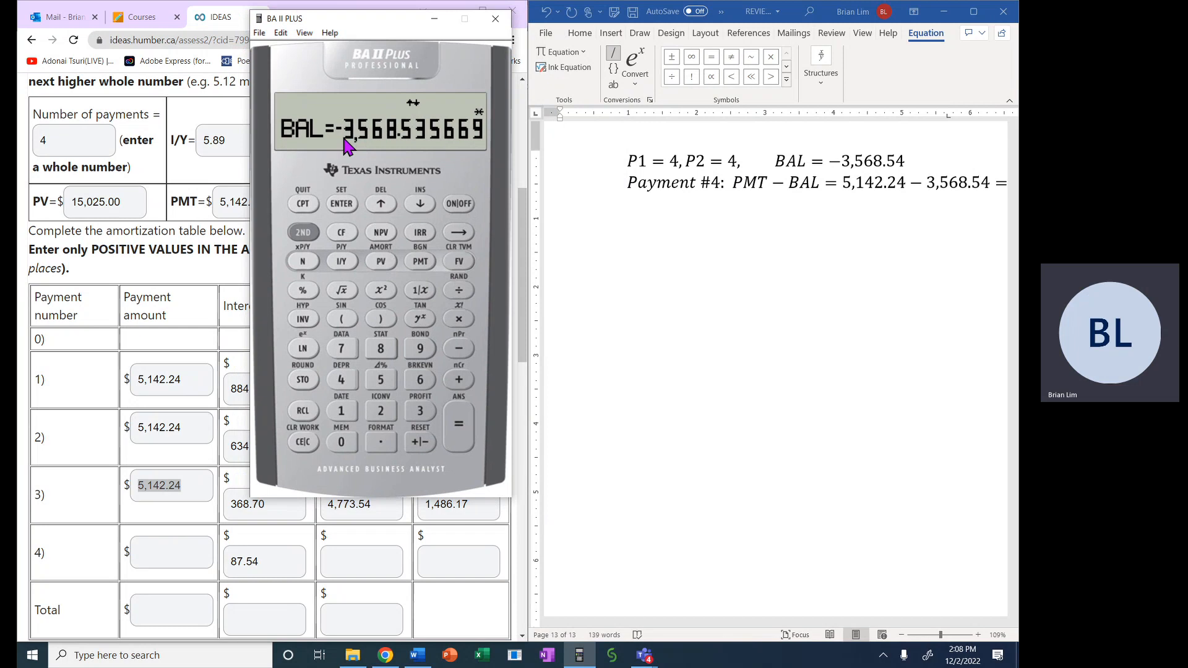
{"action": "mouse_move", "coordinate": [470, 385]}
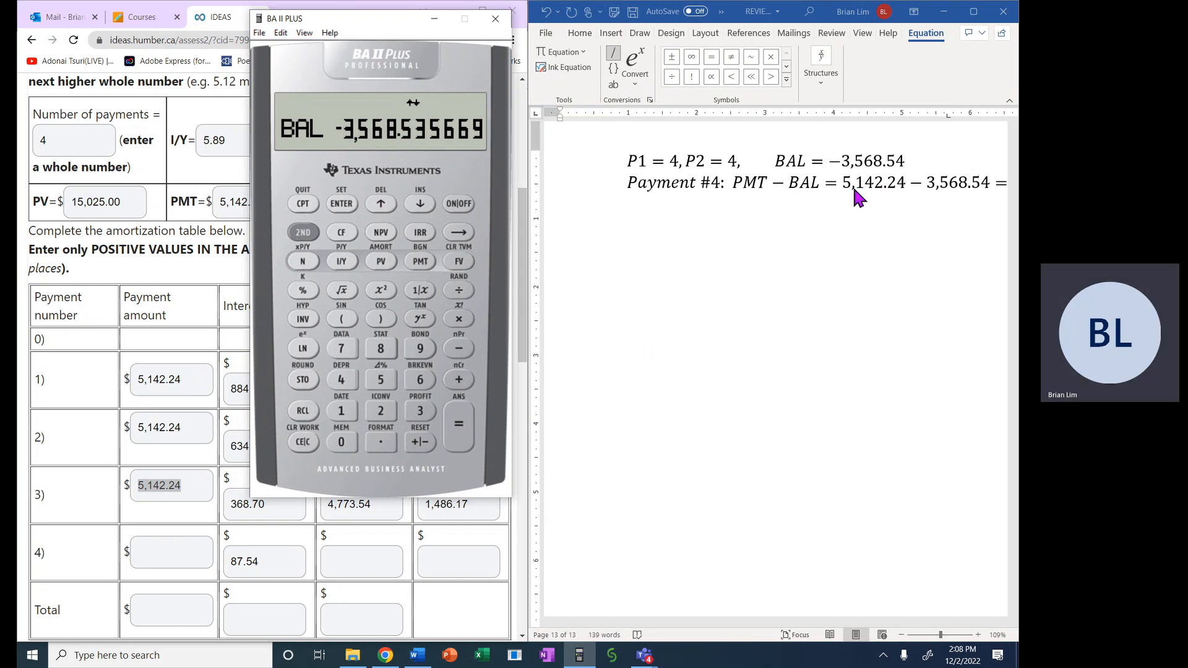
{"action": "mouse_move", "coordinate": [401, 417]}
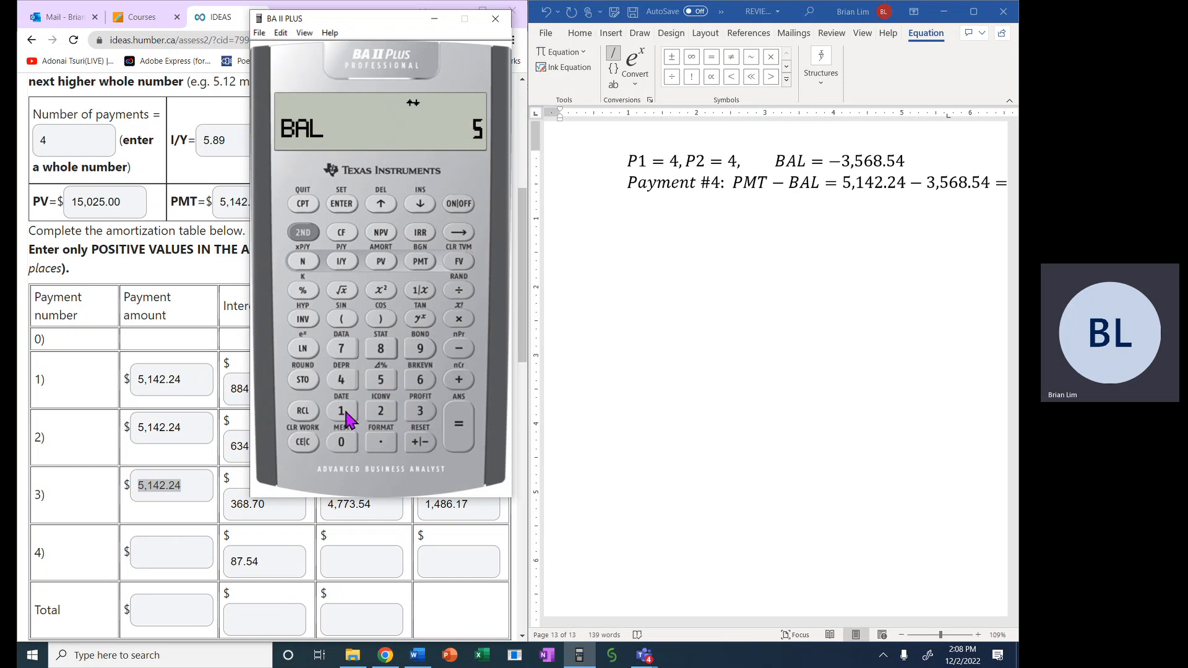
{"action": "left_click", "coordinate": [380, 409]}
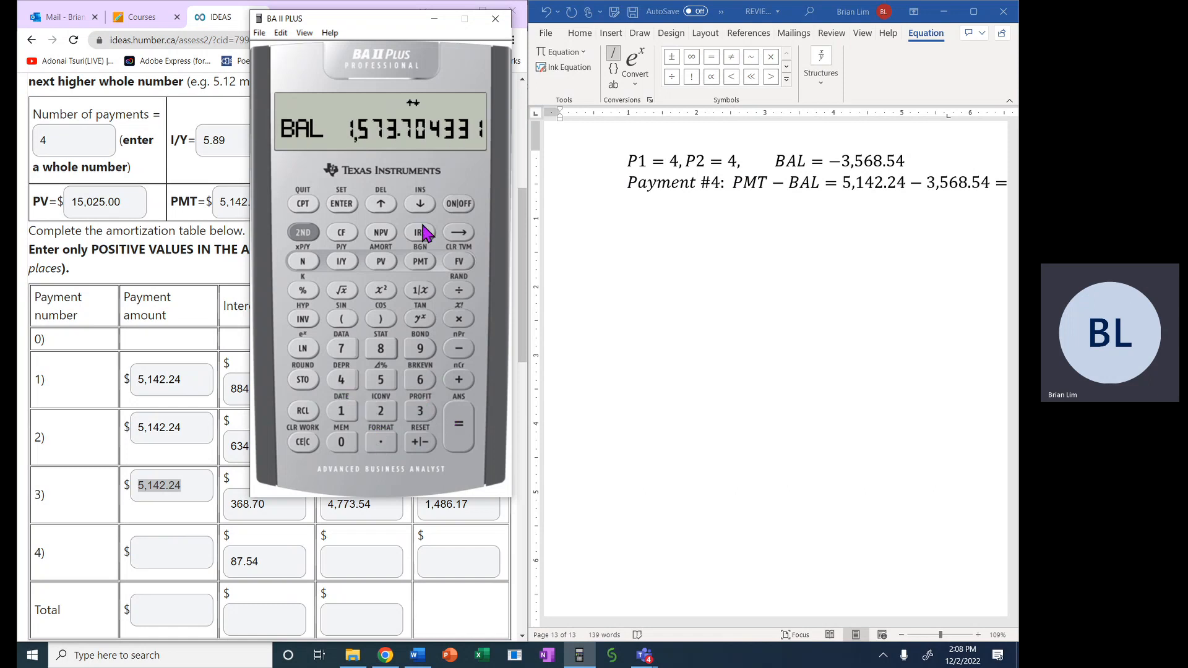
{"action": "mouse_move", "coordinate": [401, 35]}
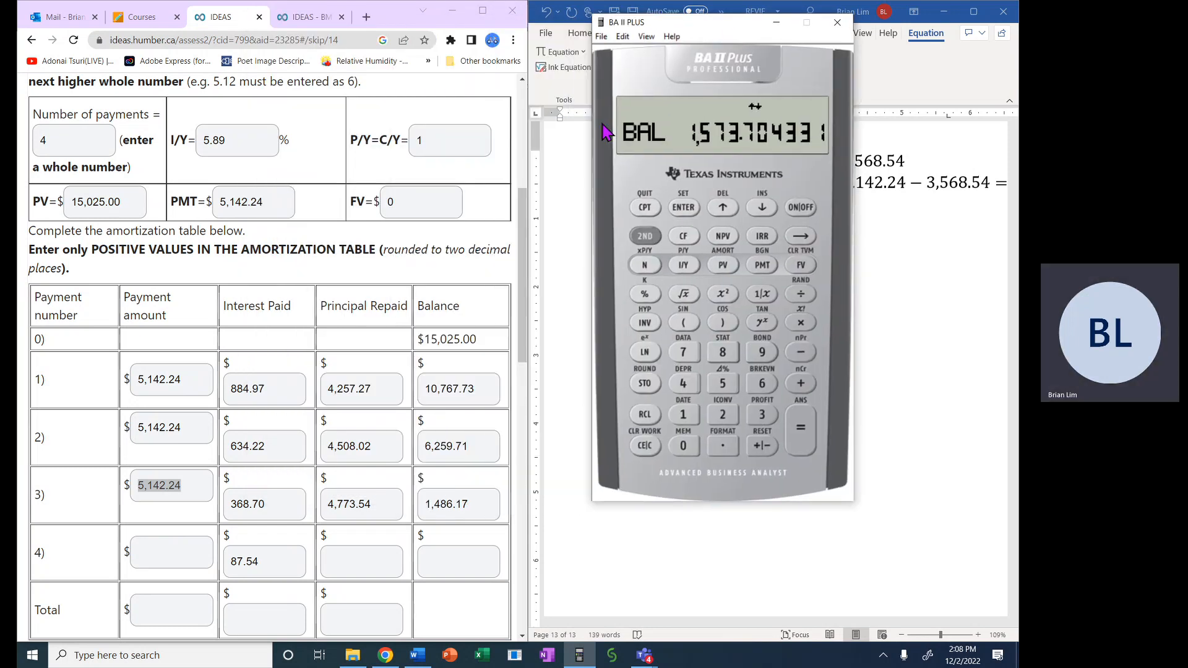
Enter 1,573.70 as payment 4's amount and check payment 3's balance of 1,486.17.
{"action": "left_click", "coordinate": [171, 552]}
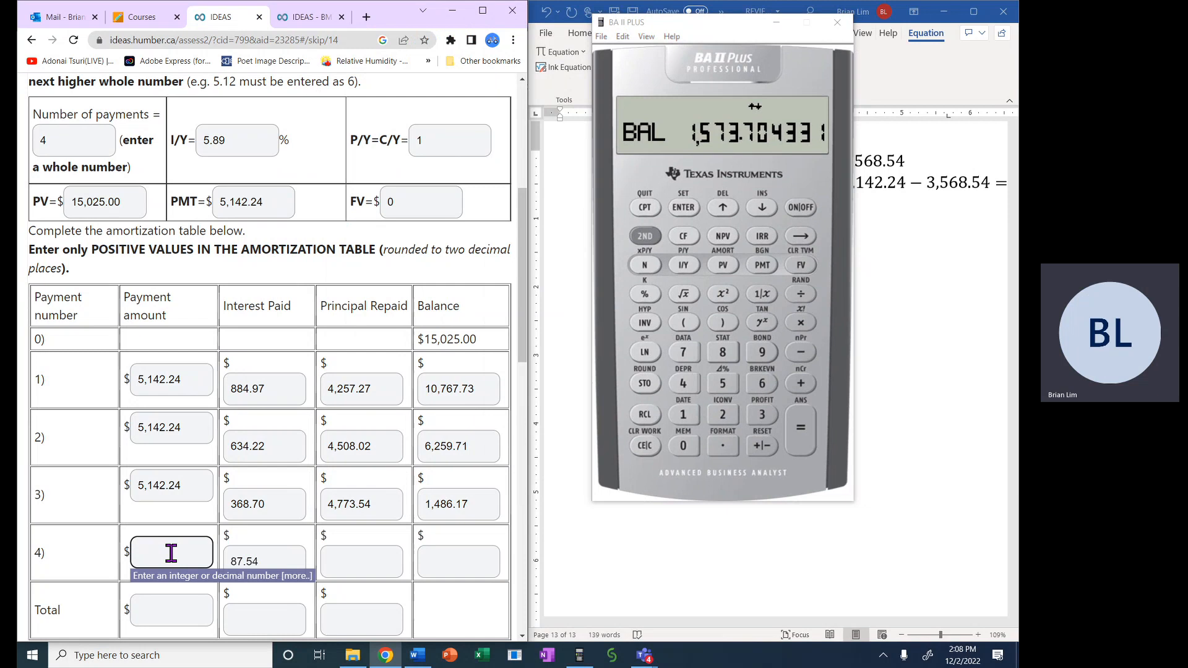
{"action": "type", "text": "1,57"}
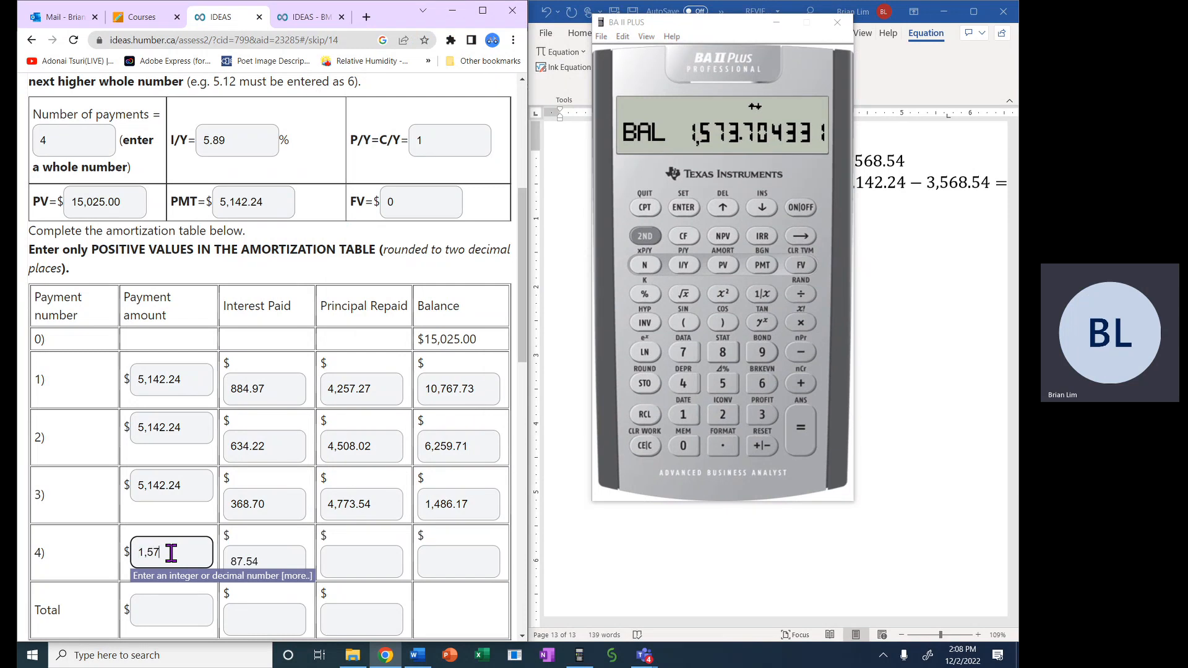
{"action": "type", "text": "3."}
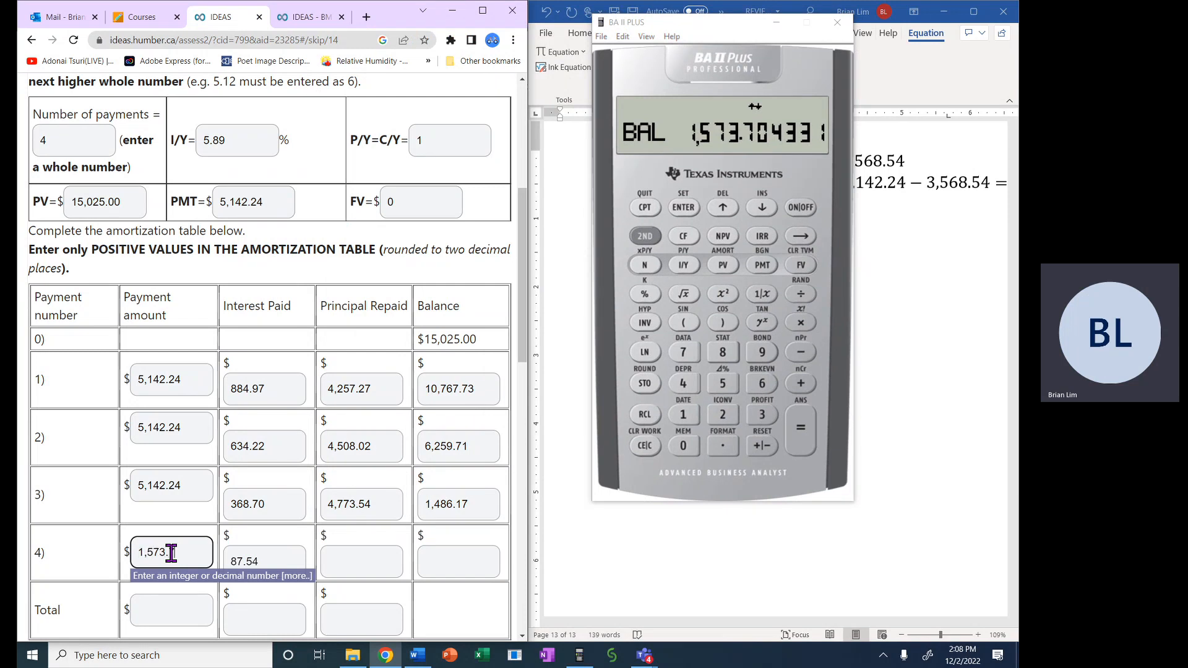
{"action": "type", "text": "70"}
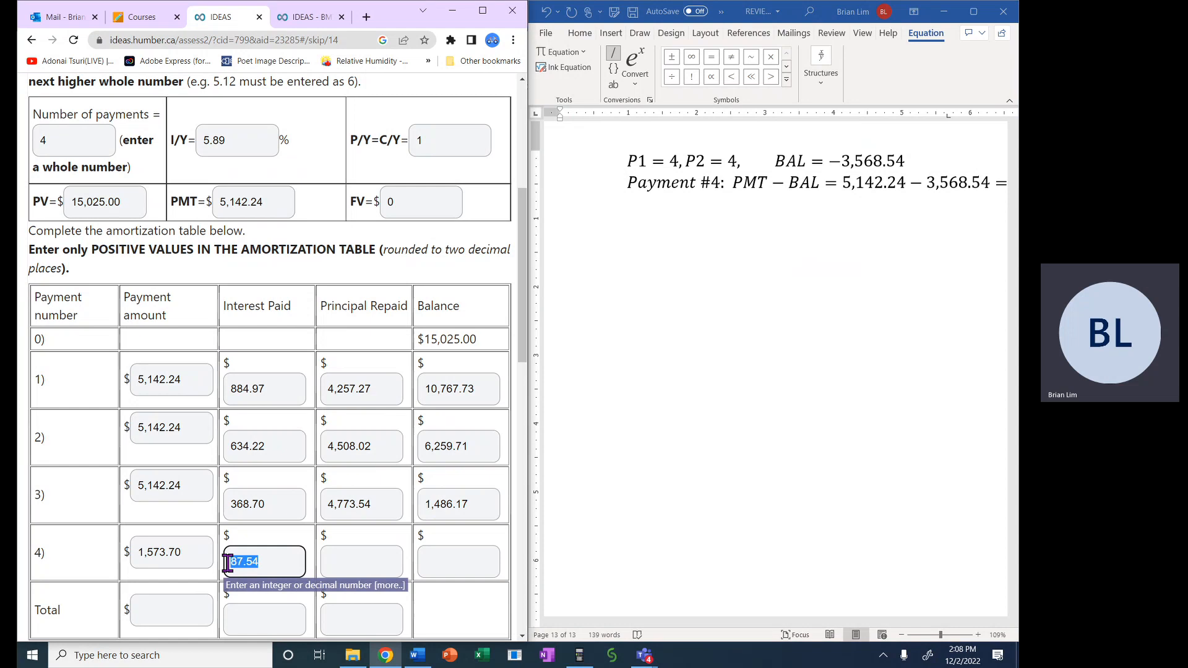
{"action": "left_click", "coordinate": [361, 561]}
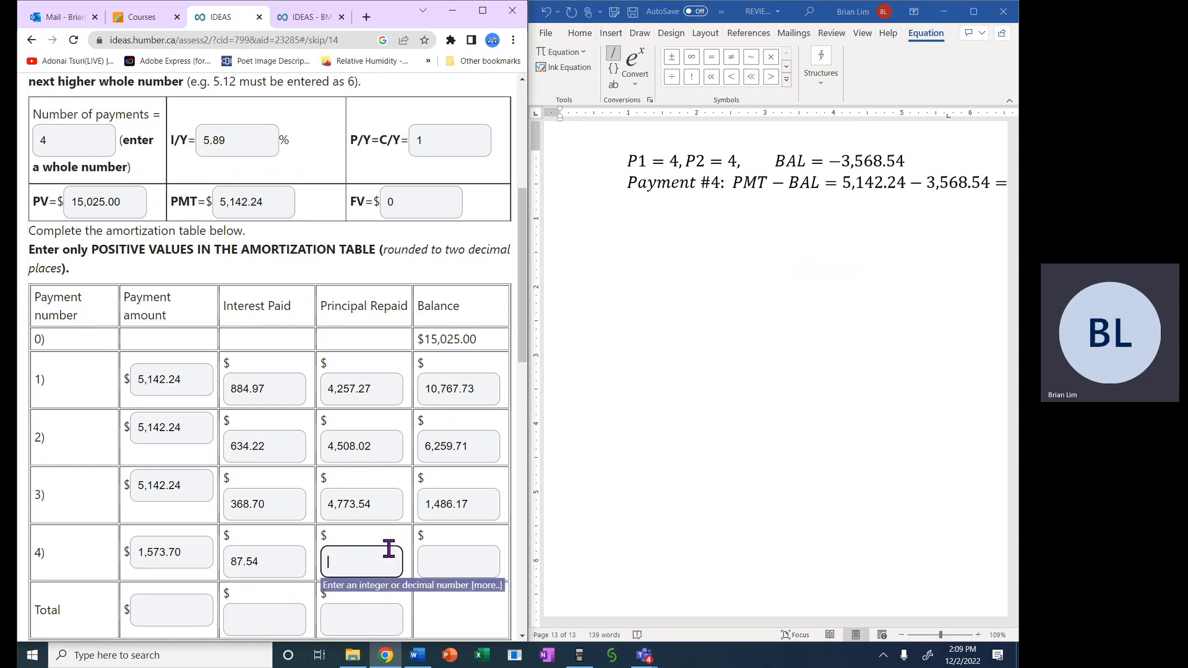
{"action": "double_click", "coordinate": [458, 504]}
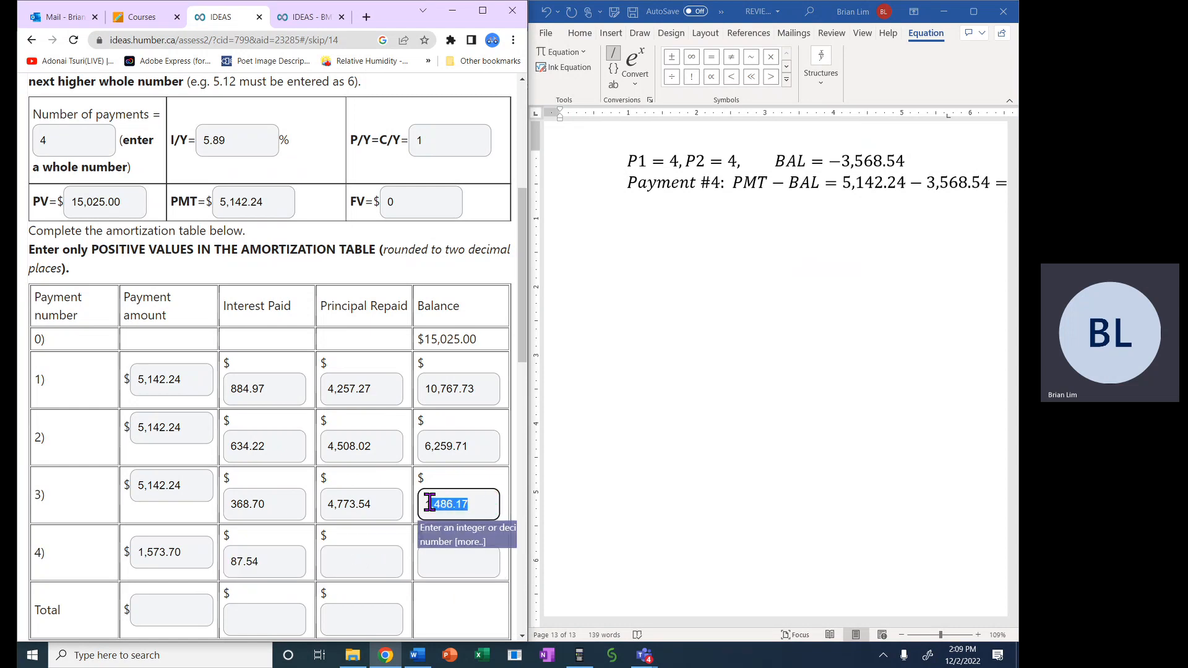
{"action": "left_click", "coordinate": [361, 561]}
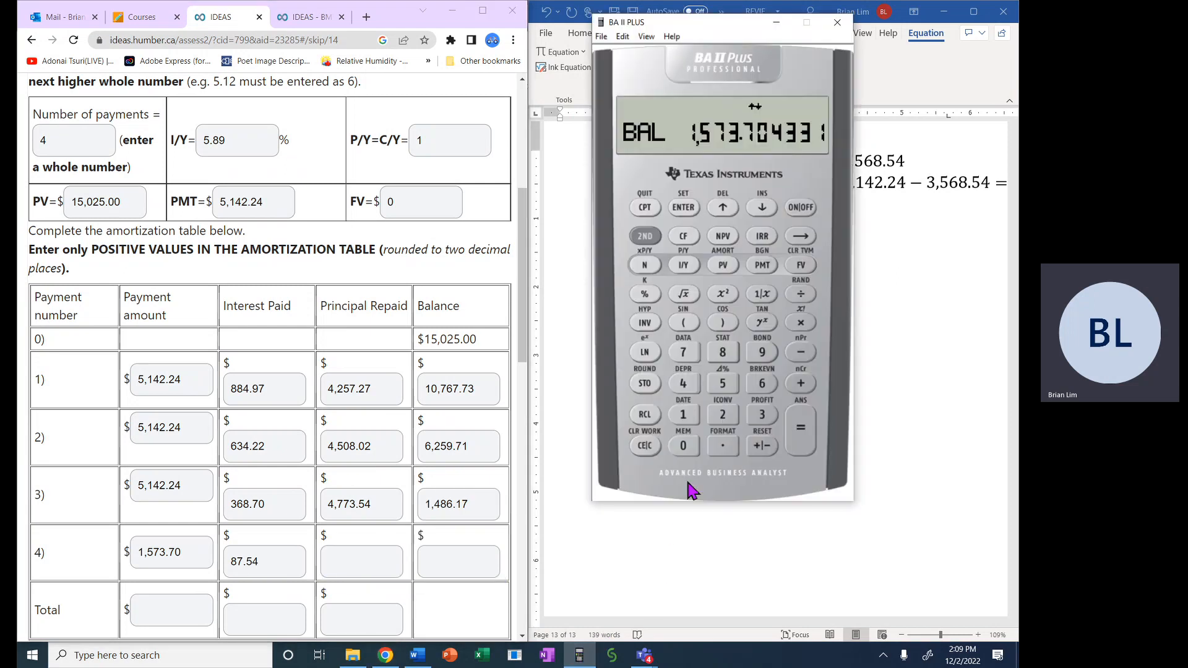
{"action": "mouse_move", "coordinate": [713, 480]}
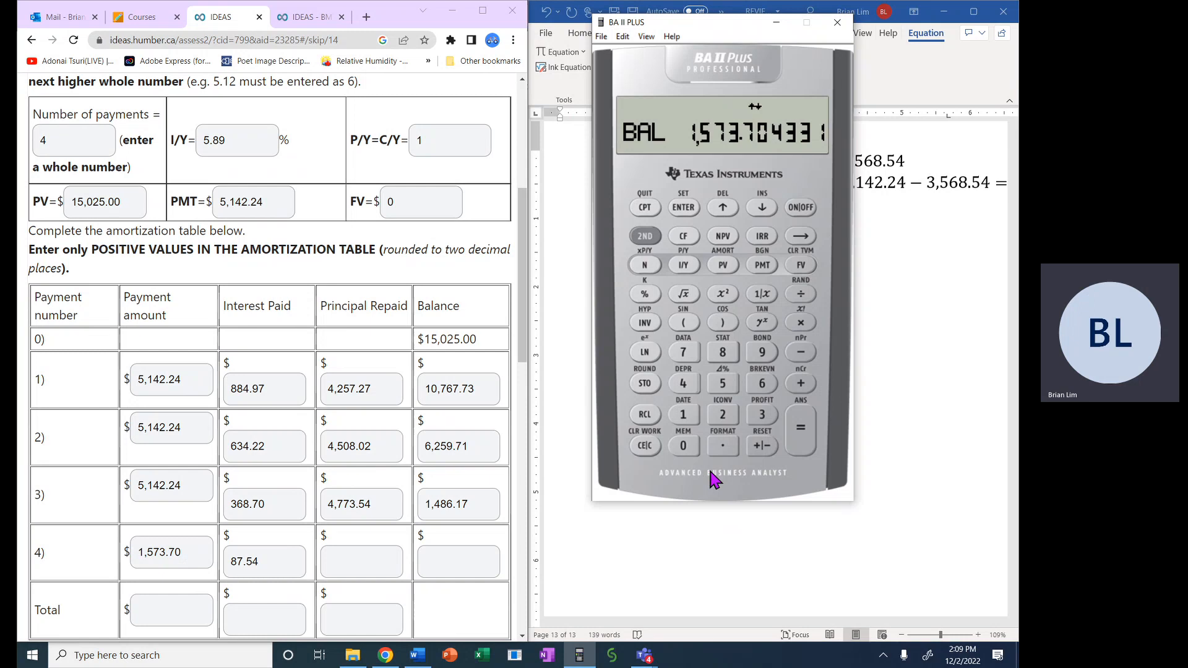
{"action": "mouse_move", "coordinate": [708, 346]}
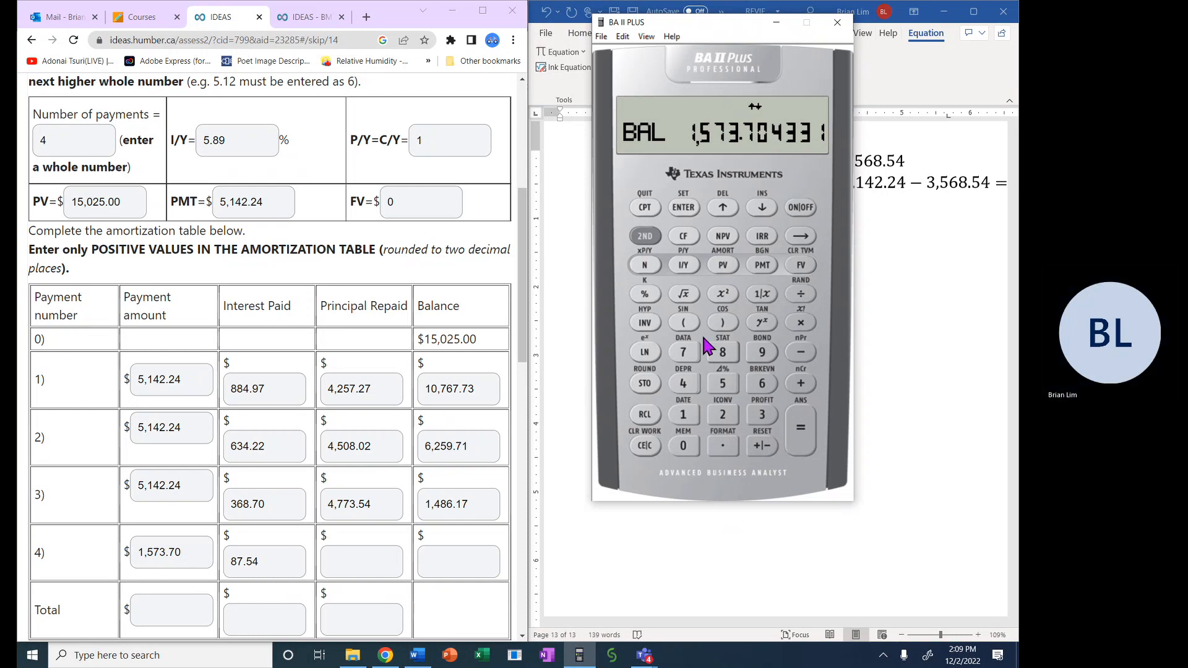
{"action": "mouse_move", "coordinate": [726, 176]}
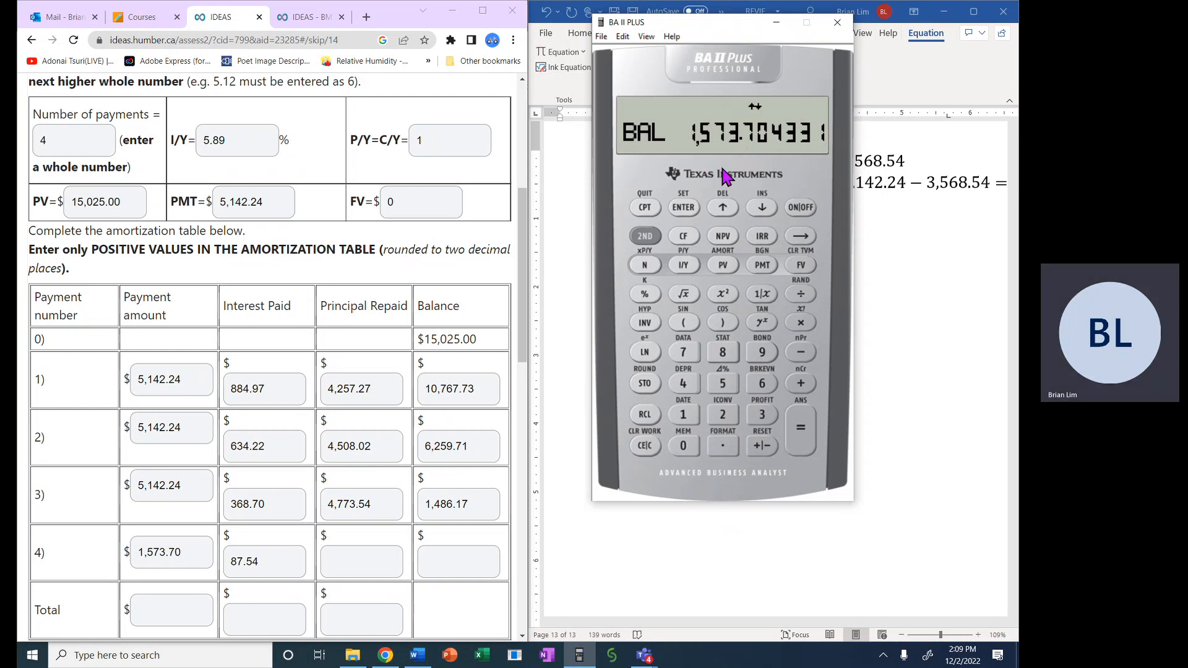
{"action": "mouse_move", "coordinate": [676, 156]}
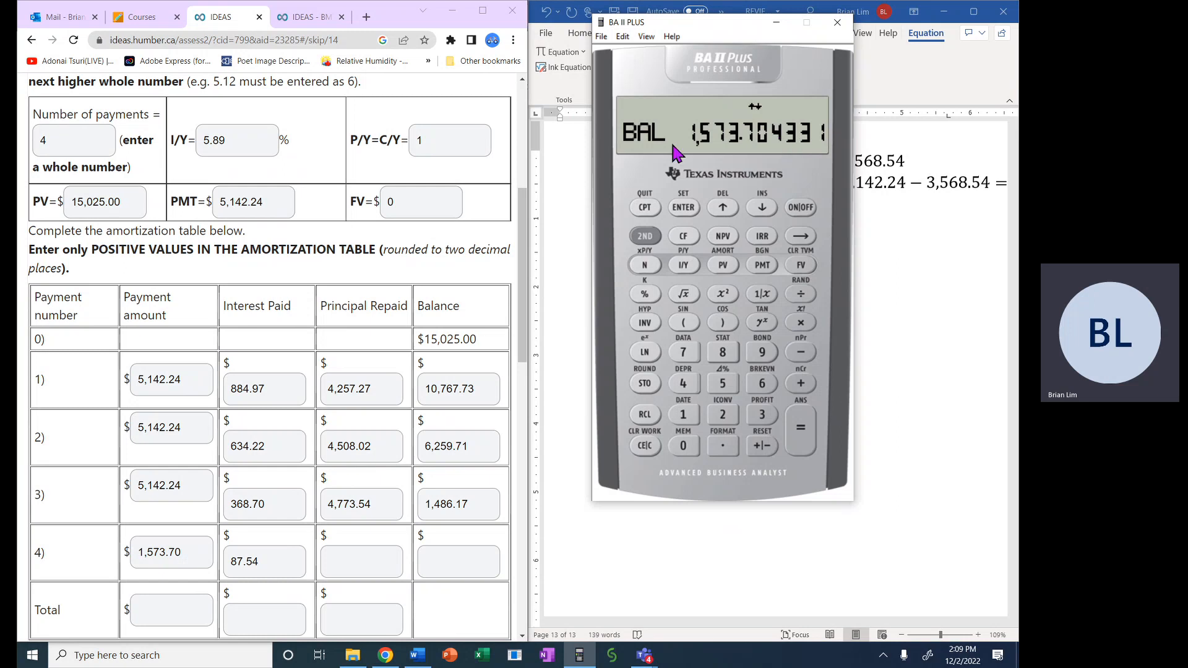
{"action": "mouse_move", "coordinate": [656, 163]}
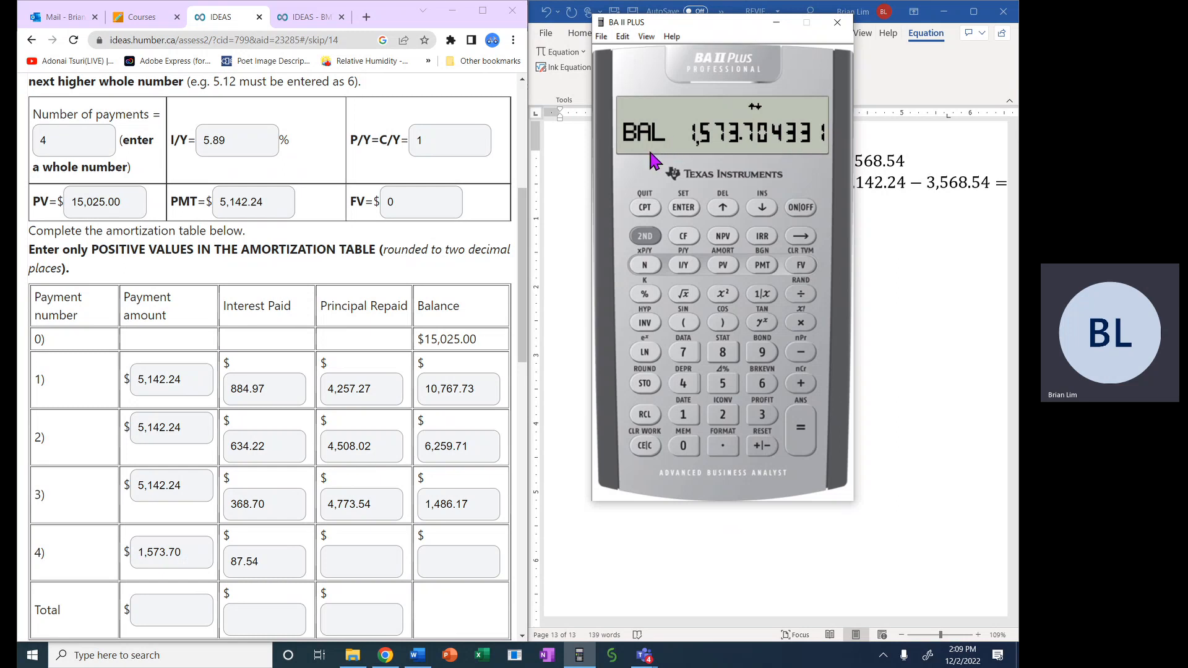
{"action": "mouse_move", "coordinate": [739, 276]}
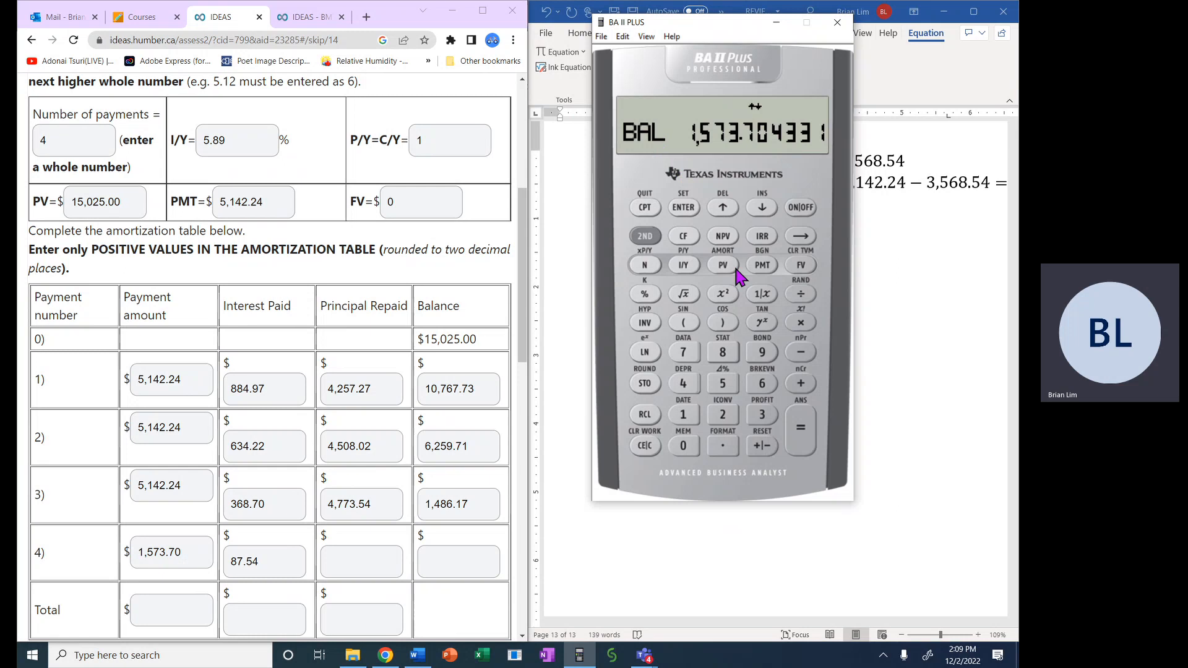
{"action": "mouse_move", "coordinate": [809, 374]}
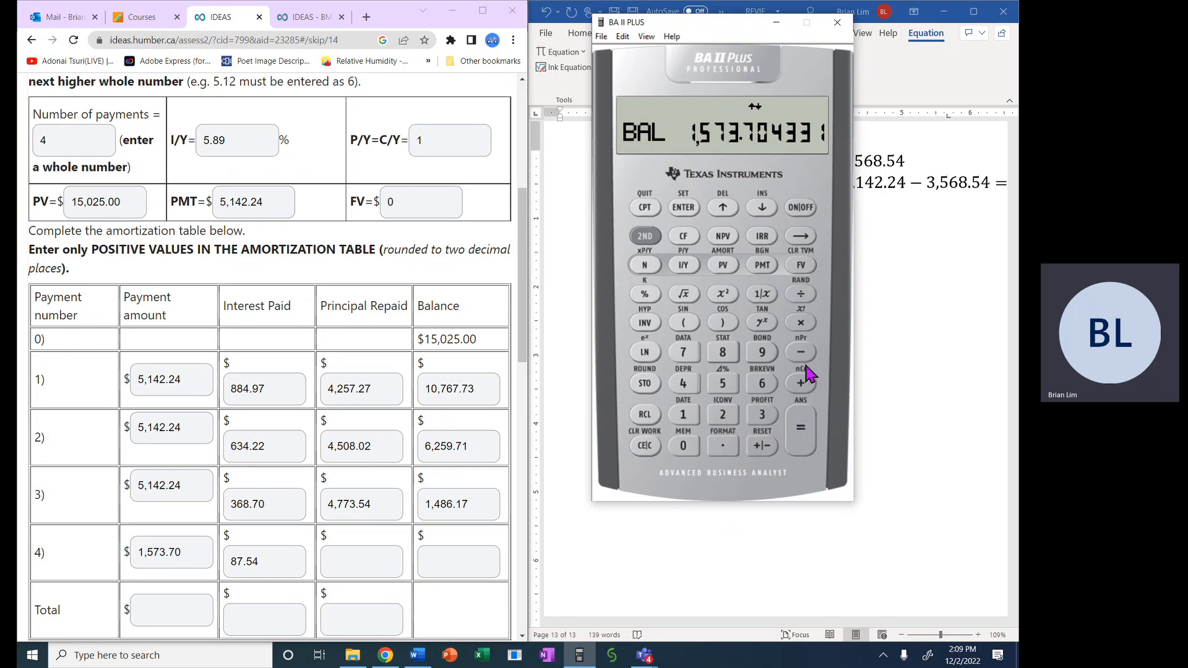
Subtract 87.54 interest on the calculator and enter 1,486.16 as payment 4's Principal Repaid.
{"action": "left_click", "coordinate": [265, 561]}
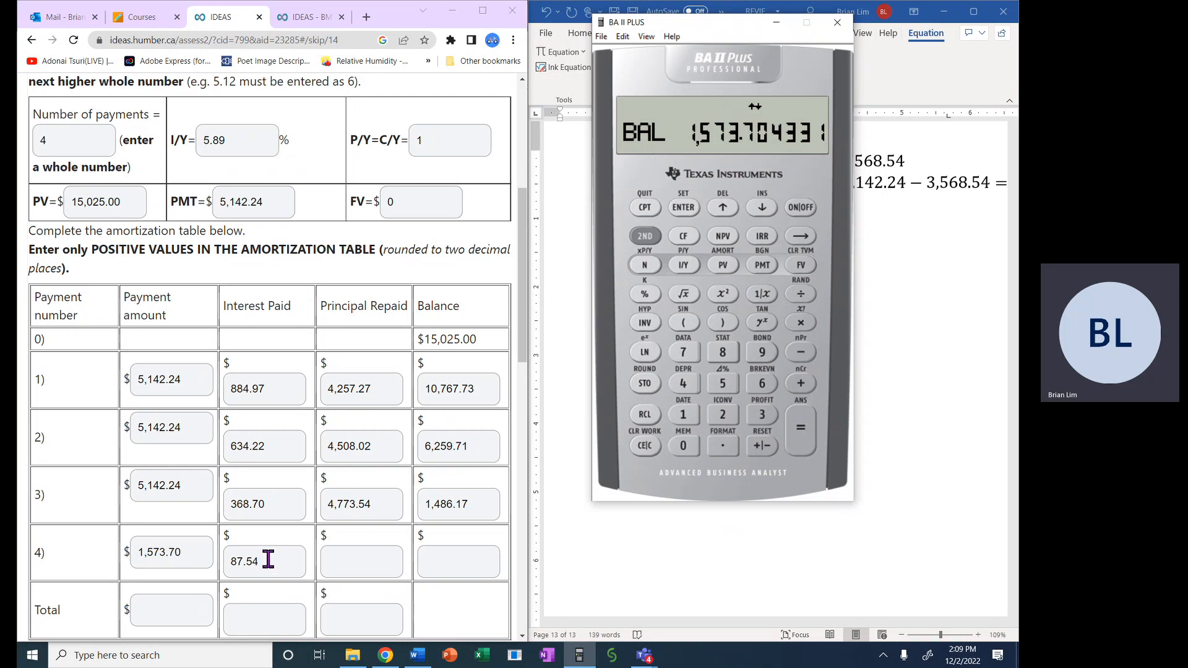
{"action": "left_click", "coordinate": [722, 351]}
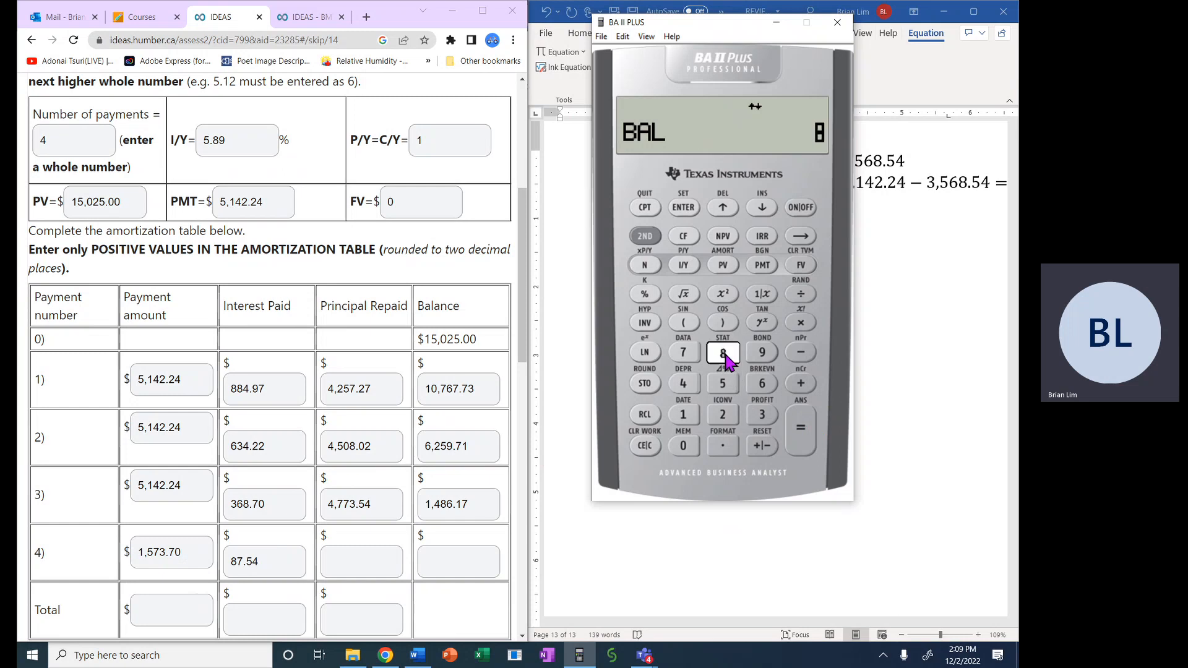
{"action": "left_click", "coordinate": [721, 445]}
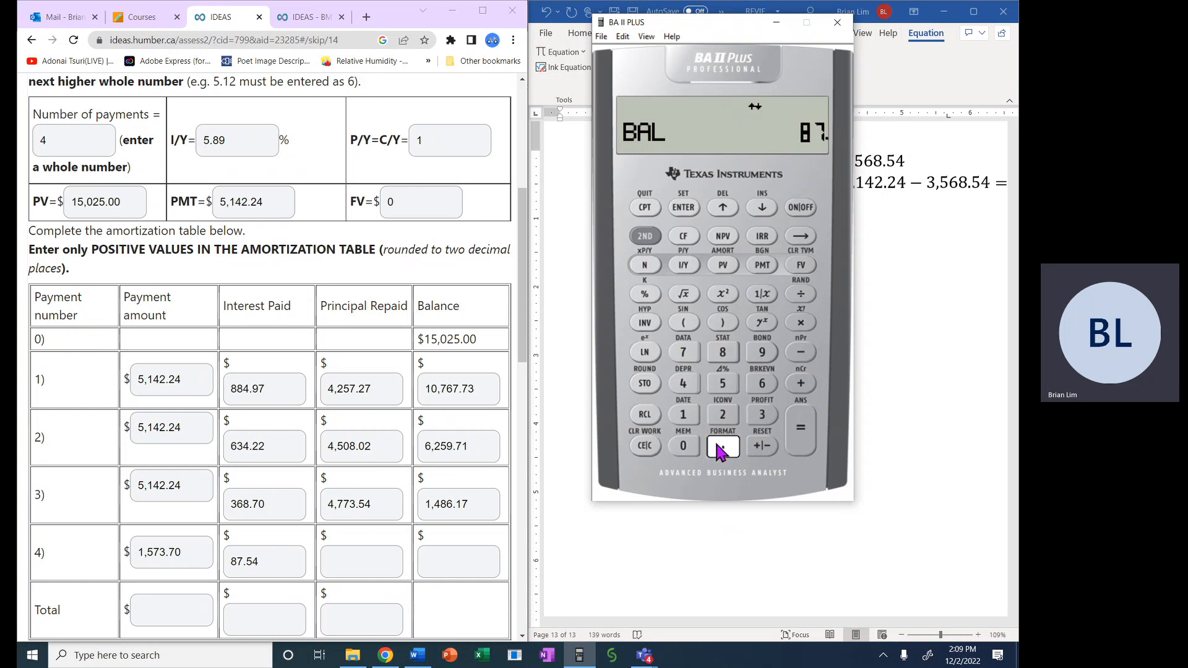
{"action": "left_click", "coordinate": [721, 445]}
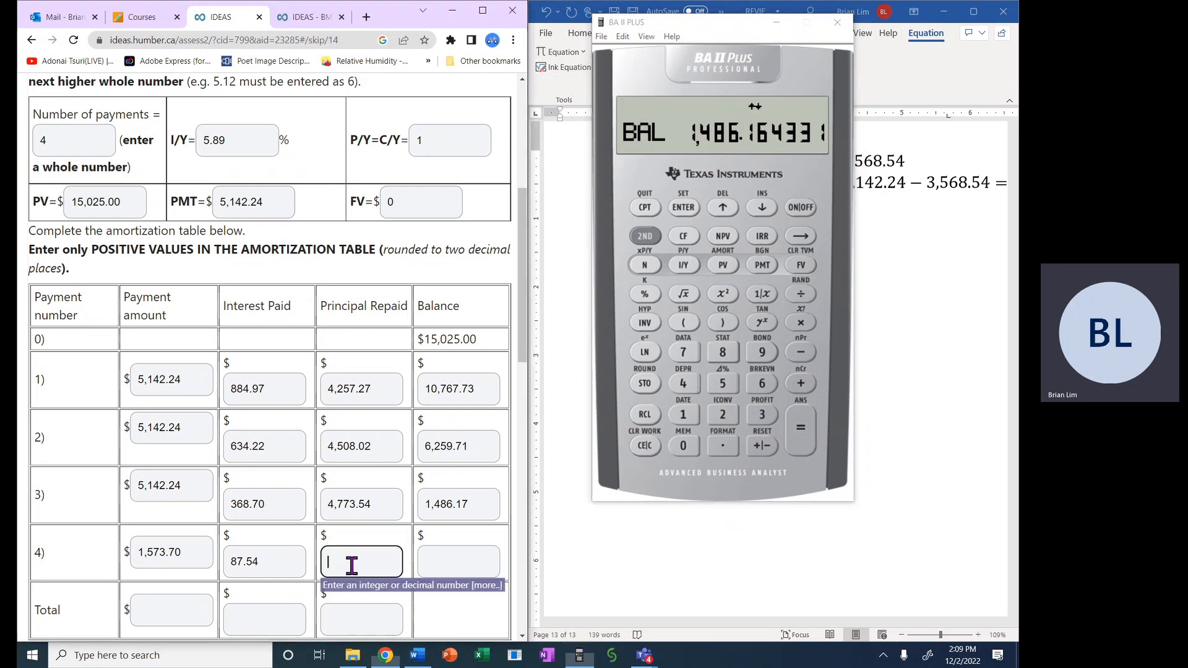
{"action": "type", "text": "1,4"}
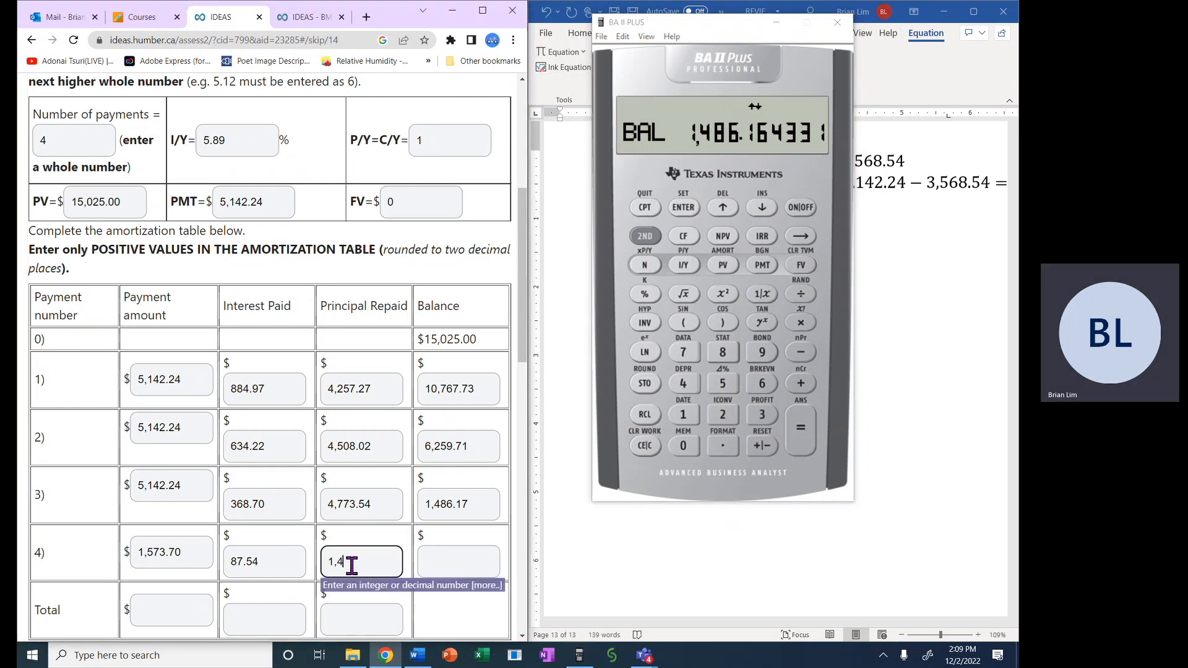
{"action": "type", "text": "86.16"}
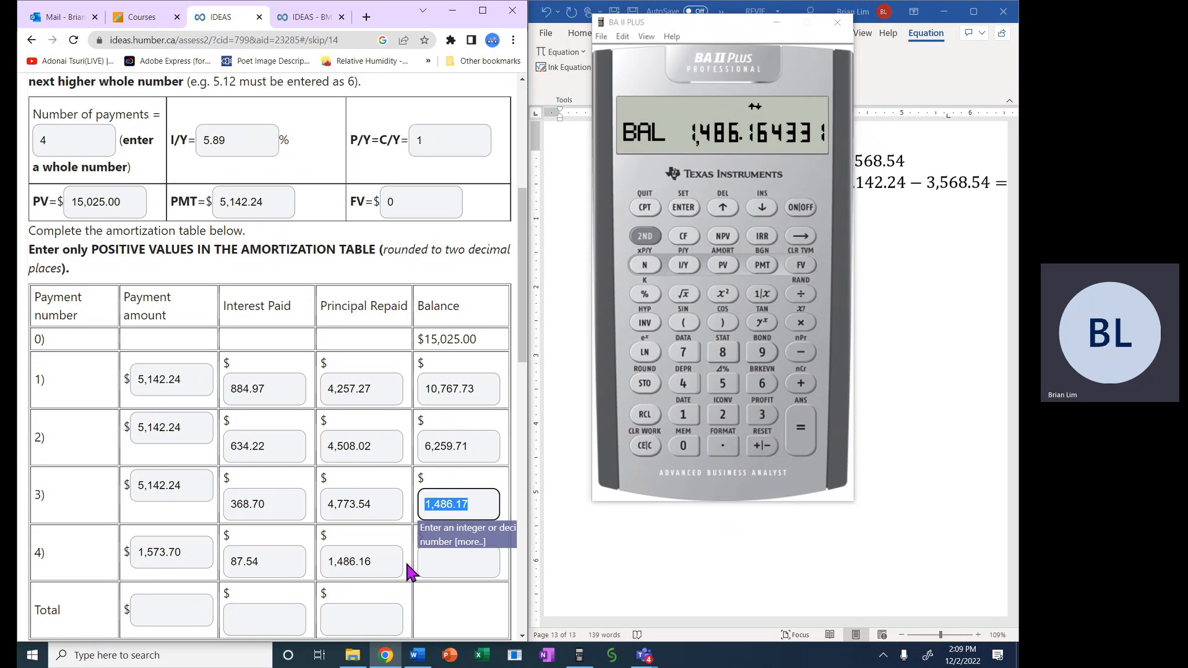
Enter 0.01 as payment 4's remaining balance.
{"action": "left_click", "coordinate": [458, 561]}
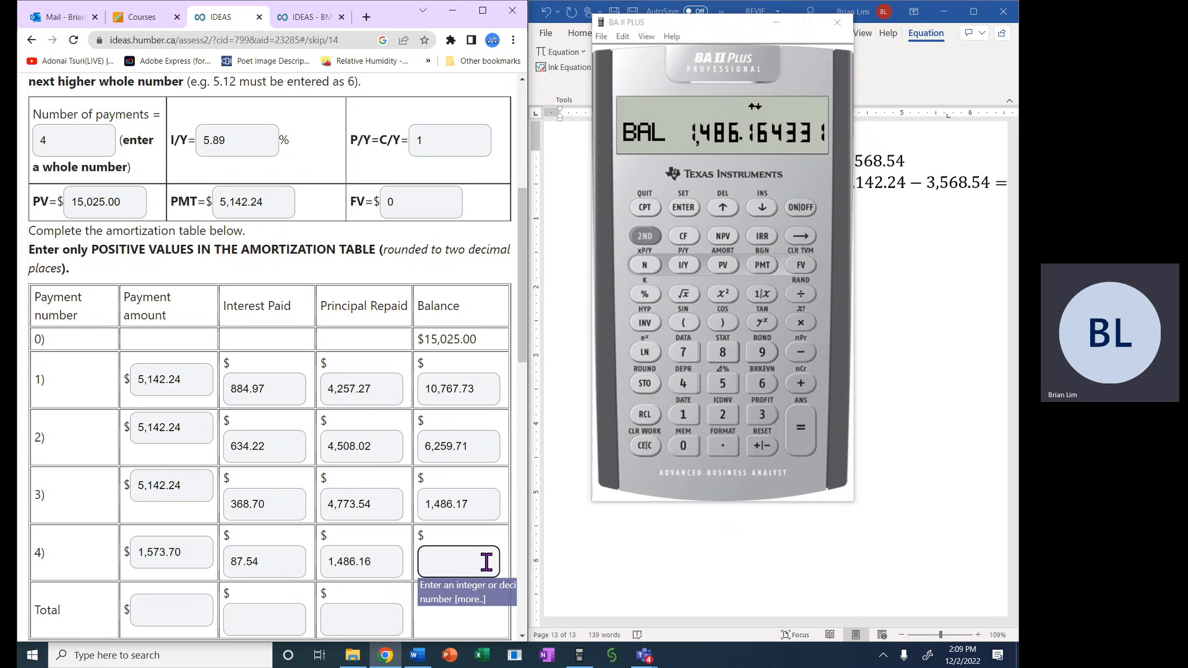
{"action": "mouse_move", "coordinate": [438, 553]}
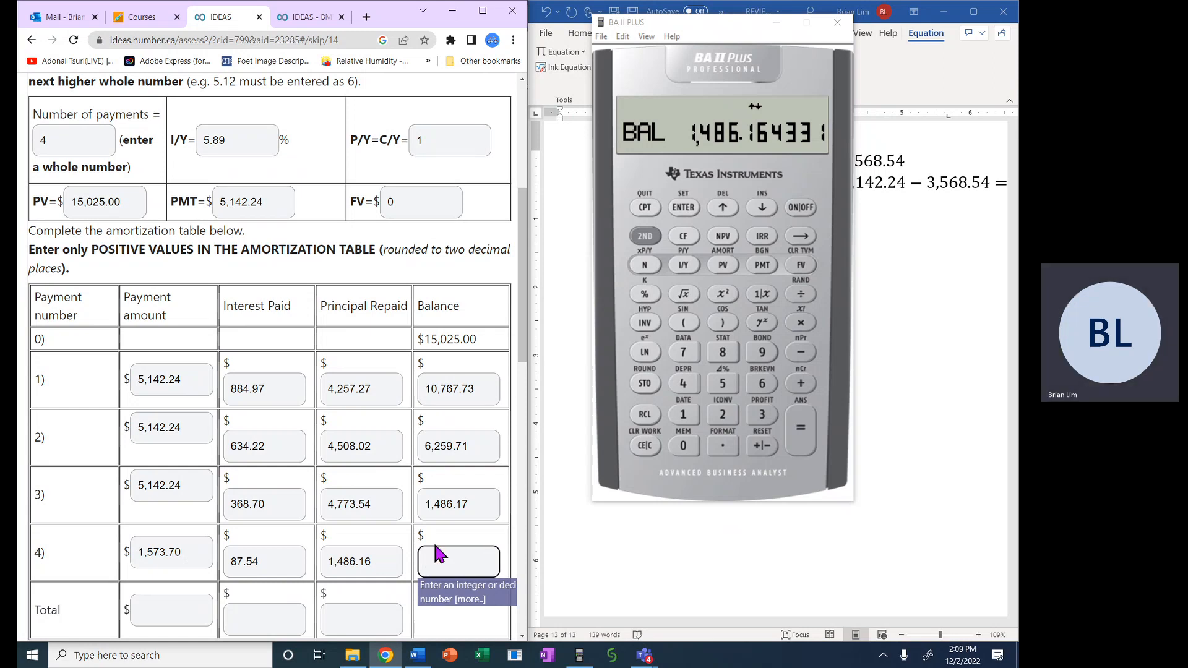
{"action": "mouse_move", "coordinate": [461, 553]}
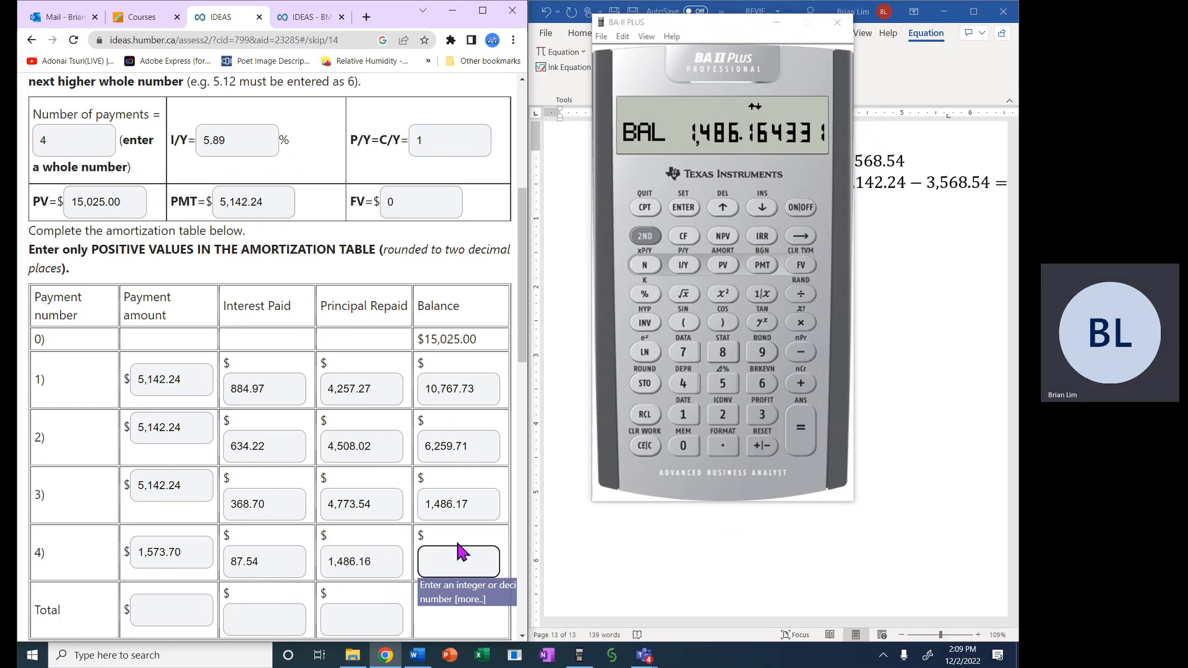
{"action": "left_click", "coordinate": [458, 561]}
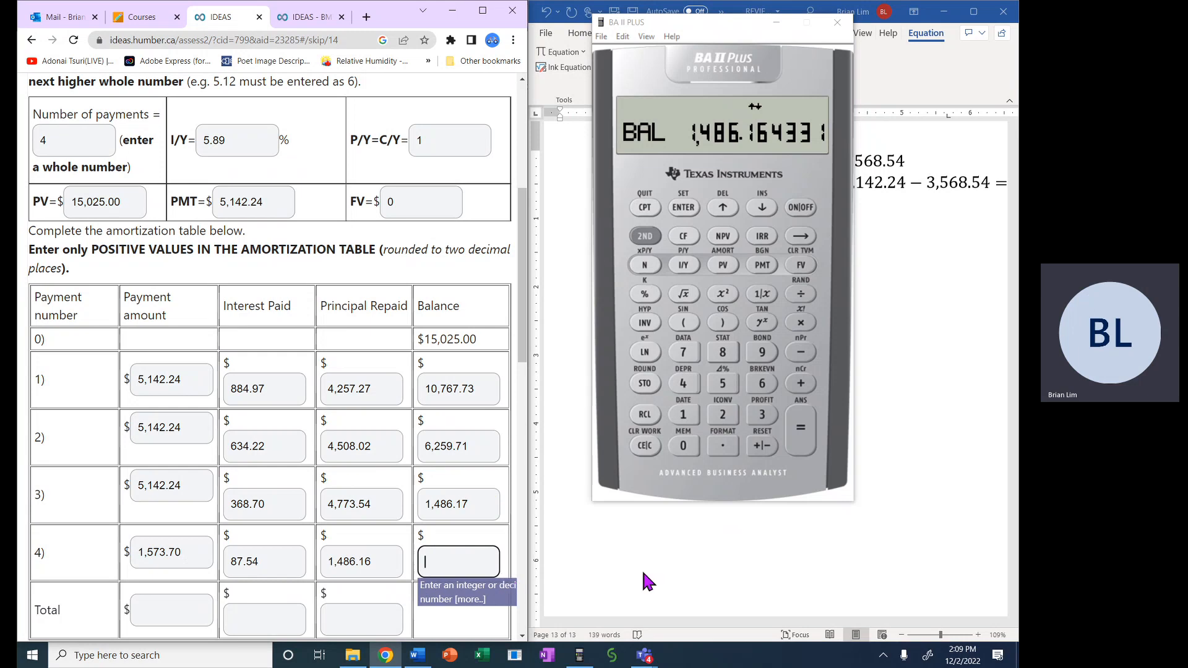
{"action": "type", "text": "0"}
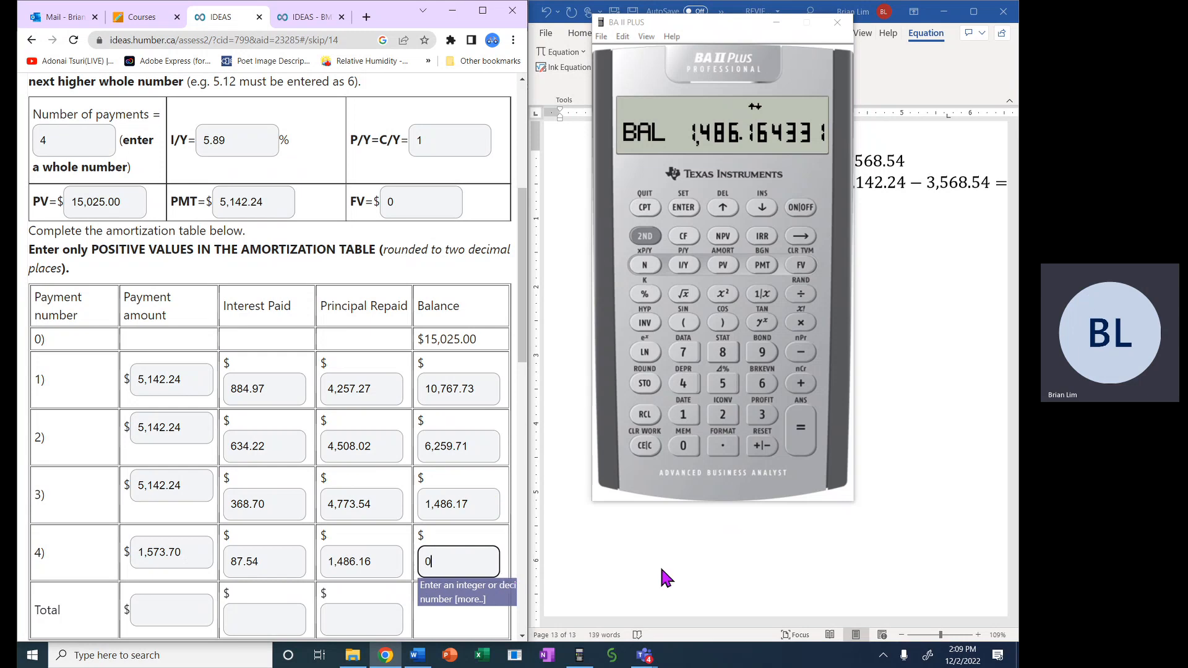
{"action": "mouse_move", "coordinate": [468, 505]}
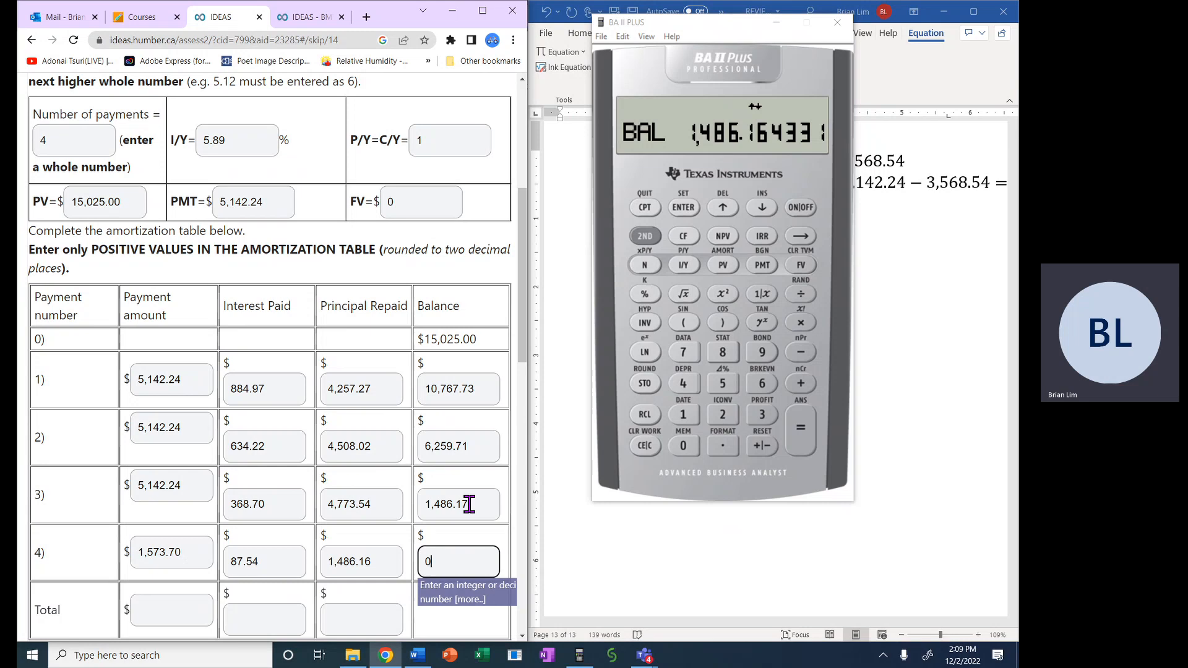
{"action": "type", "text": ".0"}
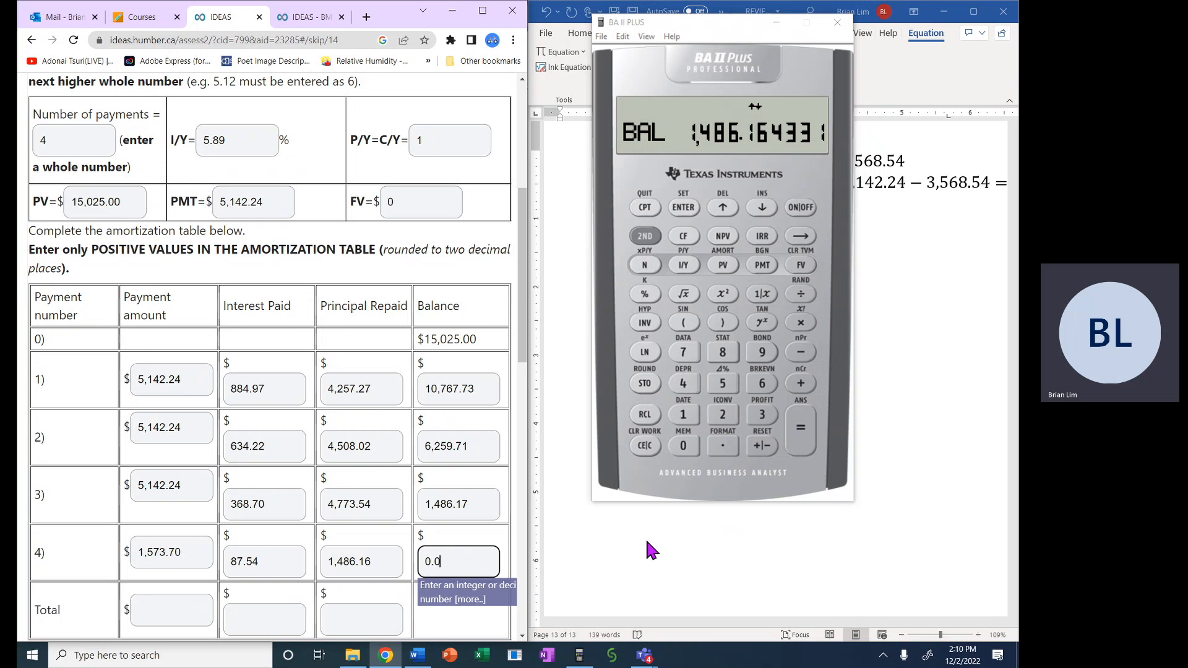
{"action": "type", "text": "1"}
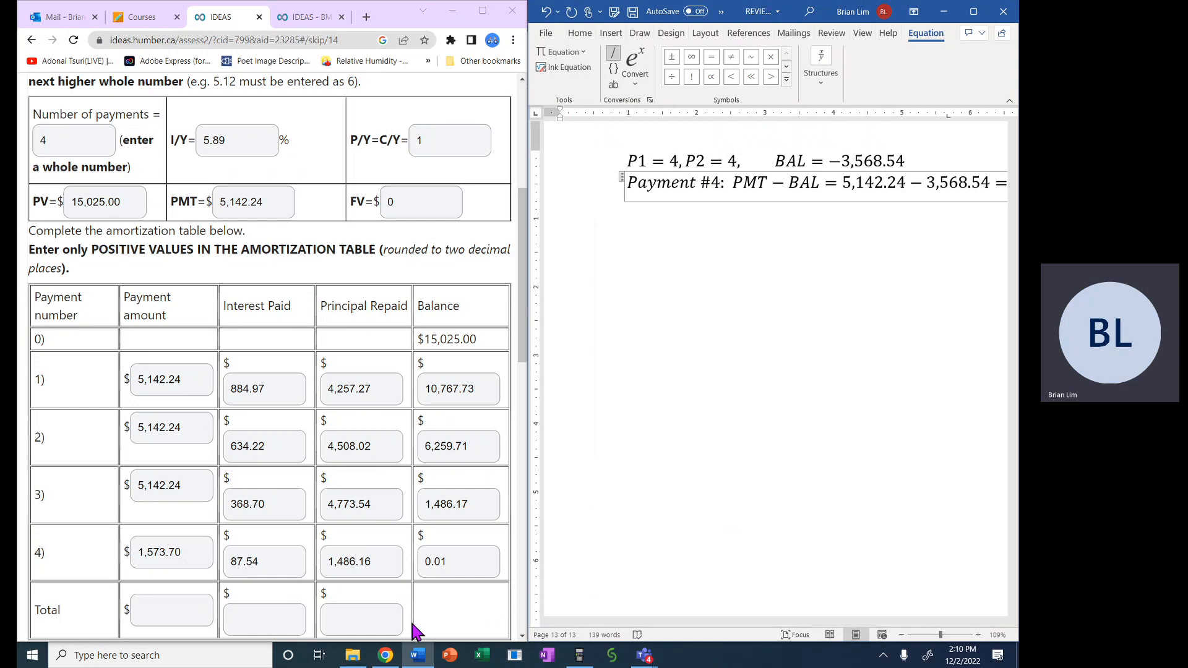
{"action": "left_click", "coordinate": [171, 610]}
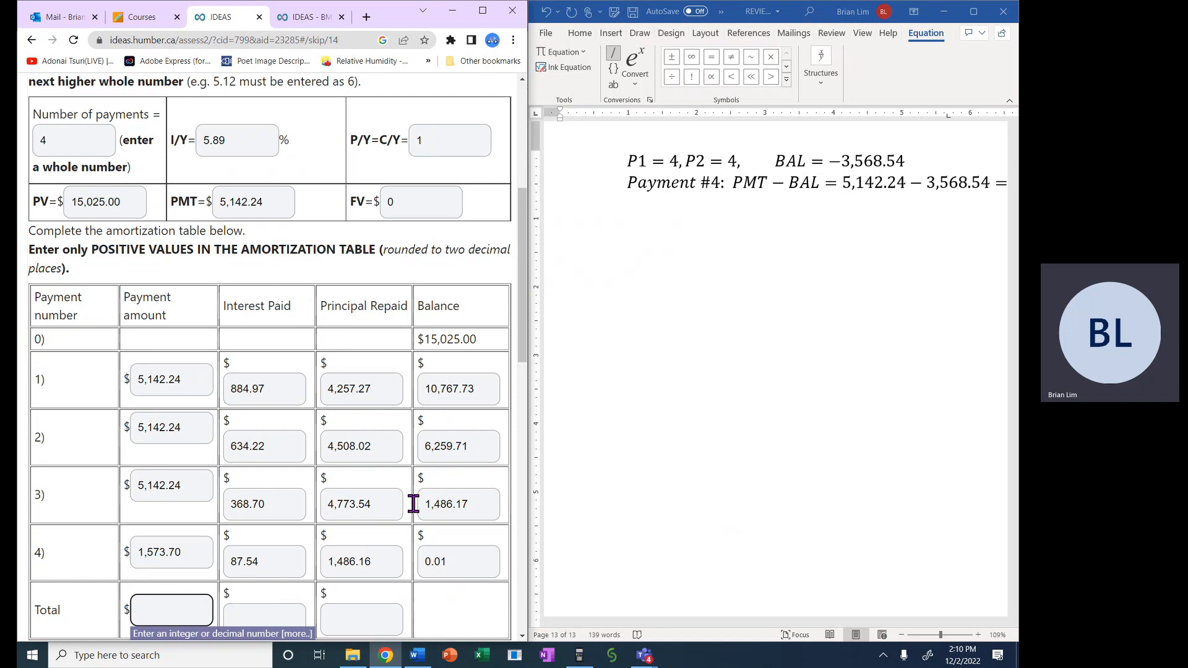
{"action": "mouse_move", "coordinate": [500, 636]}
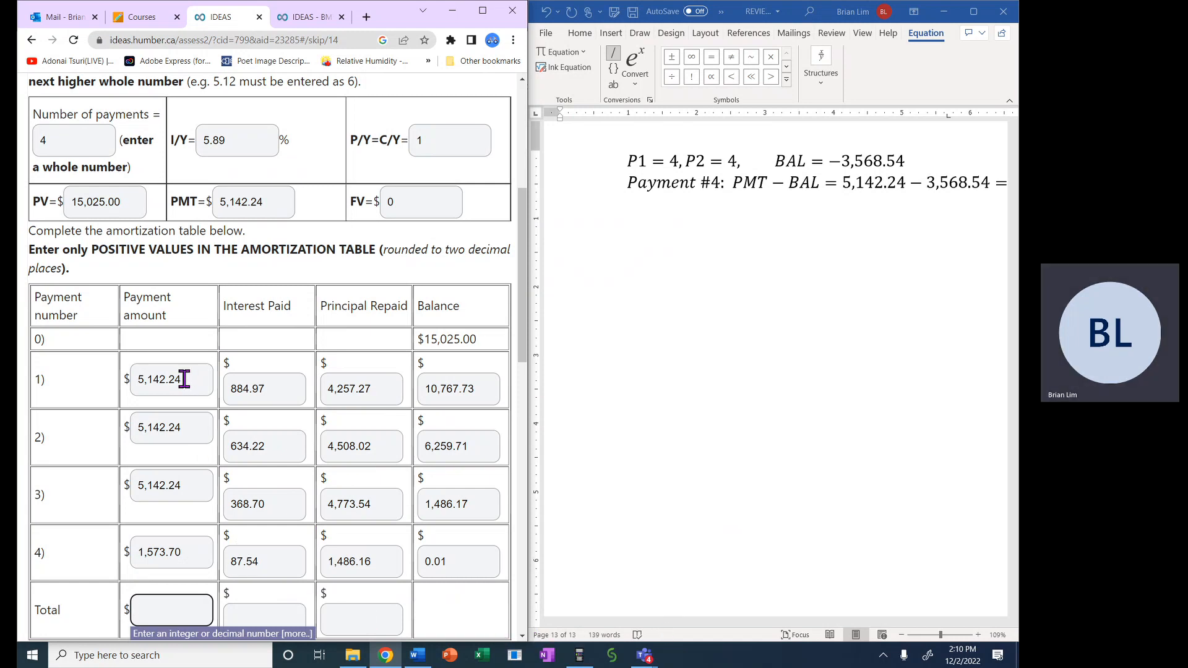
{"action": "double_click", "coordinate": [160, 379]}
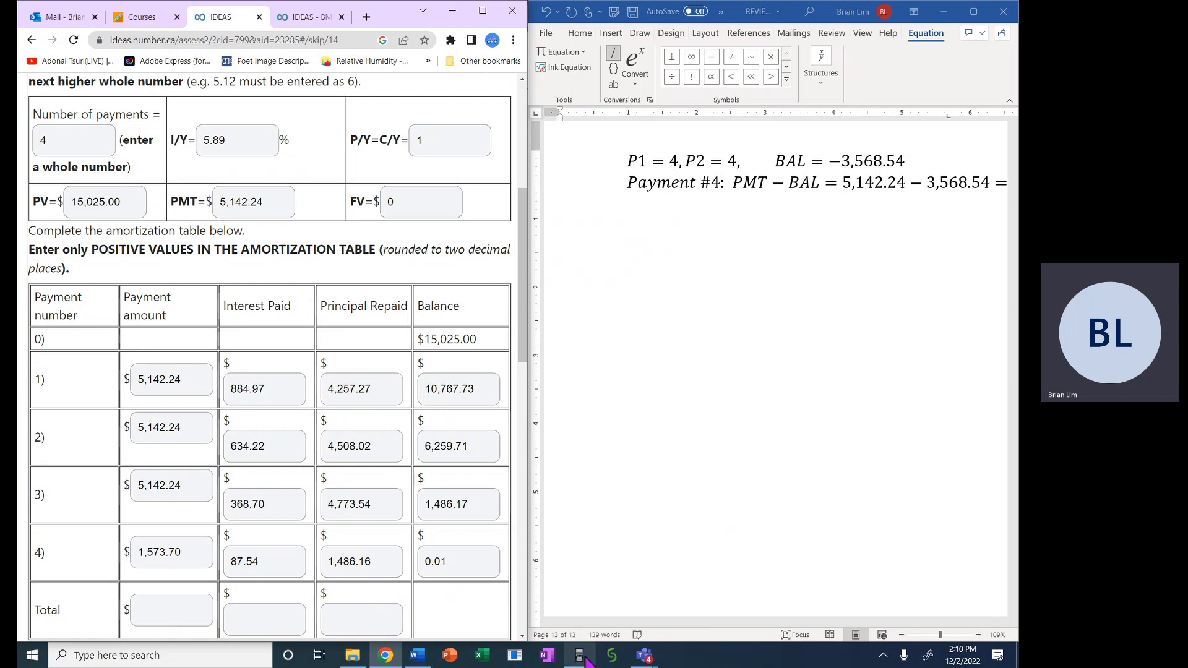
Set the AMORT worksheet to payments 1–4 and read the total interest of about −1,975.42.
{"action": "left_click", "coordinate": [579, 655]}
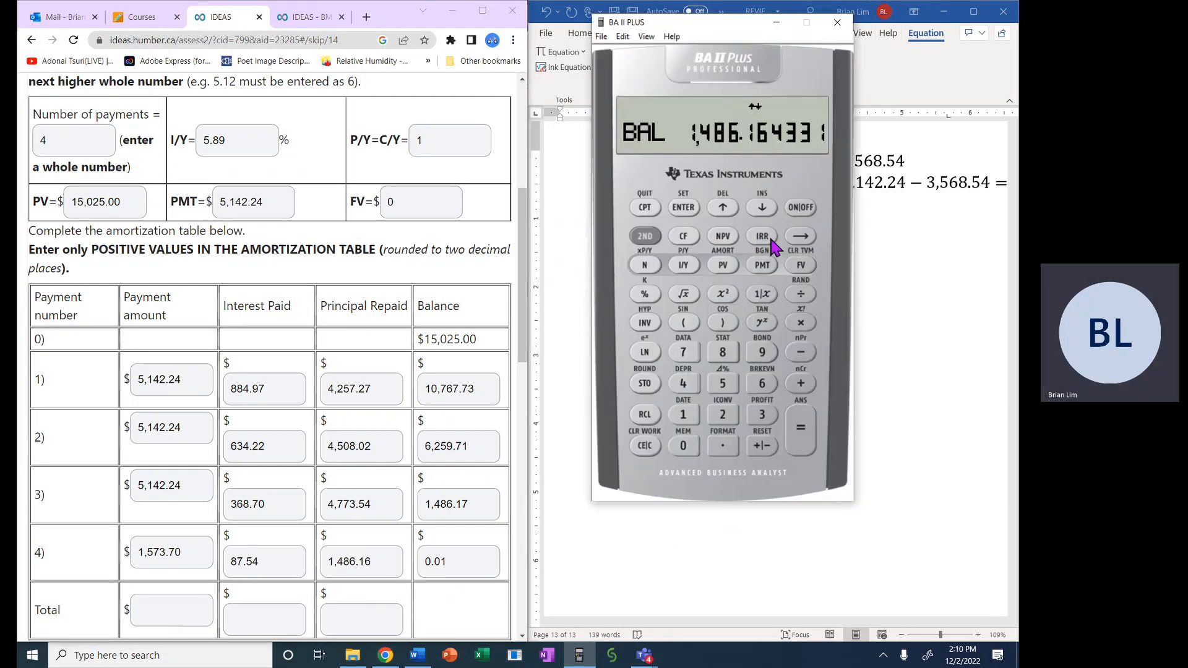
{"action": "left_click", "coordinate": [761, 207]}
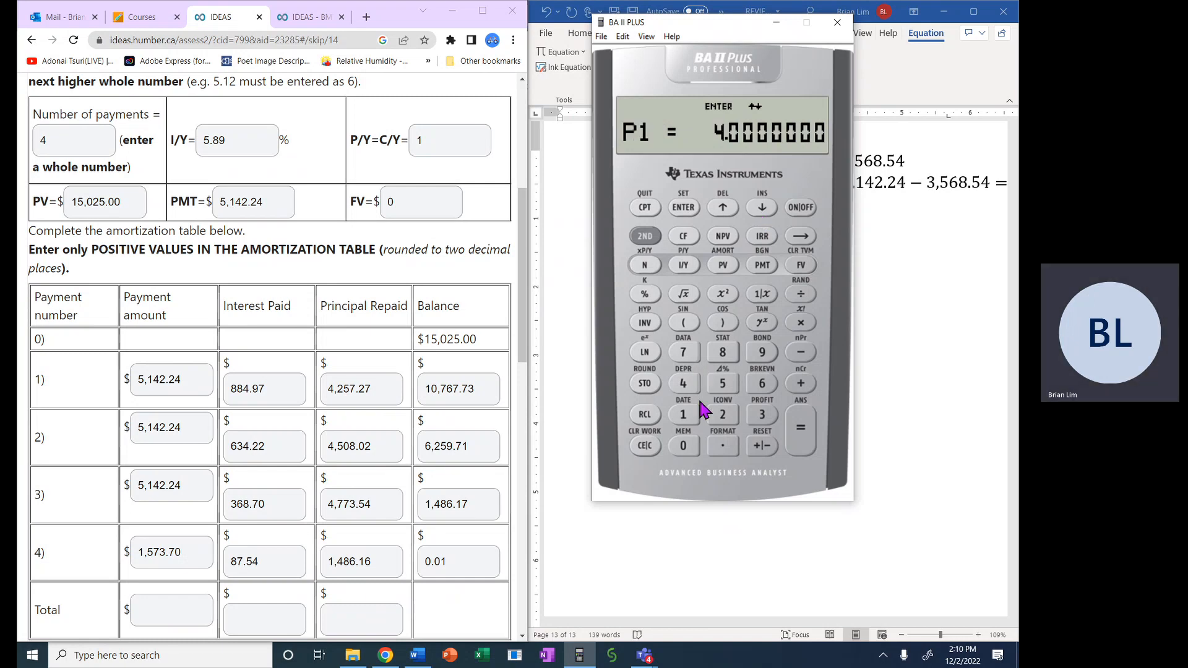
{"action": "left_click", "coordinate": [684, 415]}
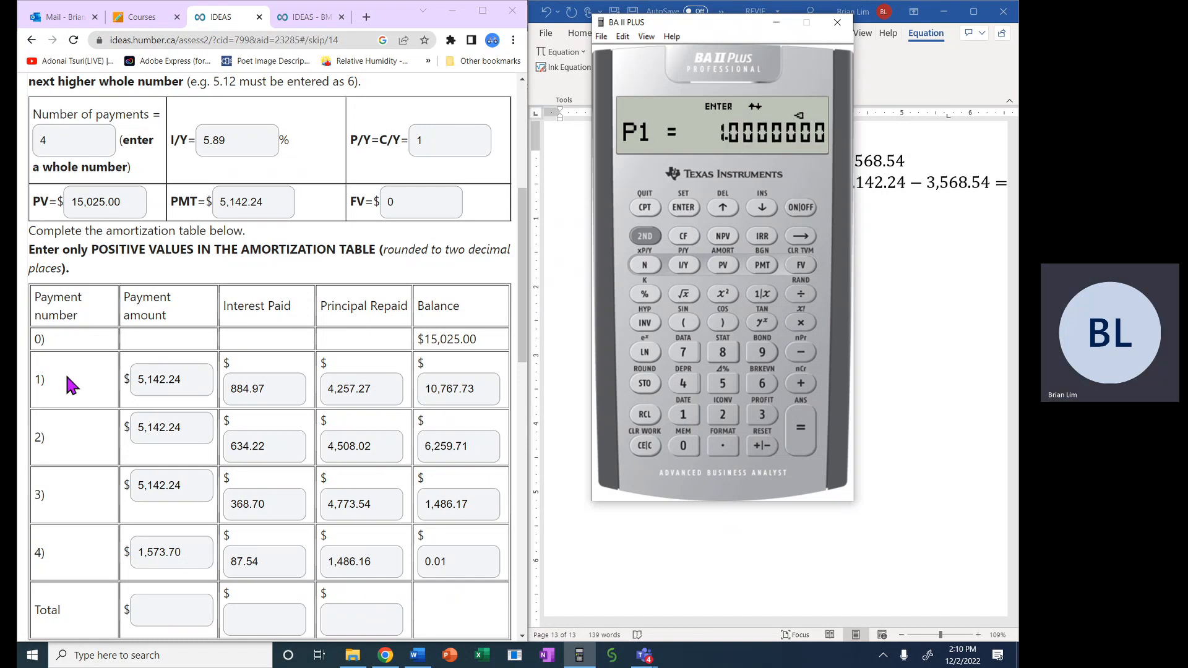
{"action": "mouse_move", "coordinate": [812, 240]}
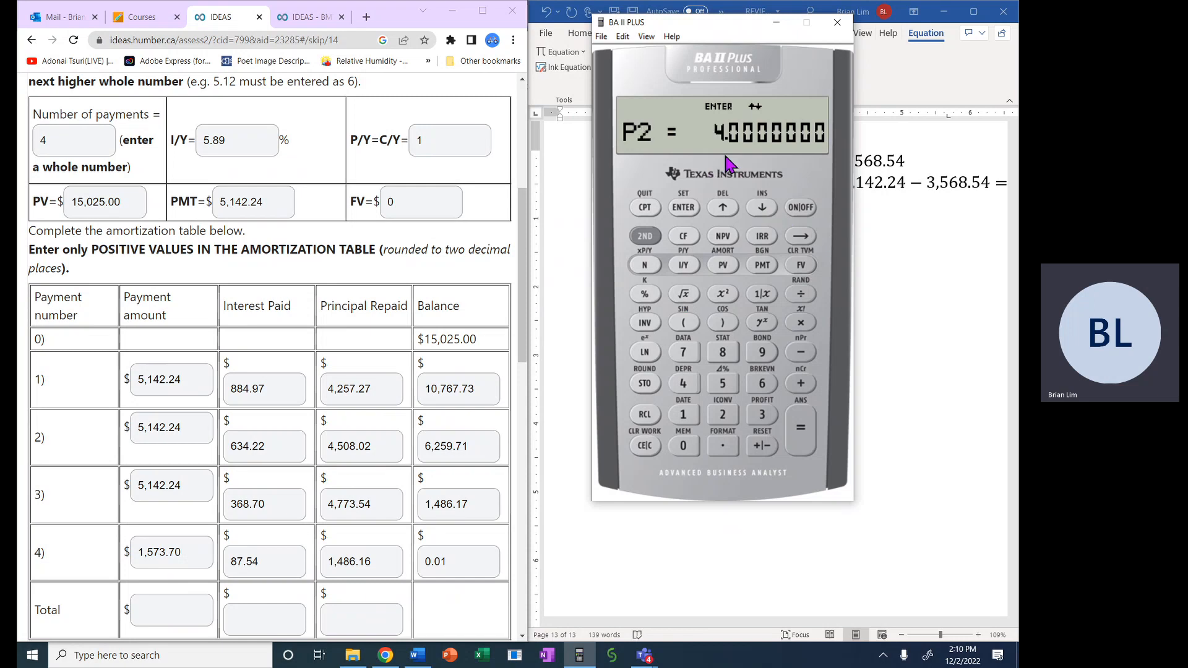
{"action": "left_click", "coordinate": [761, 207]}
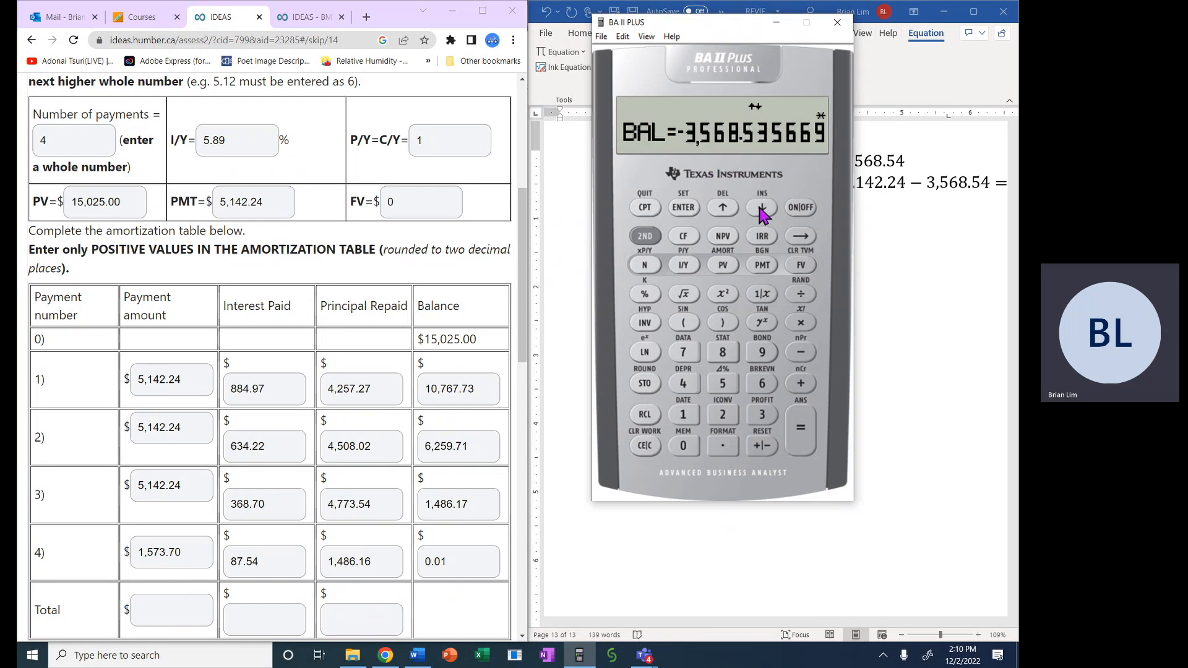
{"action": "left_click", "coordinate": [761, 207]}
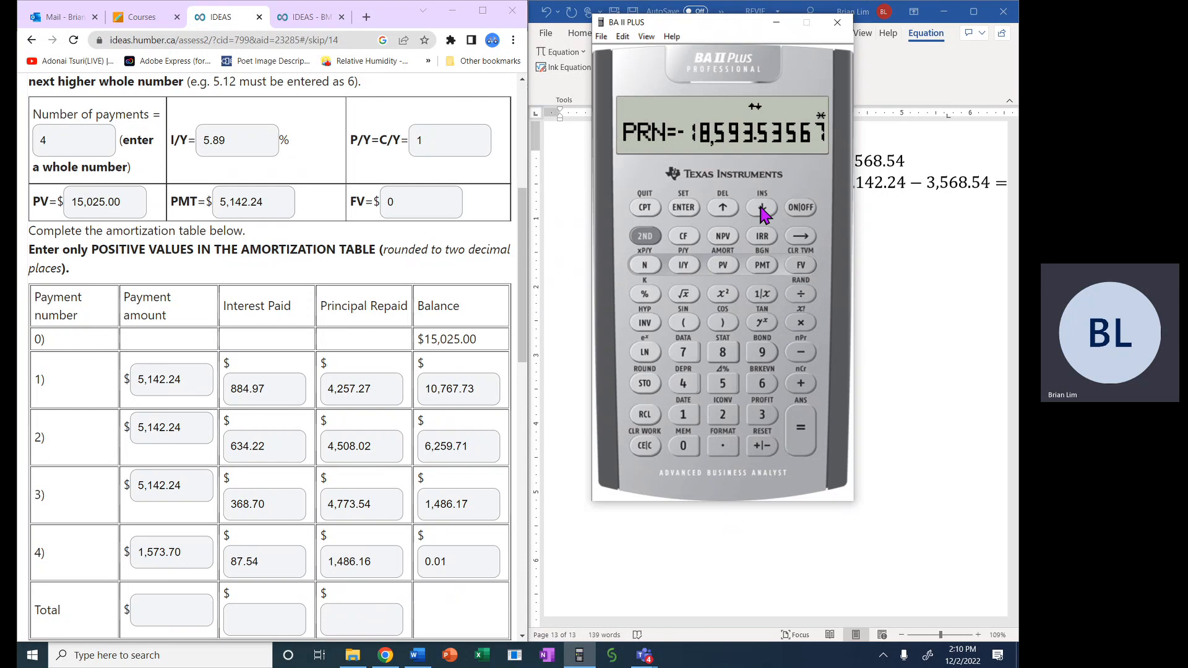
{"action": "left_click", "coordinate": [761, 208]}
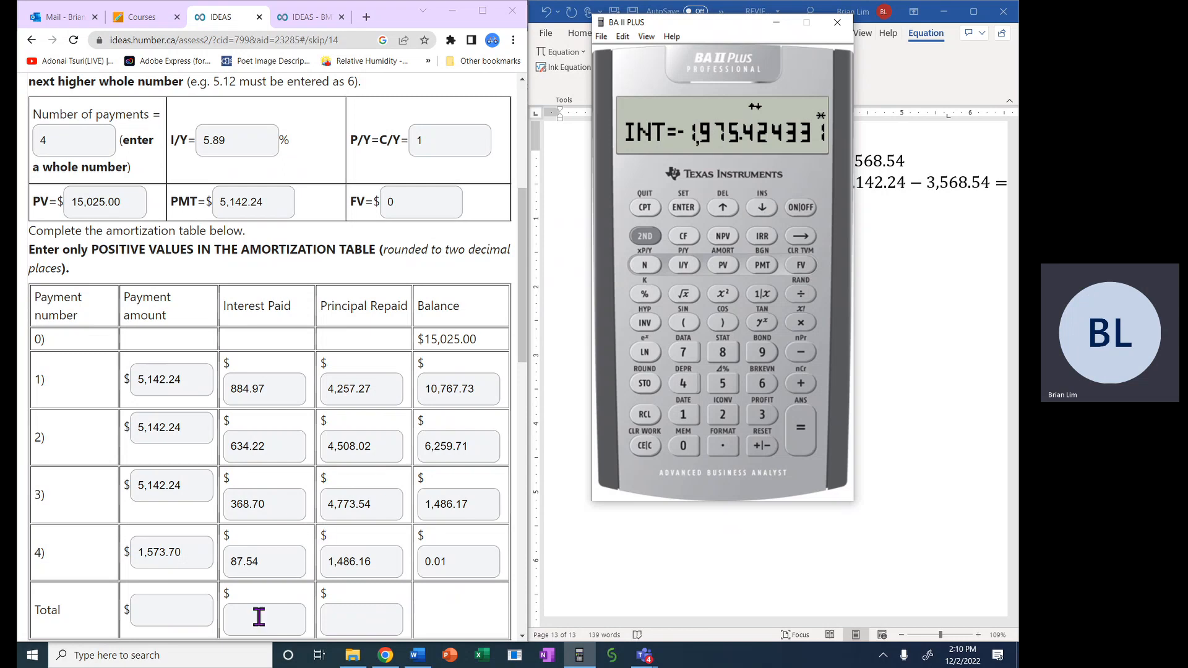
Enter 1,975.42 as total interest paid and move to the Total Principal Repaid field.
{"action": "left_click", "coordinate": [265, 616]}
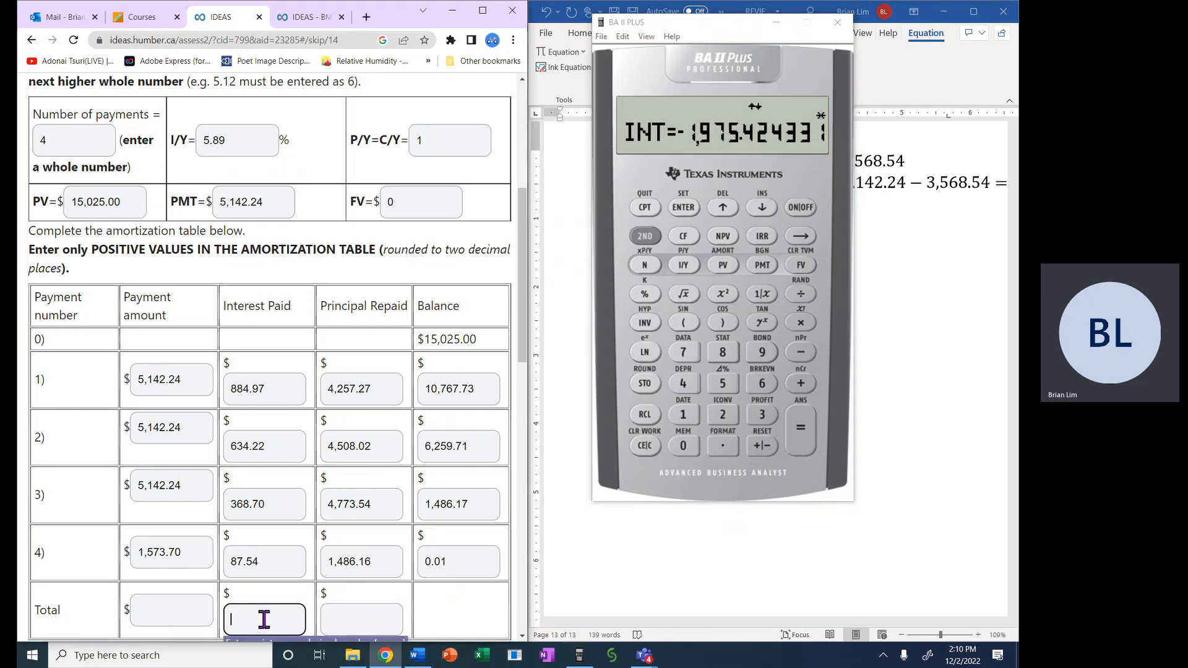
{"action": "type", "text": "1,975."}
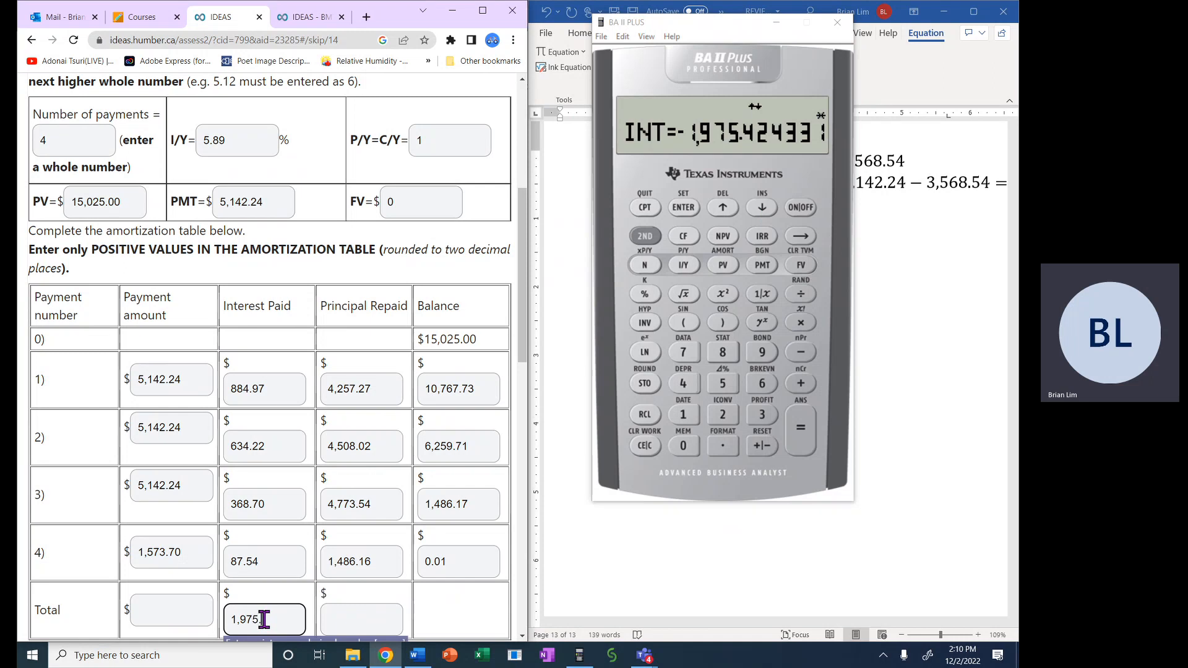
{"action": "type", "text": "42"}
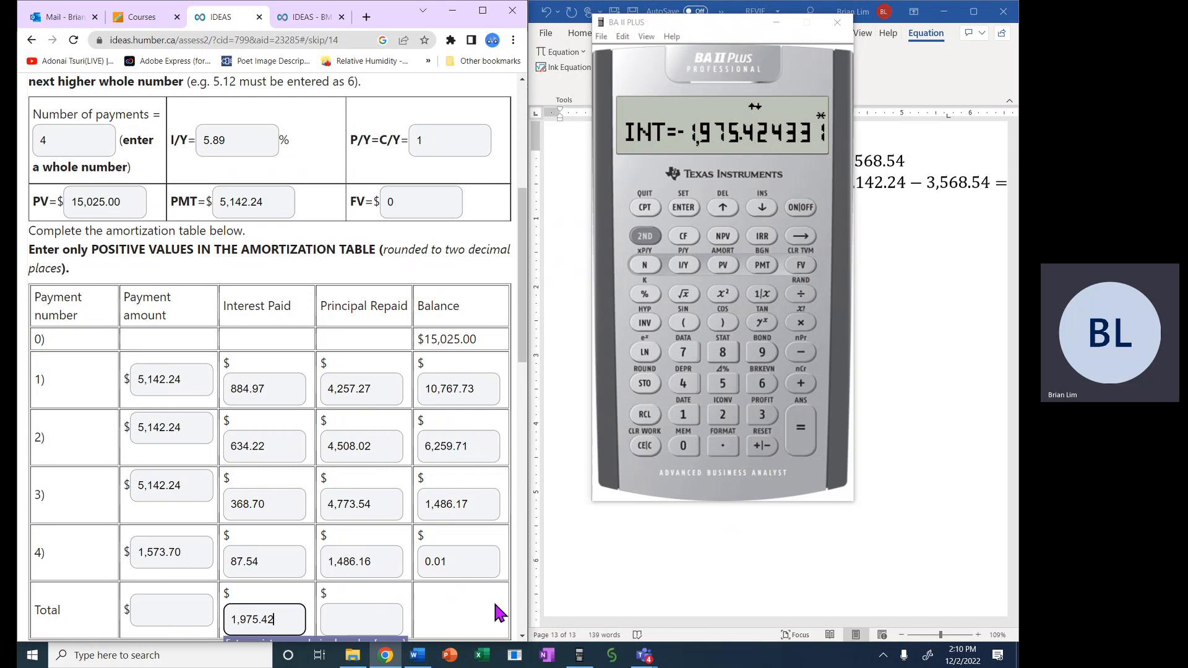
{"action": "mouse_move", "coordinate": [522, 599]}
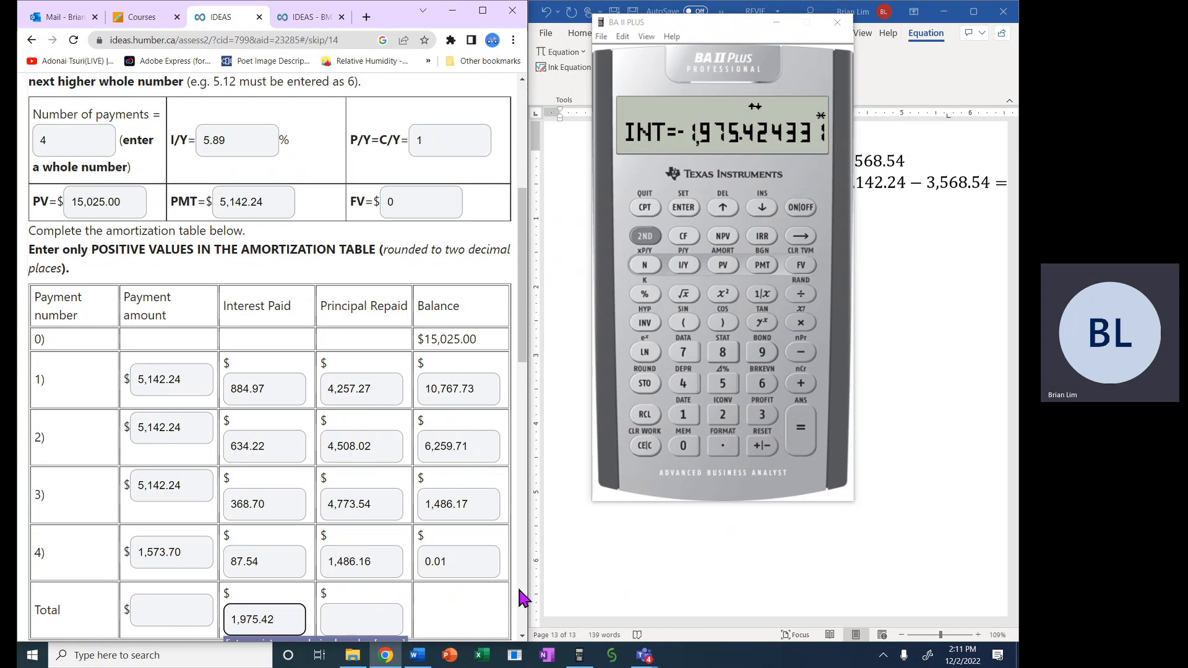
{"action": "mouse_move", "coordinate": [282, 487]}
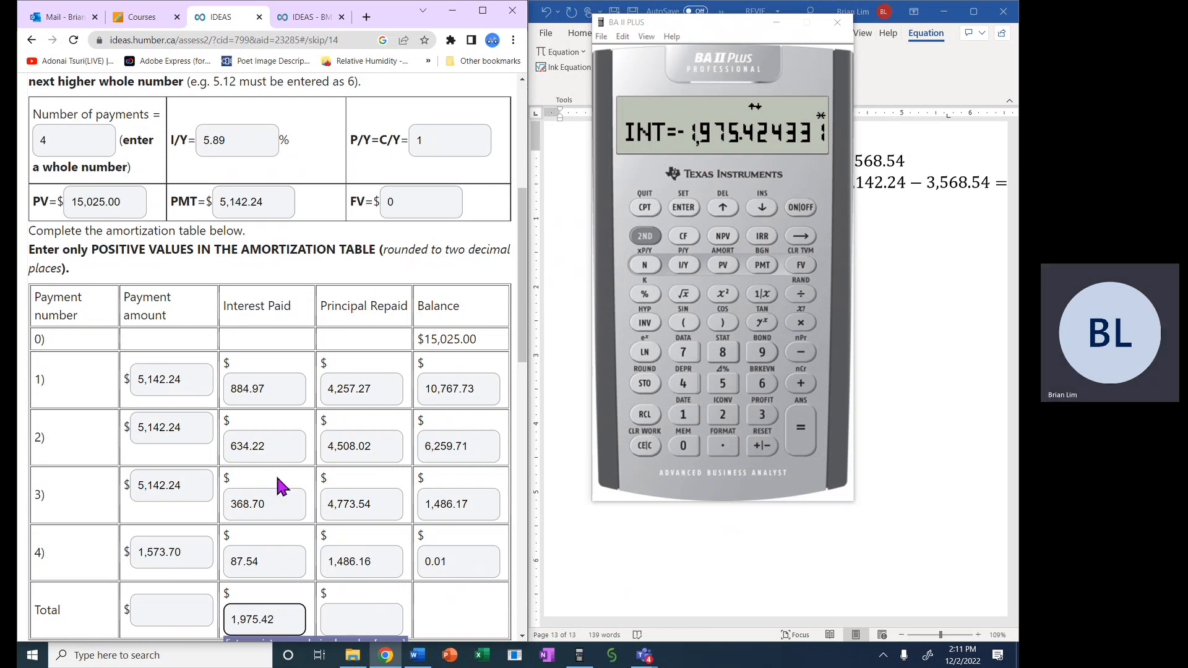
{"action": "mouse_move", "coordinate": [262, 536]}
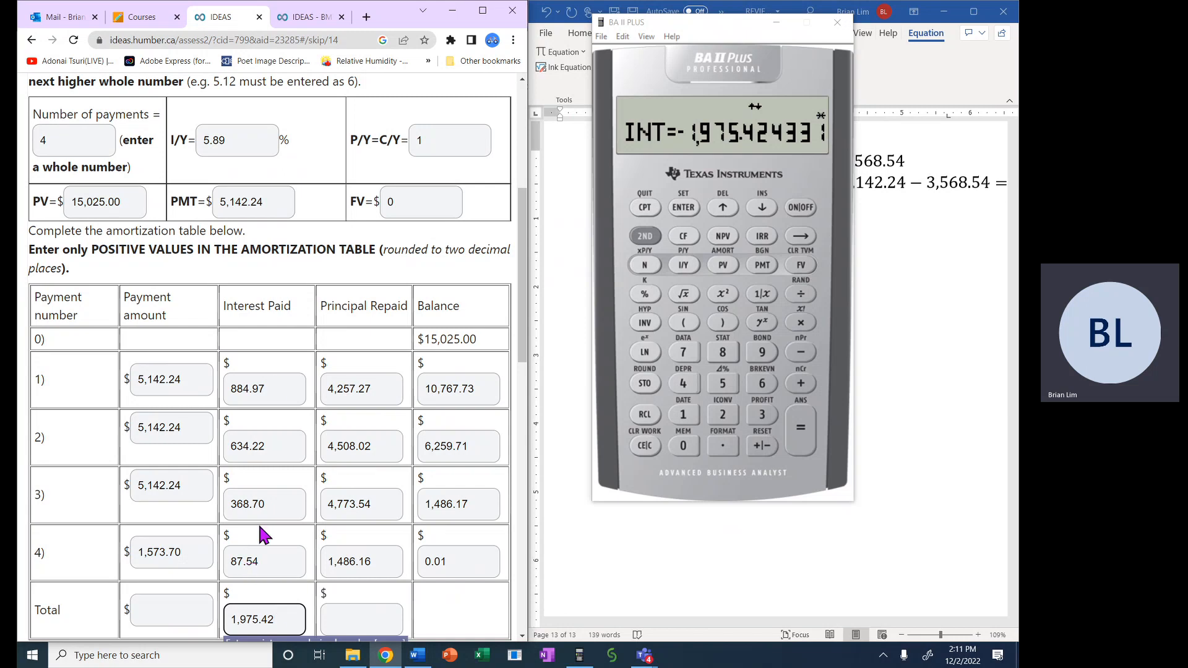
{"action": "mouse_move", "coordinate": [272, 375]}
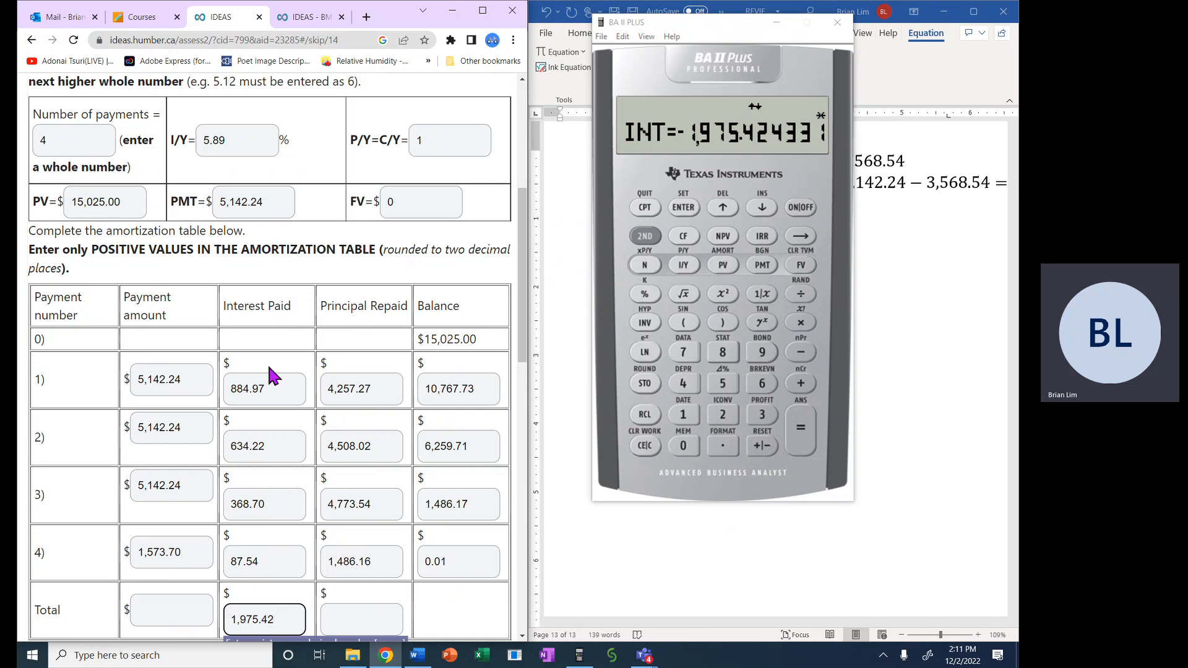
{"action": "mouse_move", "coordinate": [660, 367]}
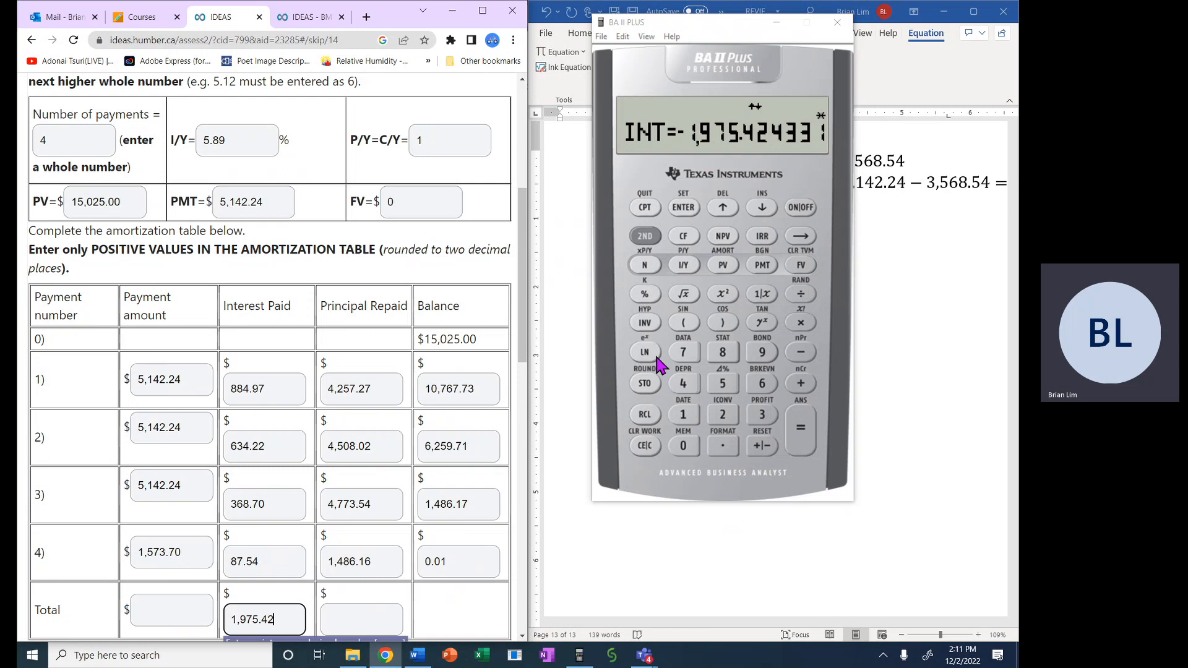
{"action": "mouse_move", "coordinate": [807, 144]}
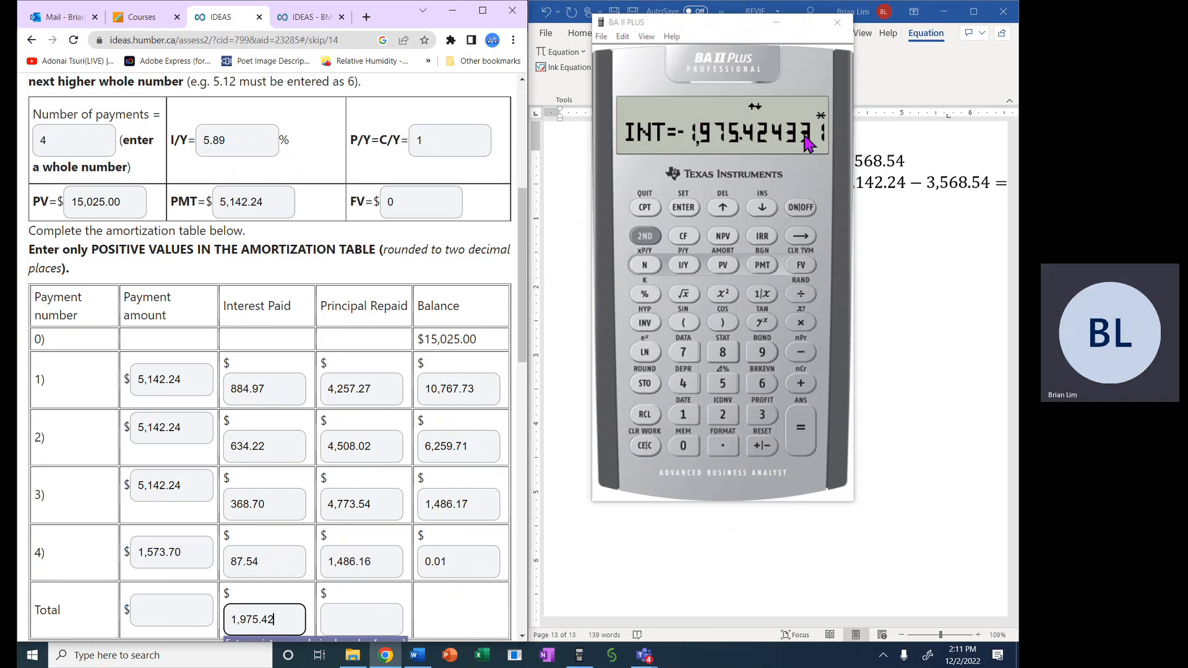
{"action": "left_click", "coordinate": [762, 207]}
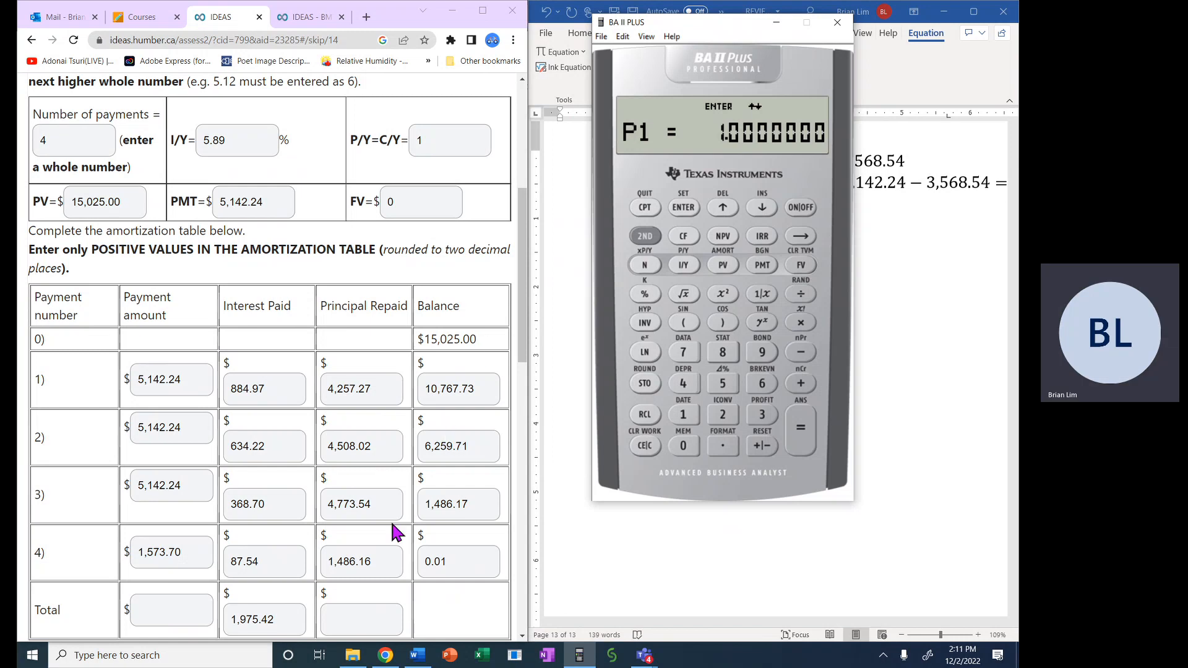
{"action": "left_click", "coordinate": [361, 619]}
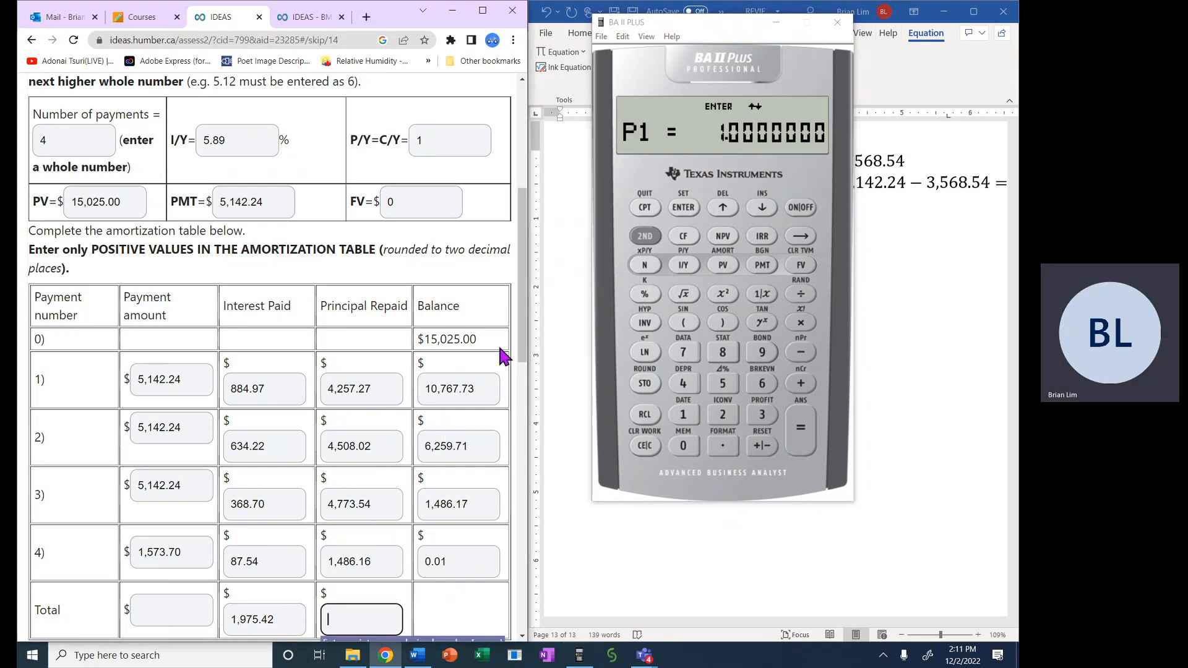
Check the opening balance and enter 15,025.00 as total principal repaid.
{"action": "double_click", "coordinate": [447, 339]}
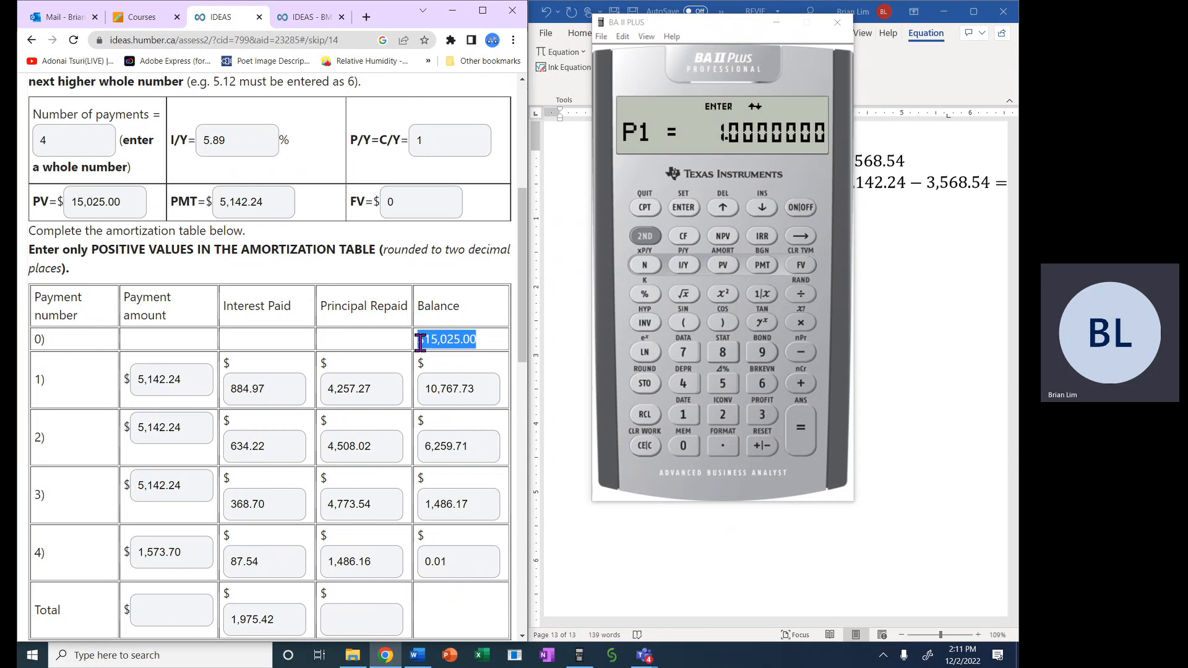
{"action": "left_click", "coordinate": [362, 613]}
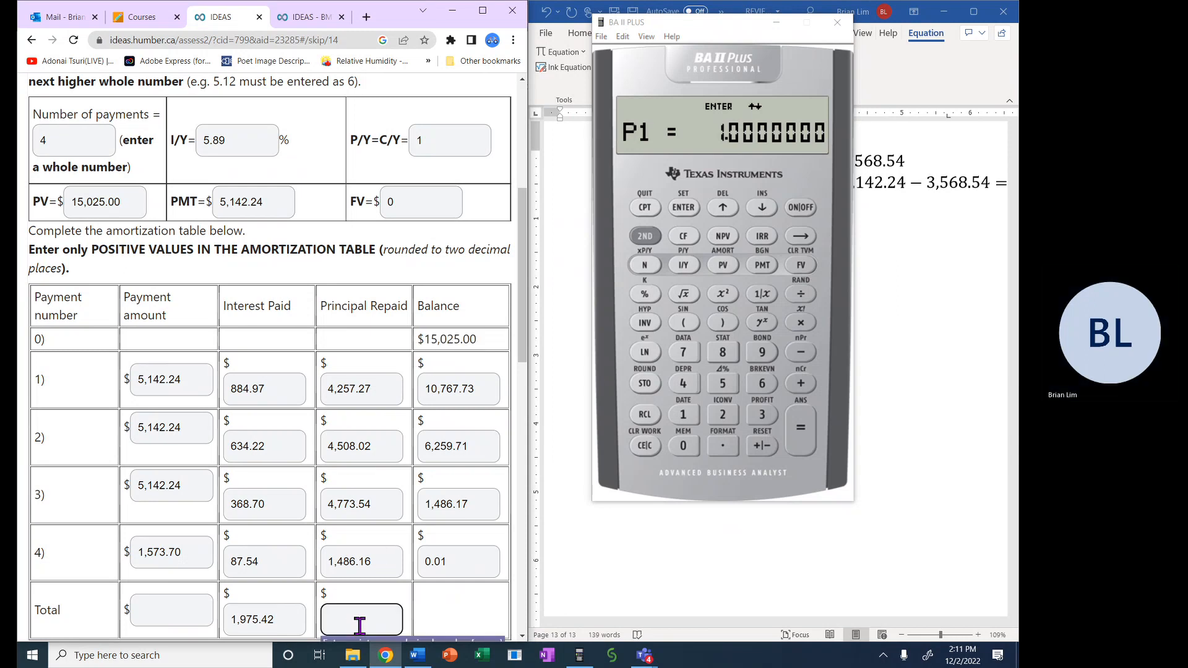
{"action": "type", "text": "15,"}
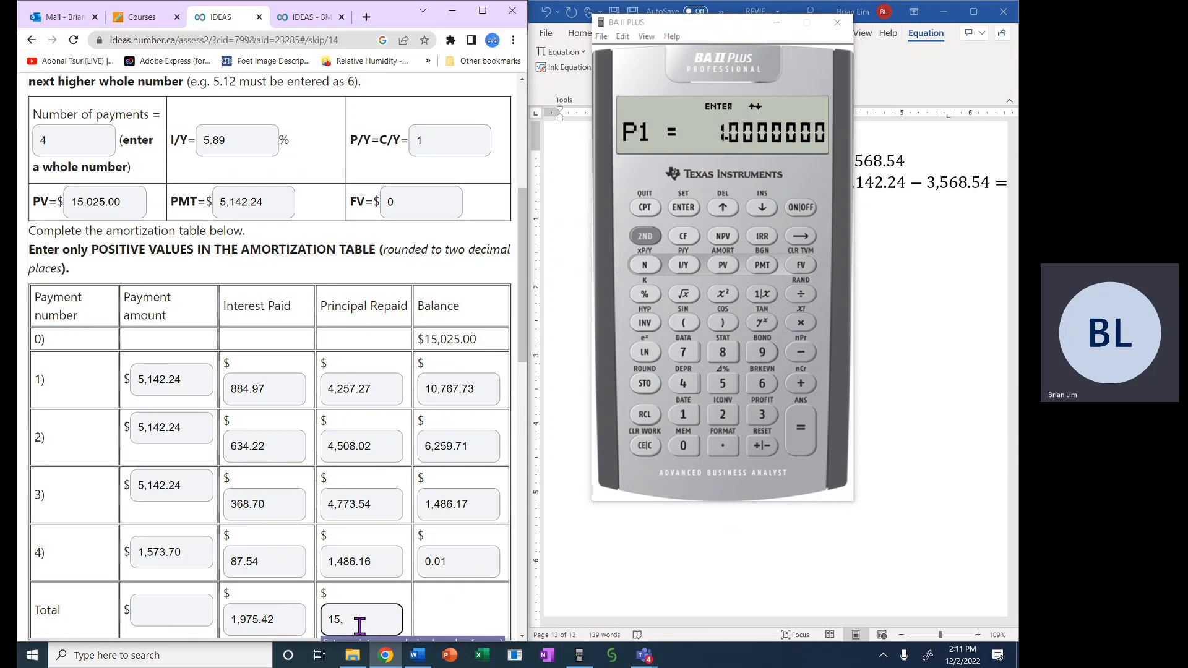
{"action": "type", "text": "025.00"}
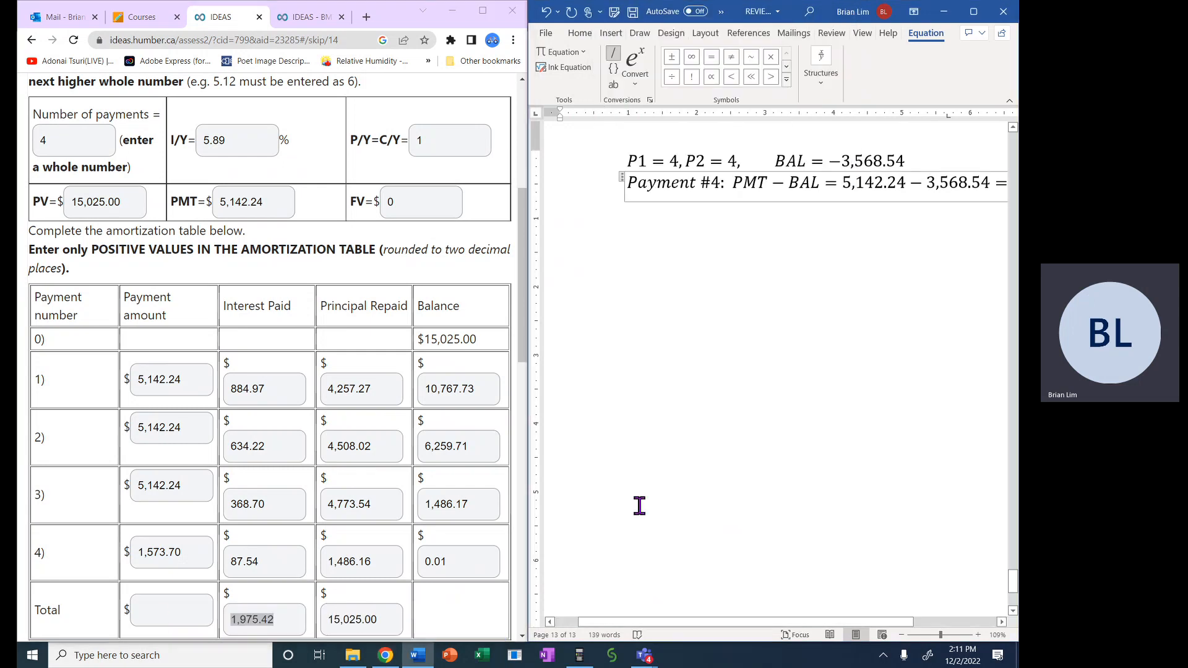
{"action": "left_click", "coordinate": [578, 656]}
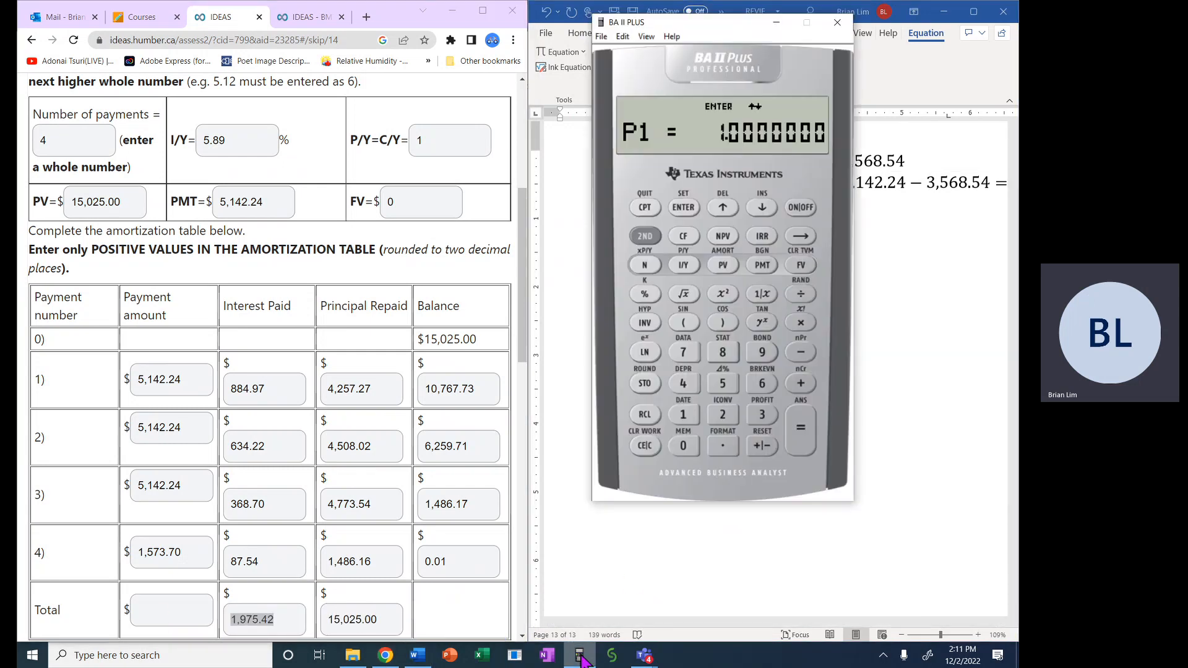
Add 15,025 and 1,975.42 on the calculator to get 17,000.42 as the total of payments.
{"action": "left_click", "coordinate": [645, 446]}
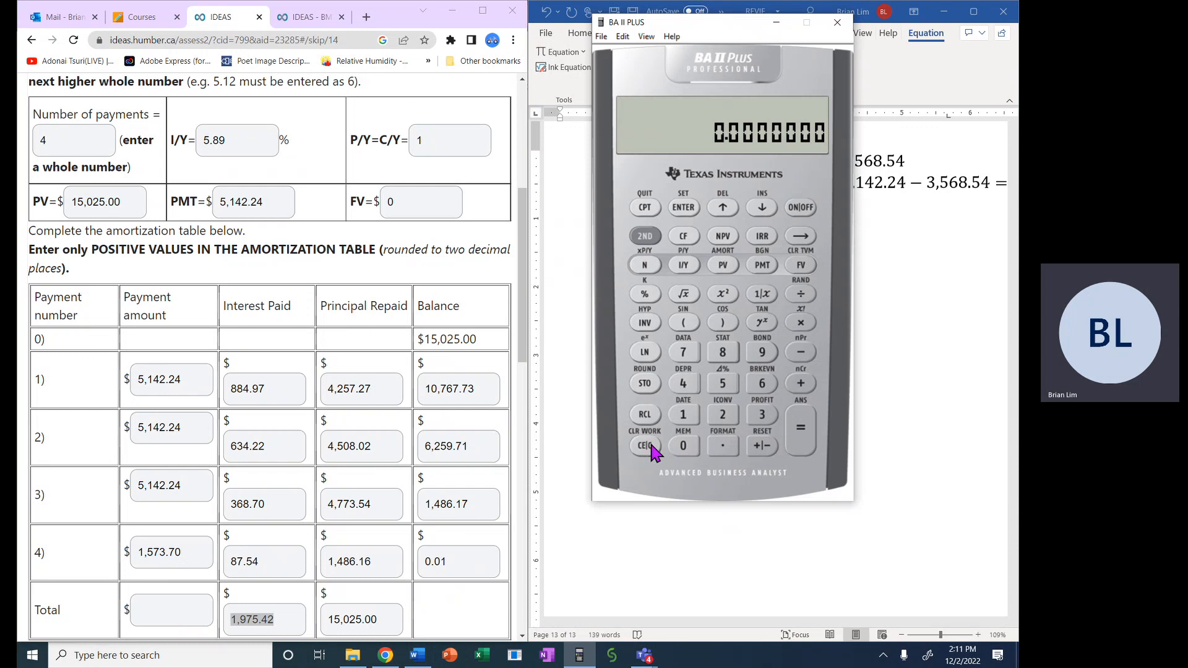
{"action": "mouse_move", "coordinate": [703, 410]}
{"action": "type", "text": "150"}
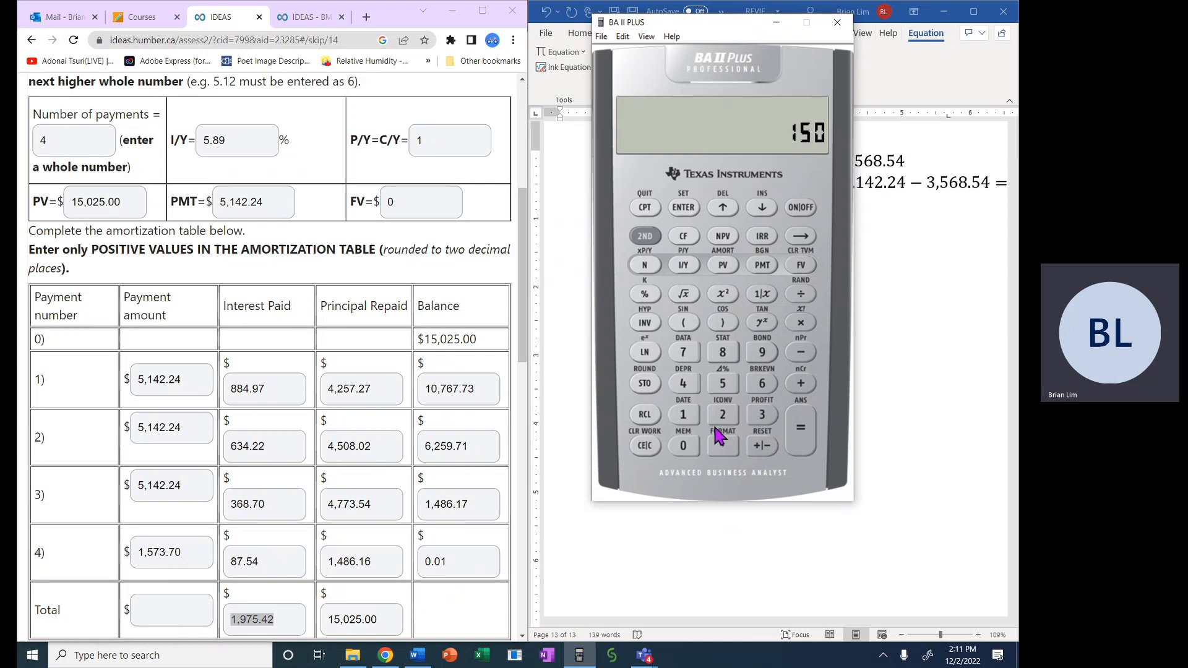
{"action": "left_click", "coordinate": [721, 383]}
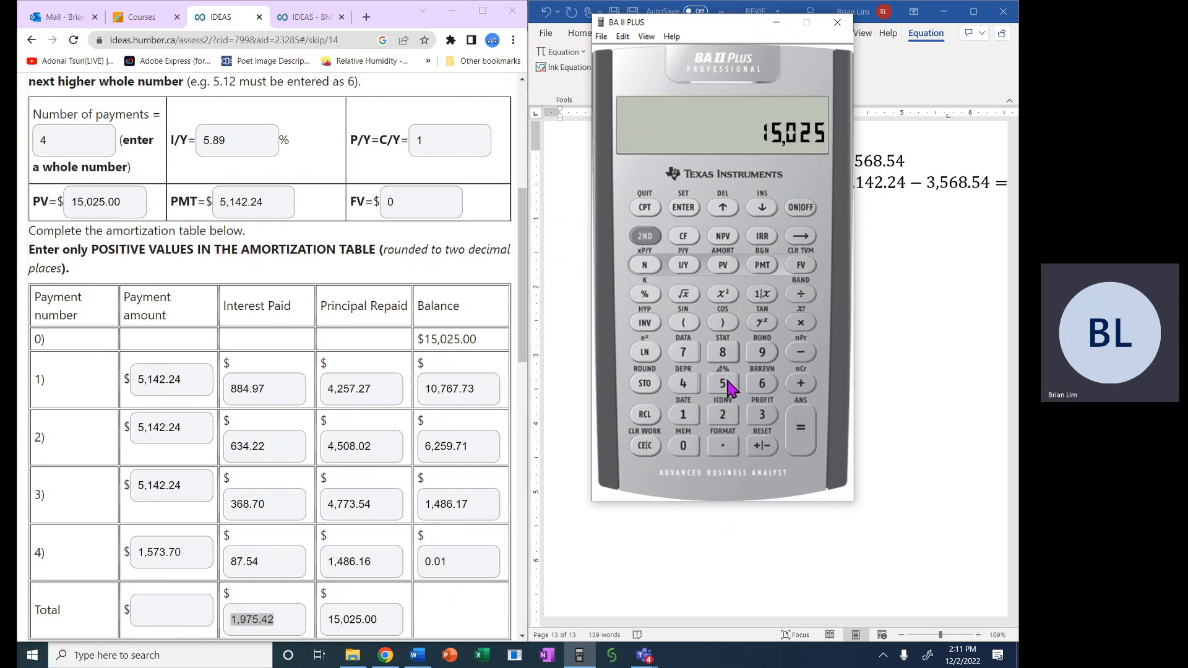
{"action": "left_click", "coordinate": [682, 446]}
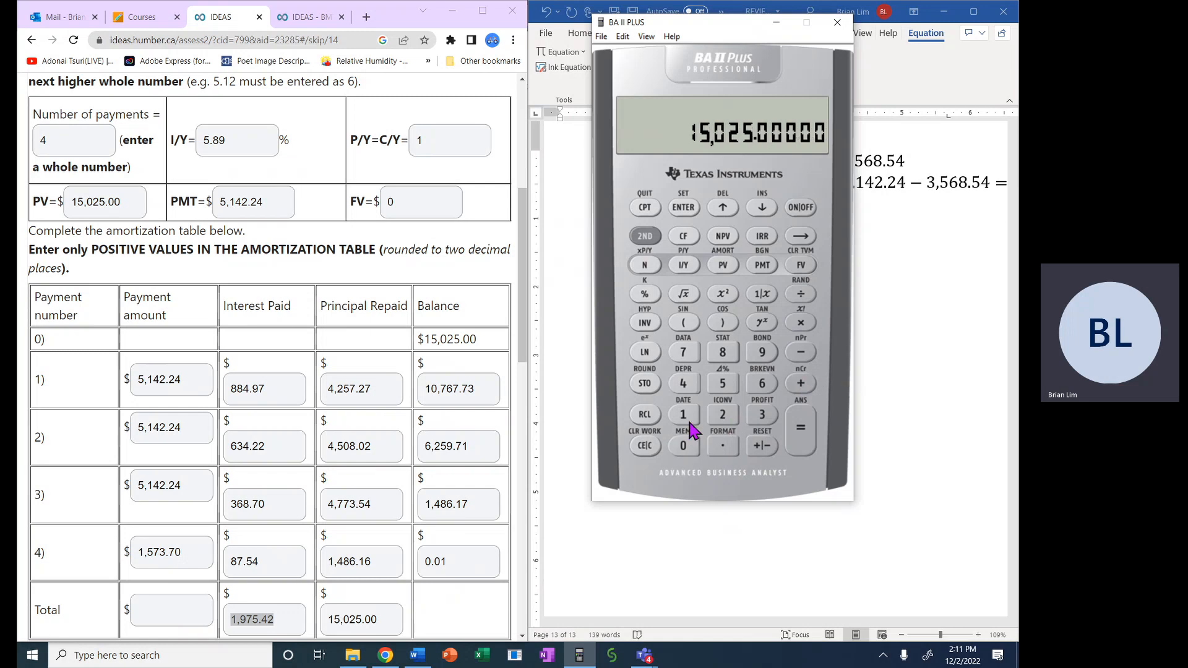
{"action": "left_click", "coordinate": [761, 350]}
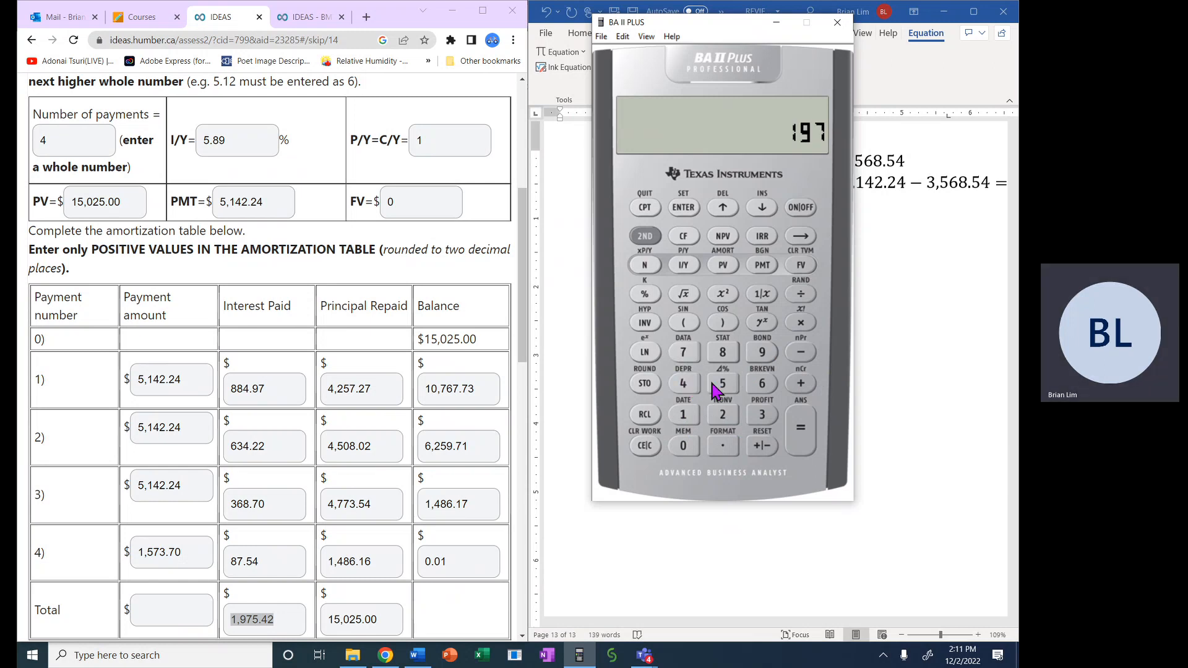
{"action": "left_click", "coordinate": [720, 445]}
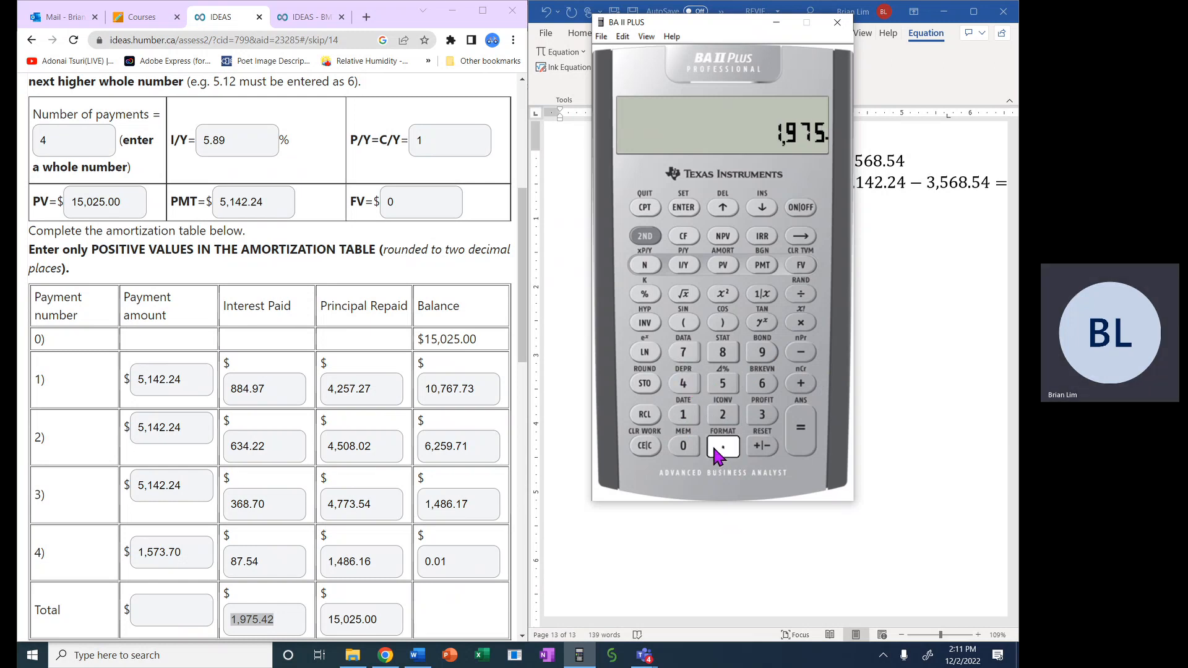
{"action": "left_click", "coordinate": [722, 445]}
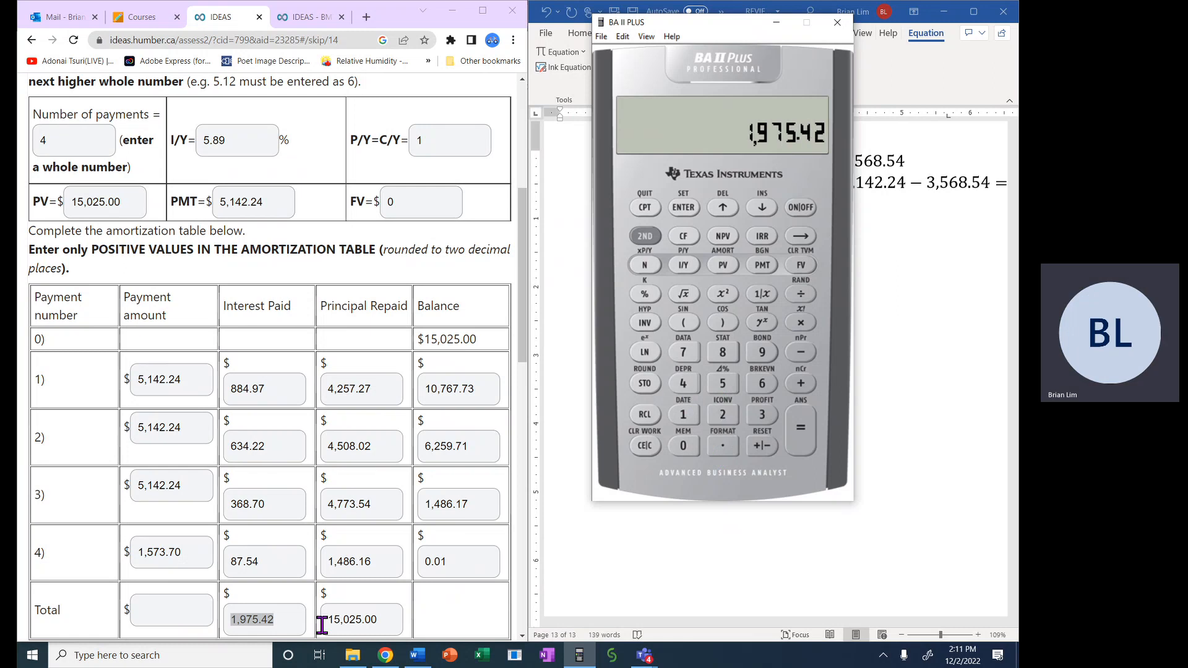
{"action": "double_click", "coordinate": [265, 620]}
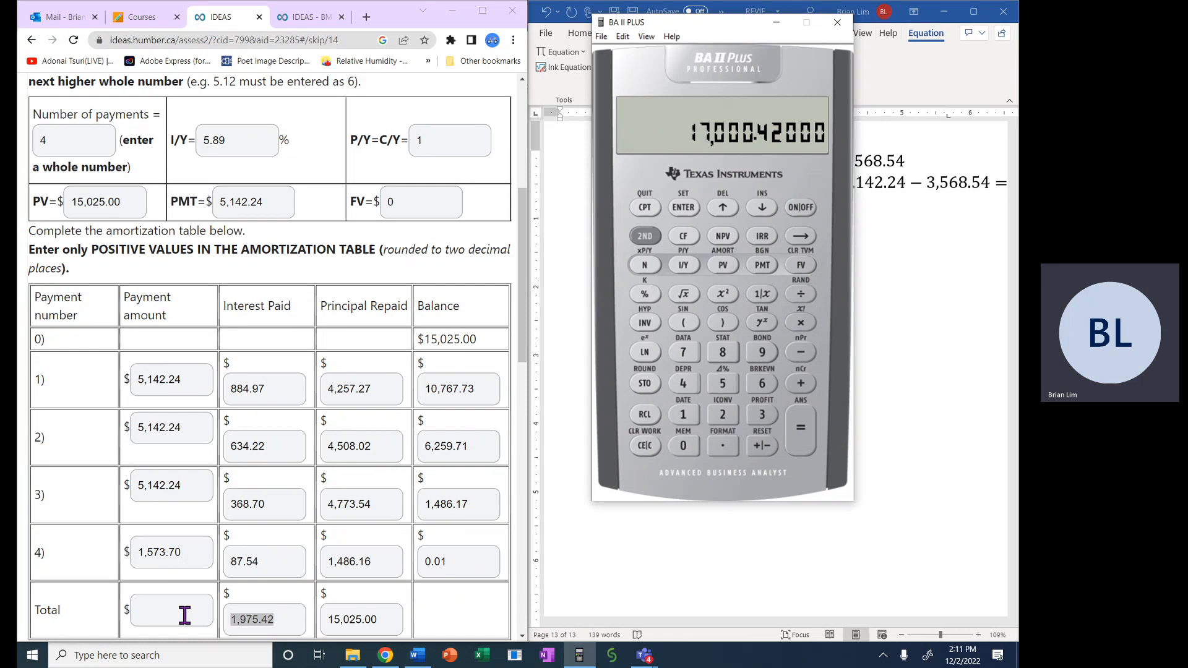
Enter 17000.42 as the Total row's payment amount, completing the amortization table.
{"action": "left_click", "coordinate": [171, 611]}
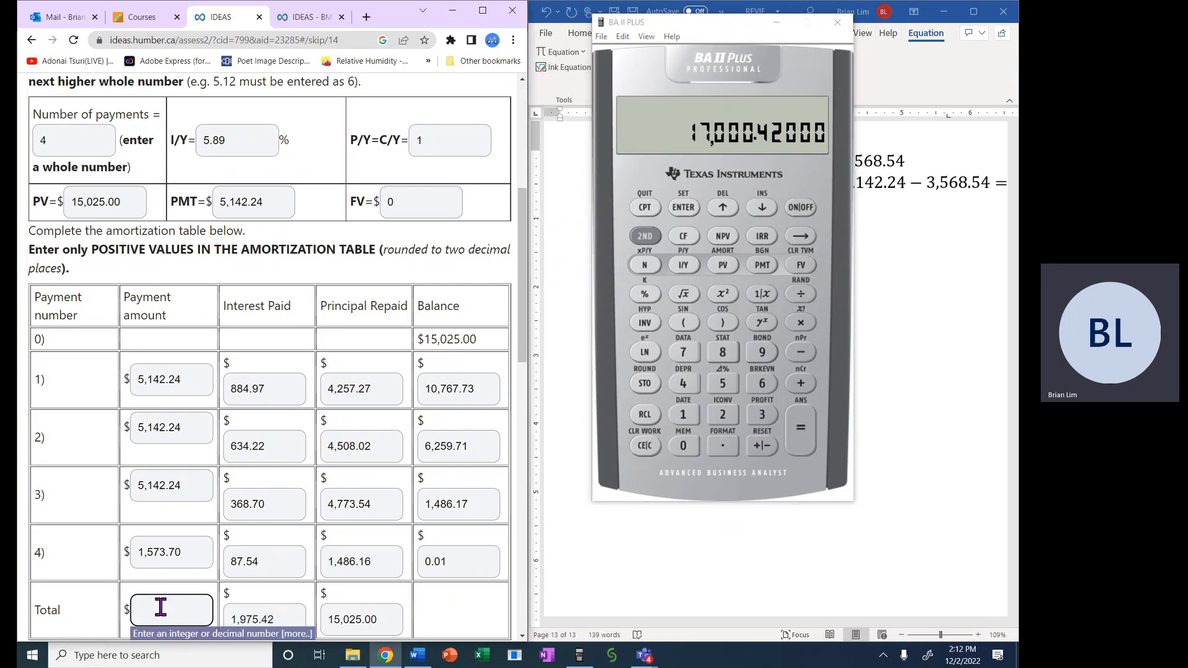
{"action": "type", "text": "17,000"}
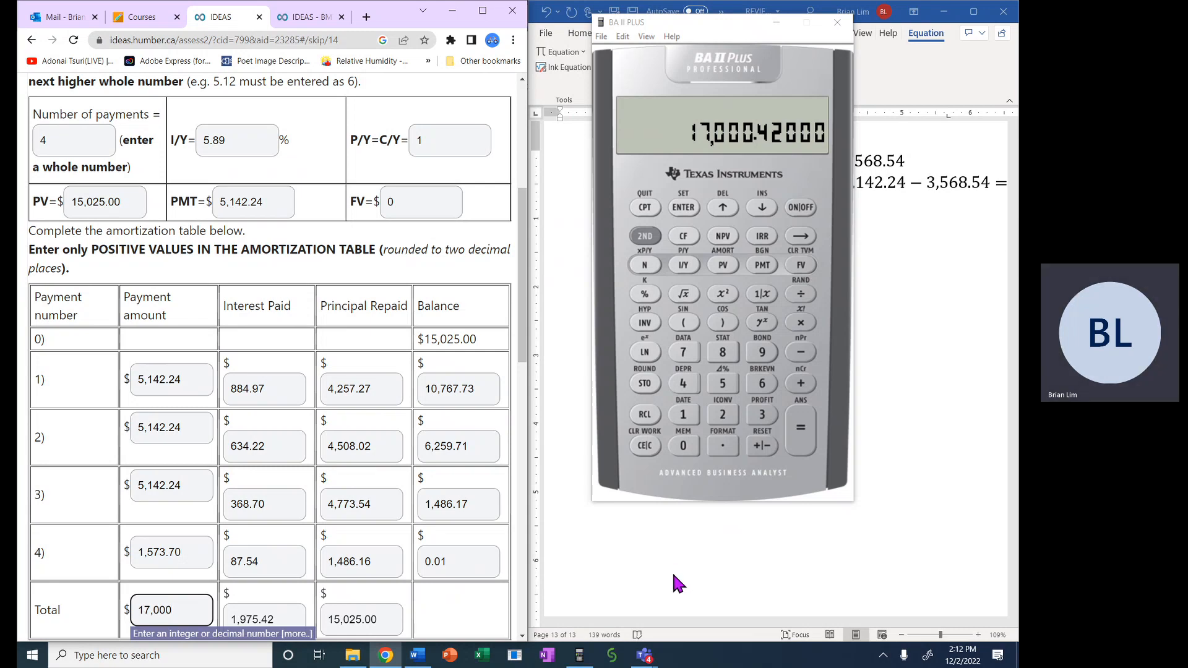
{"action": "type", "text": "."}
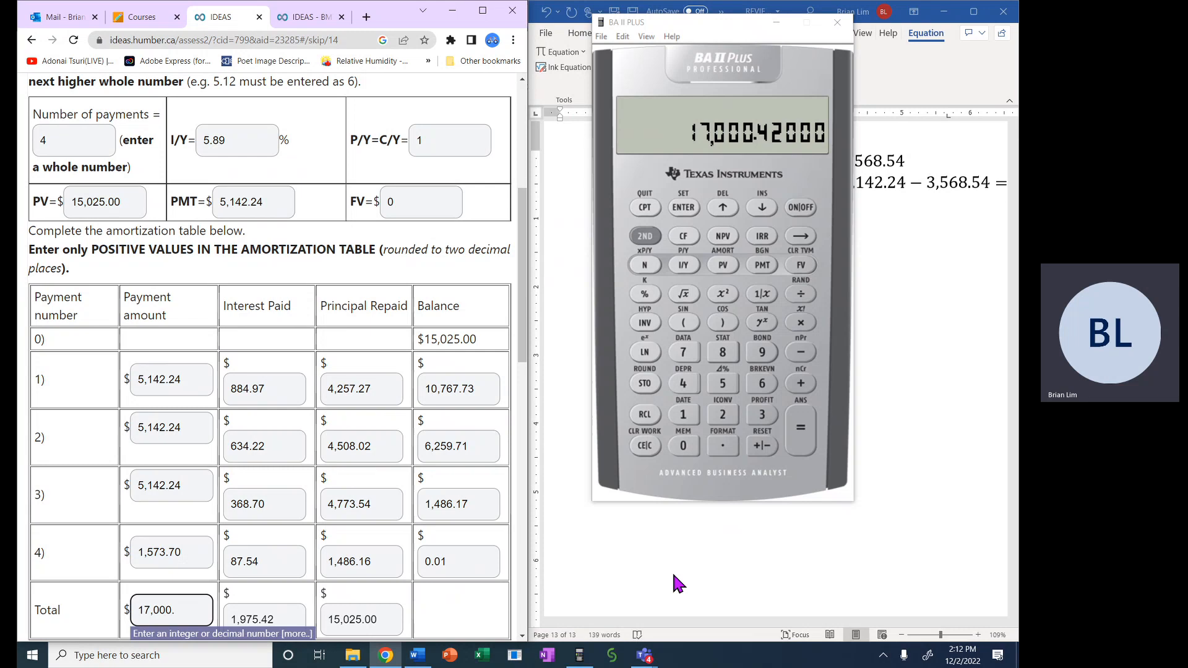
{"action": "type", "text": "42"}
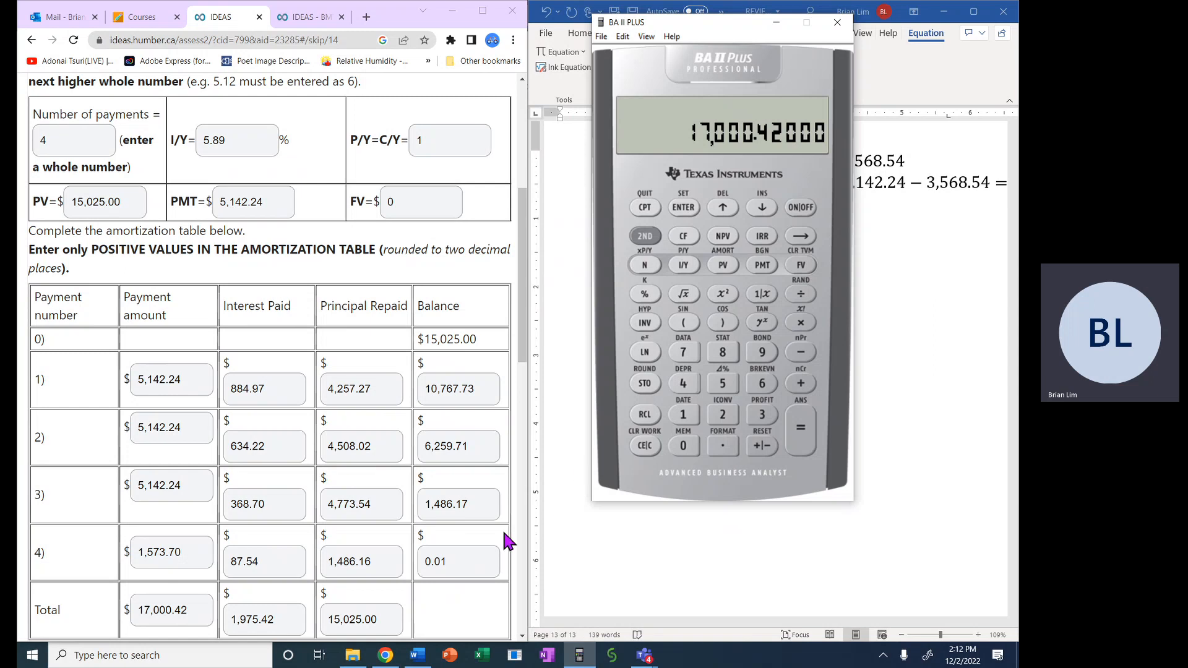
{"action": "mouse_move", "coordinate": [537, 344]}
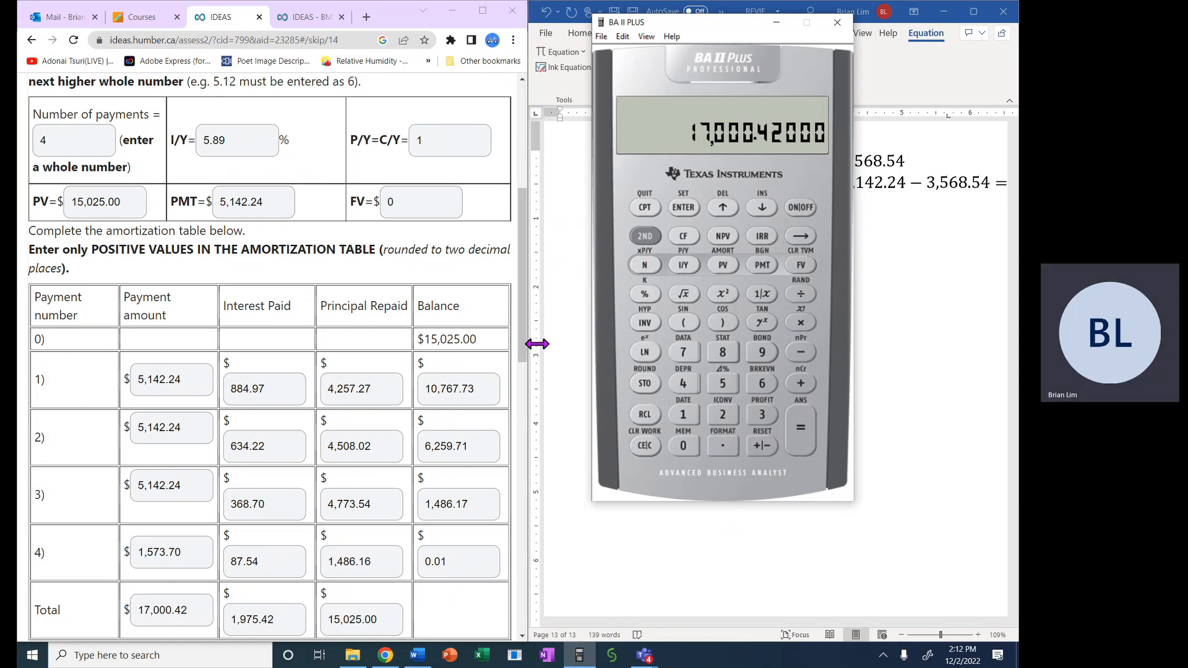
{"action": "scroll", "scroll_direction": "down", "scroll_amount": 3}
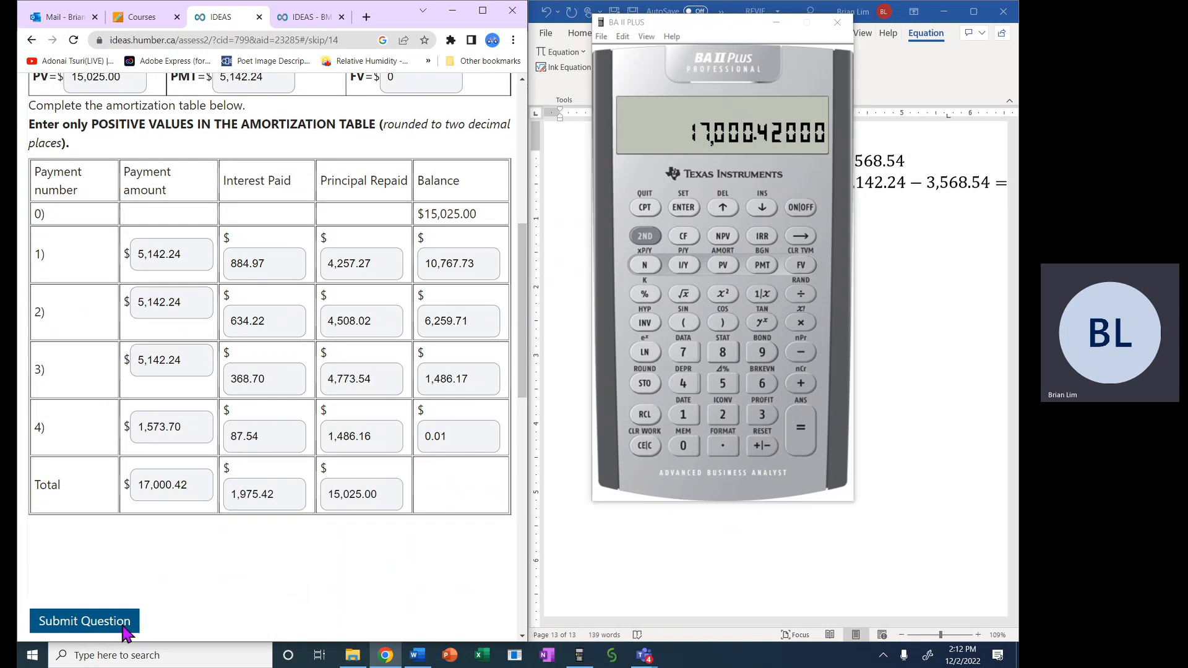
Submit question 14 for grading and review the check marks on every table entry.
{"action": "left_click", "coordinate": [85, 621]}
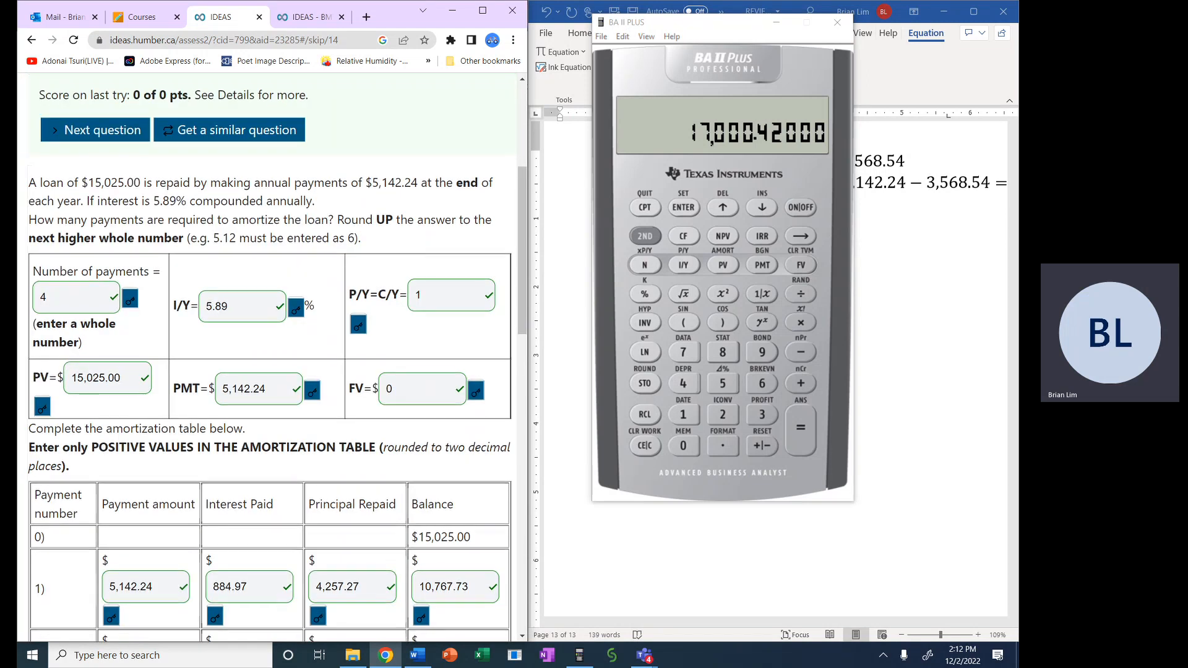
{"action": "scroll", "scroll_direction": "down", "scroll_amount": 3}
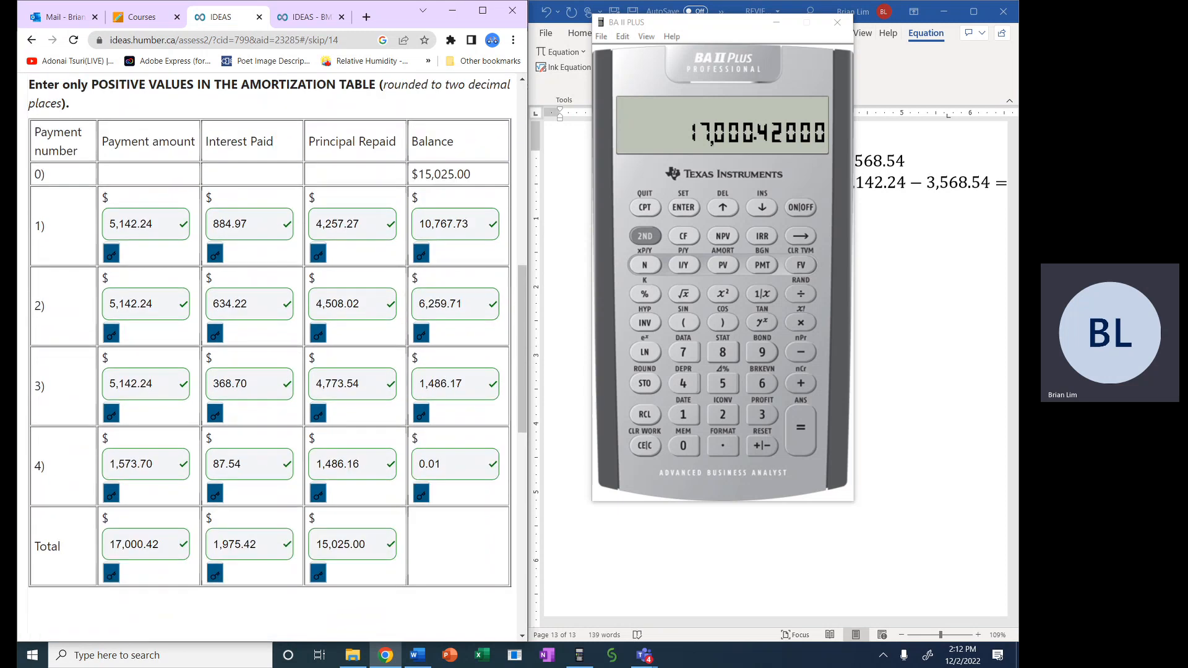
{"action": "scroll", "scroll_direction": "up", "scroll_amount": 3}
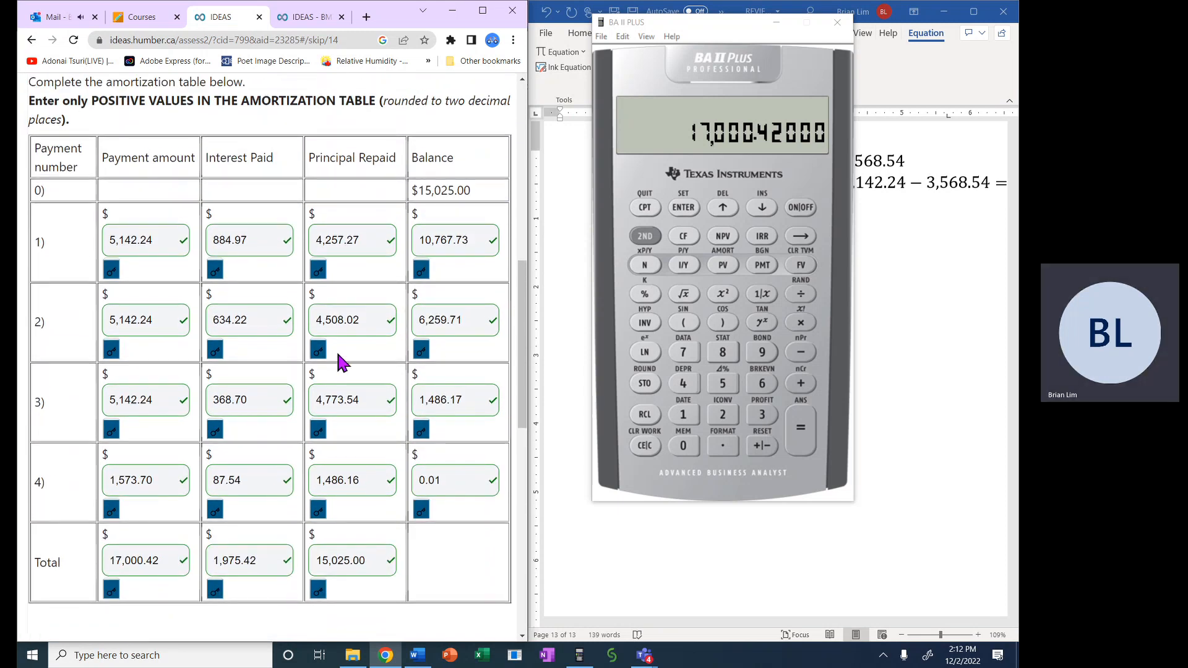
{"action": "mouse_move", "coordinate": [371, 514]}
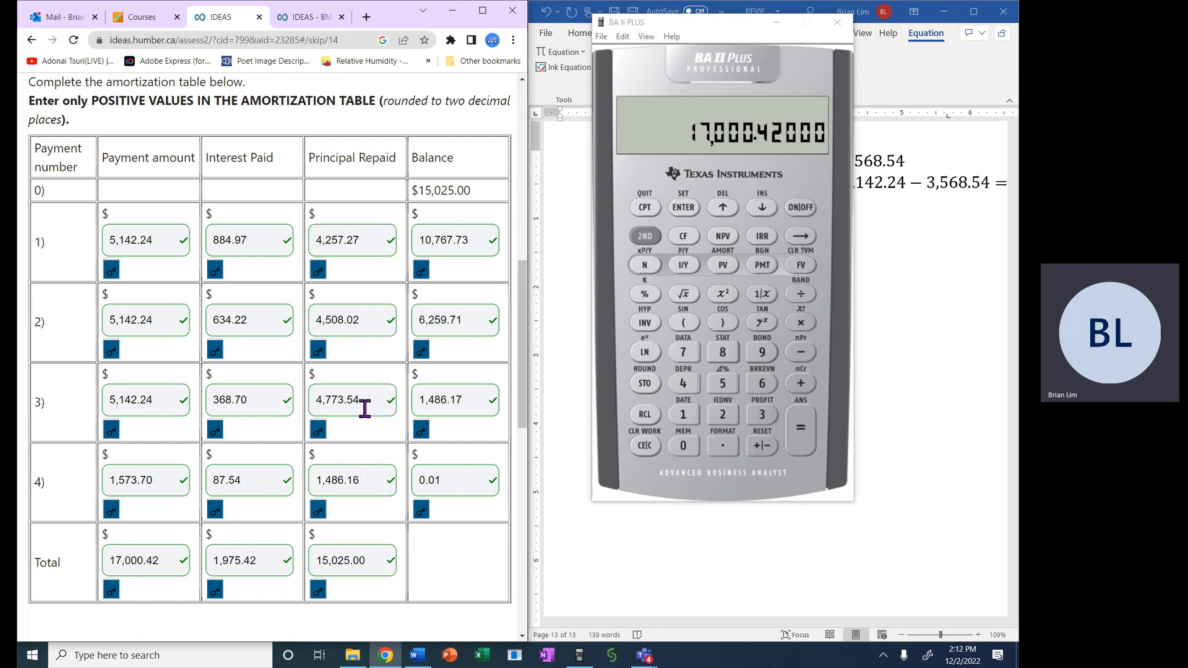
{"action": "mouse_move", "coordinate": [363, 319]}
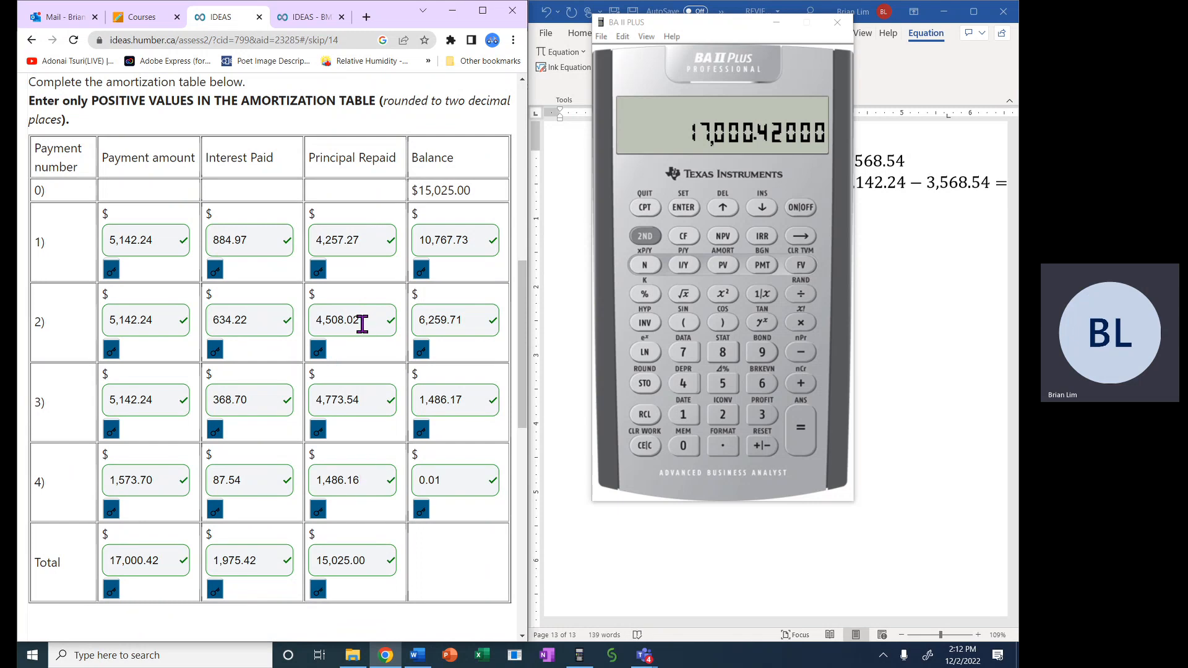
{"action": "mouse_move", "coordinate": [381, 233]}
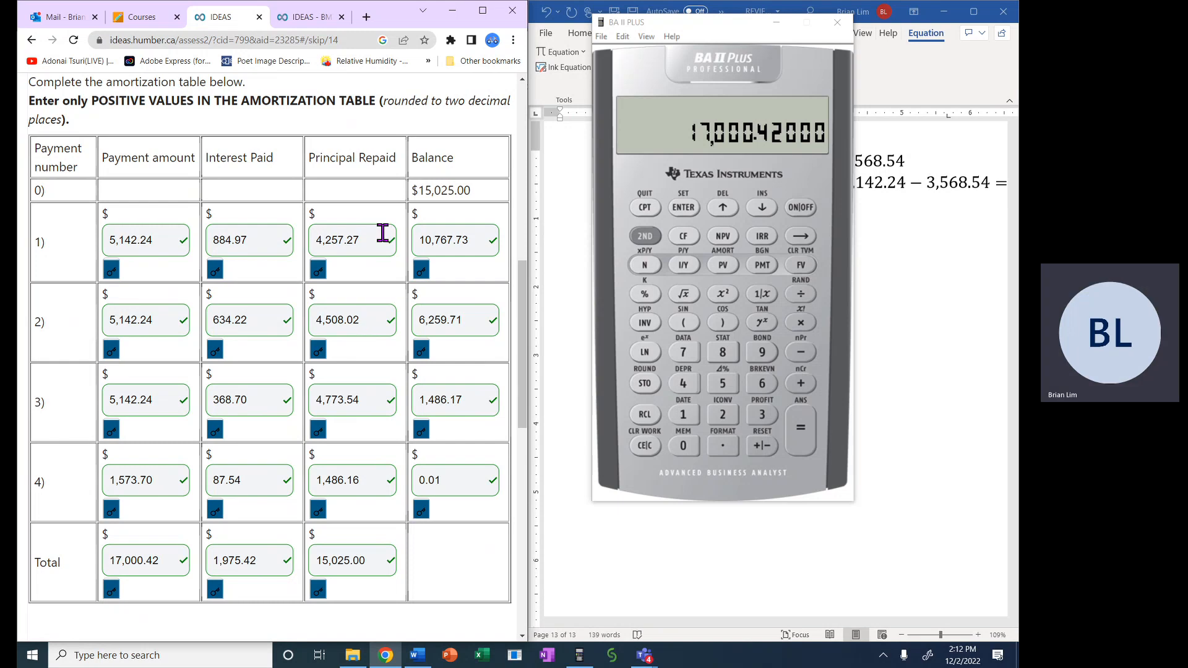
{"action": "mouse_move", "coordinate": [371, 552]}
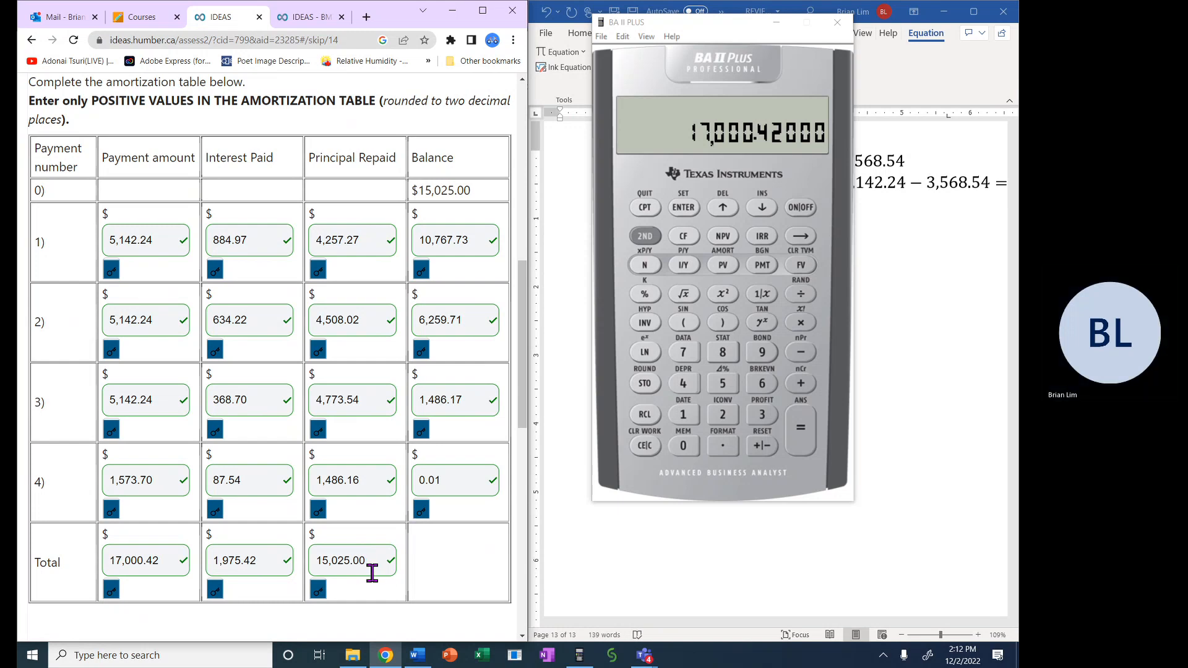
{"action": "mouse_move", "coordinate": [265, 460]}
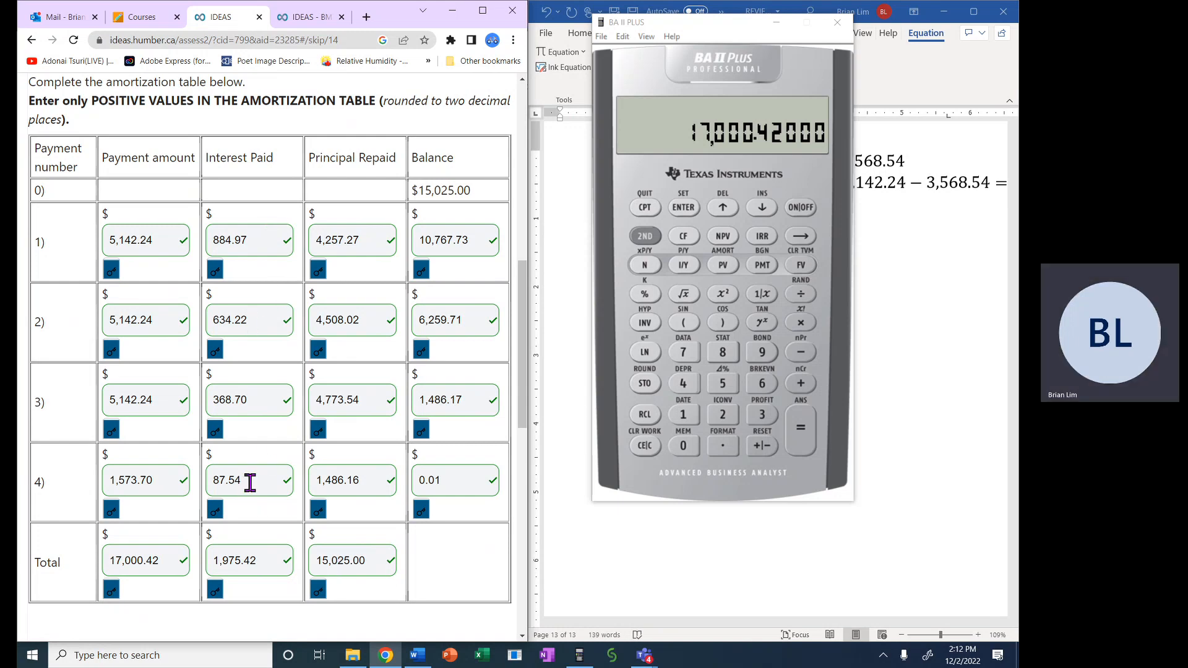
{"action": "mouse_move", "coordinate": [270, 560]}
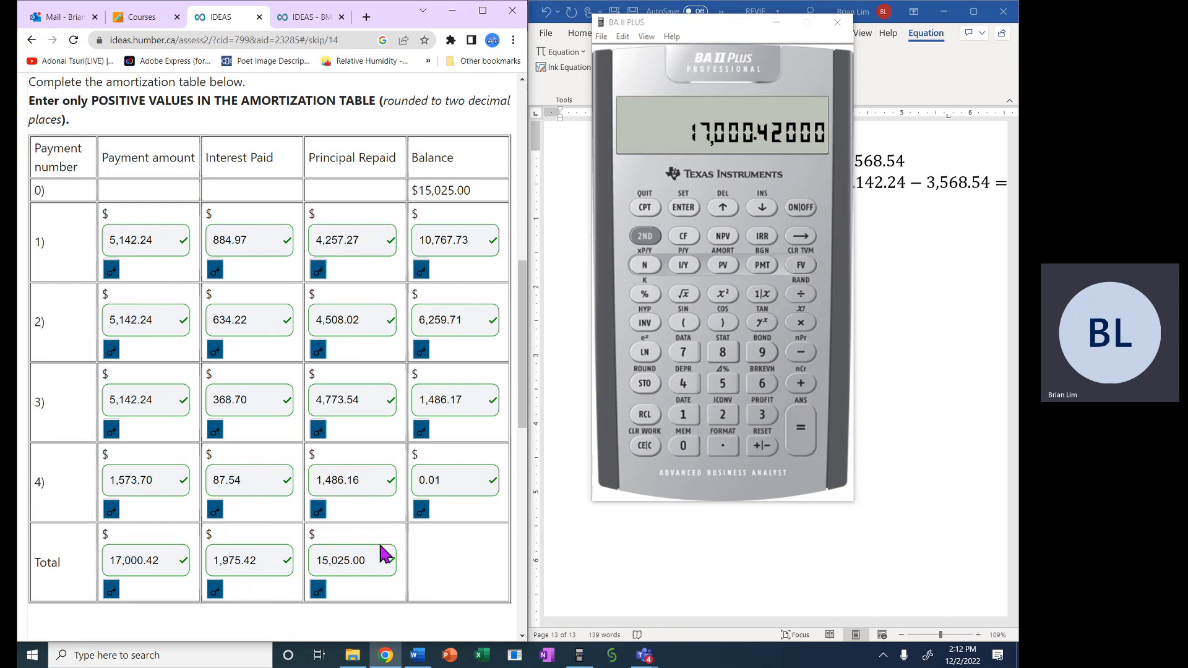
{"action": "mouse_move", "coordinate": [375, 454]}
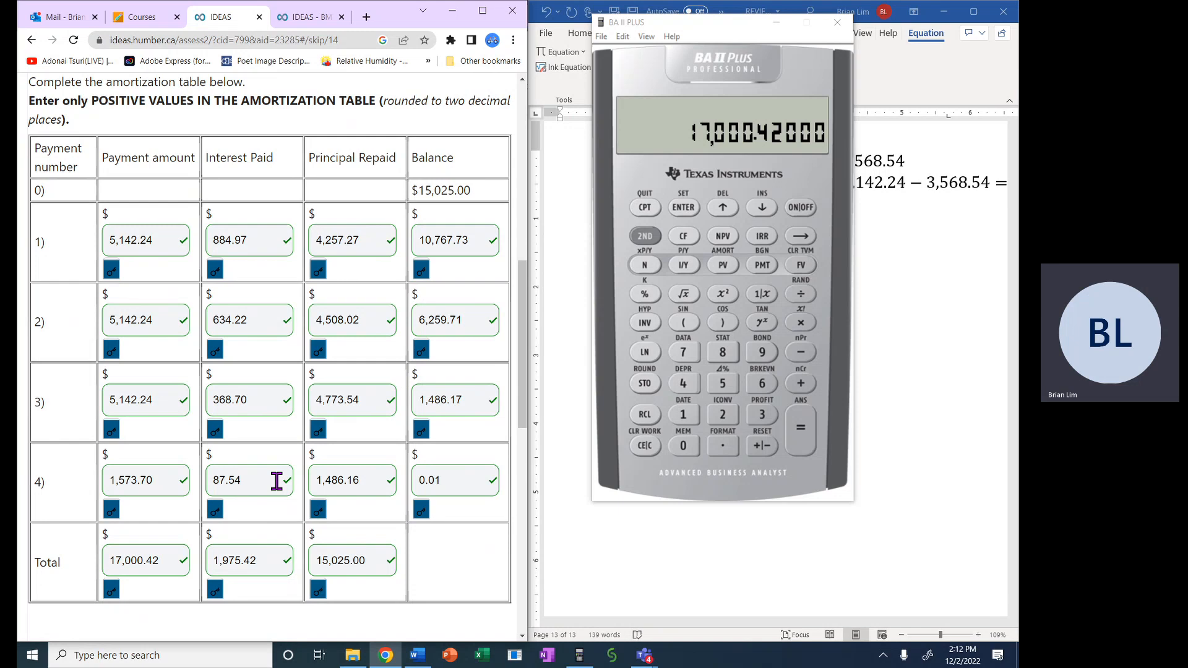
{"action": "scroll", "scroll_direction": "down", "scroll_amount": 3}
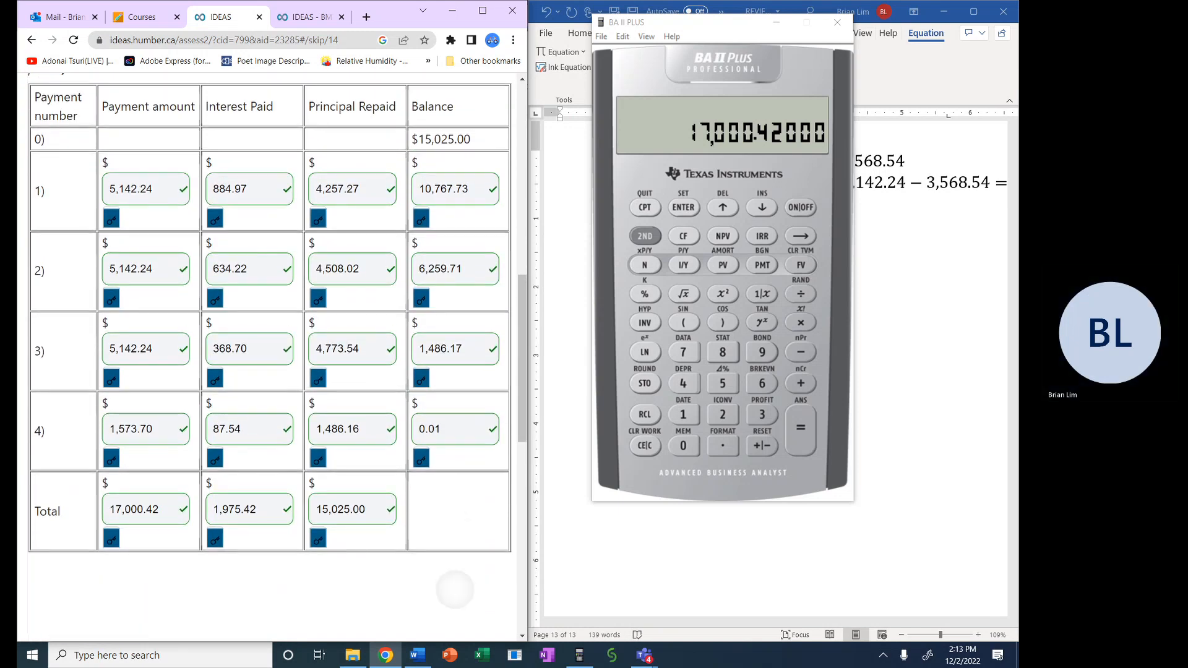
{"action": "scroll", "scroll_direction": "down", "scroll_amount": 3}
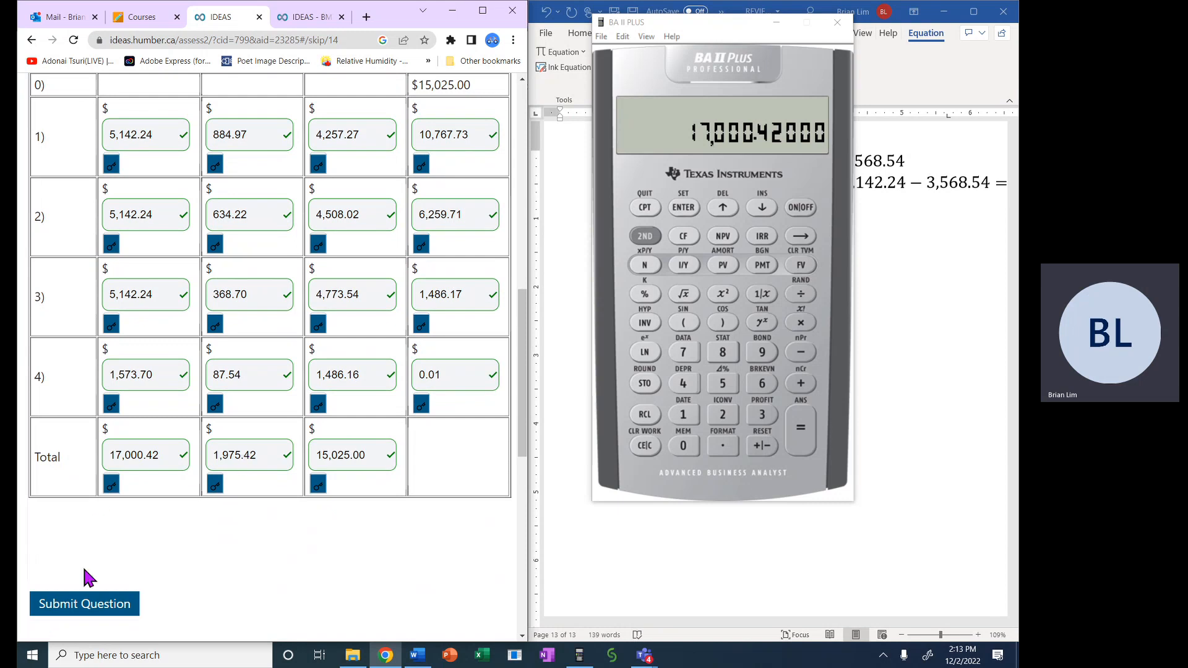
{"action": "mouse_move", "coordinate": [644, 656]}
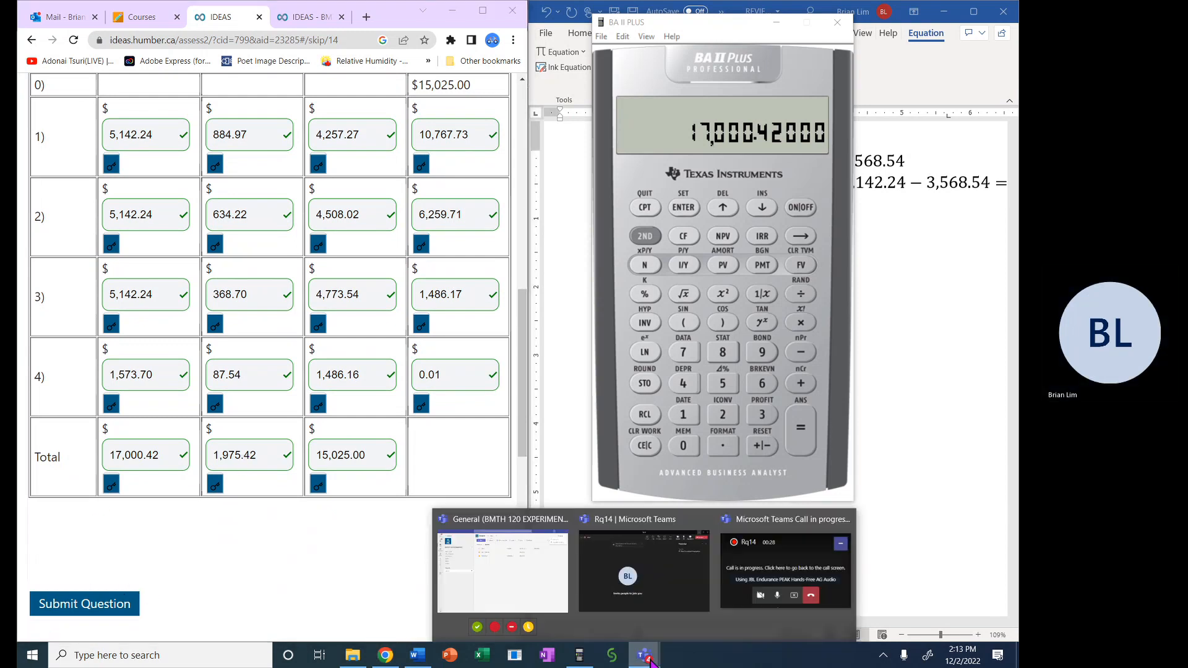
From the Teams call's More menu, request Stop recording, reaching the confirmation prompt.
{"action": "left_click", "coordinate": [642, 570]}
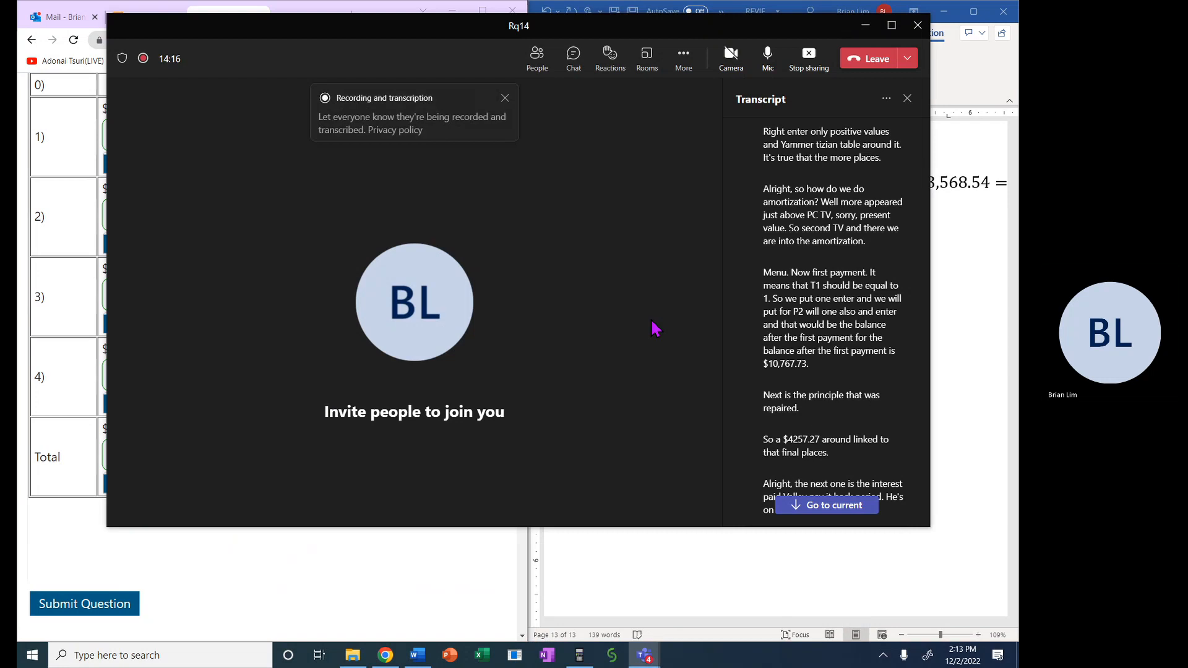
{"action": "left_click", "coordinate": [682, 58]}
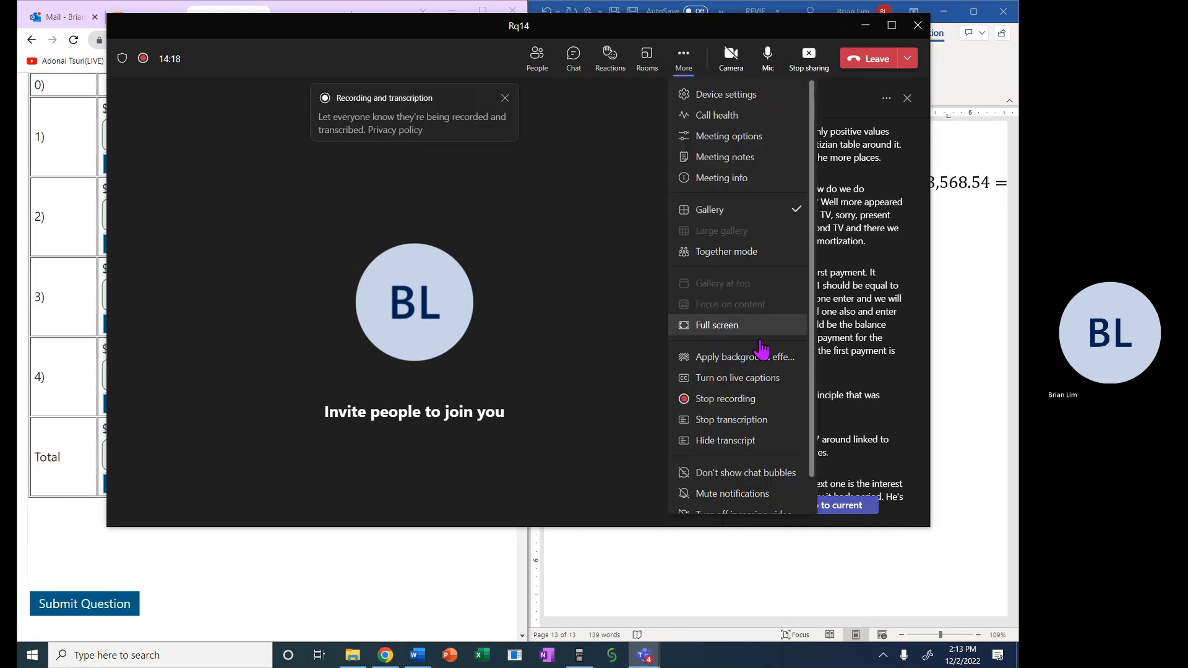
{"action": "left_click", "coordinate": [724, 399]}
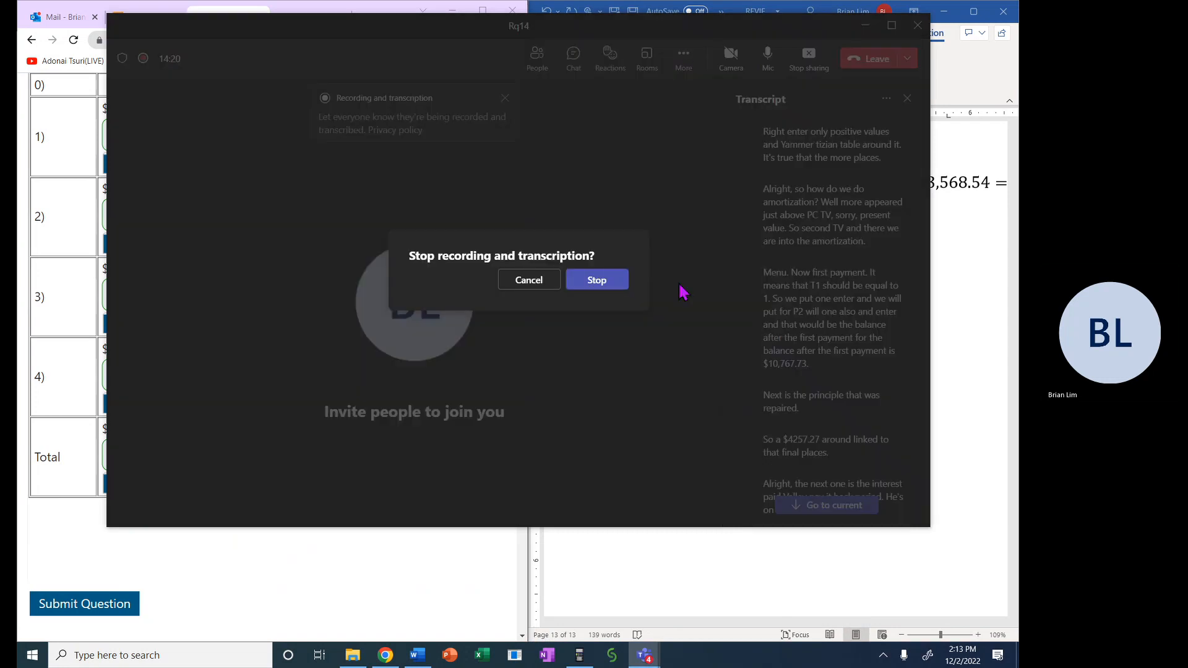